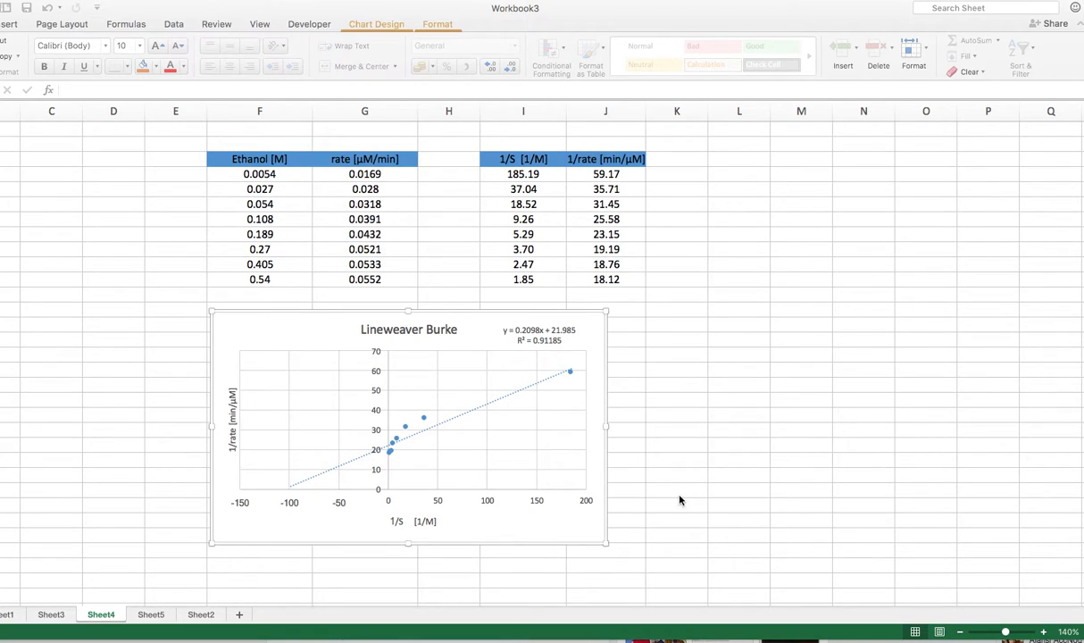
pyautogui.moveTo(679, 507)
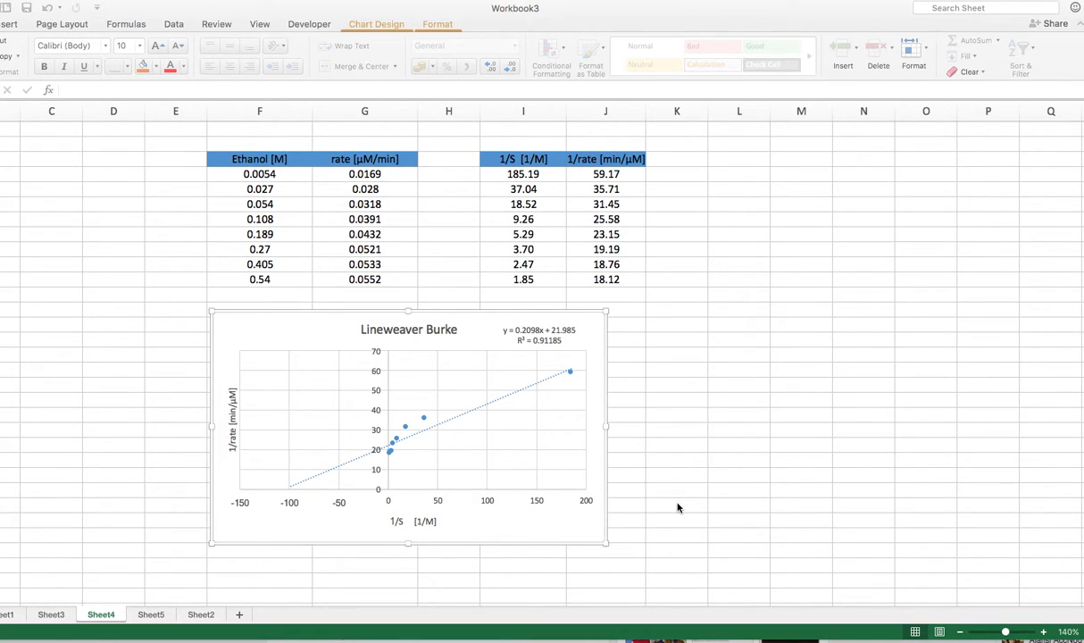
pyautogui.moveTo(675, 513)
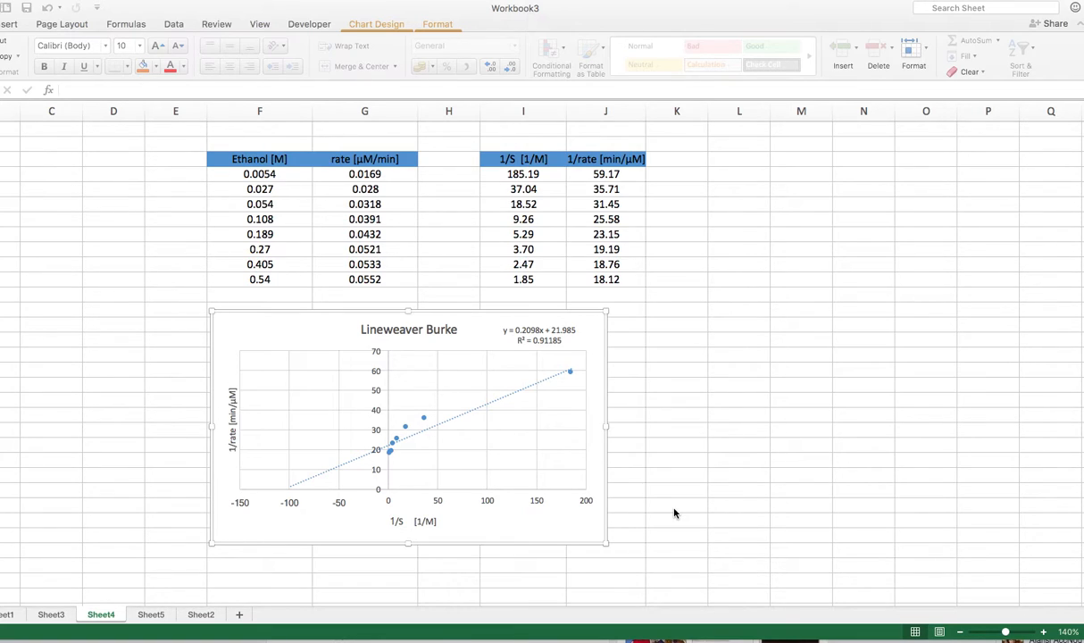
pyautogui.moveTo(636, 532)
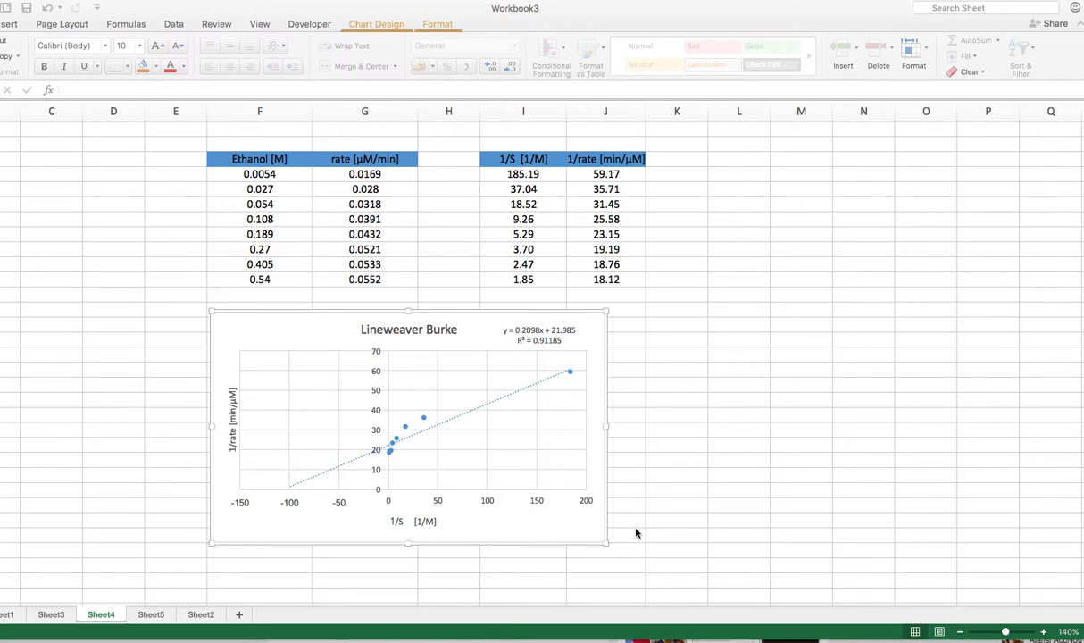
pyautogui.moveTo(638, 532)
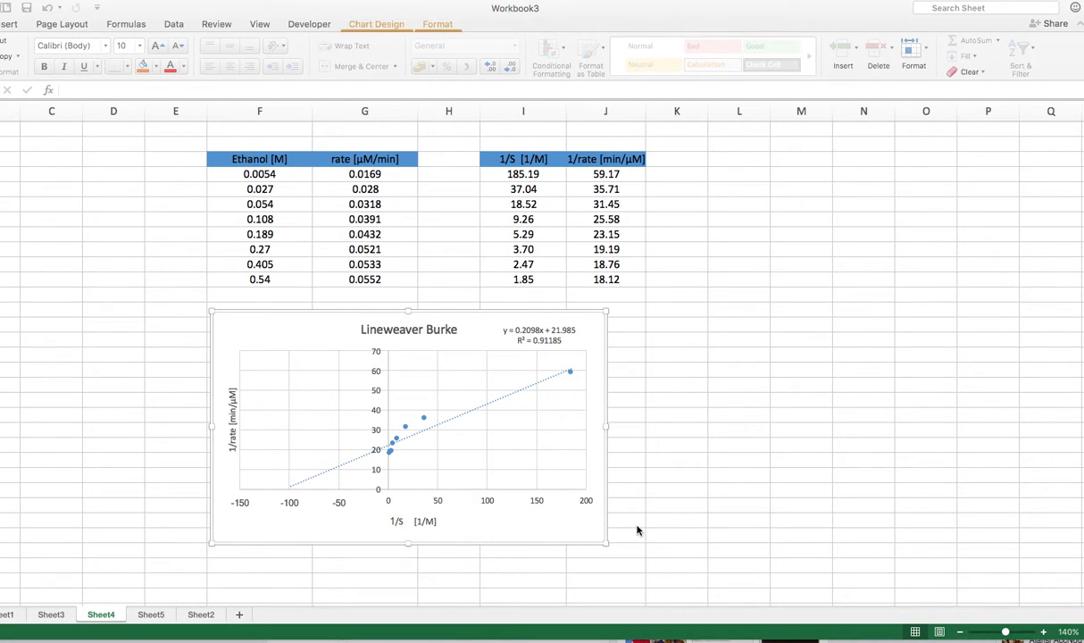
pyautogui.moveTo(661, 514)
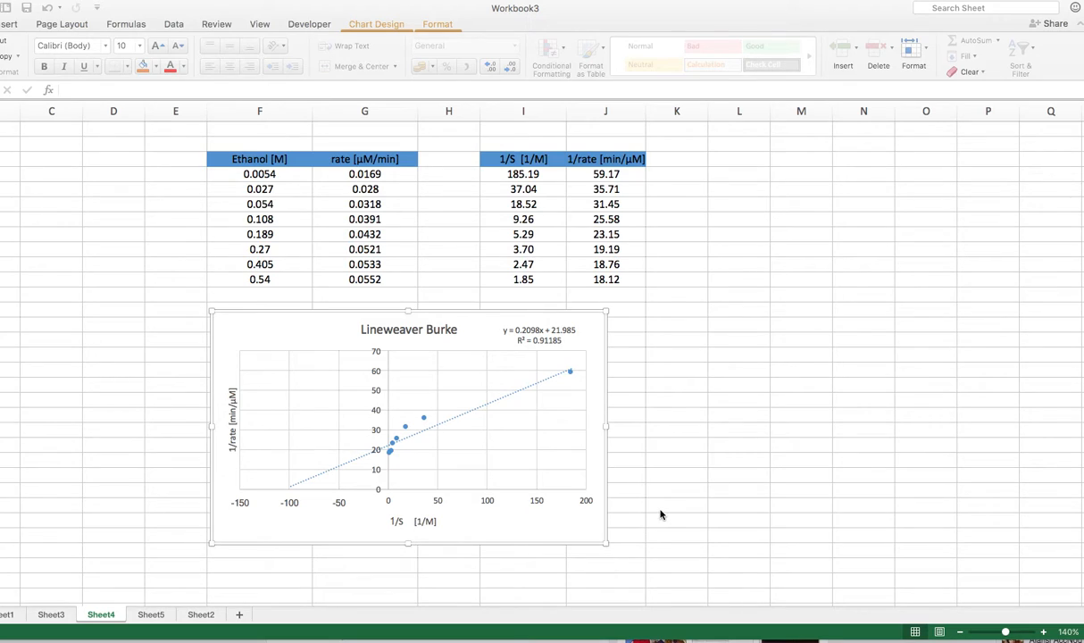
pyautogui.moveTo(655, 518)
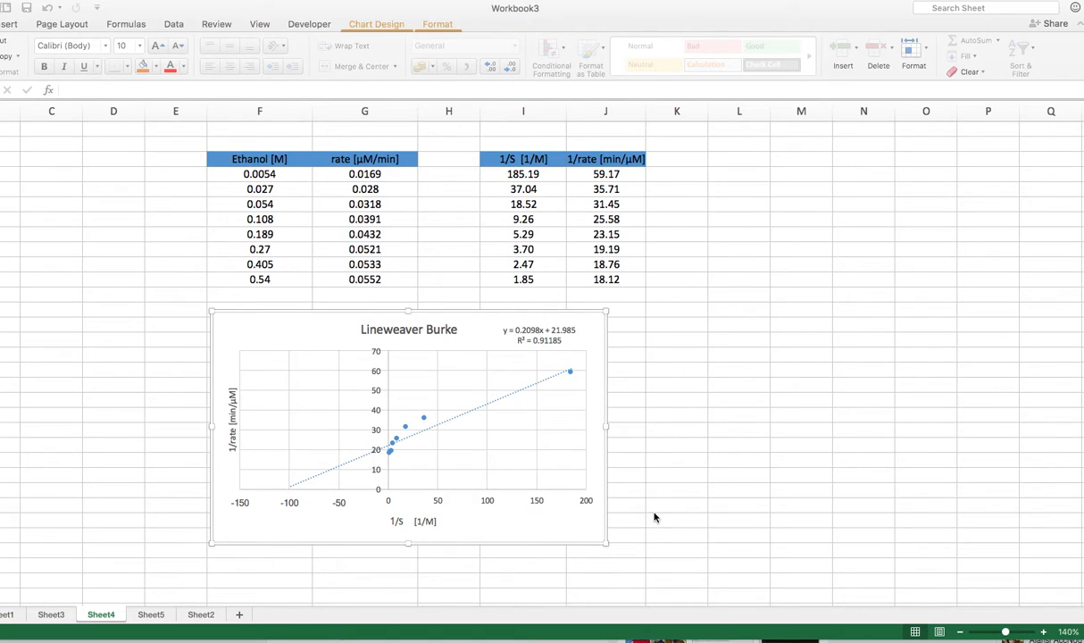
pyautogui.moveTo(700, 282)
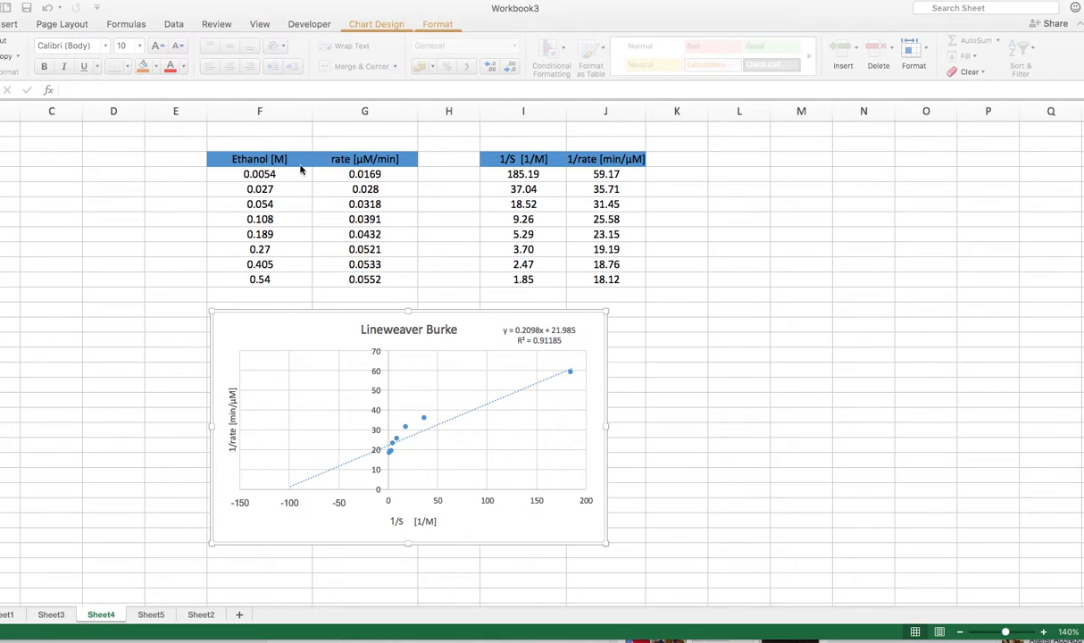
pyautogui.moveTo(396, 161)
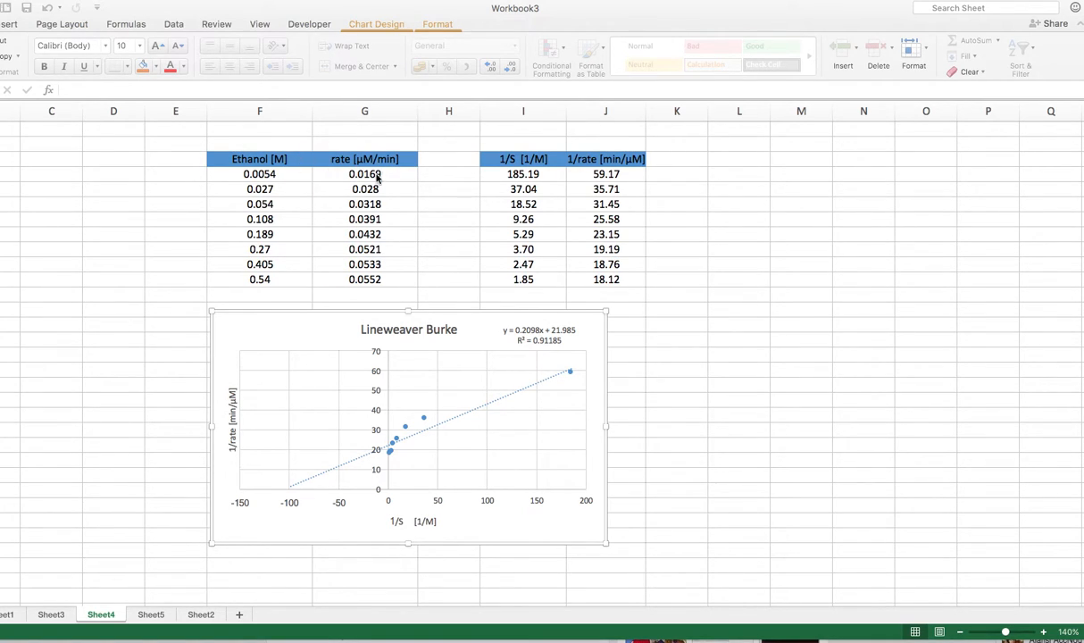
pyautogui.moveTo(475, 403)
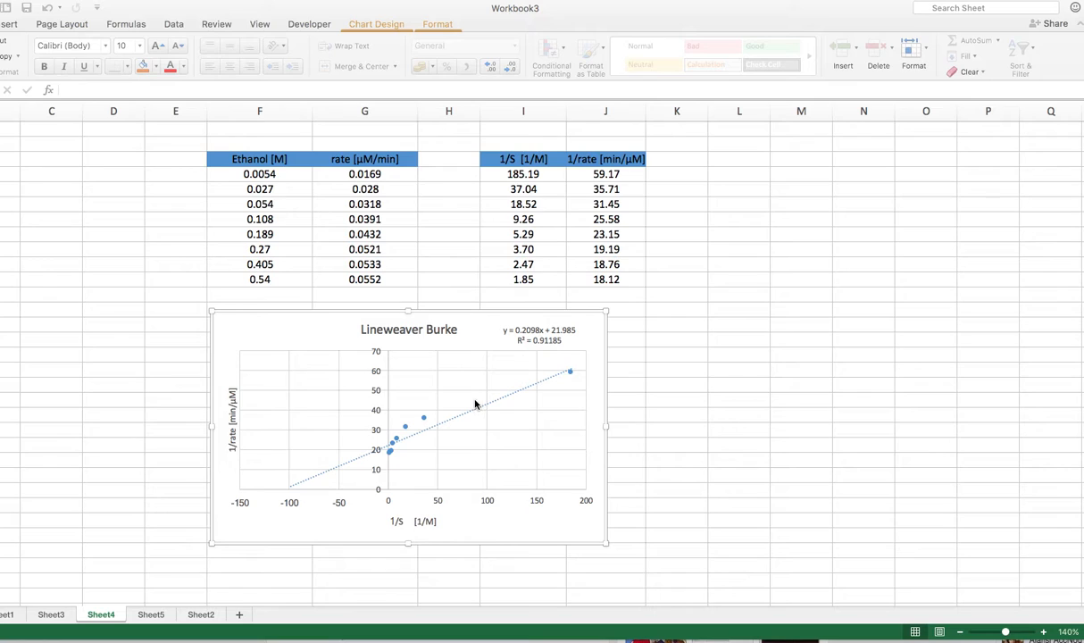
pyautogui.moveTo(313, 207)
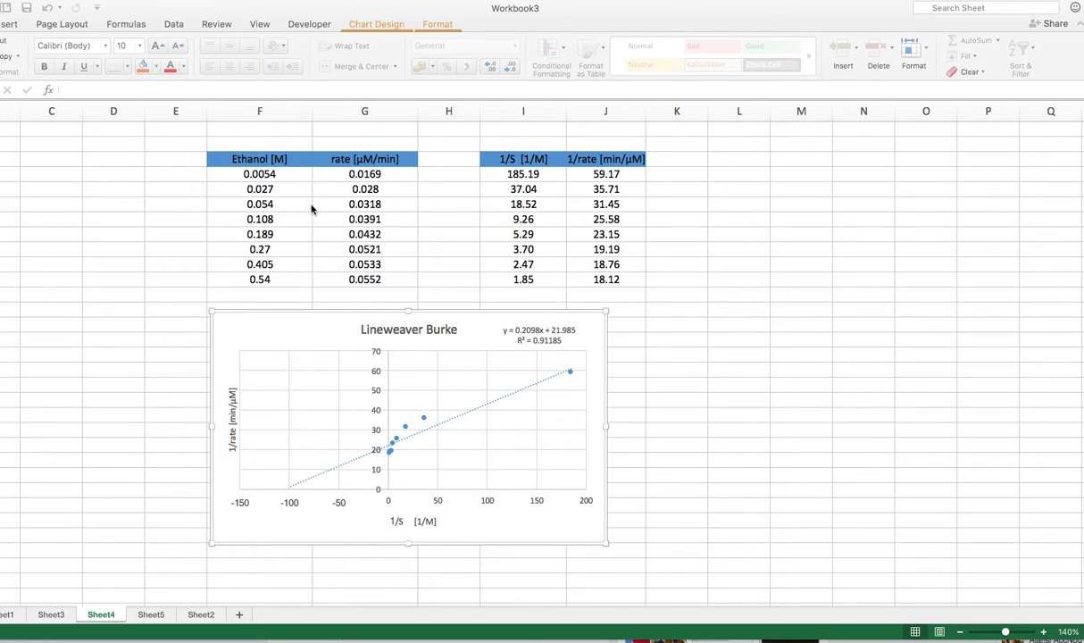
pyautogui.moveTo(267, 168)
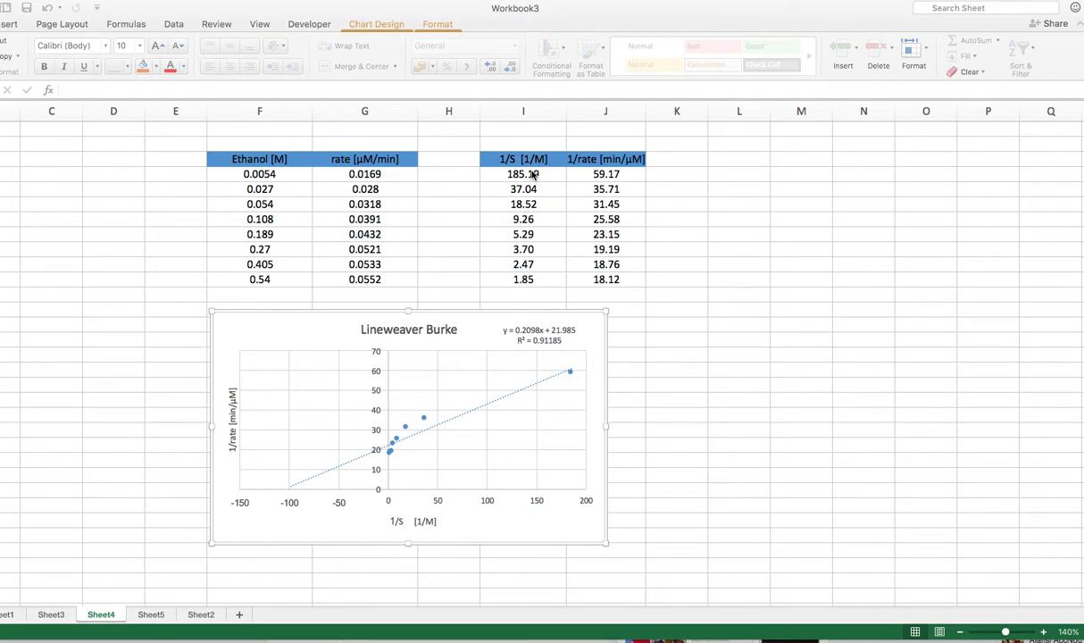
pyautogui.moveTo(534, 167)
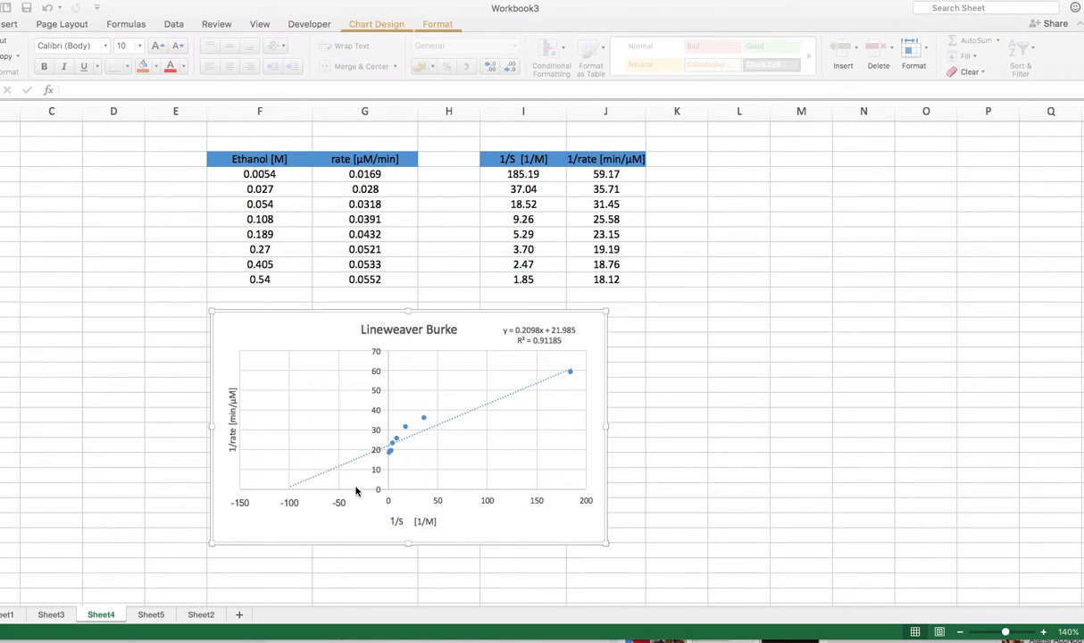
pyautogui.moveTo(568, 373)
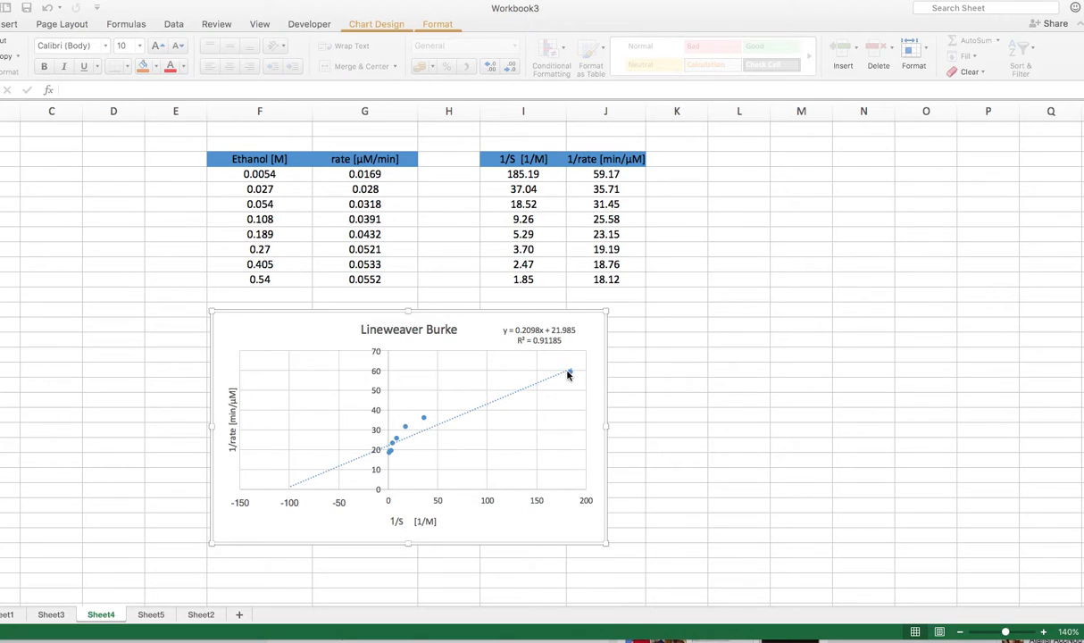
pyautogui.moveTo(557, 402)
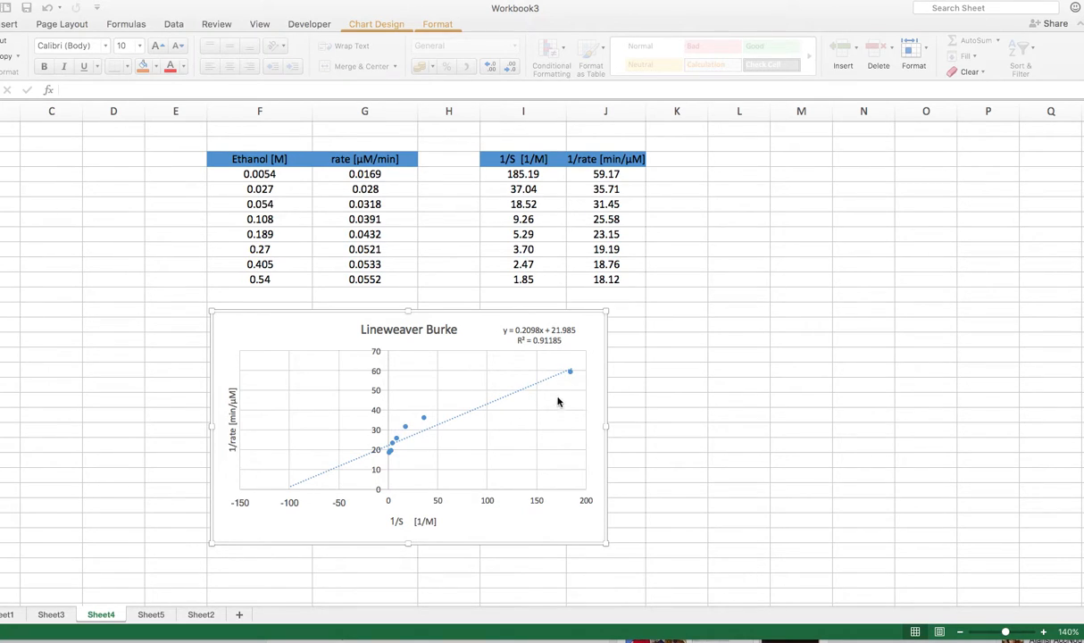
pyautogui.moveTo(558, 377)
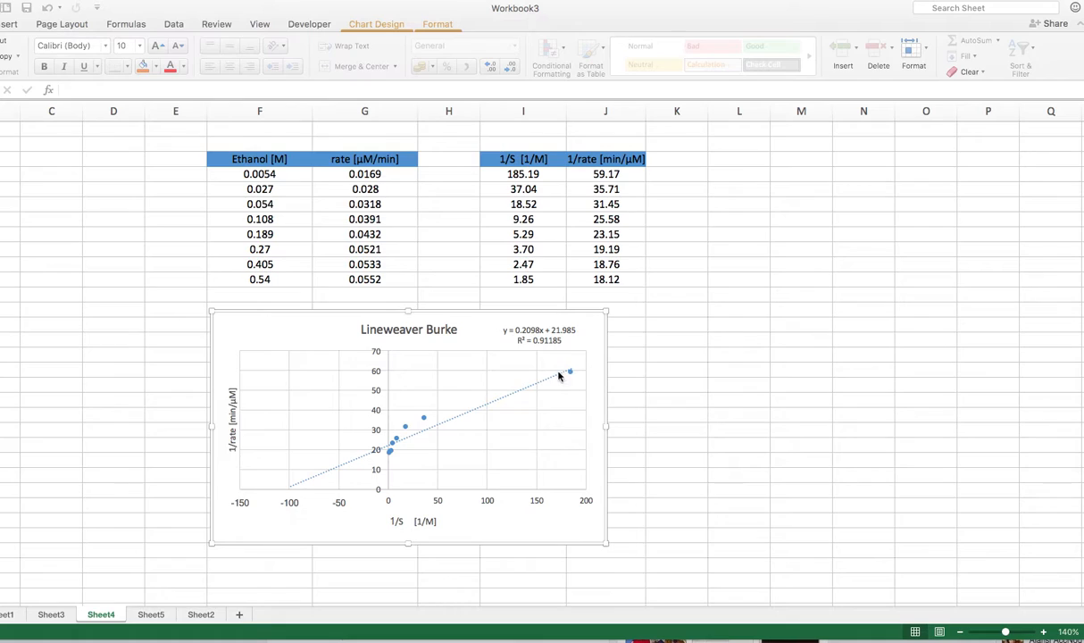
pyautogui.moveTo(564, 355)
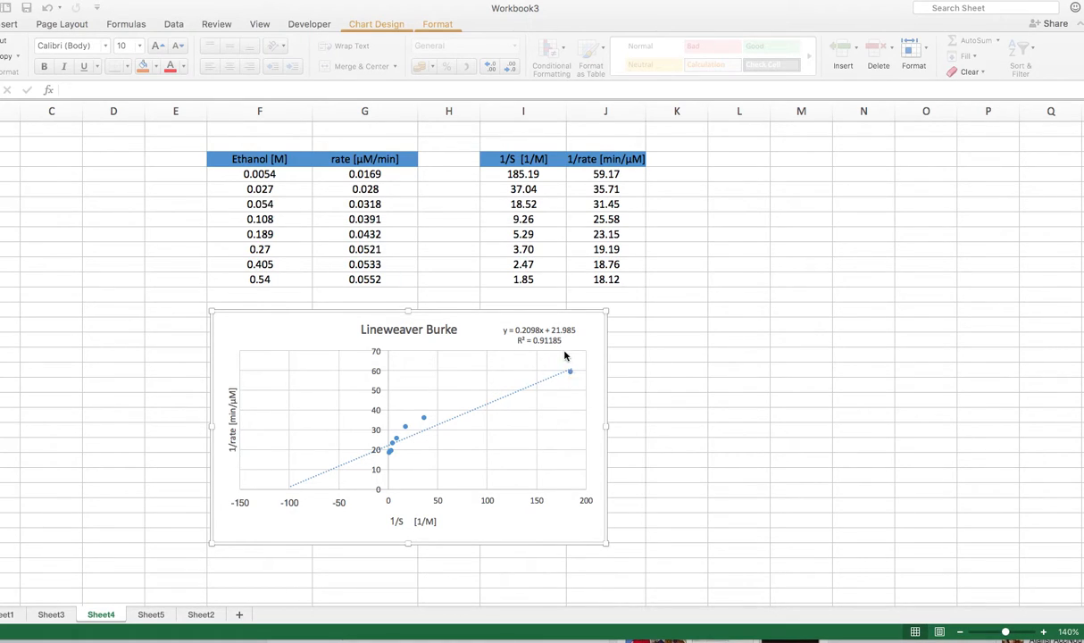
pyautogui.moveTo(514, 343)
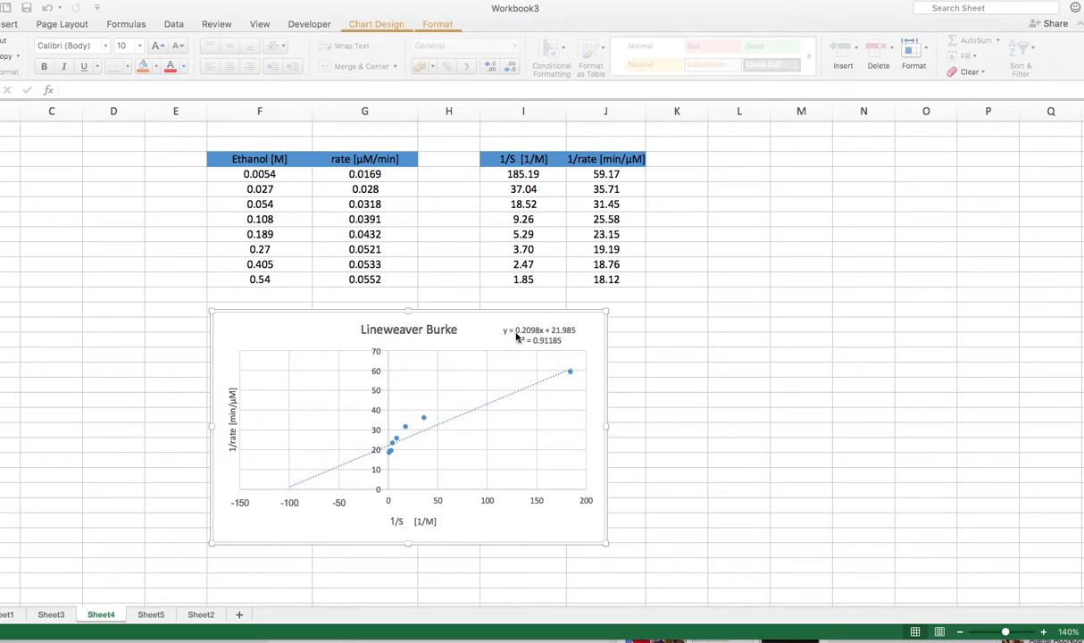
pyautogui.moveTo(548, 340)
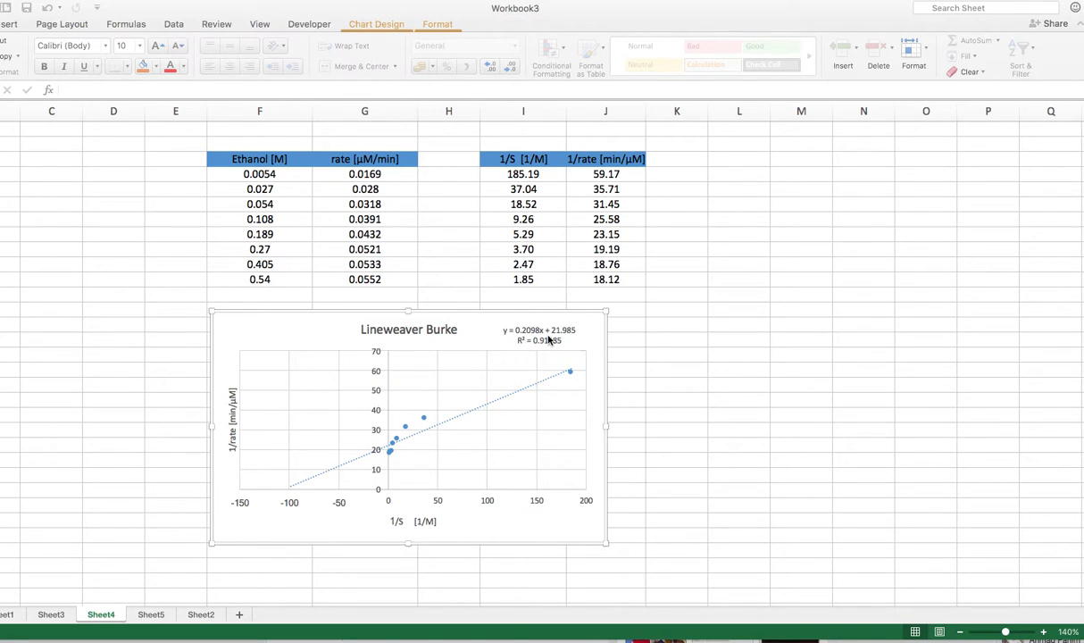
pyautogui.moveTo(550, 390)
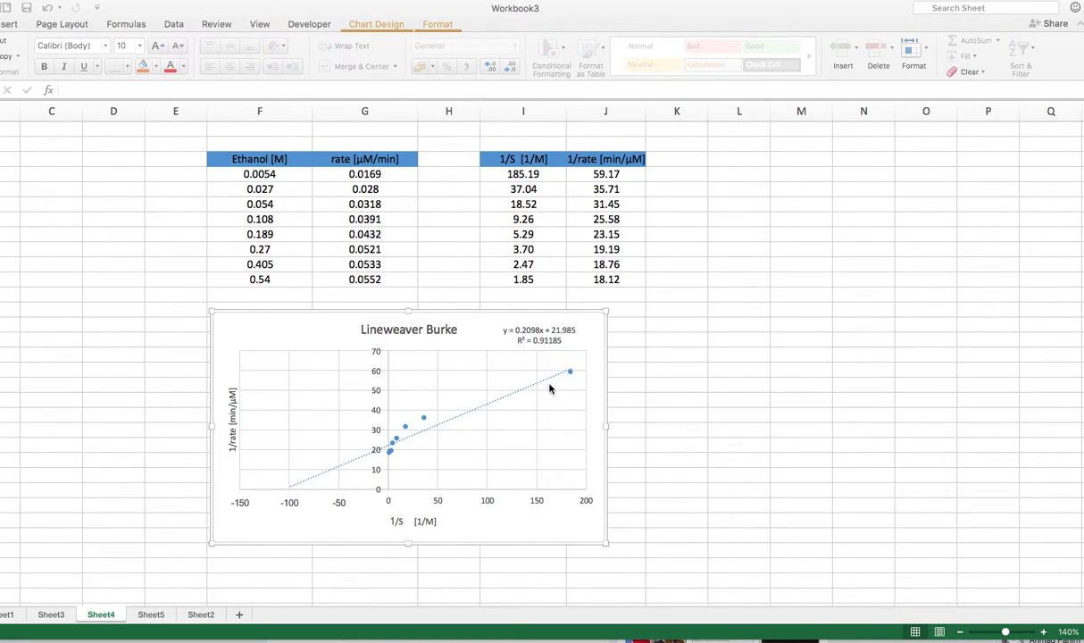
pyautogui.moveTo(518, 342)
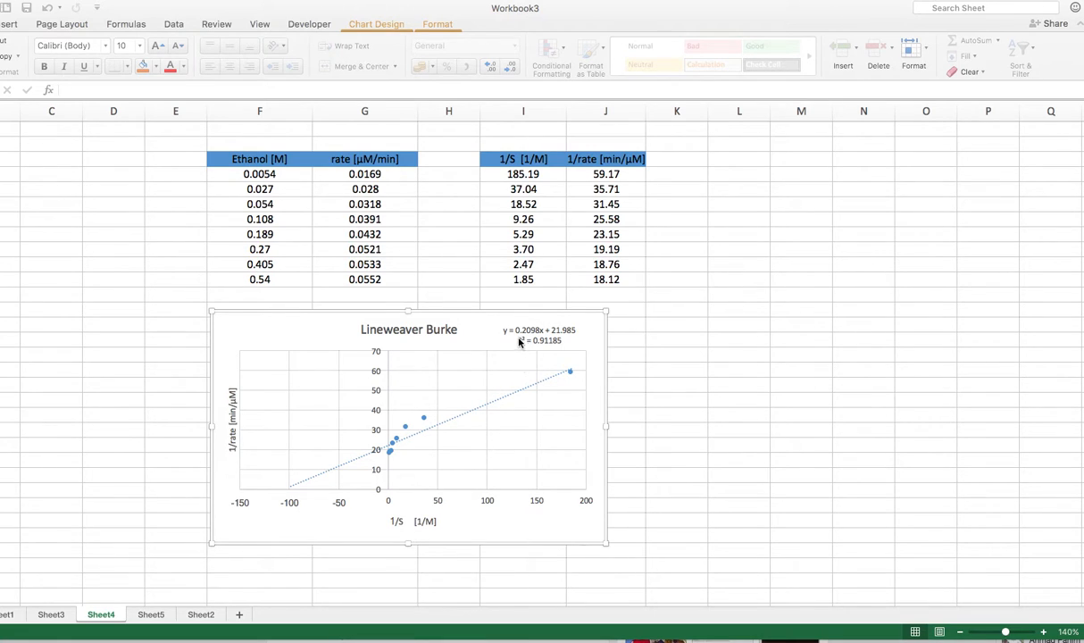
pyautogui.moveTo(530, 339)
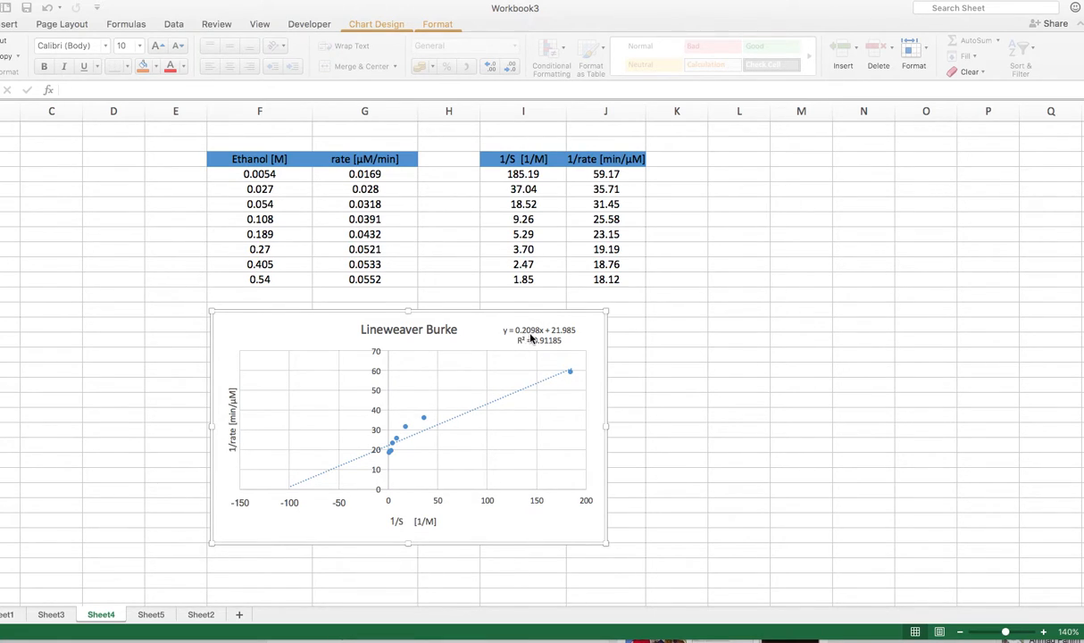
pyautogui.moveTo(391, 447)
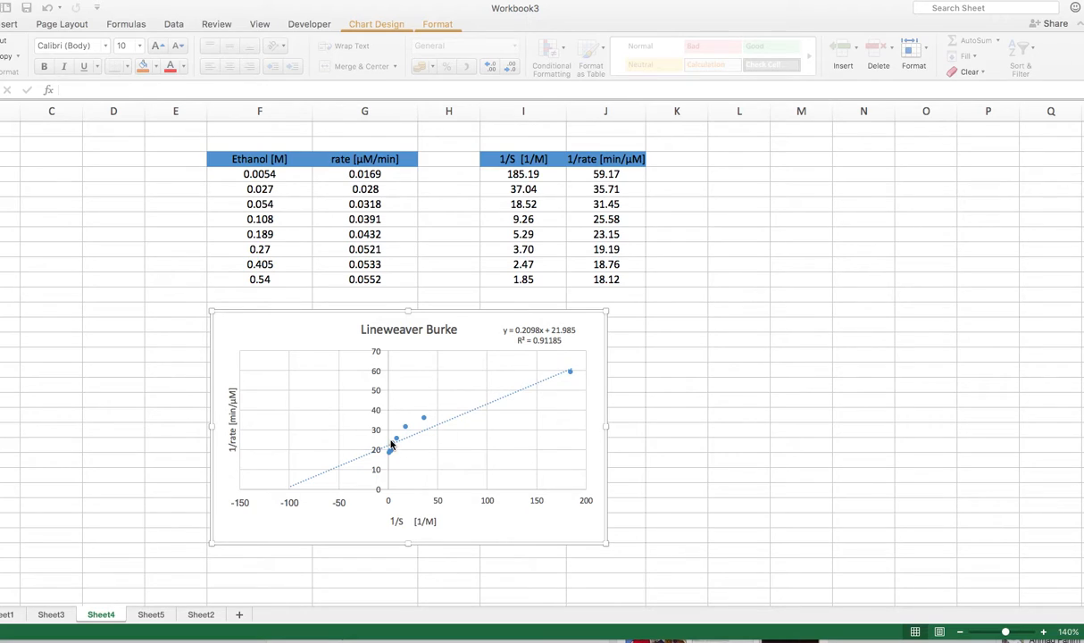
pyautogui.moveTo(397, 450)
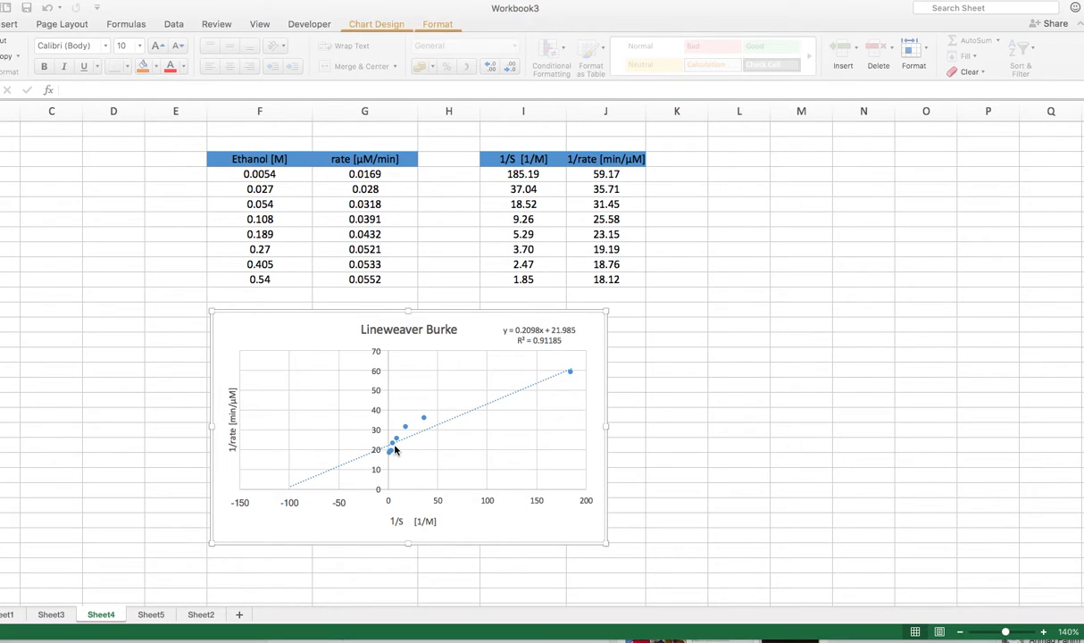
pyautogui.moveTo(525, 350)
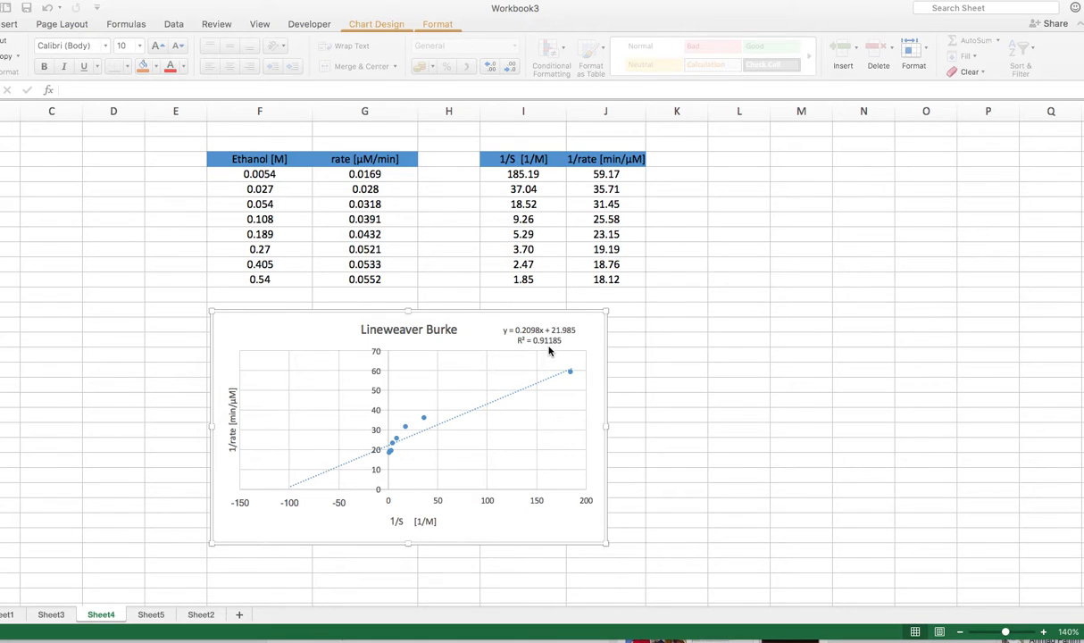
pyautogui.moveTo(582, 400)
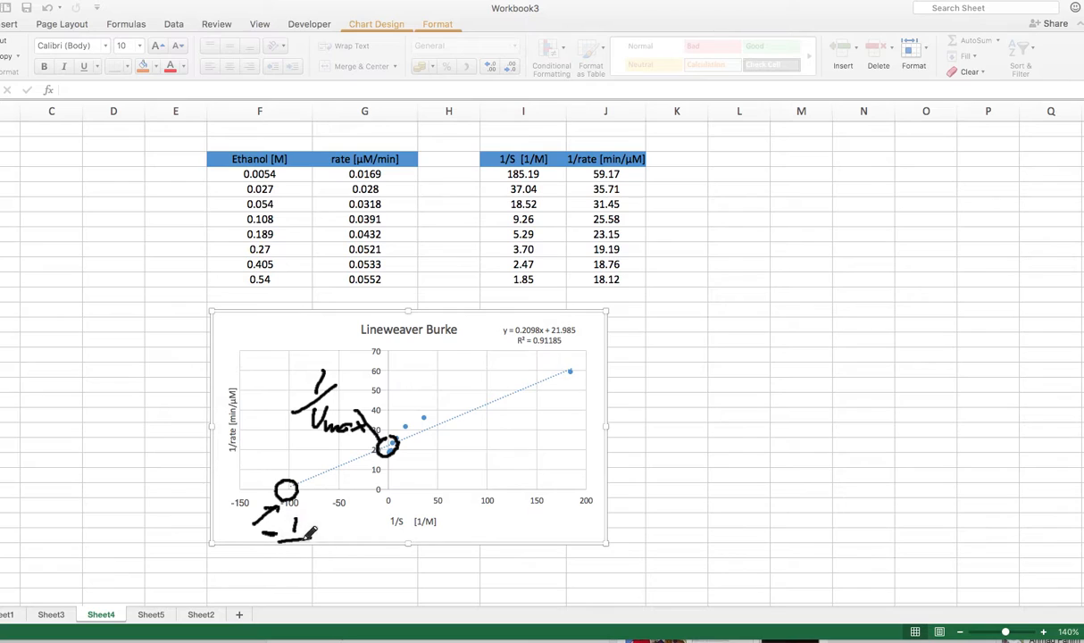
# Step: Label a cell 'vmax =' and compute =1/22 beside it, giving 0.0454545
pyautogui.moveTo(295, 535); pyautogui.dragTo(309, 568)
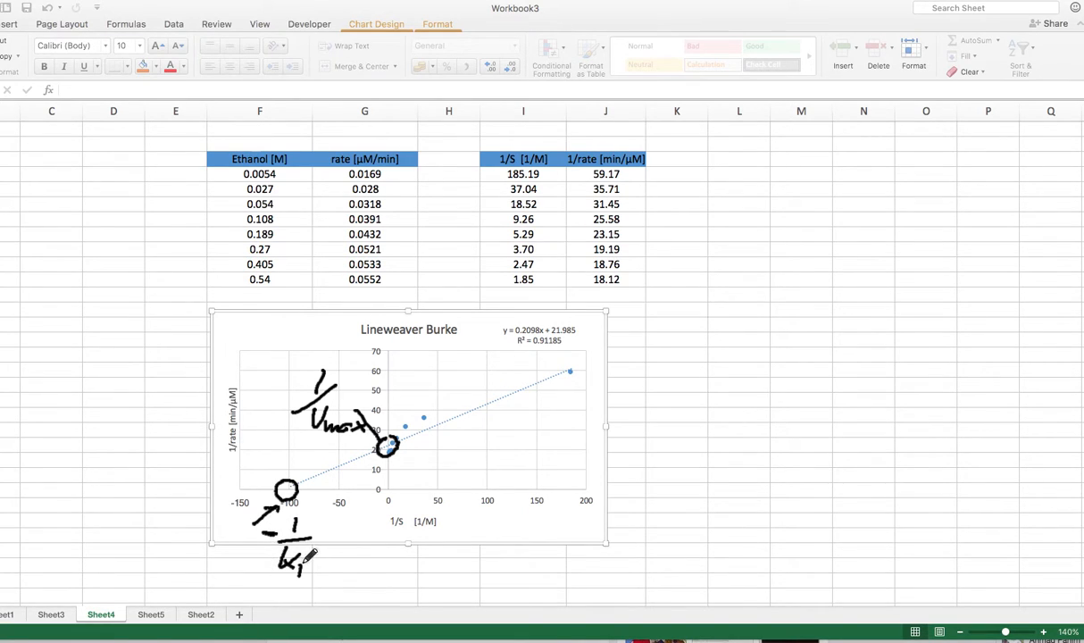
pyautogui.moveTo(520, 390)
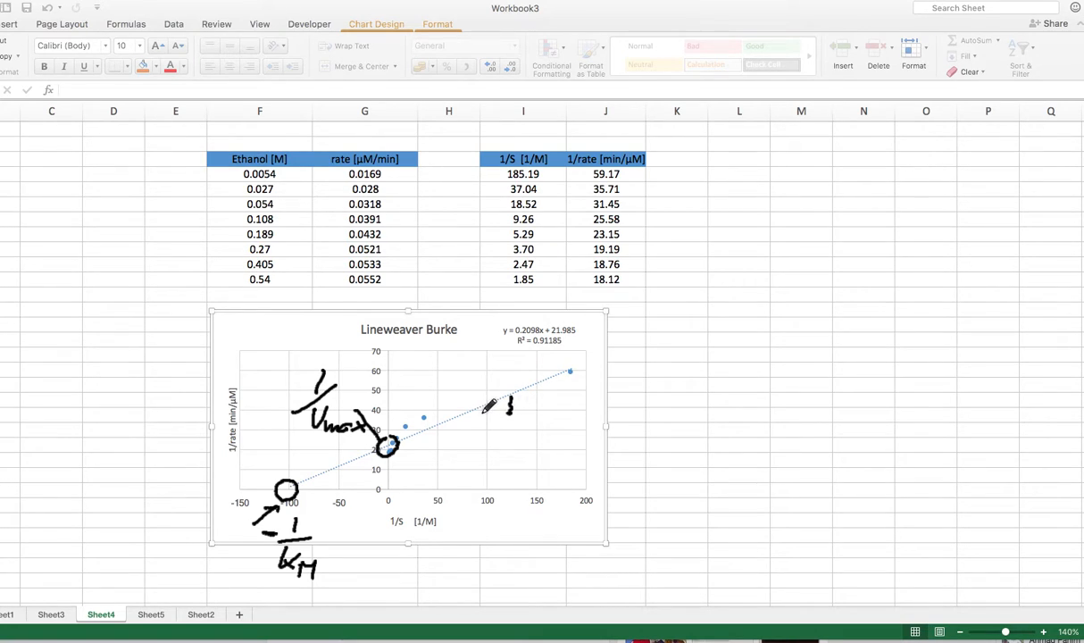
pyautogui.moveTo(496, 401); pyautogui.dragTo(532, 425)
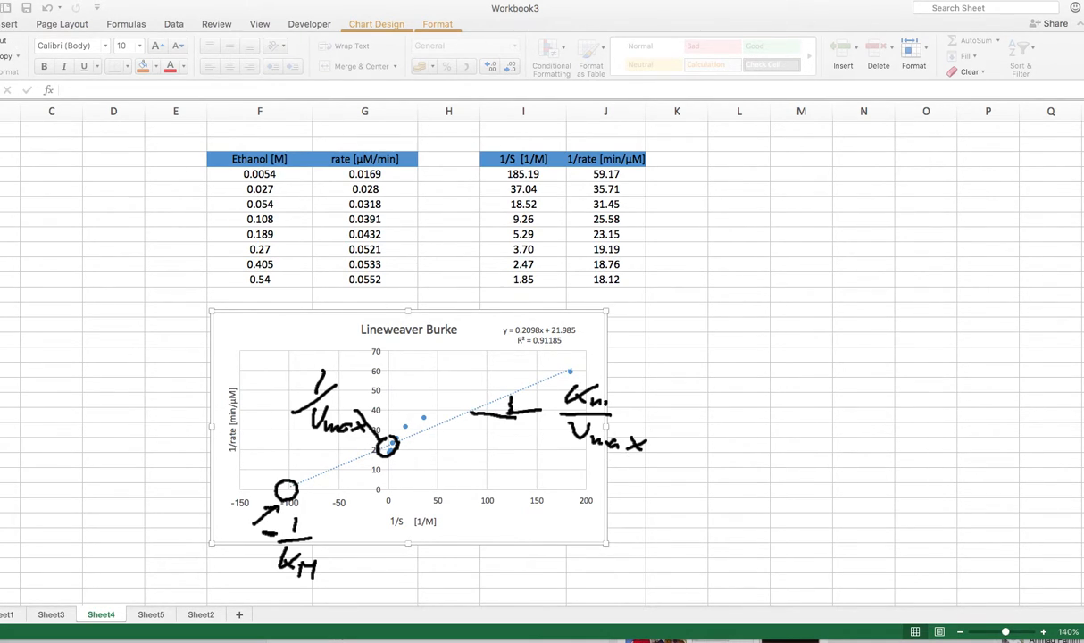
pyautogui.moveTo(582, 407)
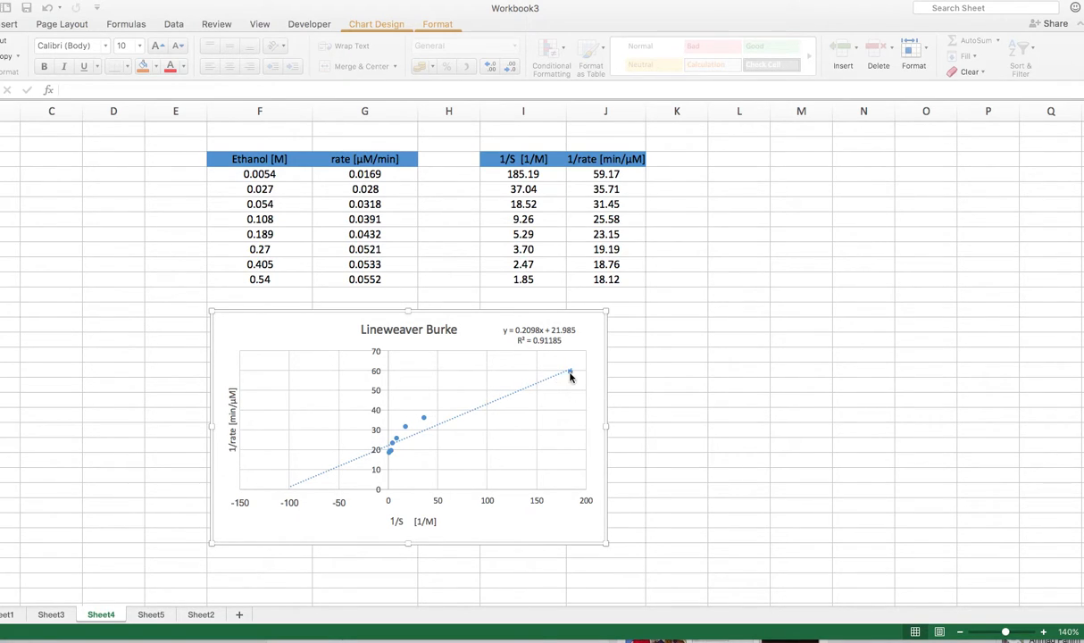
pyautogui.moveTo(297, 490)
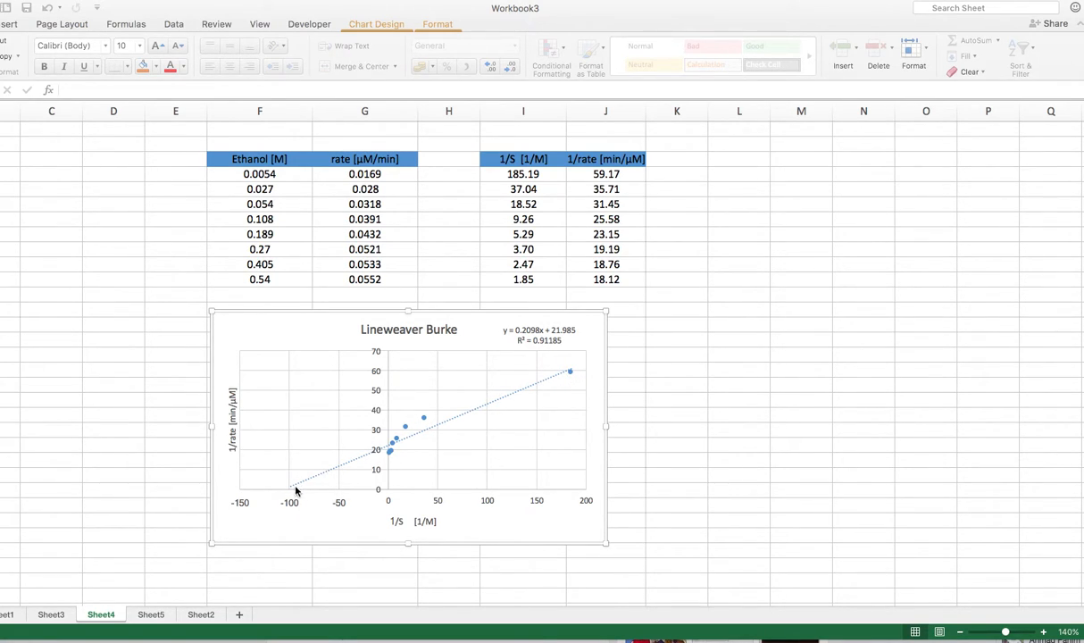
pyautogui.moveTo(407, 450)
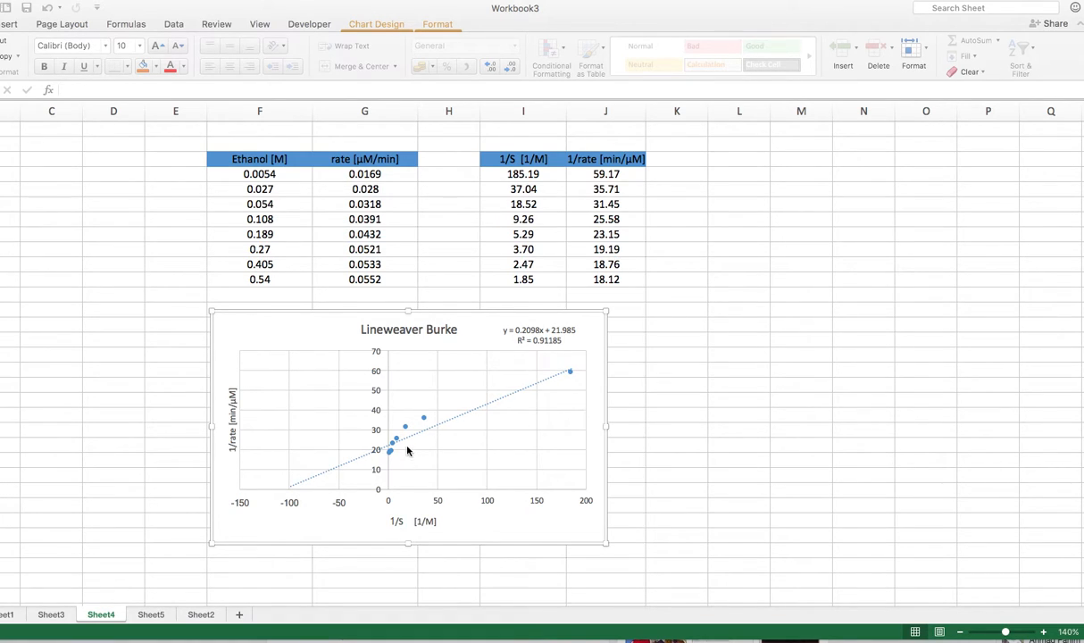
pyautogui.moveTo(560, 390)
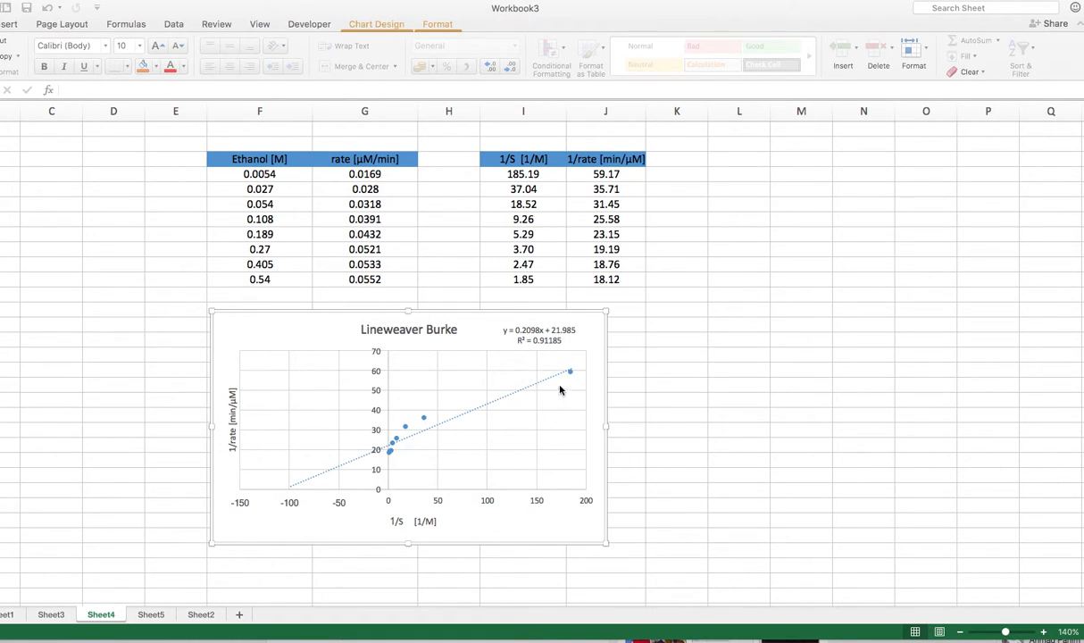
pyautogui.moveTo(569, 376)
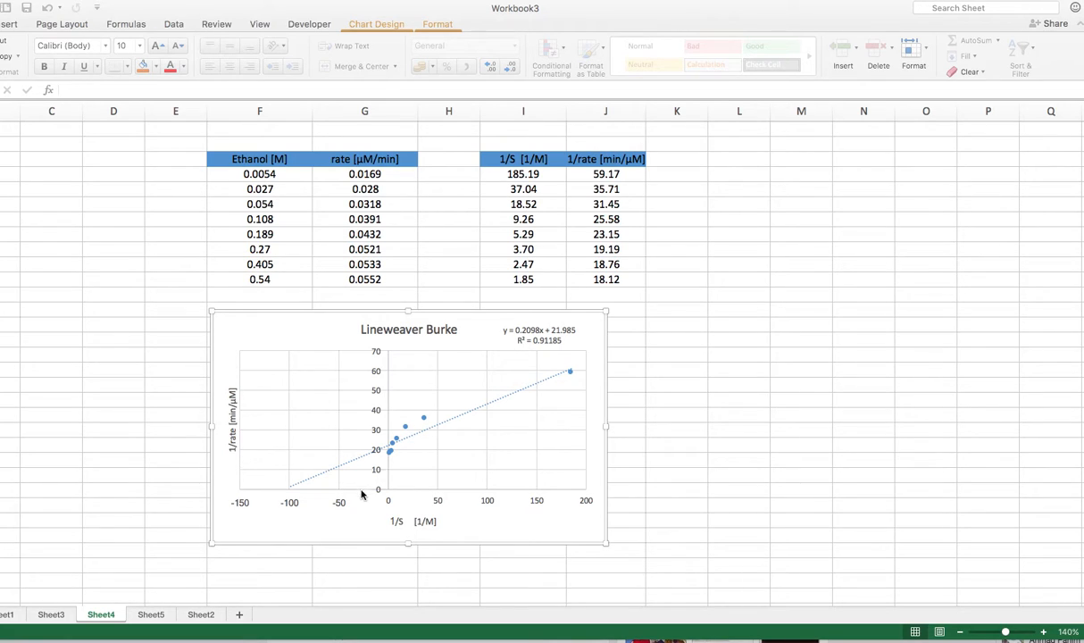
pyautogui.moveTo(405, 478)
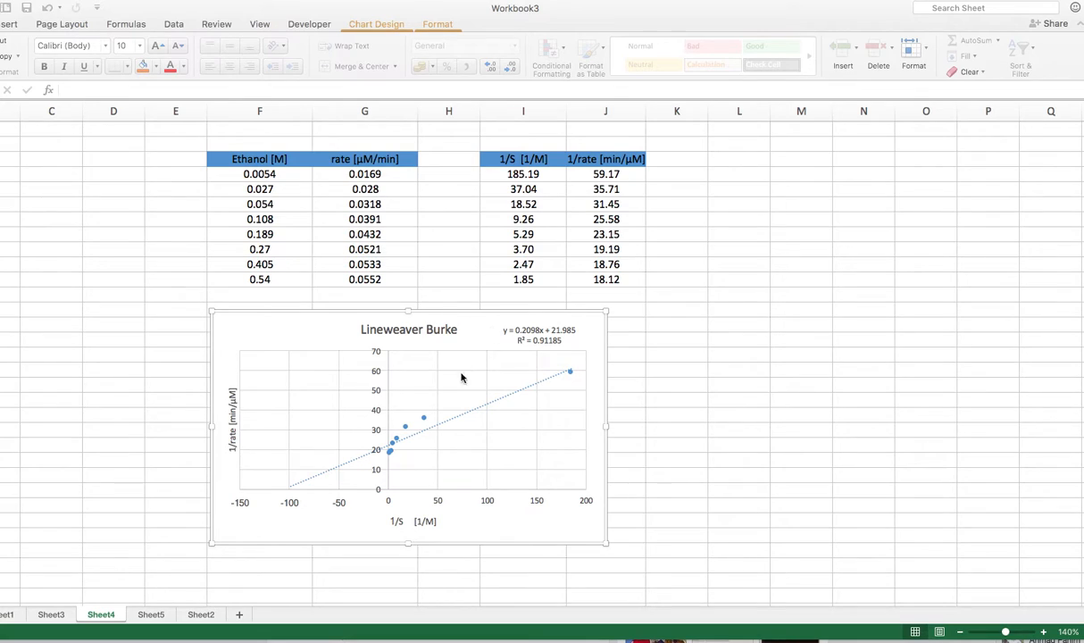
pyautogui.moveTo(434, 404)
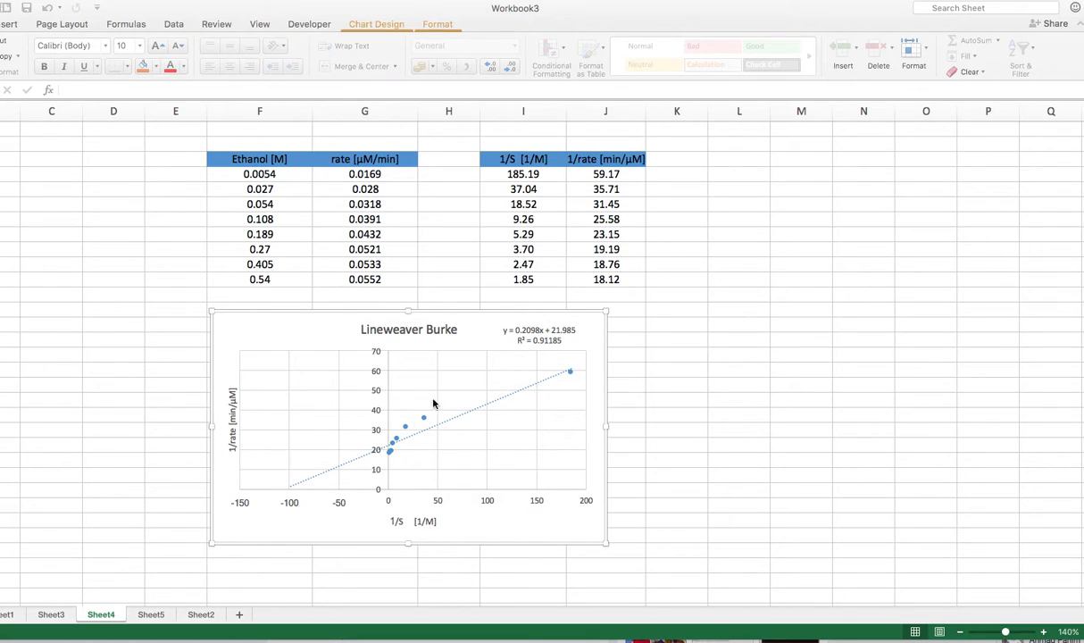
pyautogui.moveTo(428, 452)
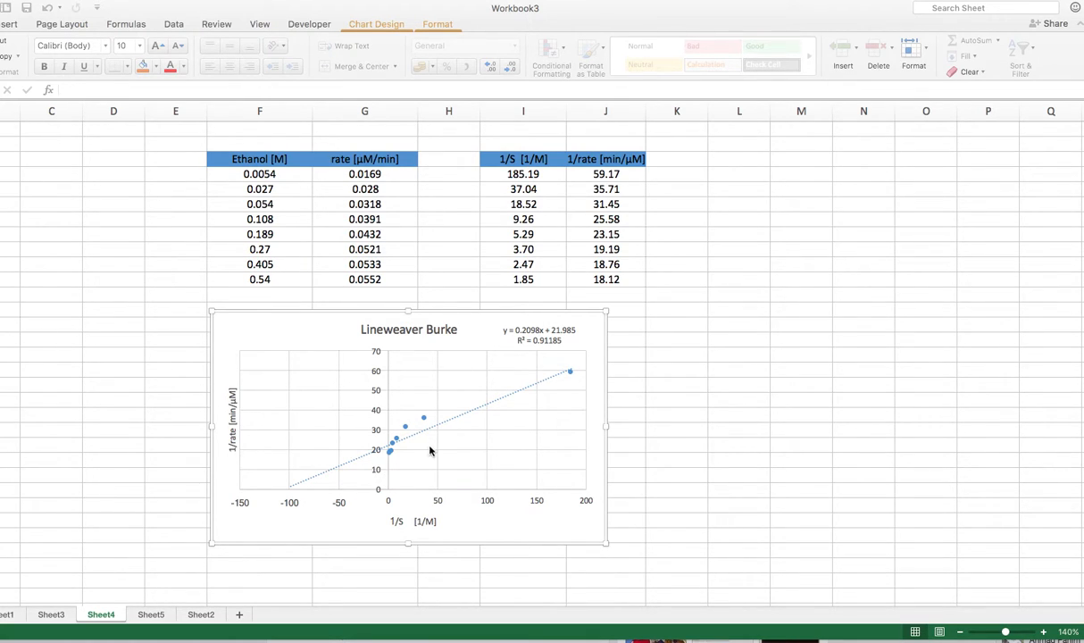
pyautogui.moveTo(500, 447)
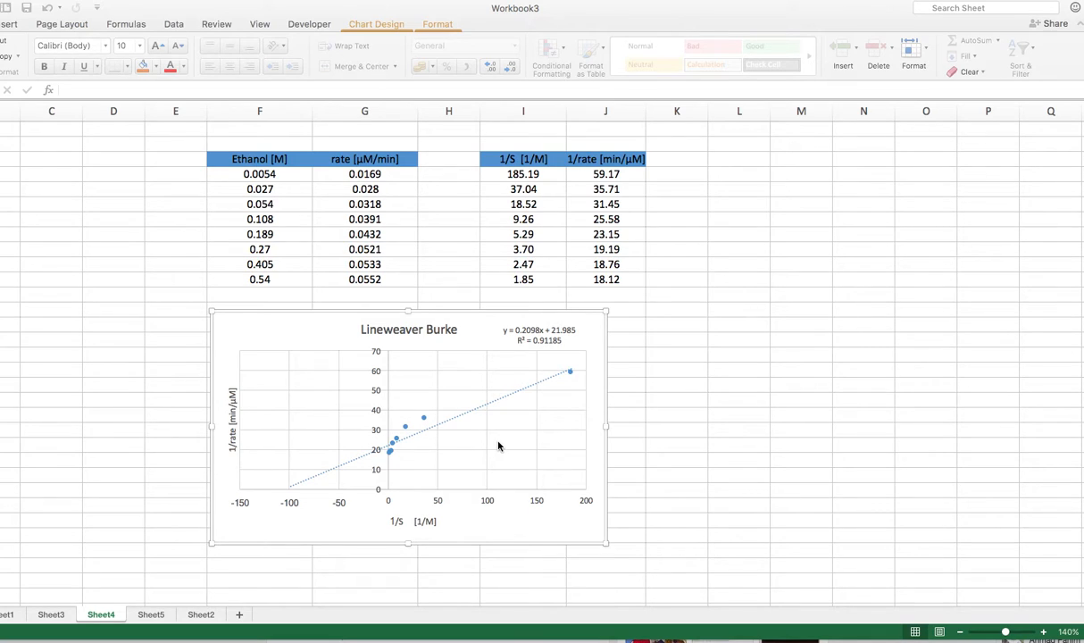
pyautogui.moveTo(561, 405)
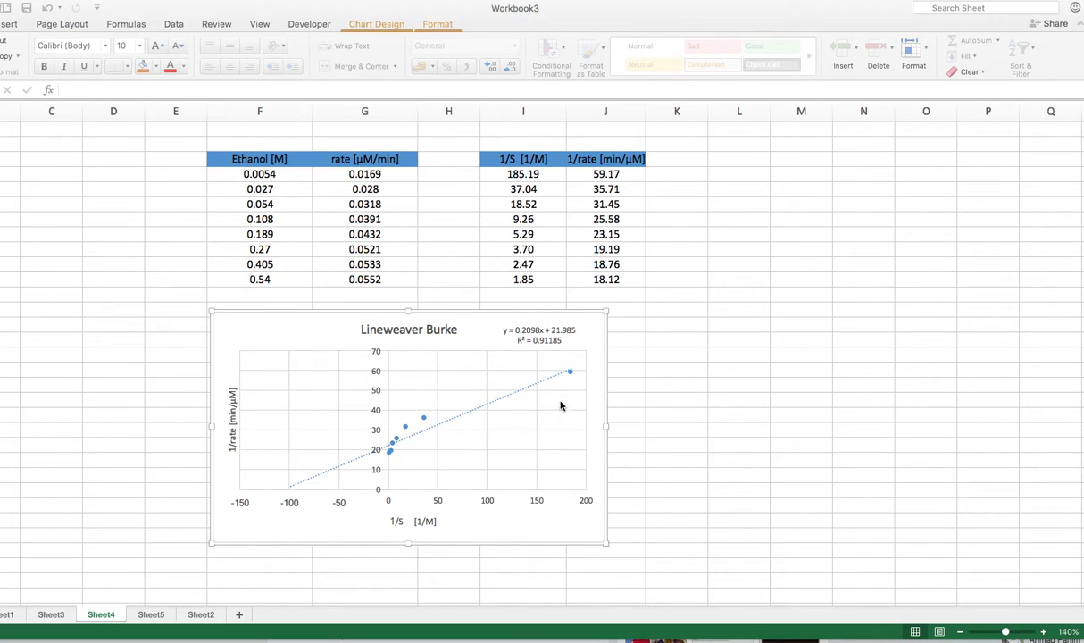
pyautogui.moveTo(576, 378)
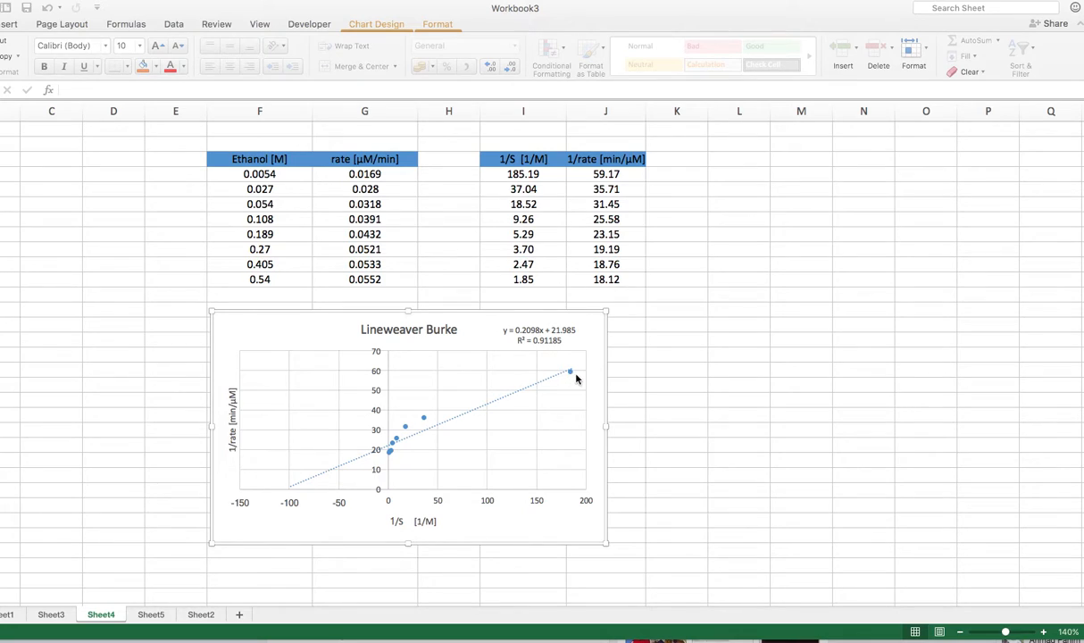
pyautogui.moveTo(557, 368)
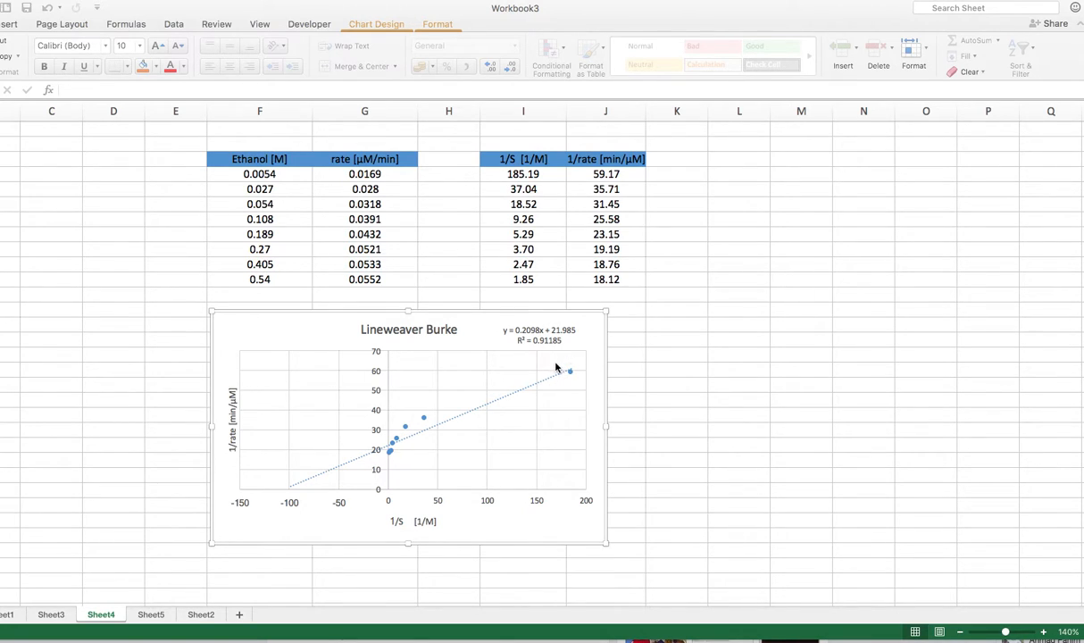
pyautogui.moveTo(593, 368)
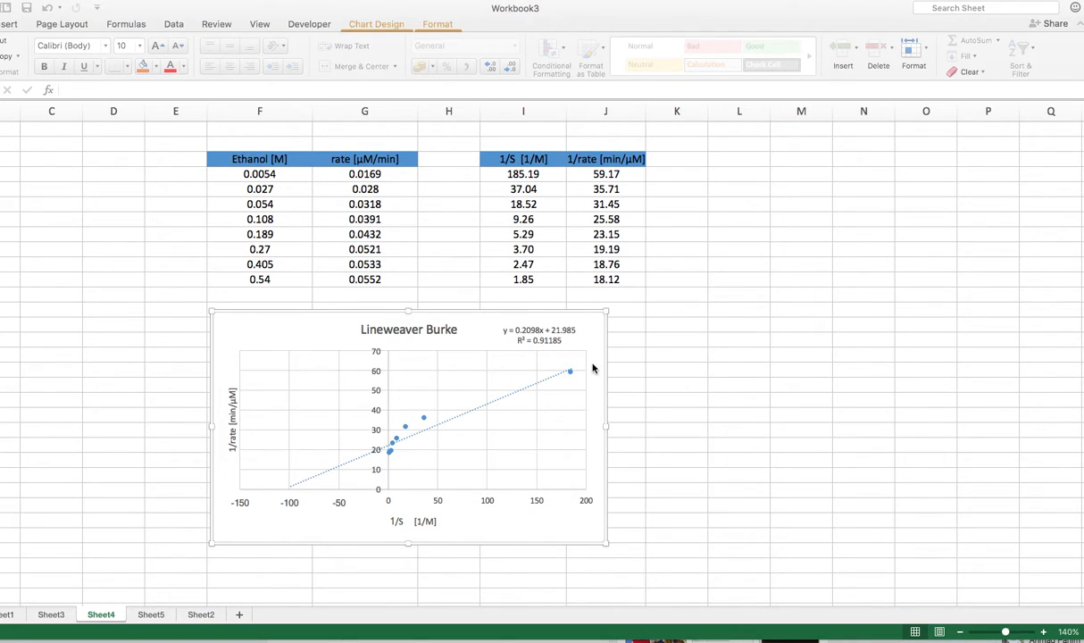
pyautogui.moveTo(561, 380)
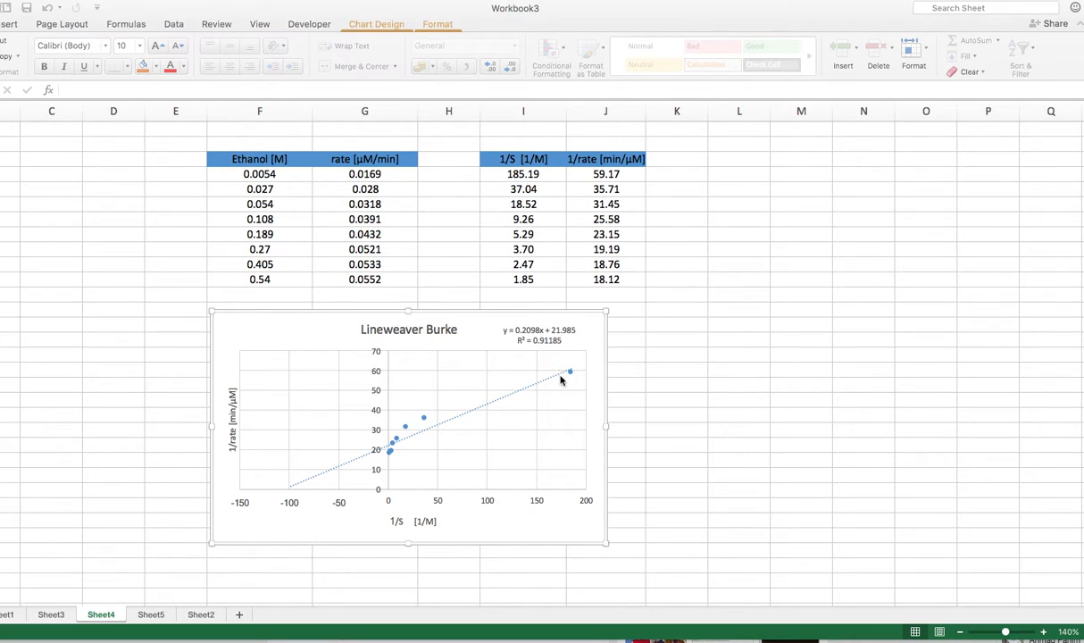
pyautogui.moveTo(575, 370)
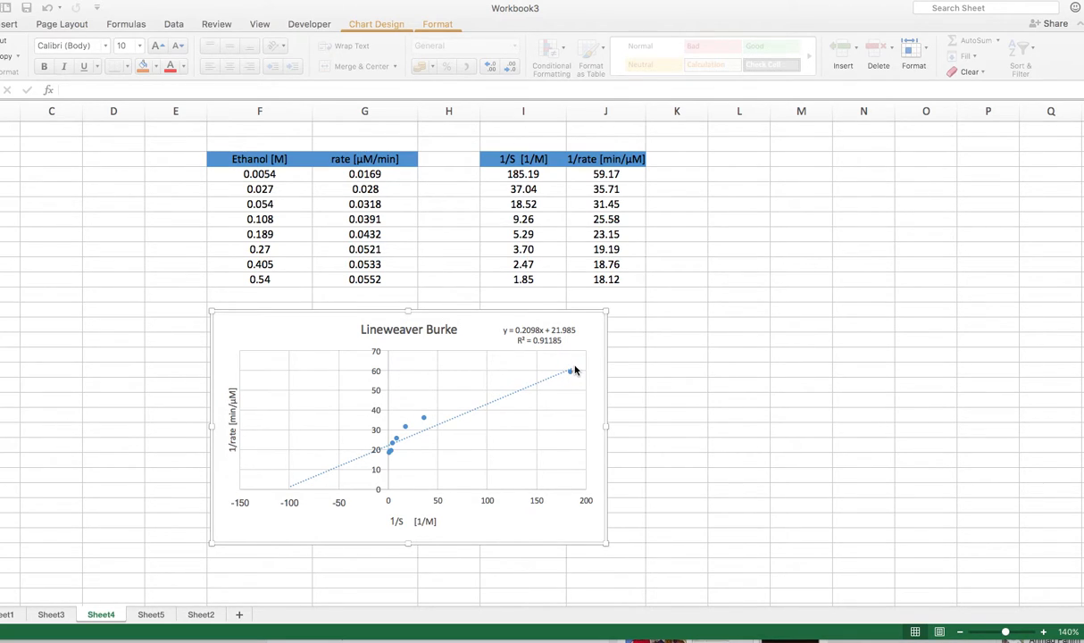
pyautogui.moveTo(385, 507)
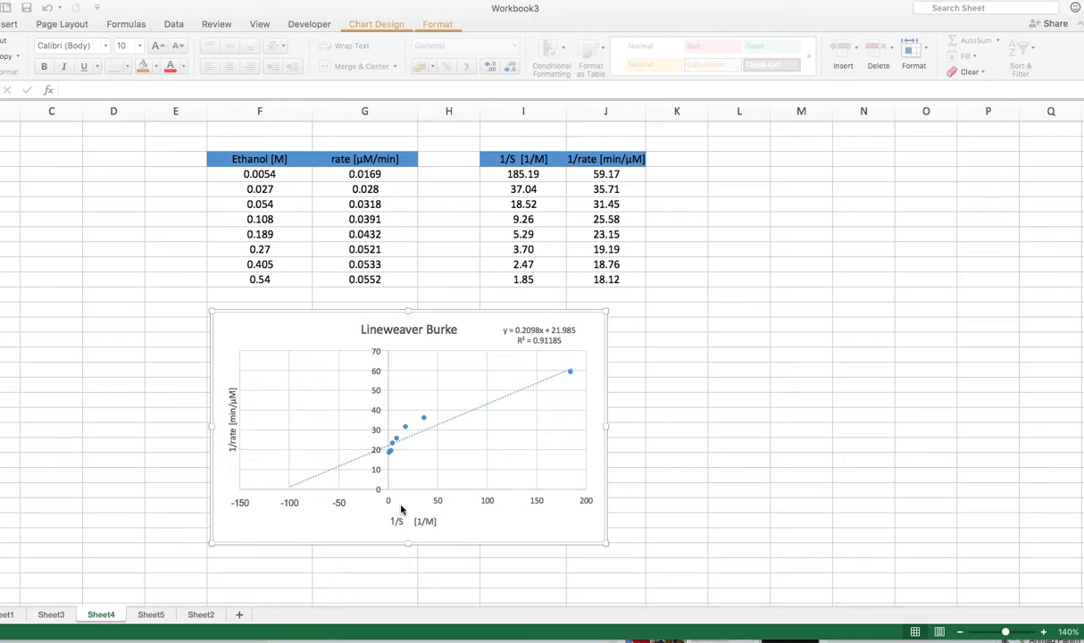
pyautogui.moveTo(593, 500)
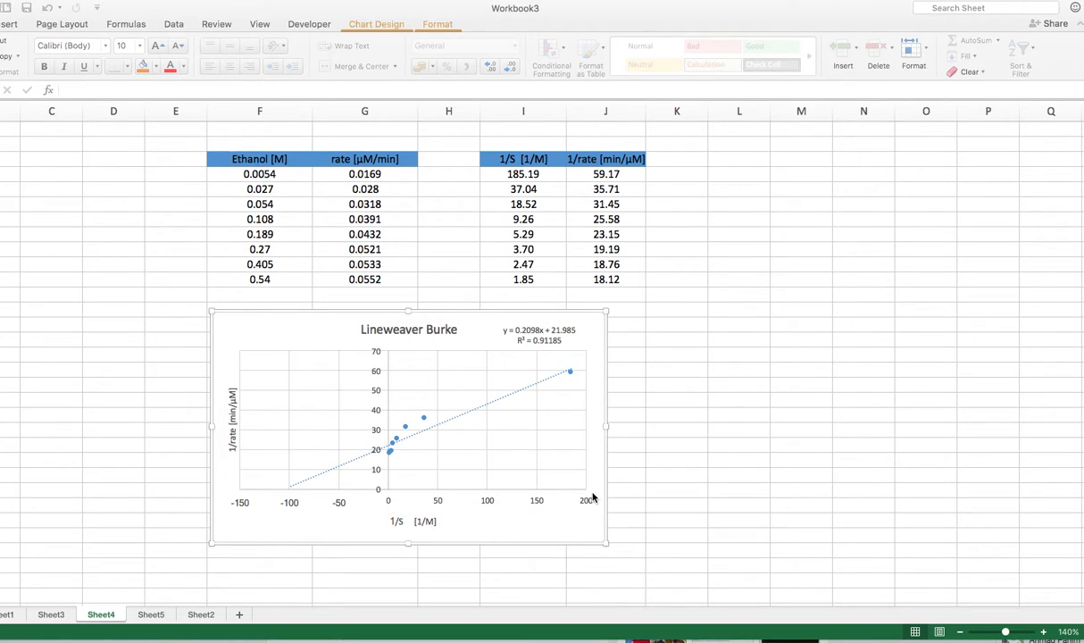
pyautogui.moveTo(578, 375)
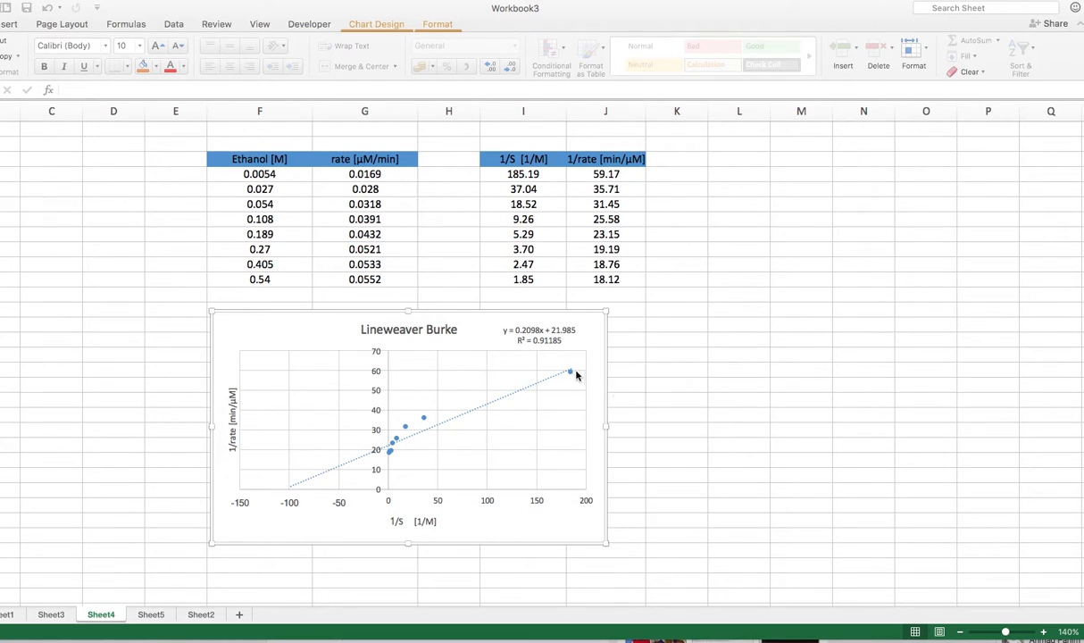
pyautogui.moveTo(614, 366)
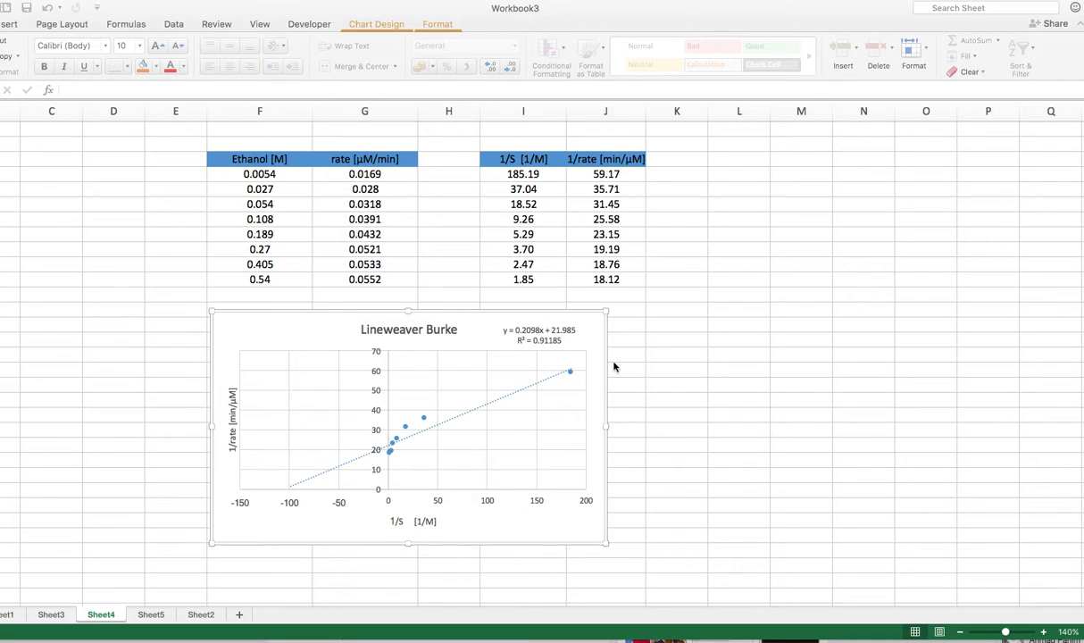
pyautogui.moveTo(570, 375)
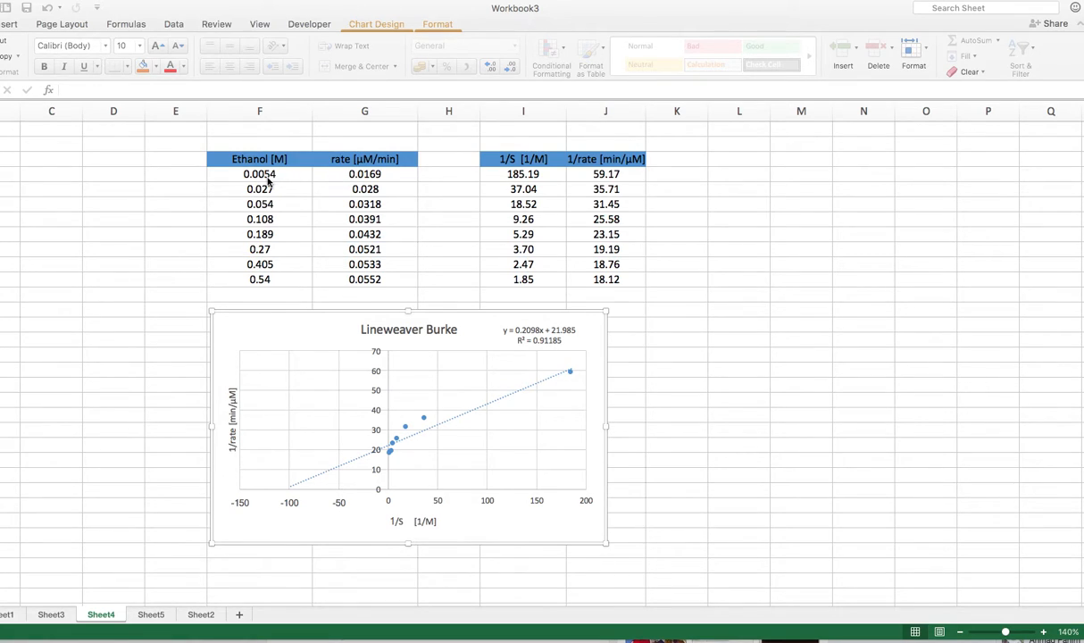
pyautogui.moveTo(275, 182)
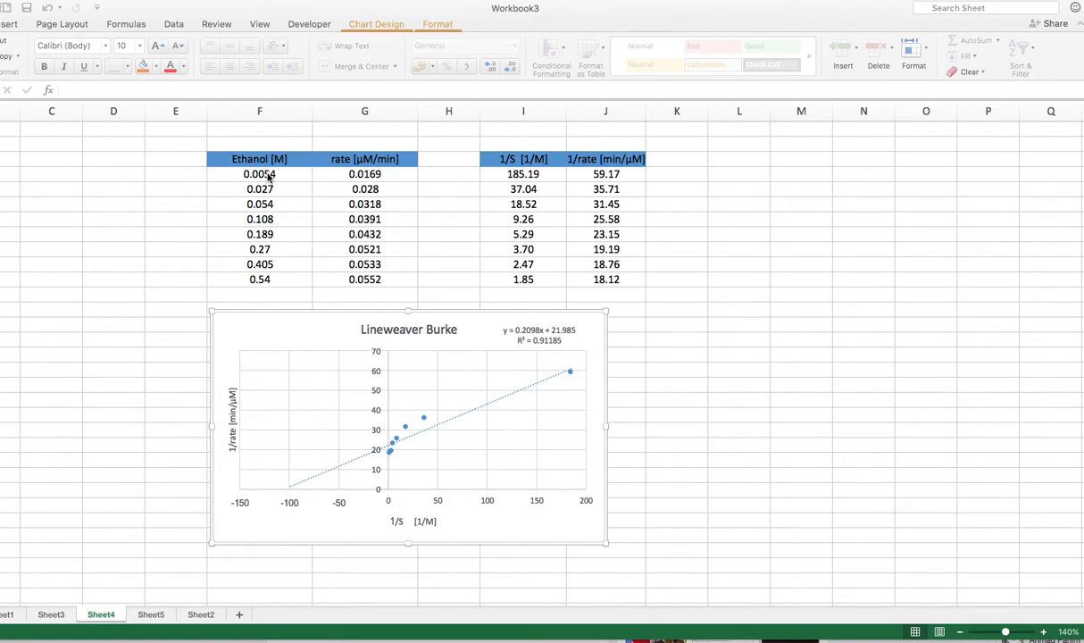
pyautogui.moveTo(312, 211)
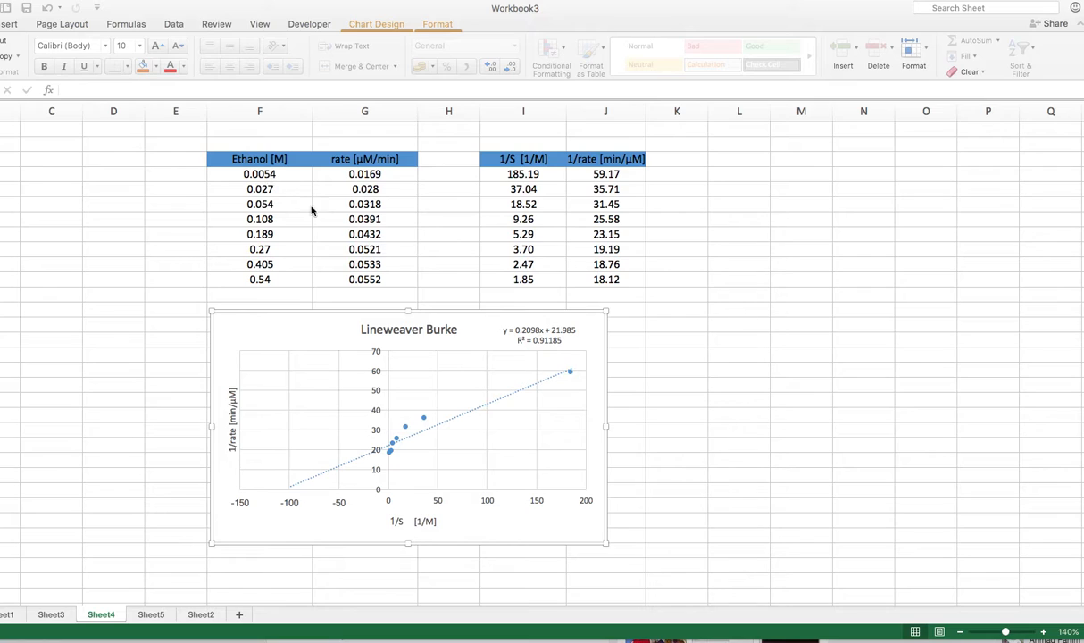
pyautogui.moveTo(443, 434)
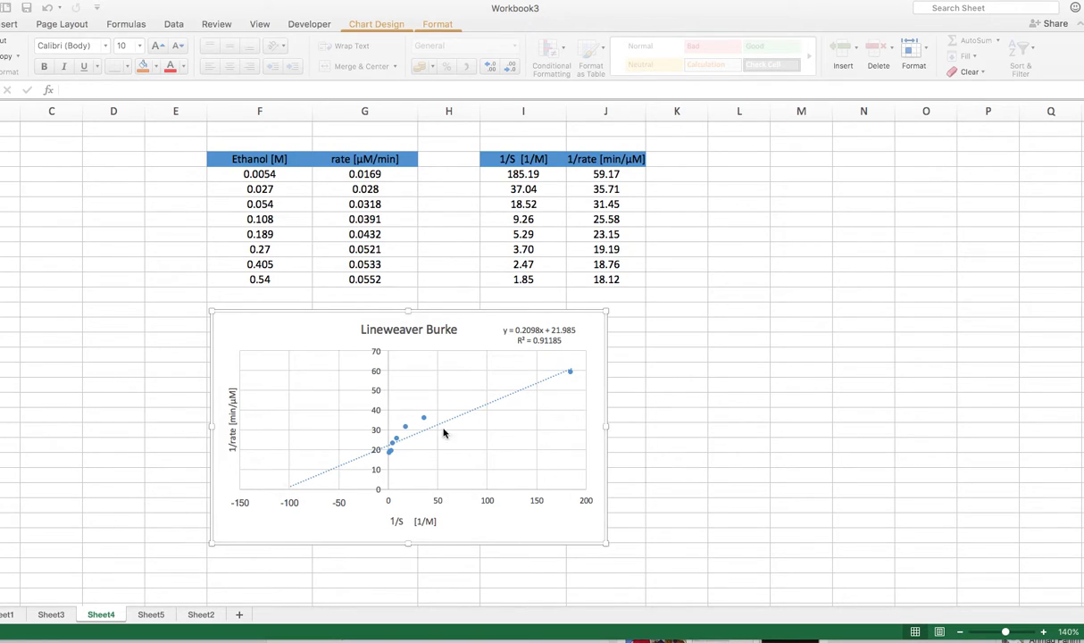
pyautogui.moveTo(513, 395)
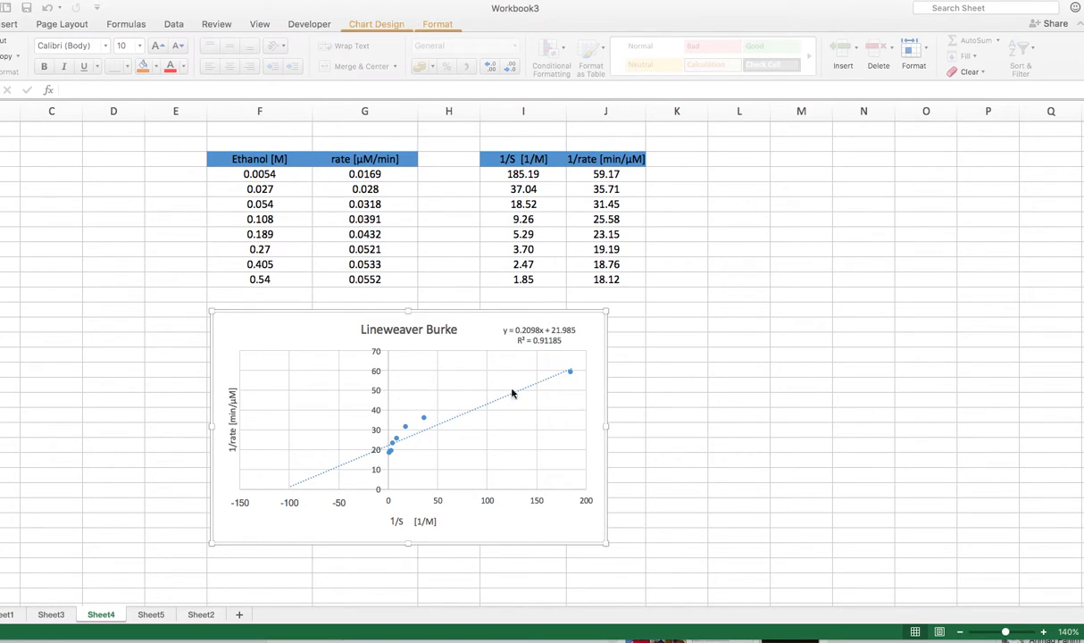
pyautogui.moveTo(480, 418)
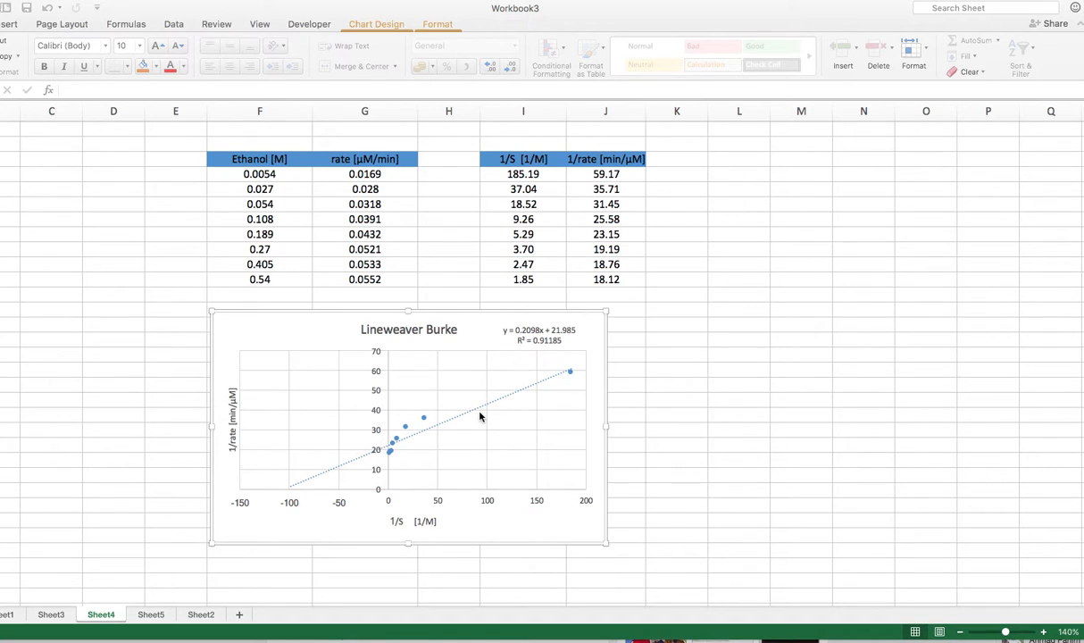
pyautogui.moveTo(572, 375)
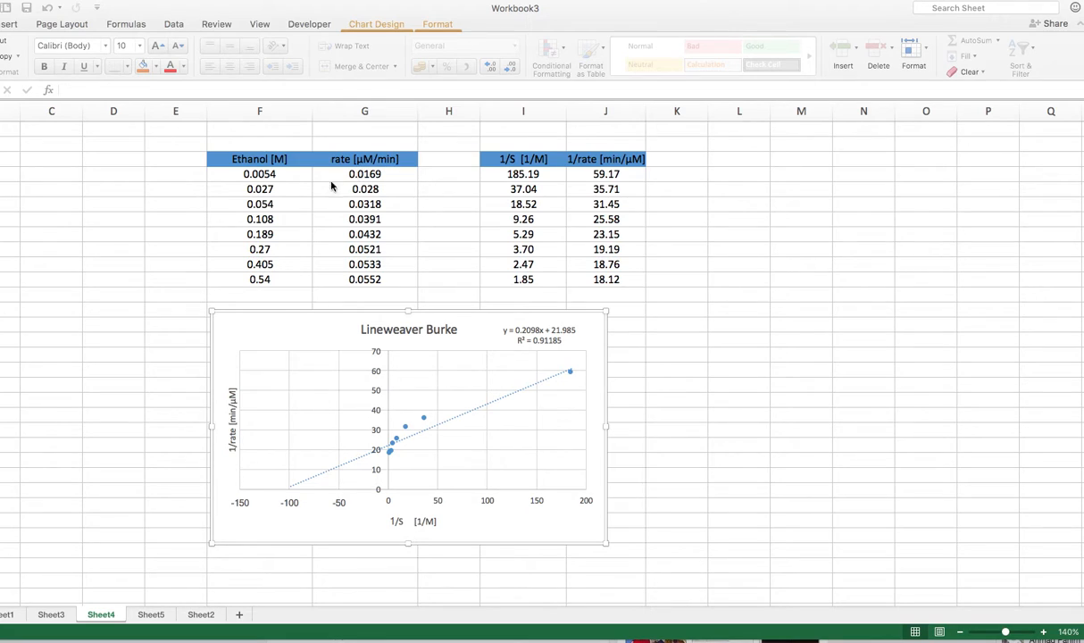
pyautogui.moveTo(279, 182)
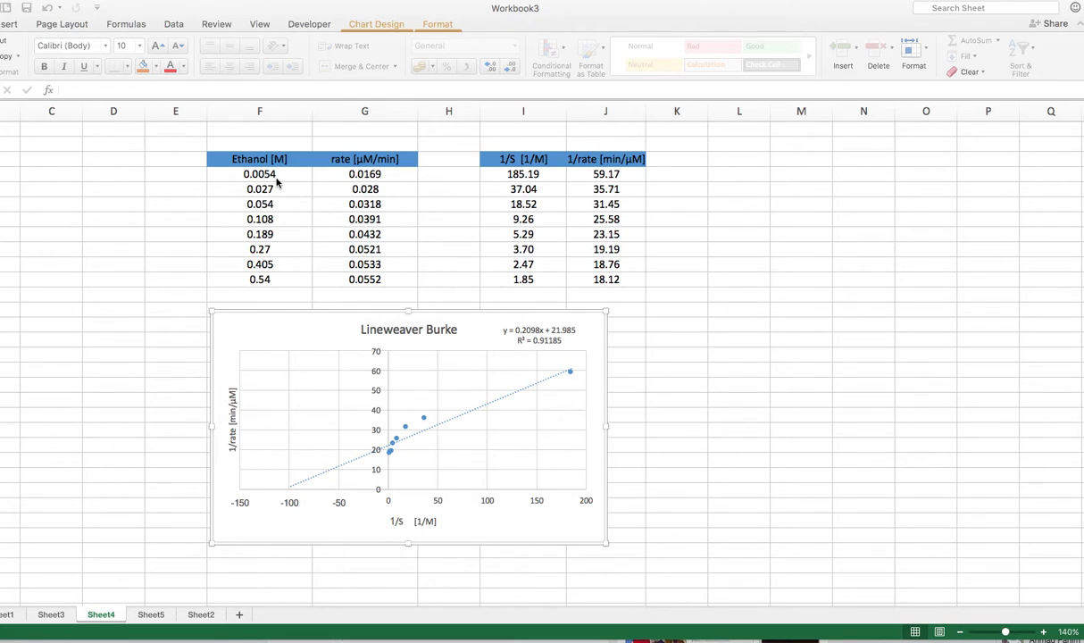
pyautogui.moveTo(271, 178)
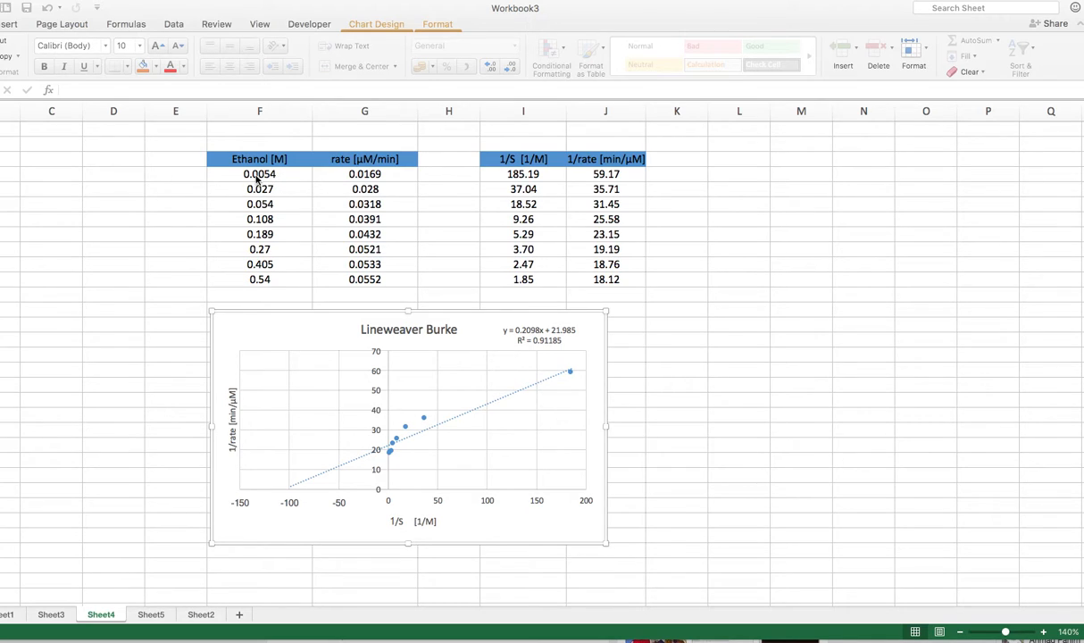
pyautogui.moveTo(272, 175)
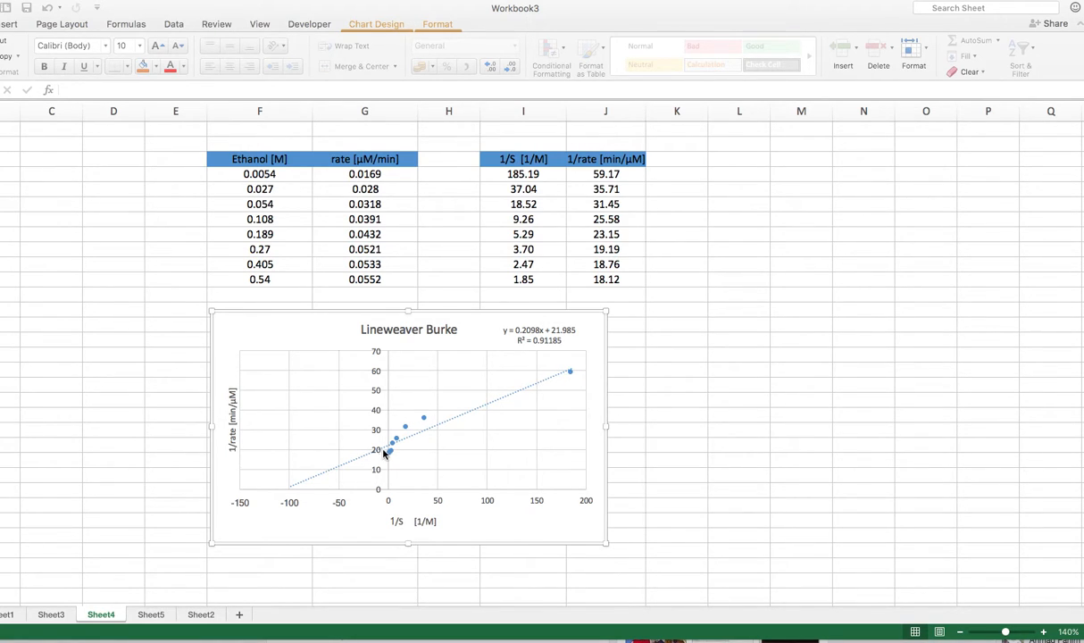
pyautogui.moveTo(725, 328)
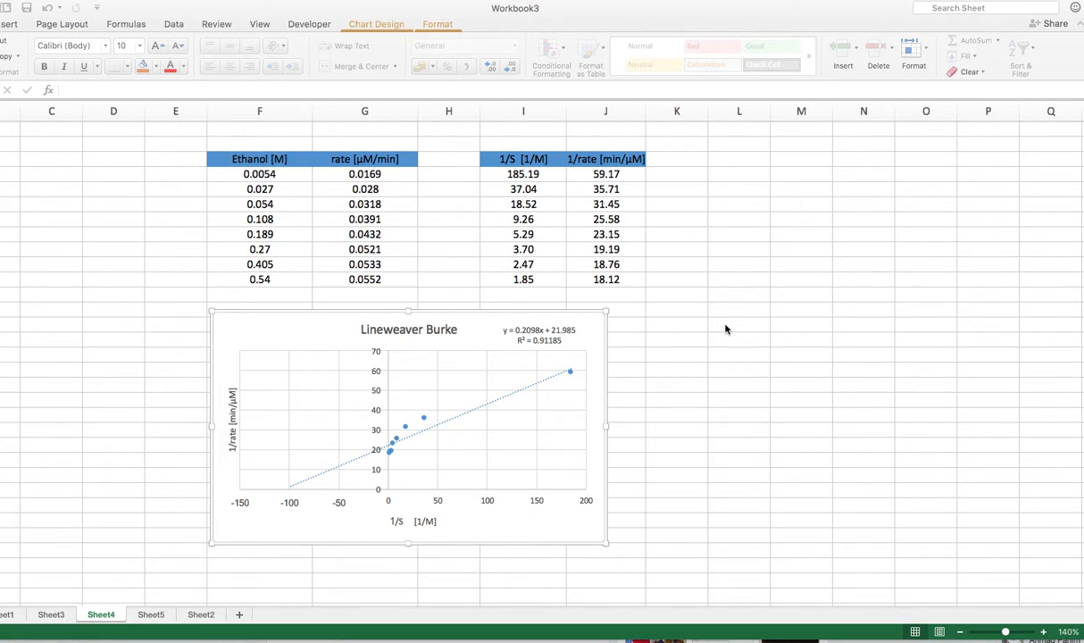
pyautogui.moveTo(746, 329)
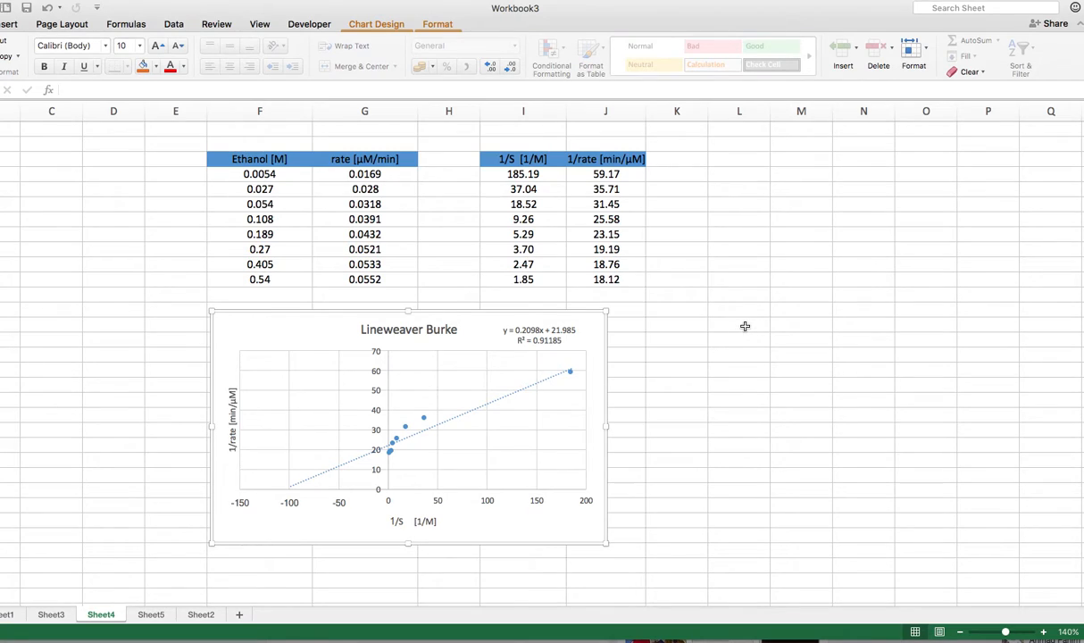
pyautogui.click(739, 323)
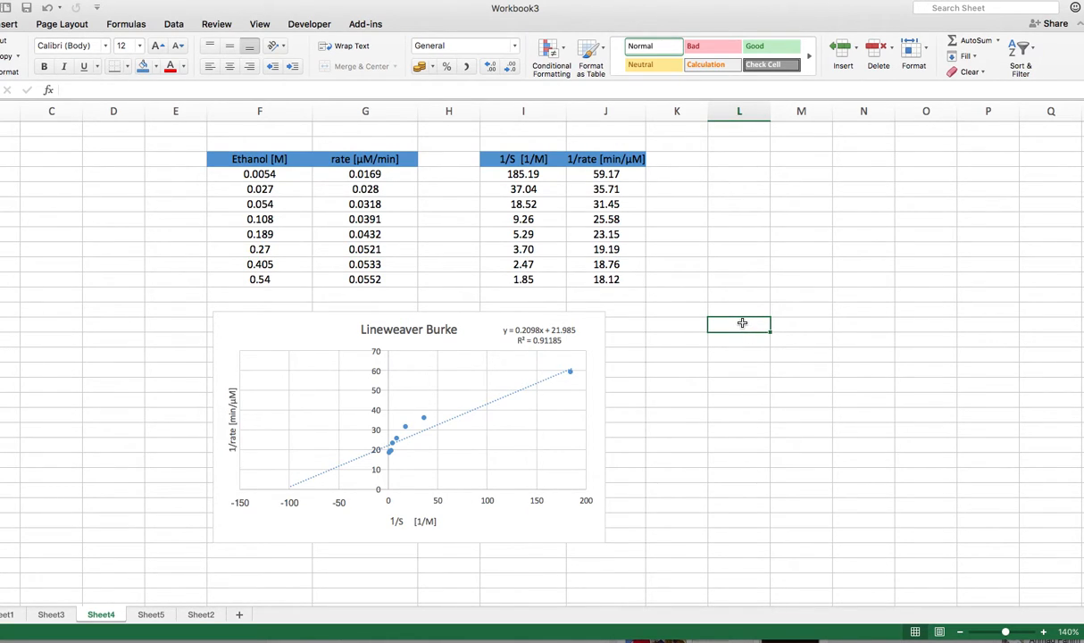
pyautogui.moveTo(739, 323)
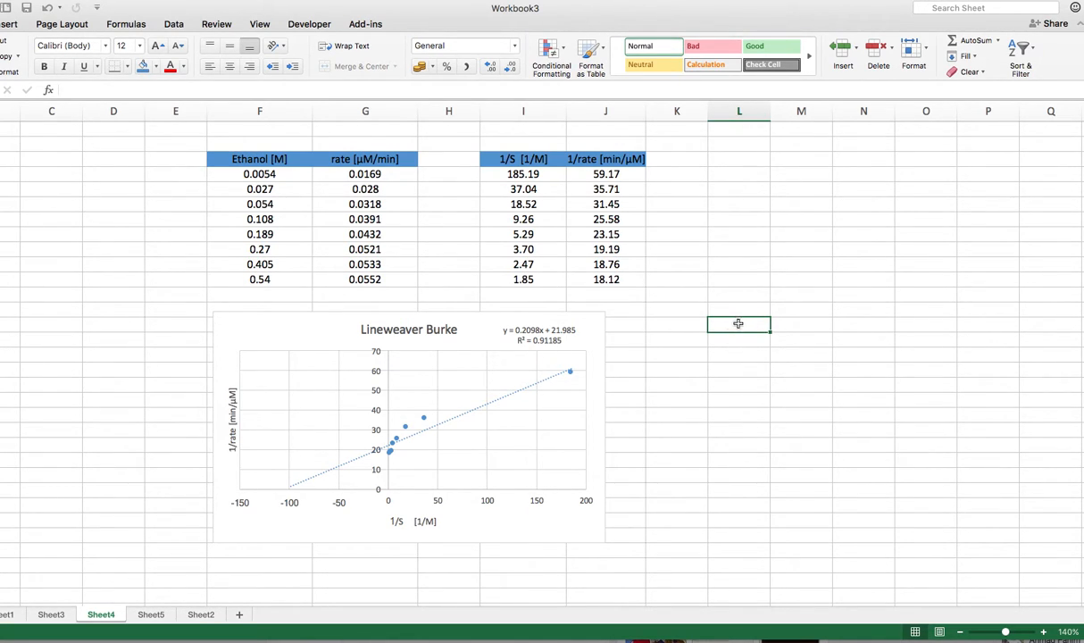
pyautogui.write('vma')
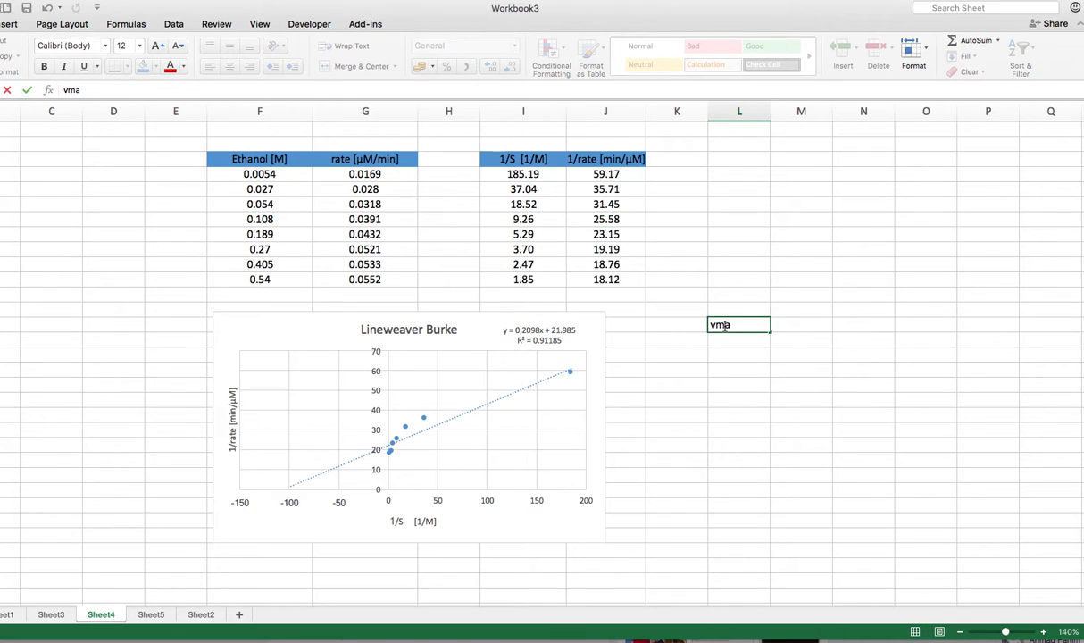
pyautogui.write('x')
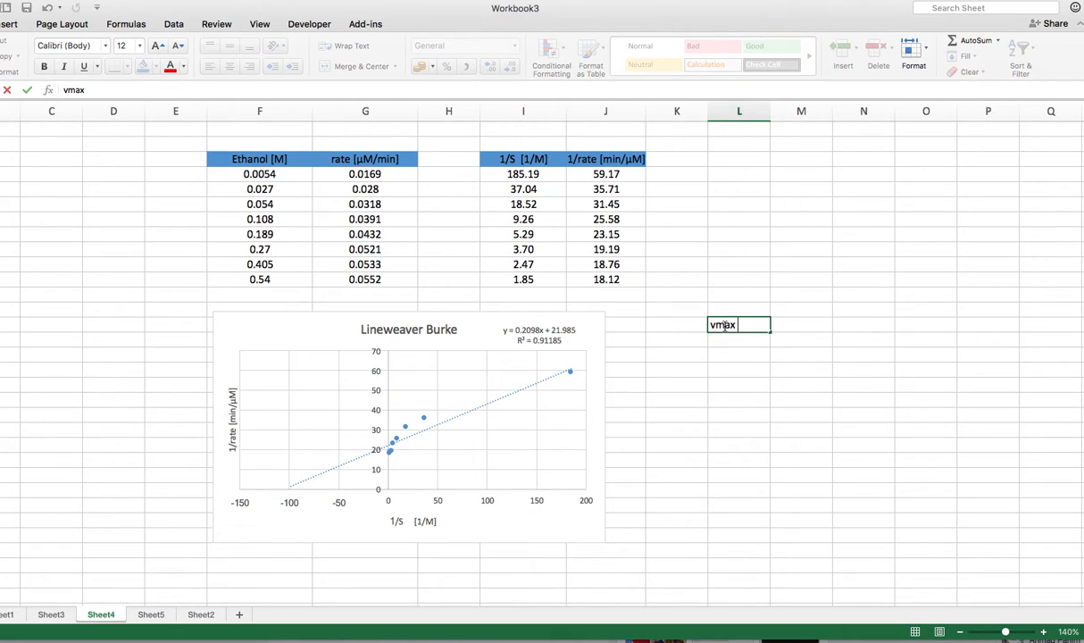
pyautogui.write('=')
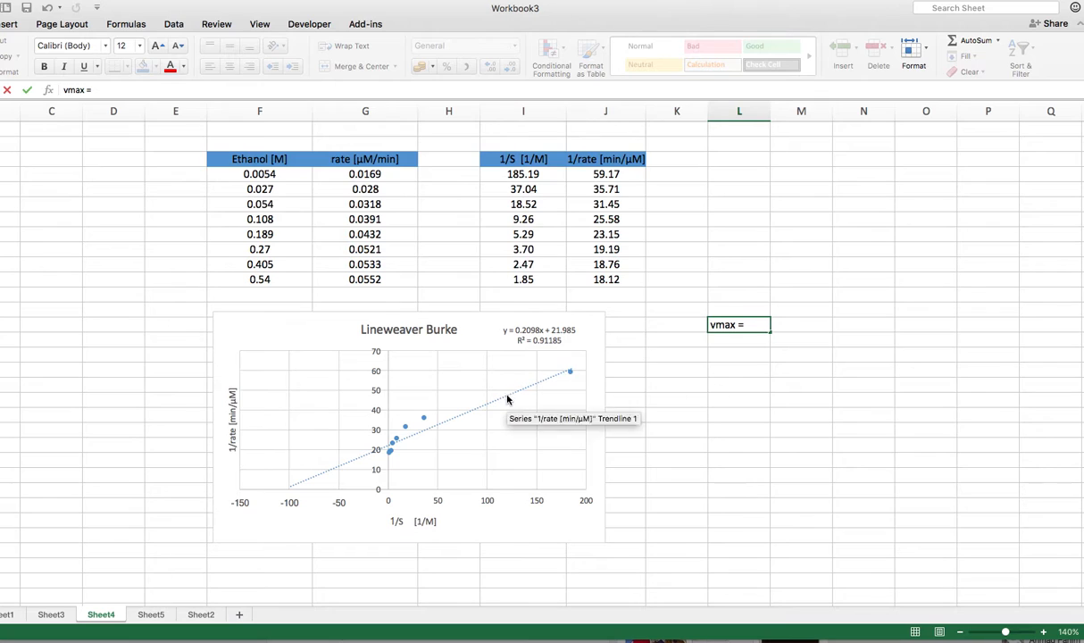
pyautogui.moveTo(798, 327)
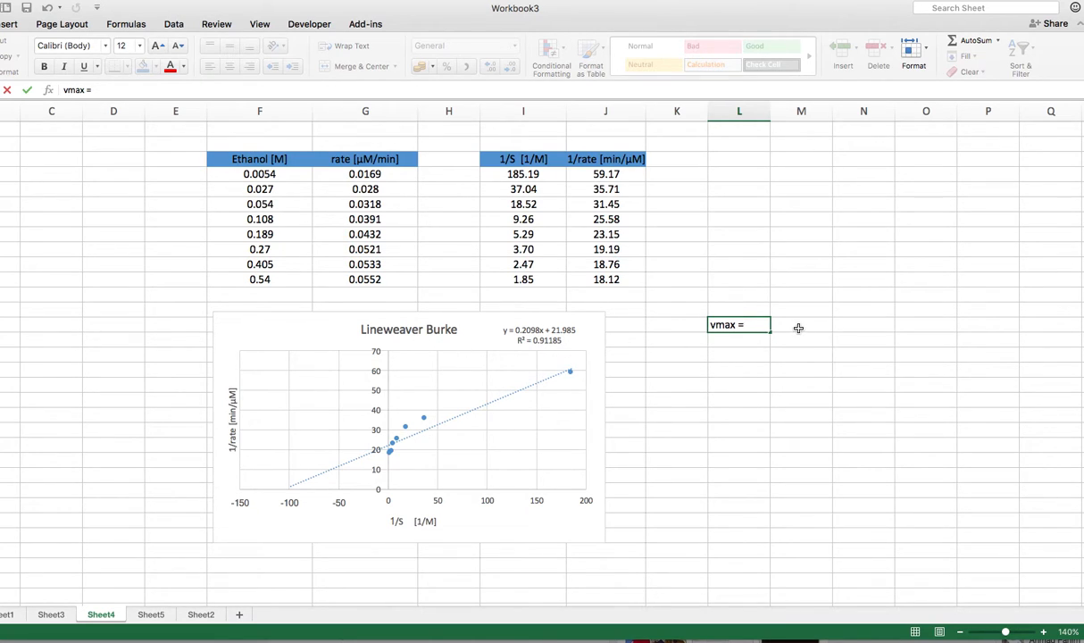
pyautogui.click(799, 325)
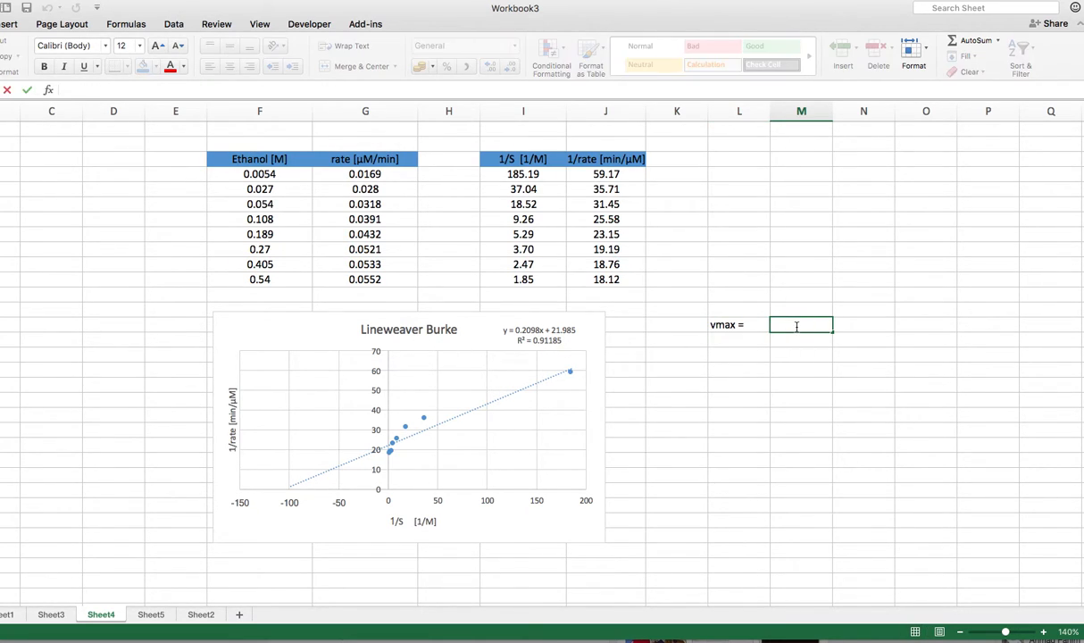
pyautogui.write('=')
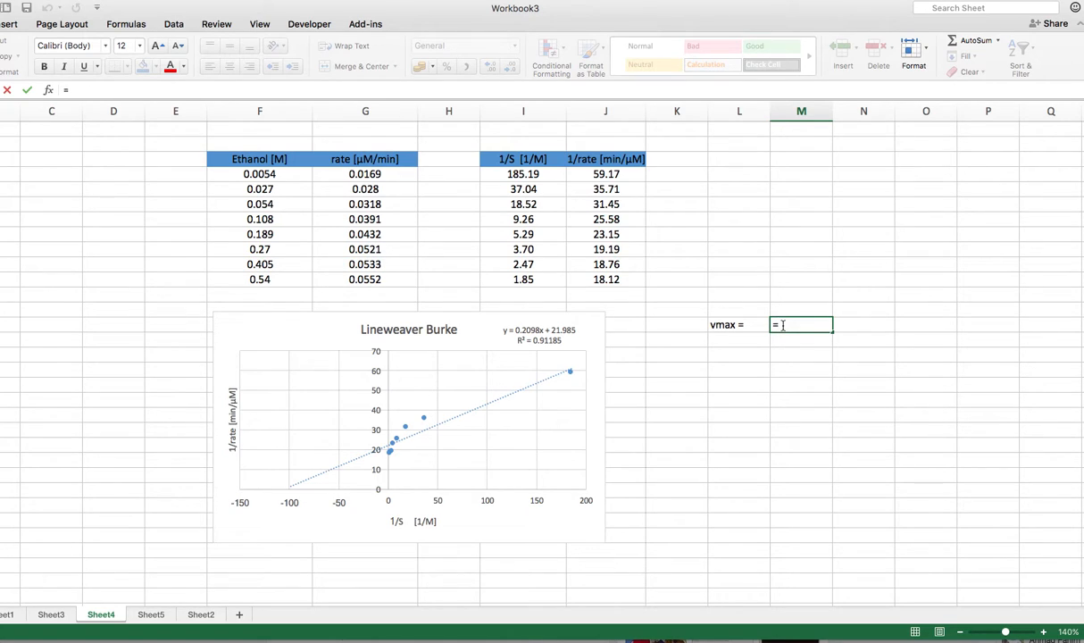
pyautogui.write('1/')
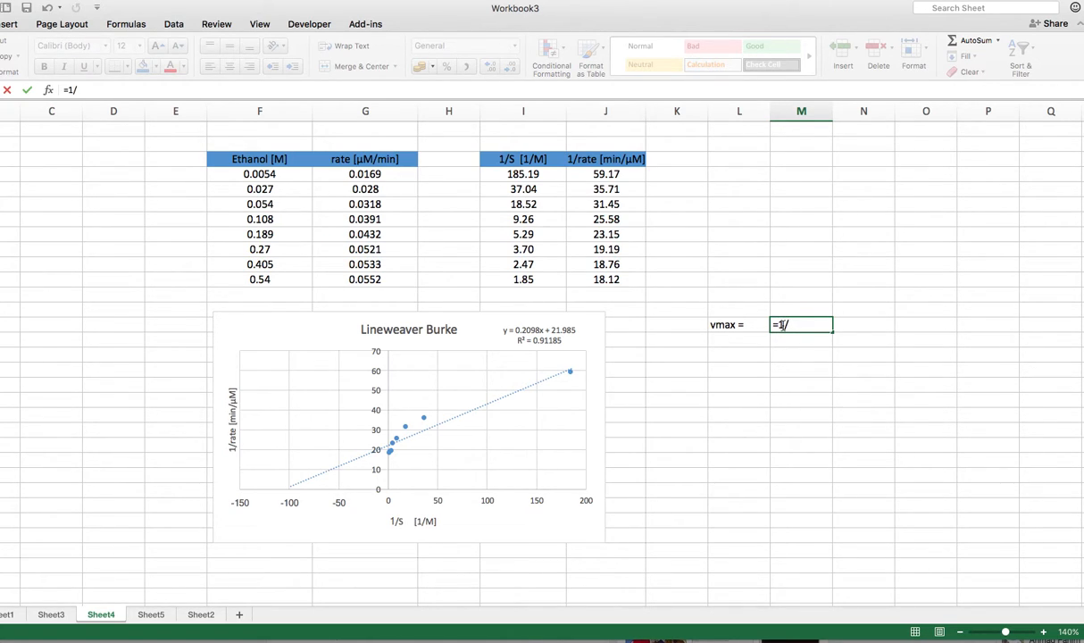
pyautogui.moveTo(593, 340)
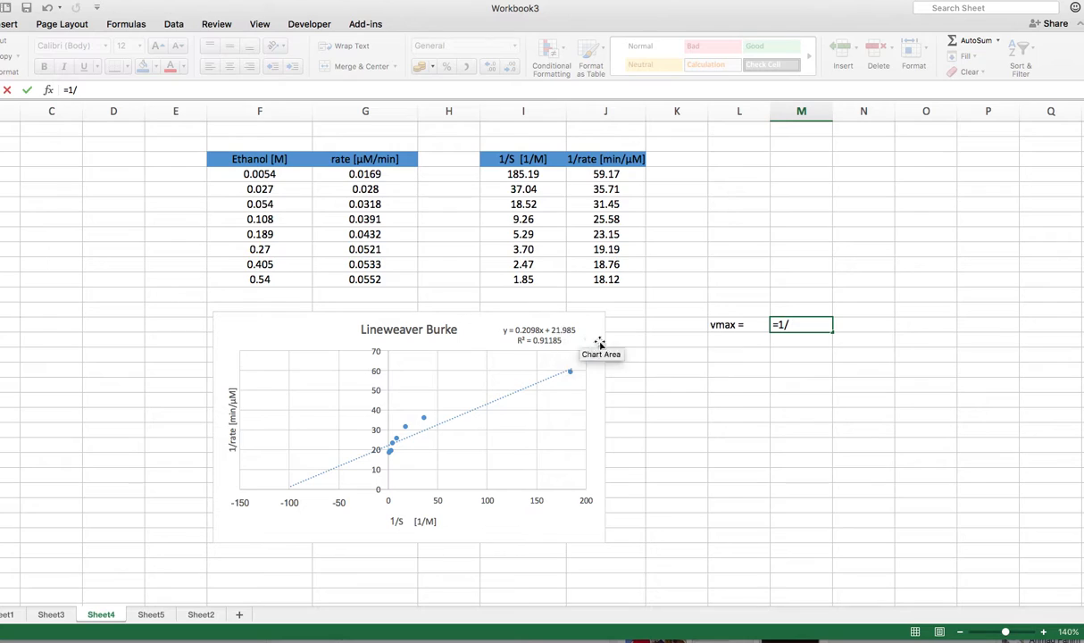
pyautogui.moveTo(891, 438)
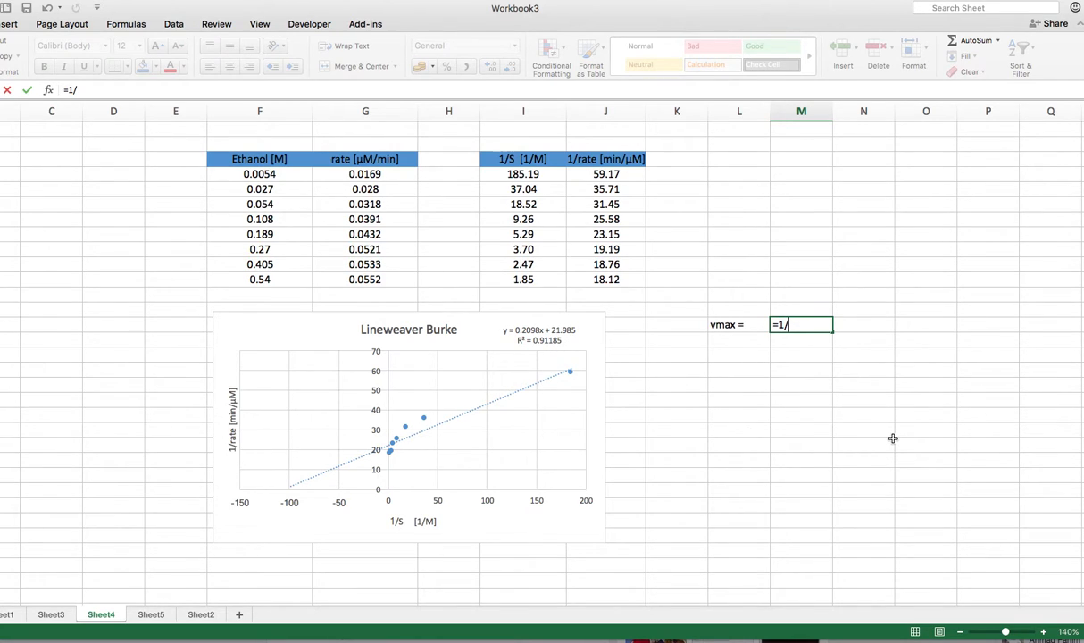
pyautogui.write('22')
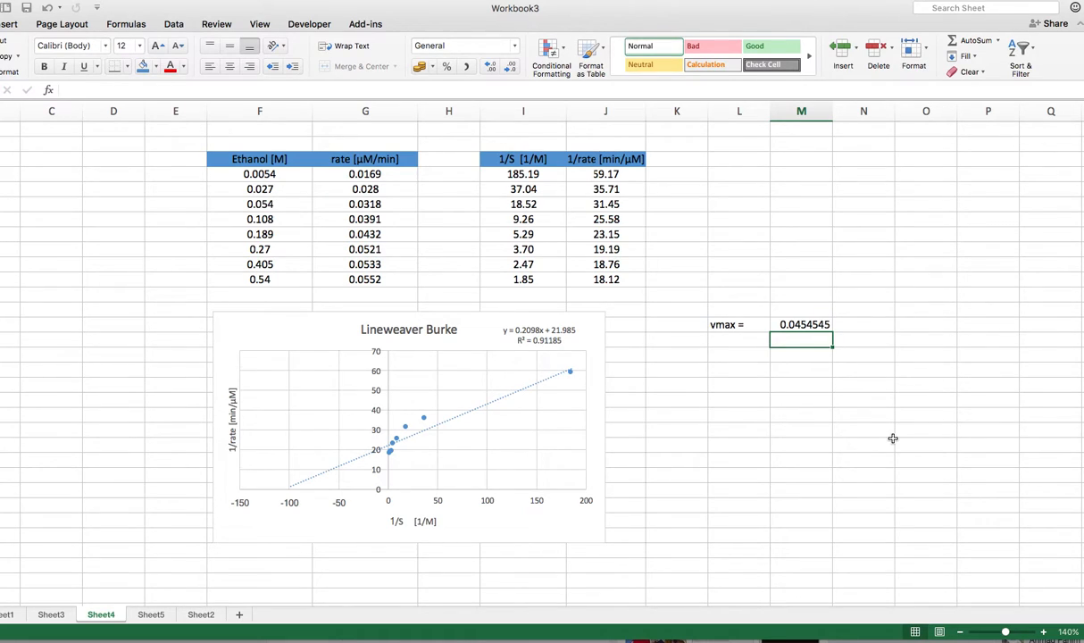
pyautogui.moveTo(796, 336)
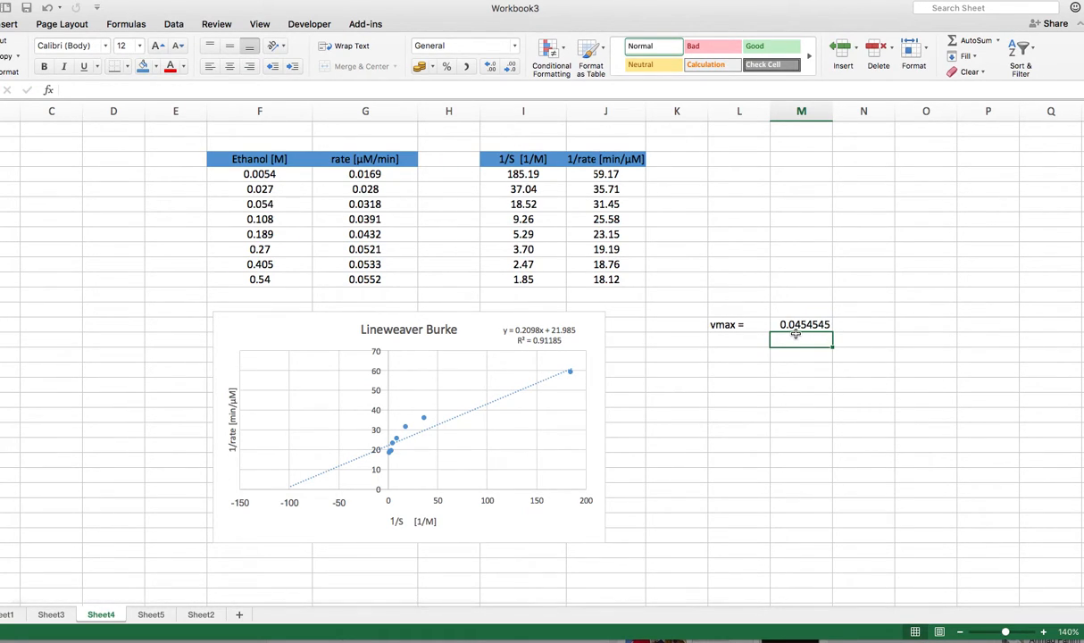
pyautogui.moveTo(353, 293)
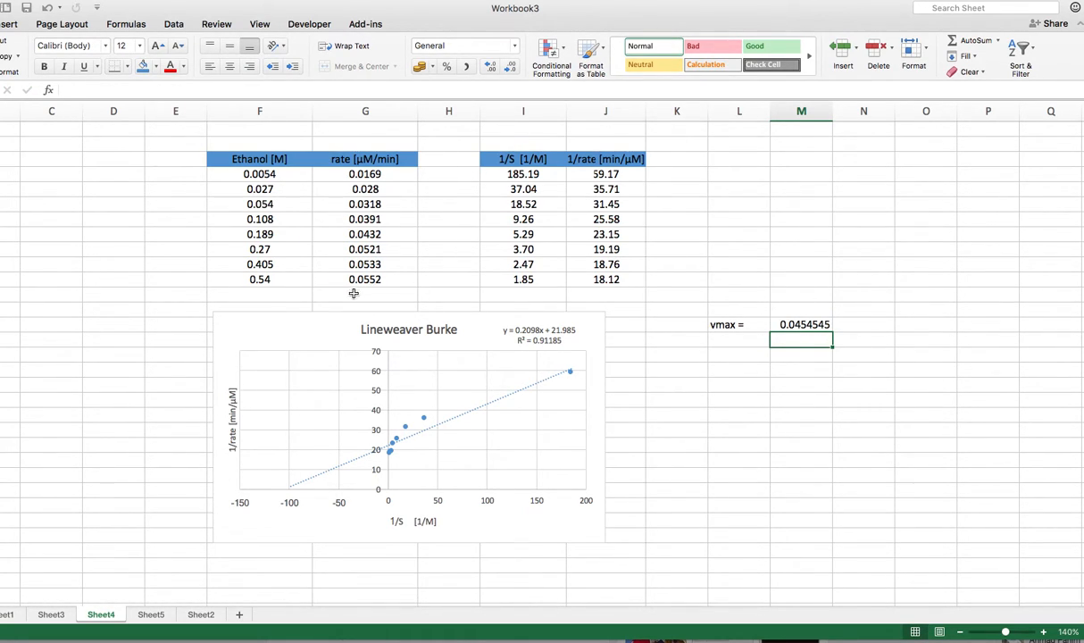
pyautogui.moveTo(382, 295)
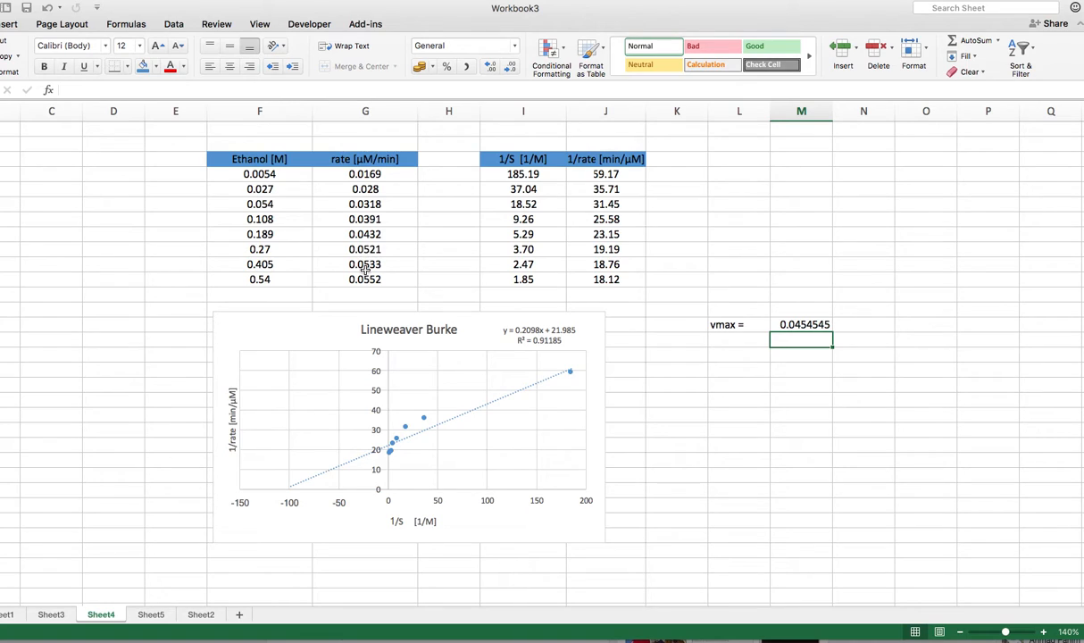
pyautogui.moveTo(704, 320)
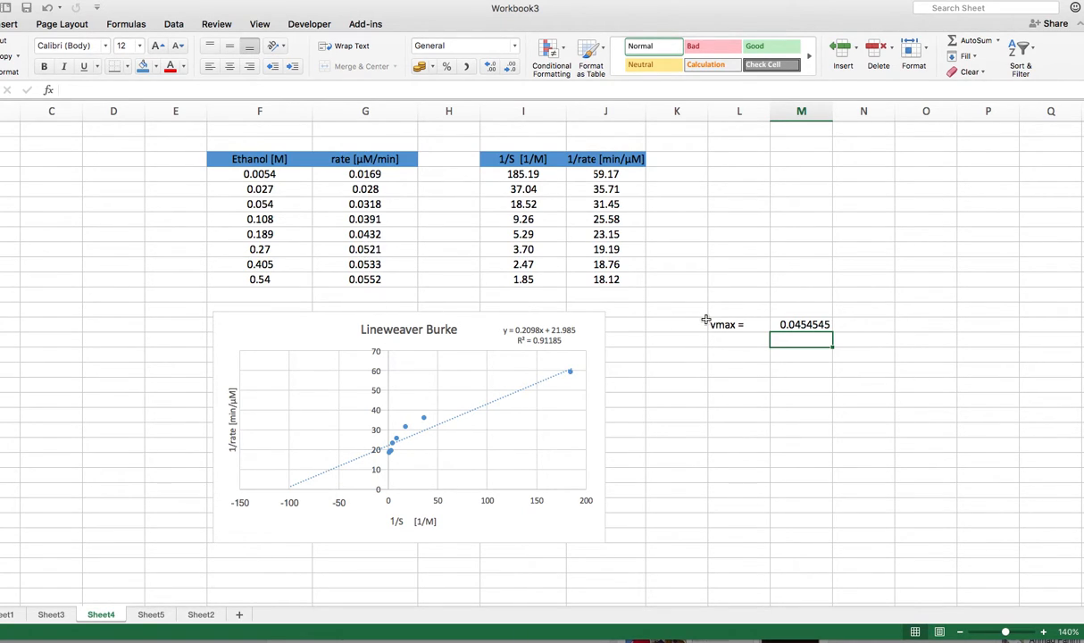
pyautogui.moveTo(732, 343)
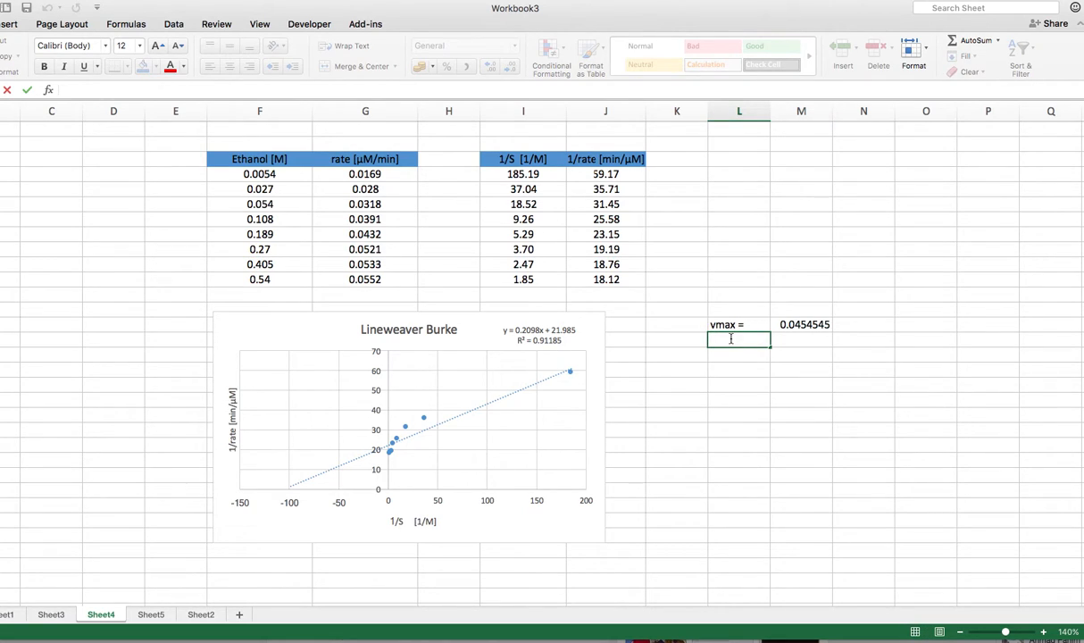
# Step: Label 'KM =' below vmax and compute =1/(22/0.21), giving 0.0095455
pyautogui.write('KM =')
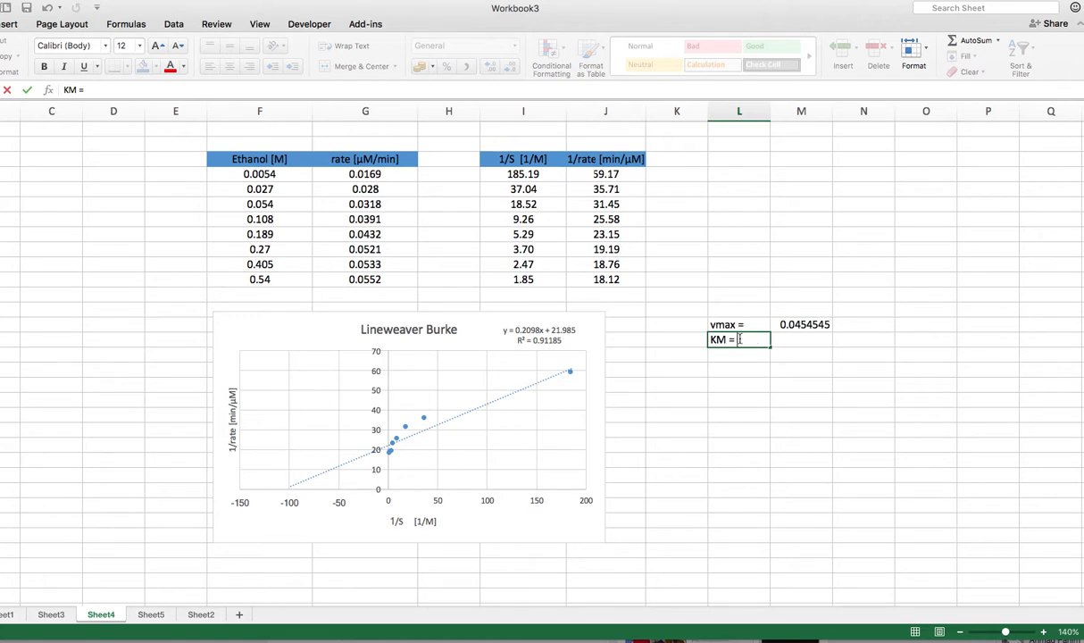
pyautogui.click(800, 339)
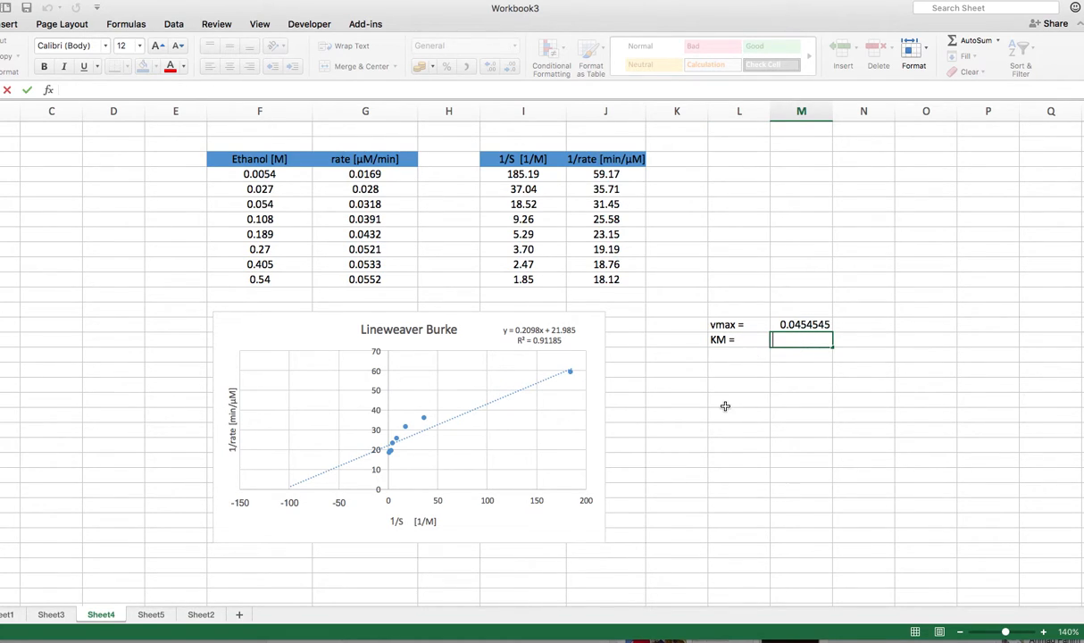
pyautogui.moveTo(275, 514)
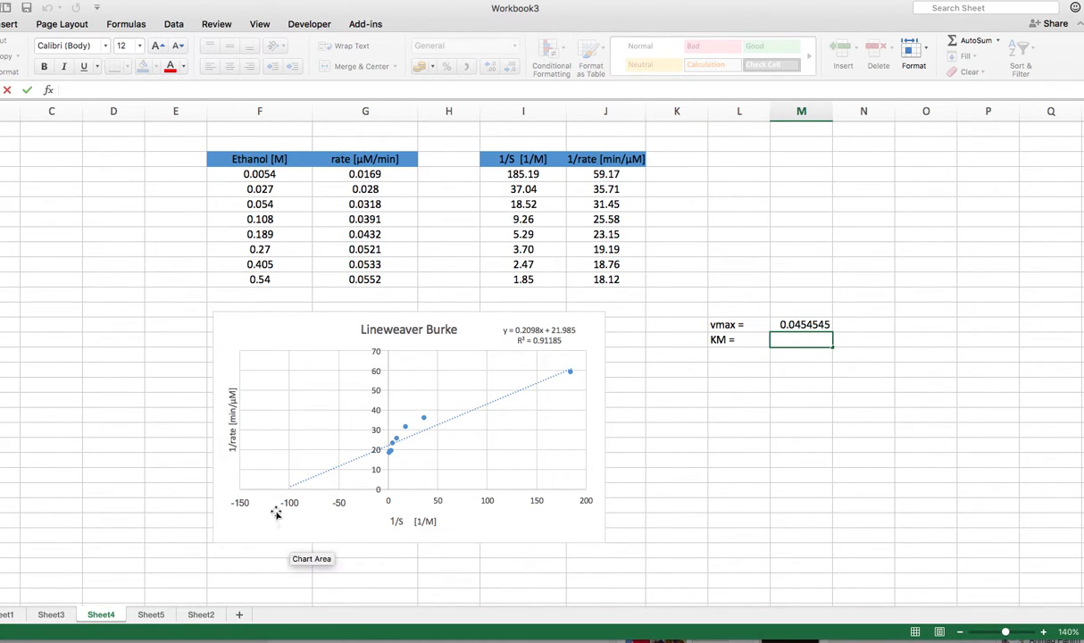
pyautogui.moveTo(288, 489)
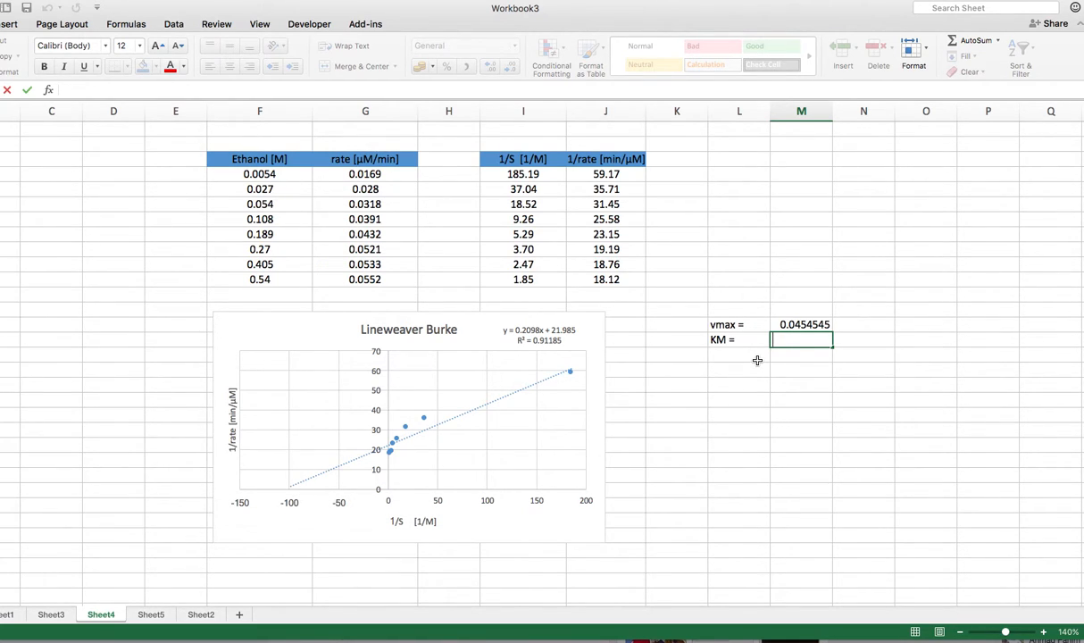
pyautogui.write('=')
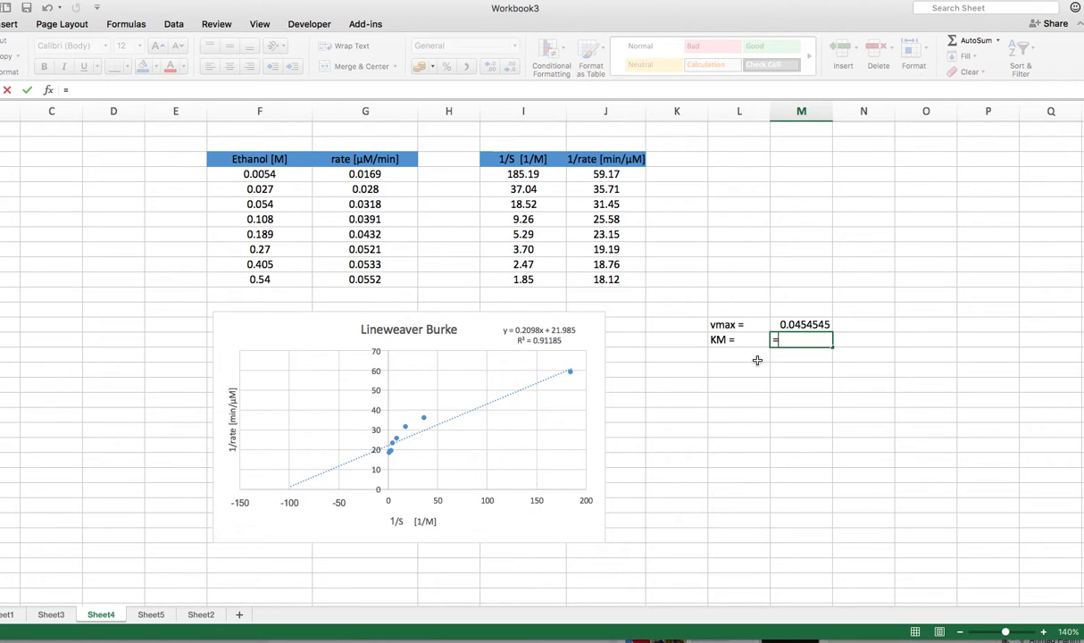
pyautogui.write('1/(')
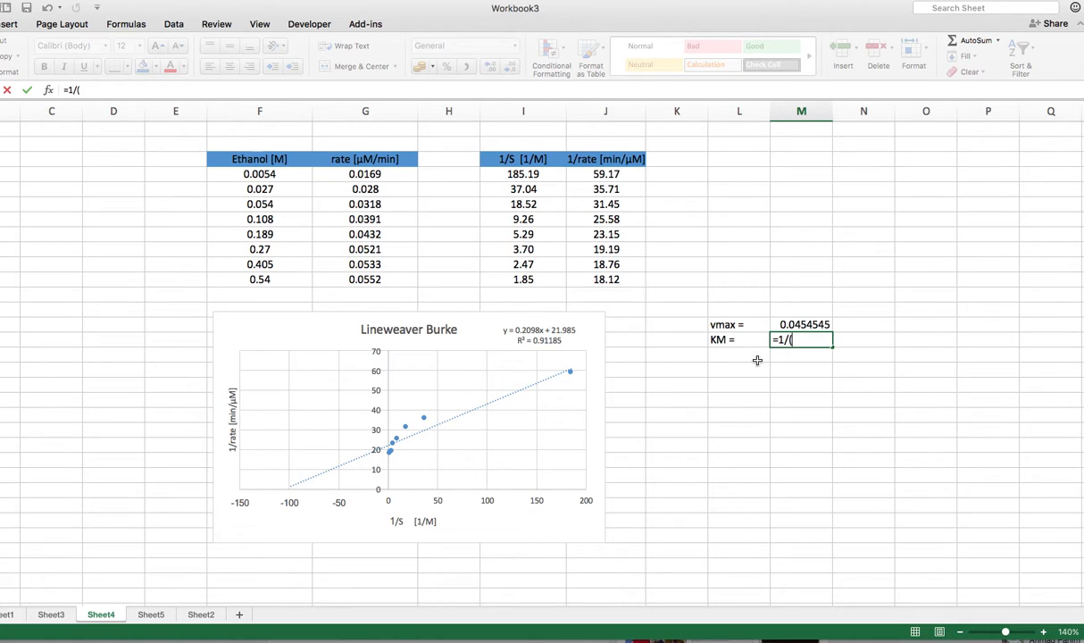
pyautogui.moveTo(879, 389)
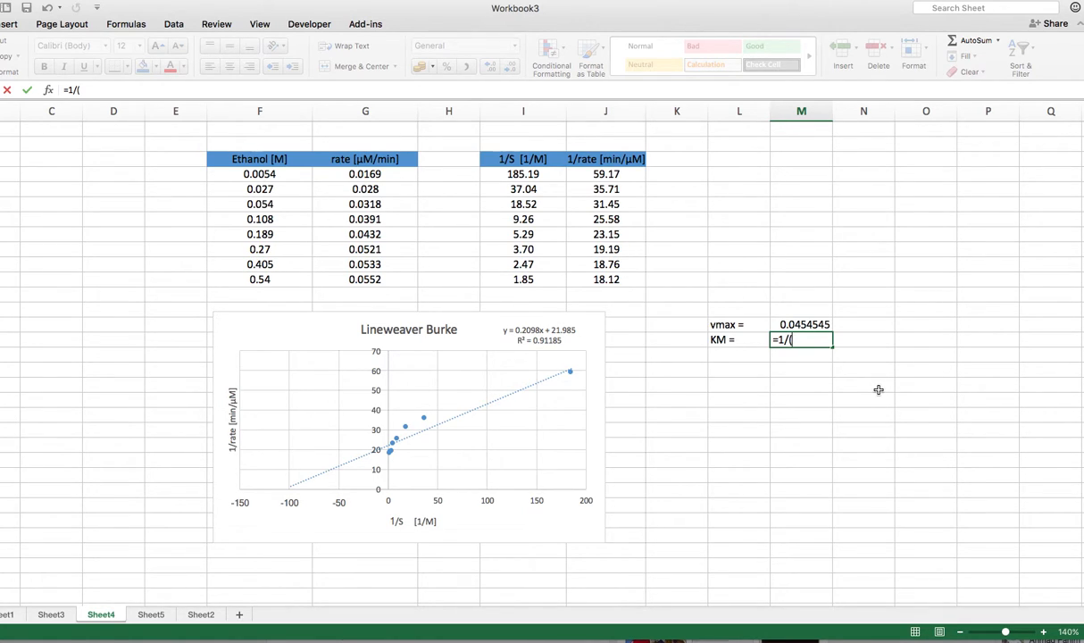
pyautogui.write('22')
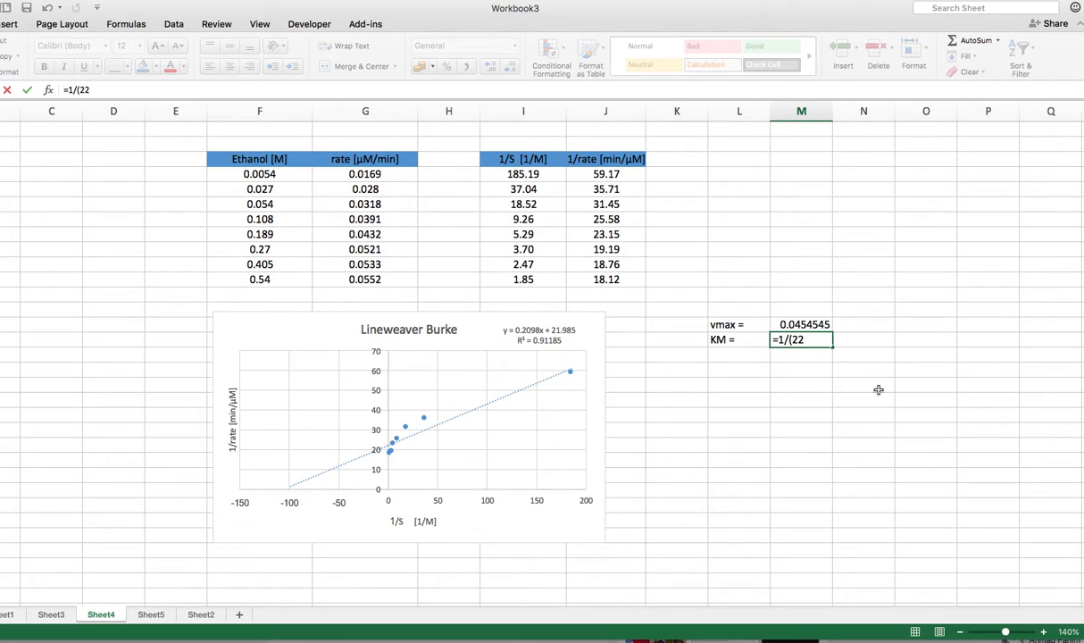
pyautogui.write('/')
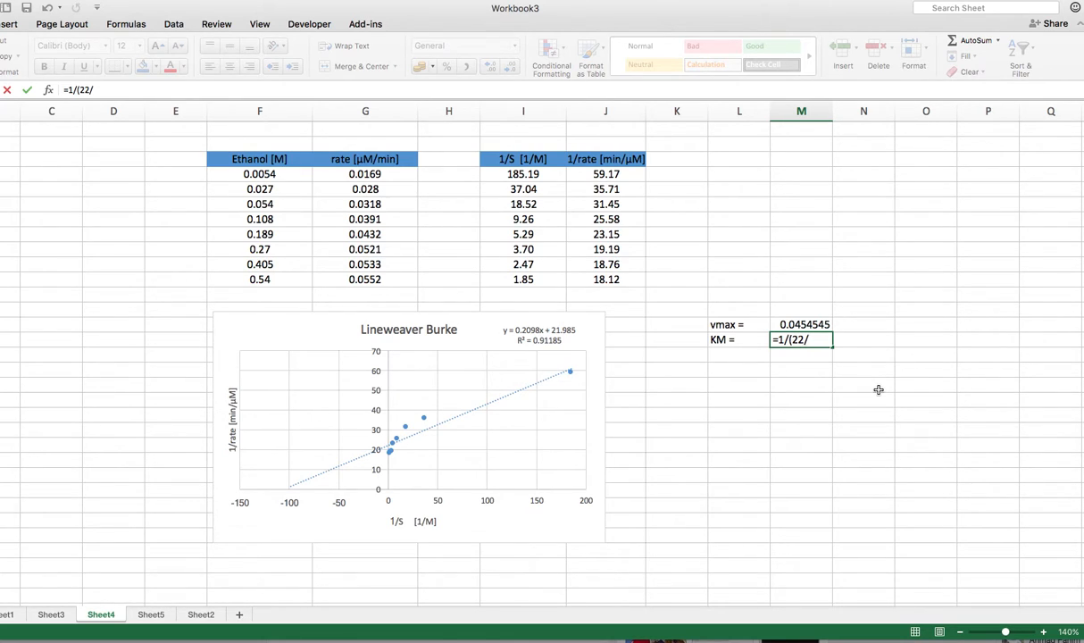
pyautogui.write('0.')
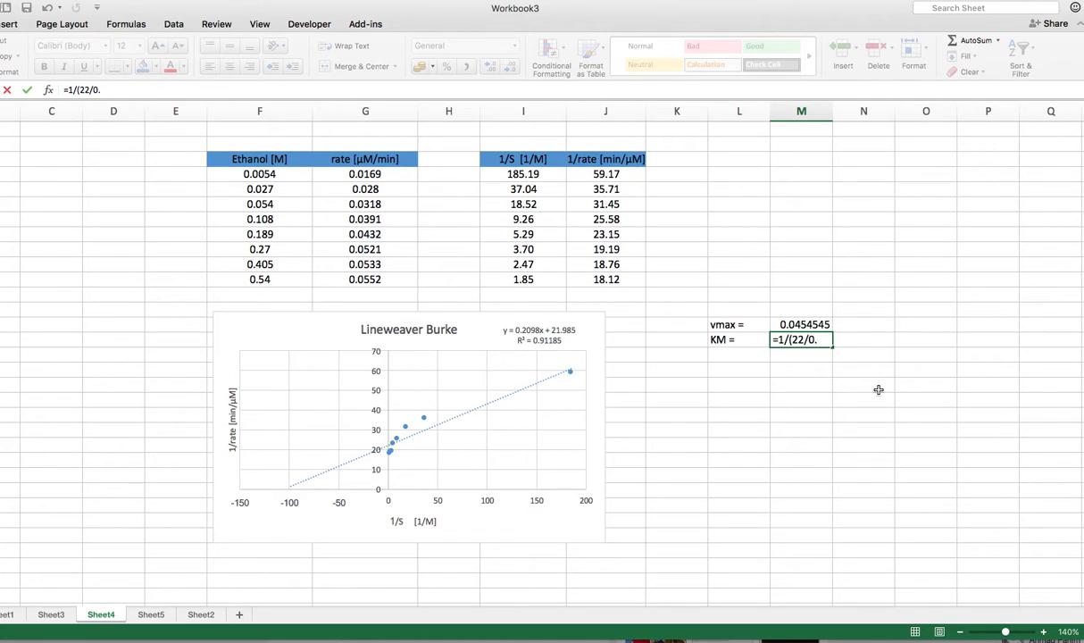
pyautogui.write('21)')
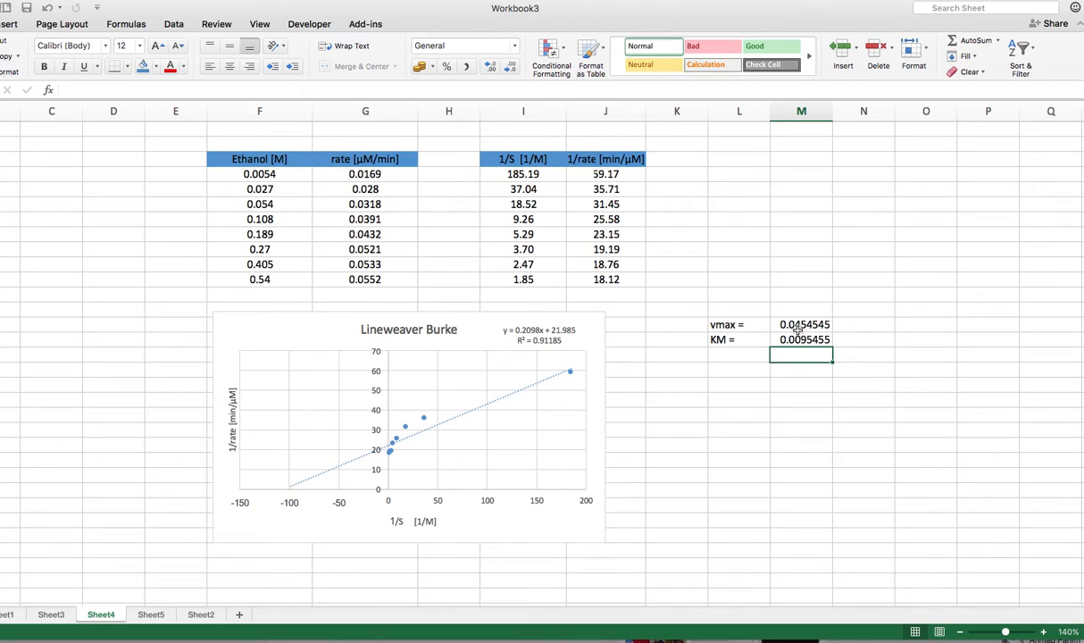
pyautogui.moveTo(800, 348)
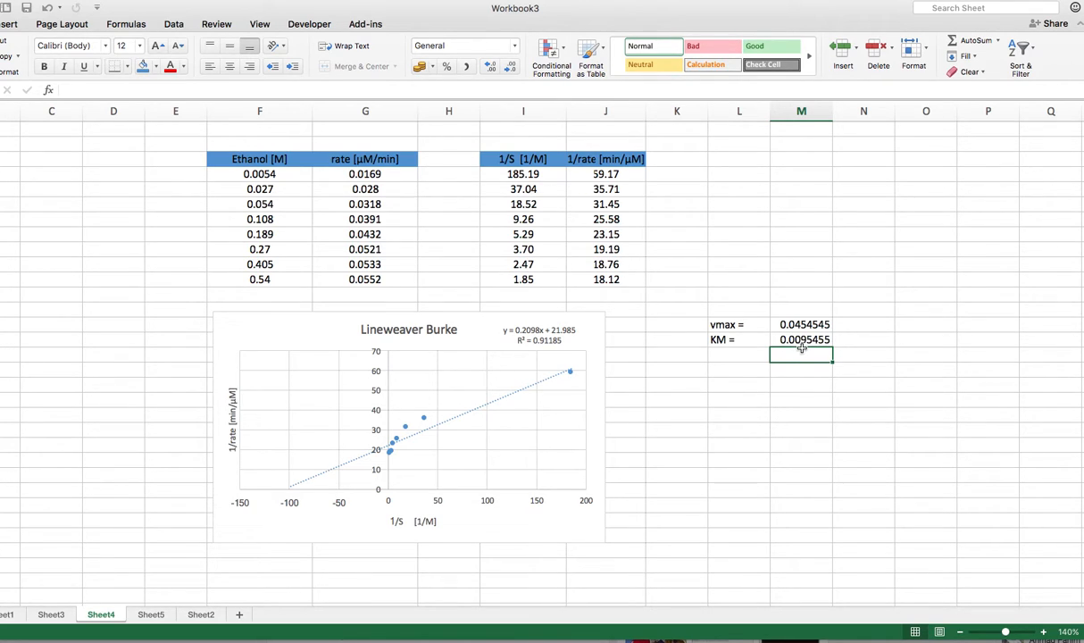
pyautogui.moveTo(794, 343)
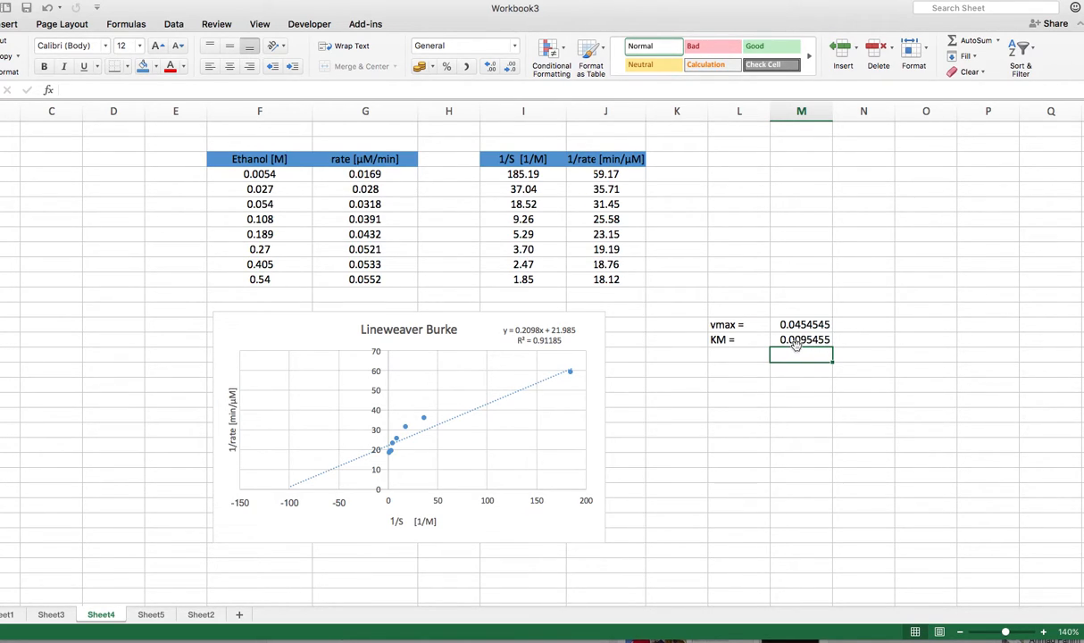
# Step: Enter unit labels: M beside the KM value and µM/min beside vmax
pyautogui.click(864, 339)
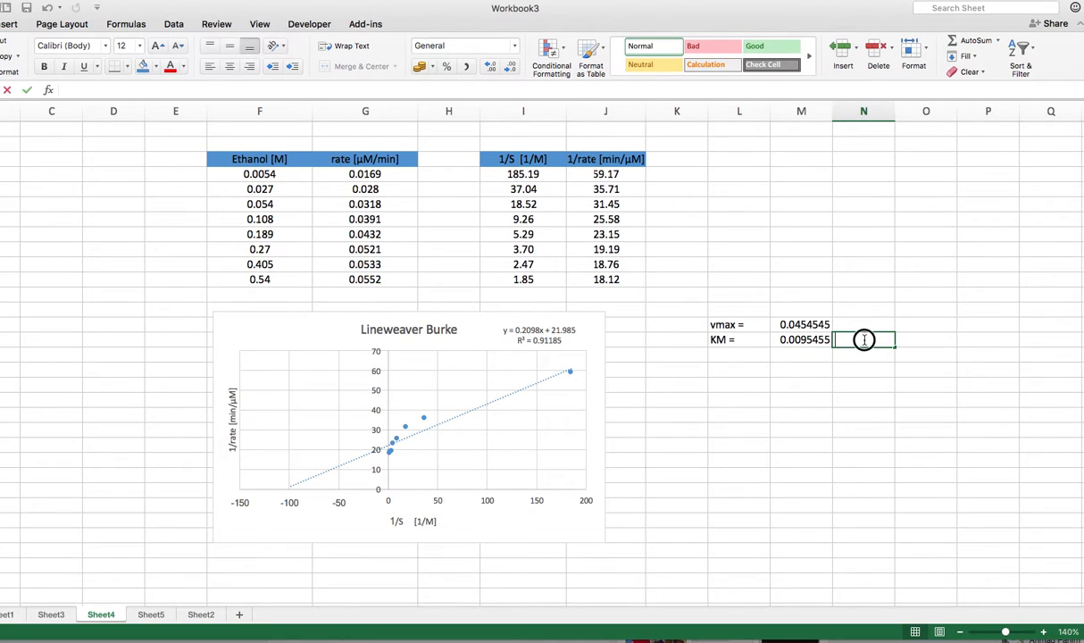
pyautogui.write('M')
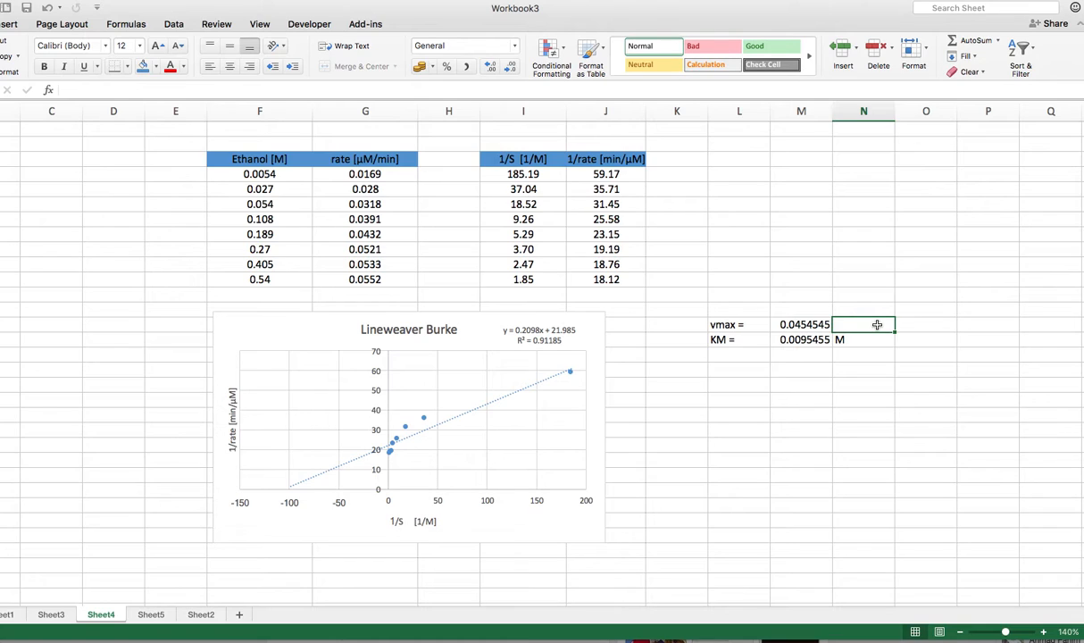
pyautogui.write('µM')
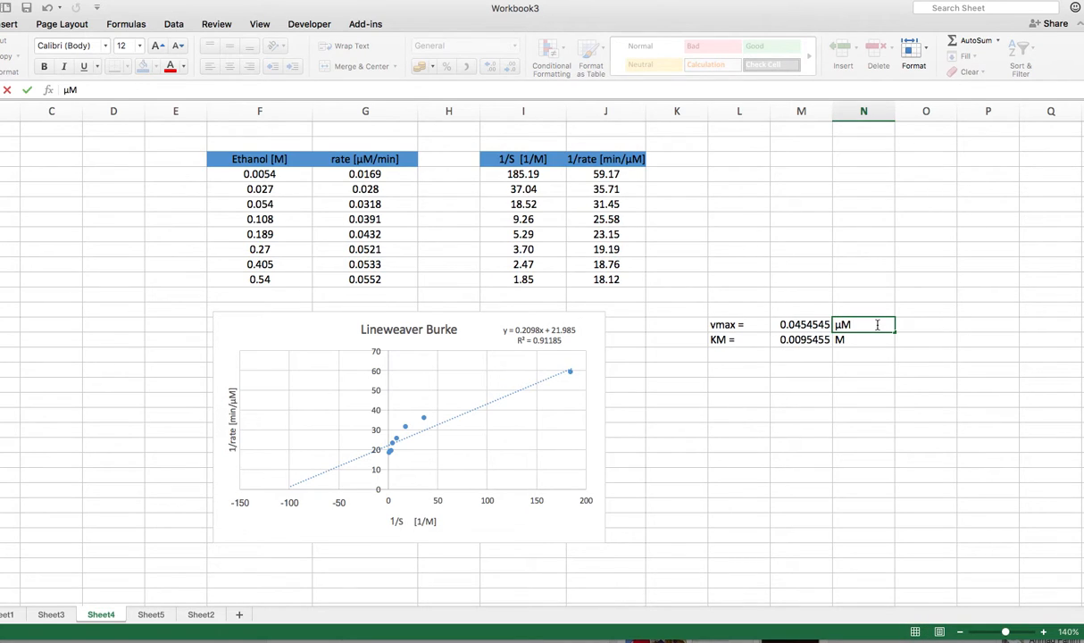
pyautogui.write('/min')
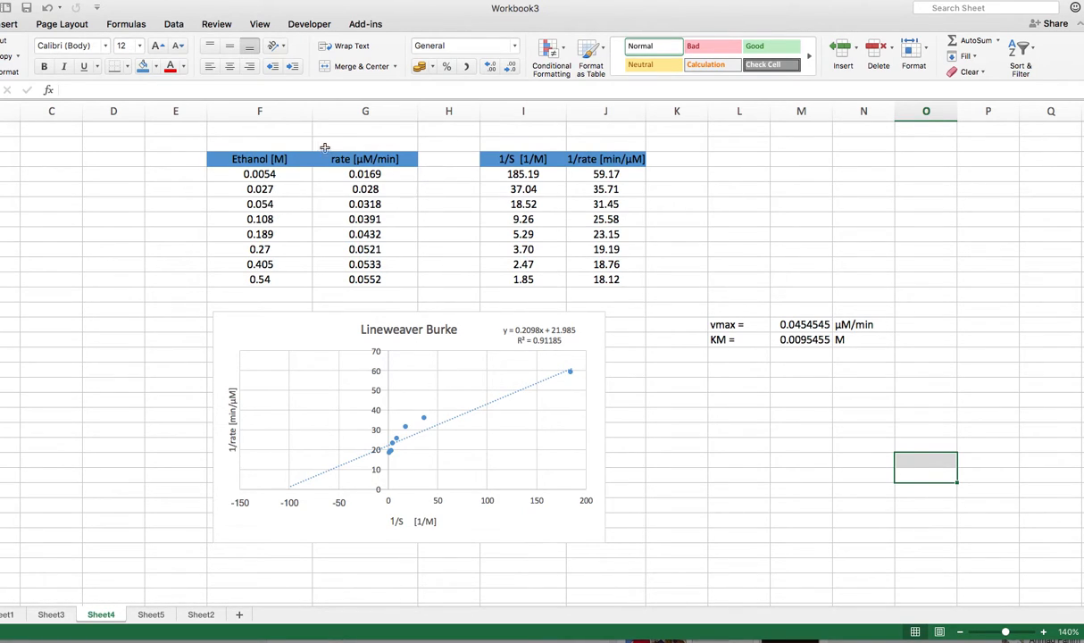
pyautogui.moveTo(343, 578)
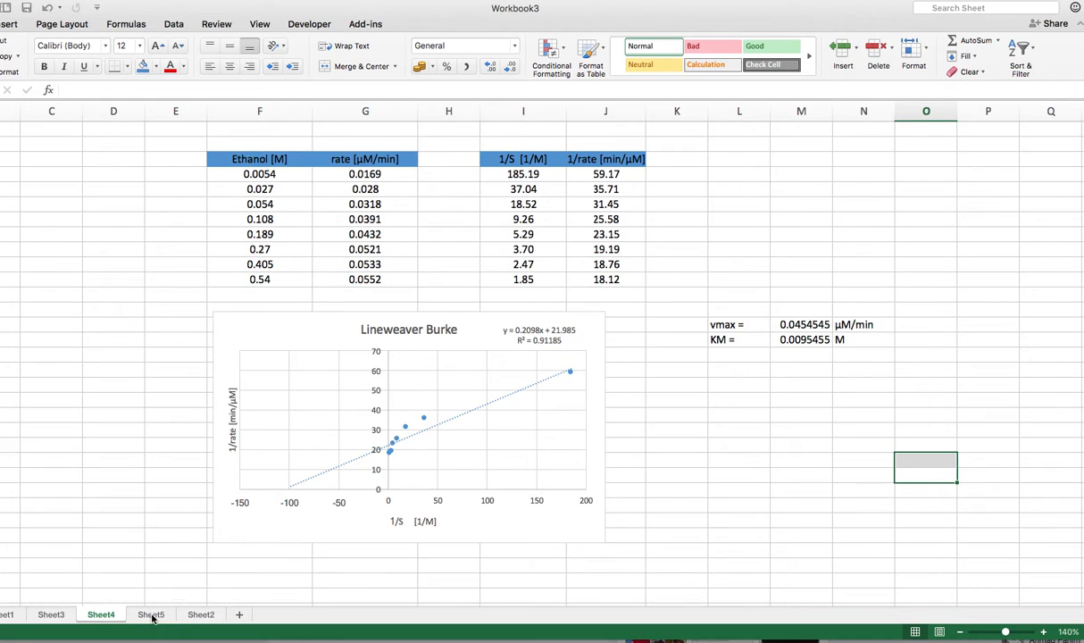
pyautogui.click(153, 614)
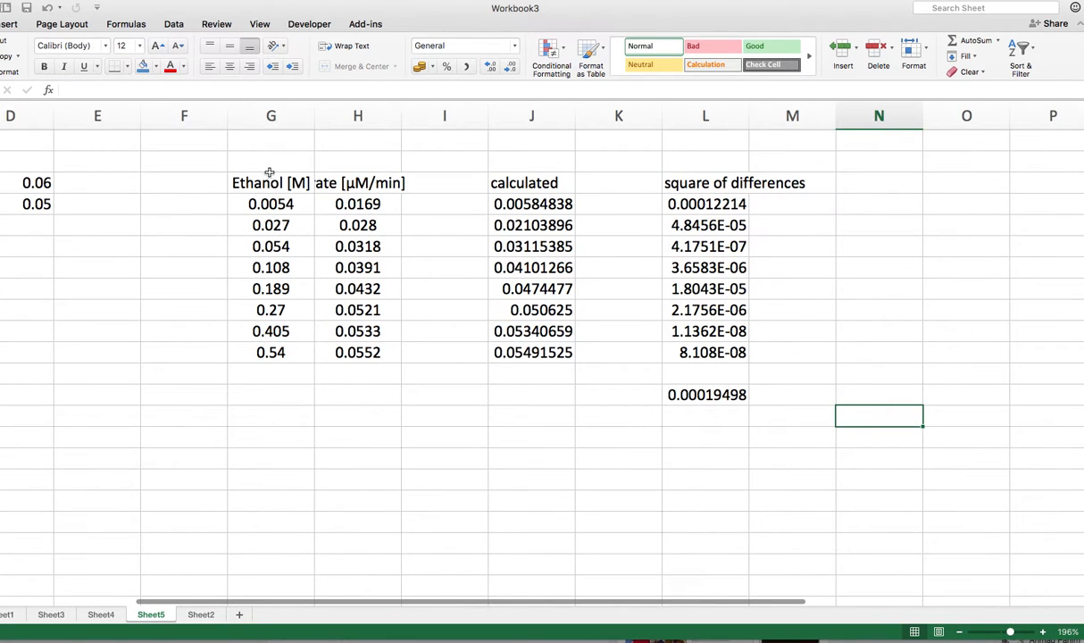
pyautogui.moveTo(332, 184)
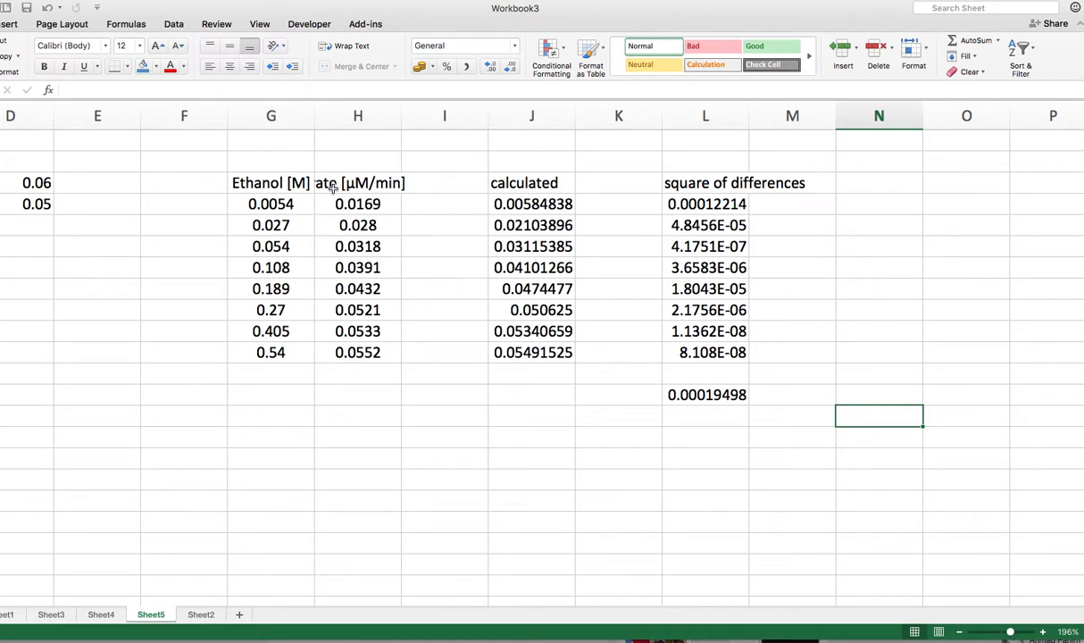
pyautogui.moveTo(518, 194)
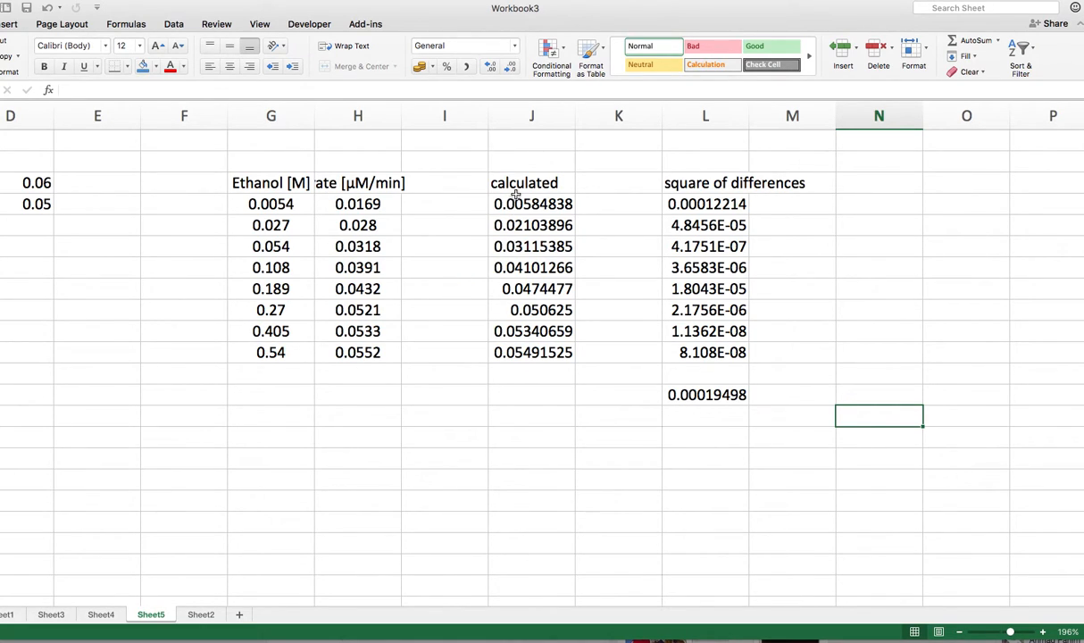
pyautogui.click(528, 203)
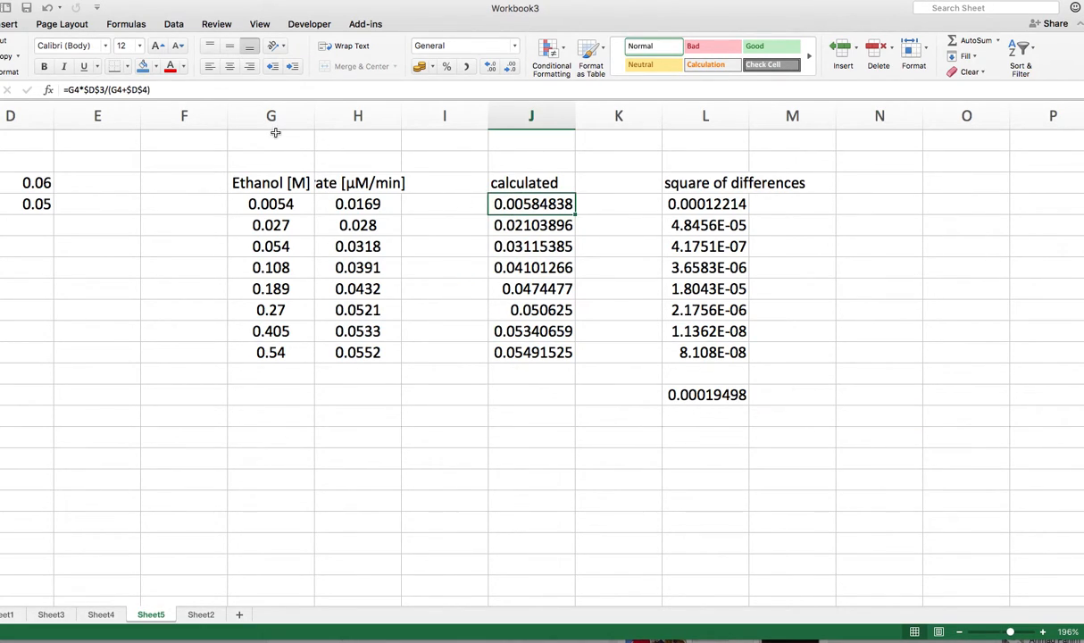
pyautogui.moveTo(429, 230)
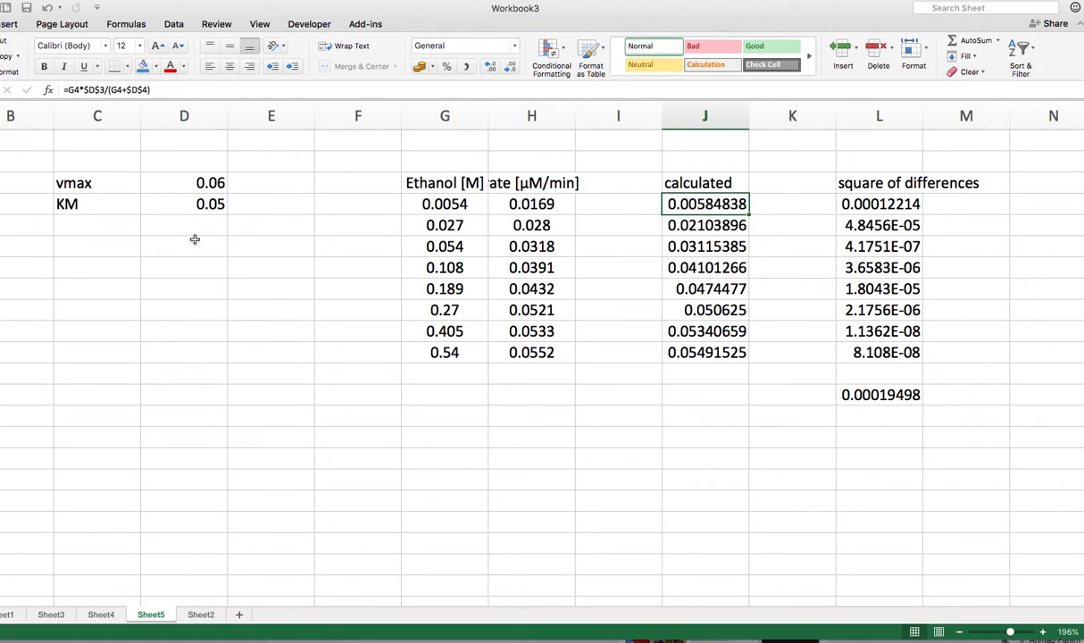
pyautogui.moveTo(195, 182)
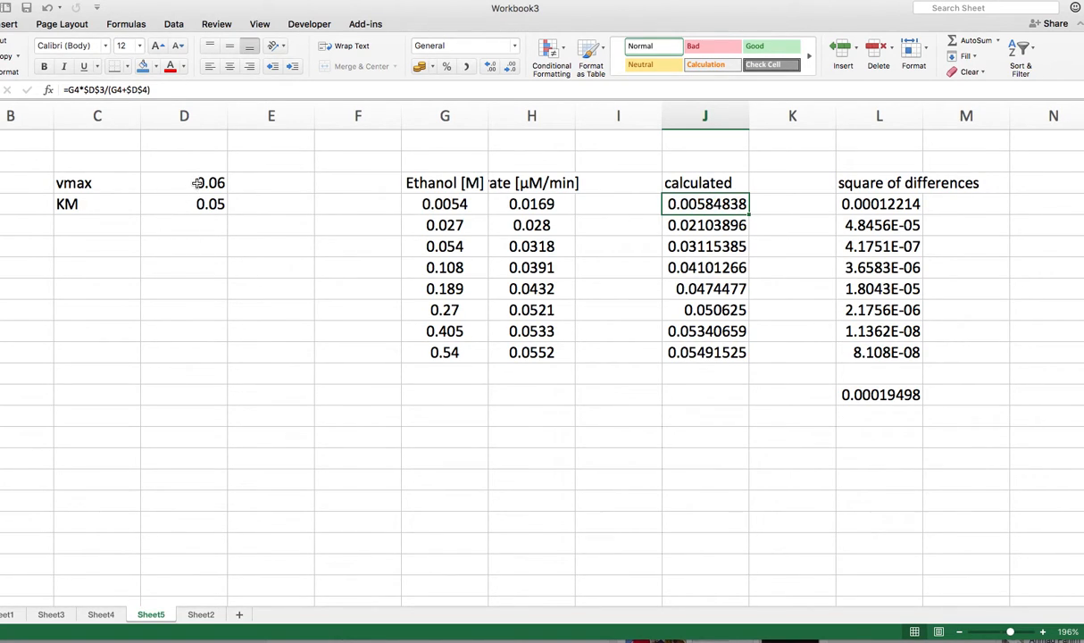
pyautogui.moveTo(207, 204)
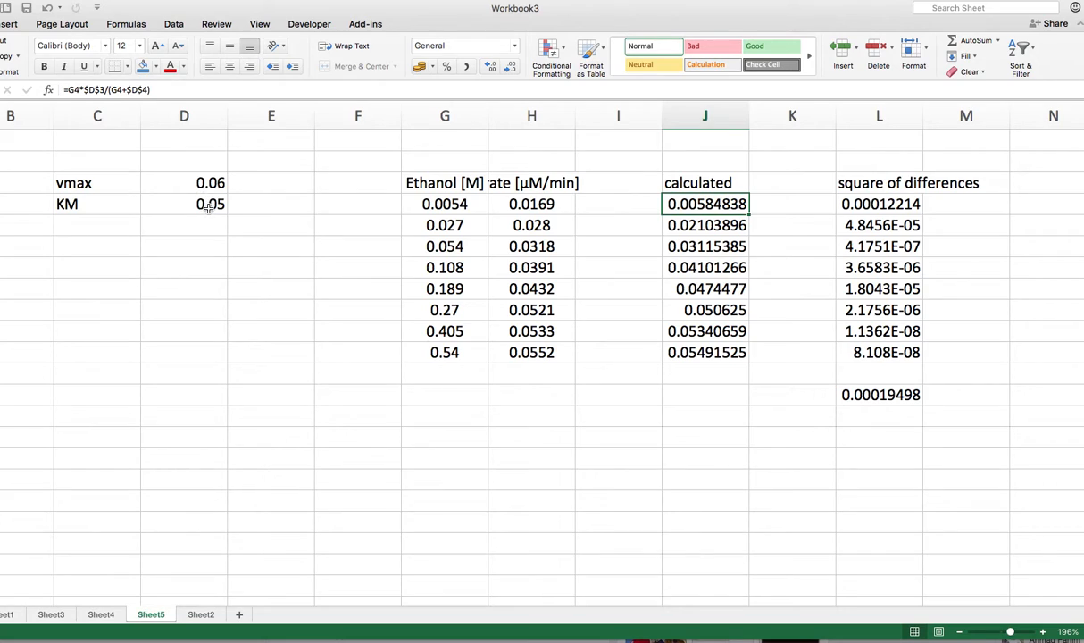
pyautogui.moveTo(603, 229)
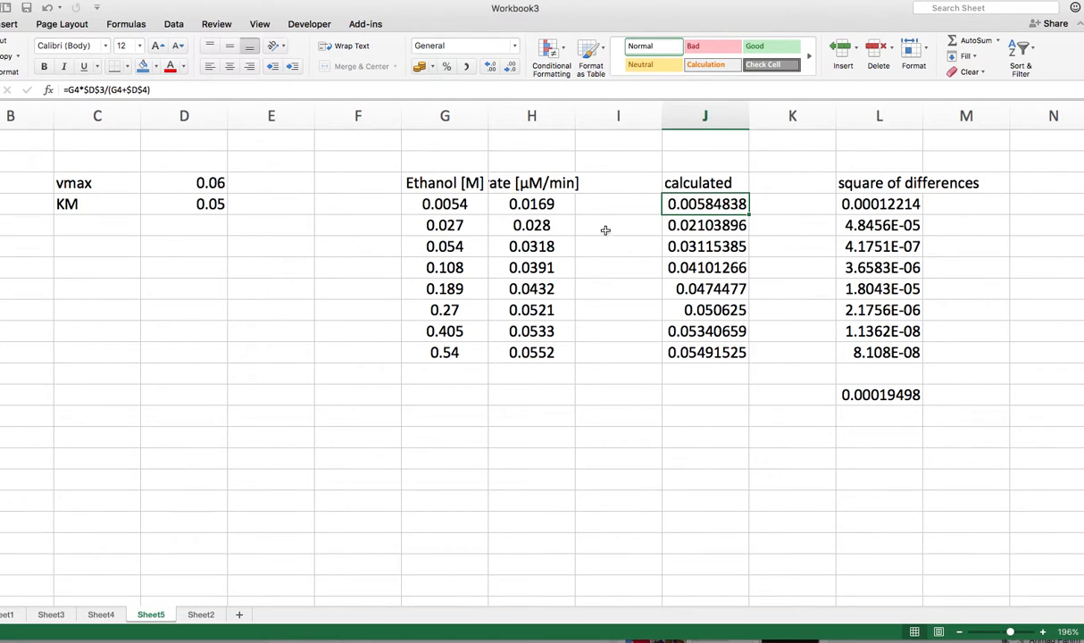
pyautogui.moveTo(271, 193)
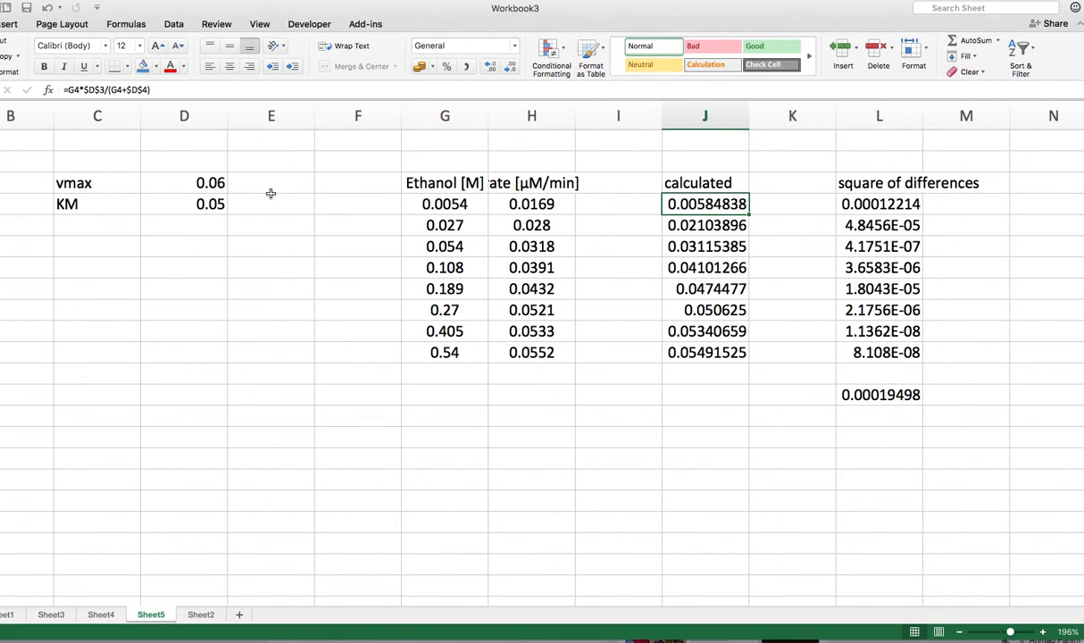
pyautogui.moveTo(537, 246)
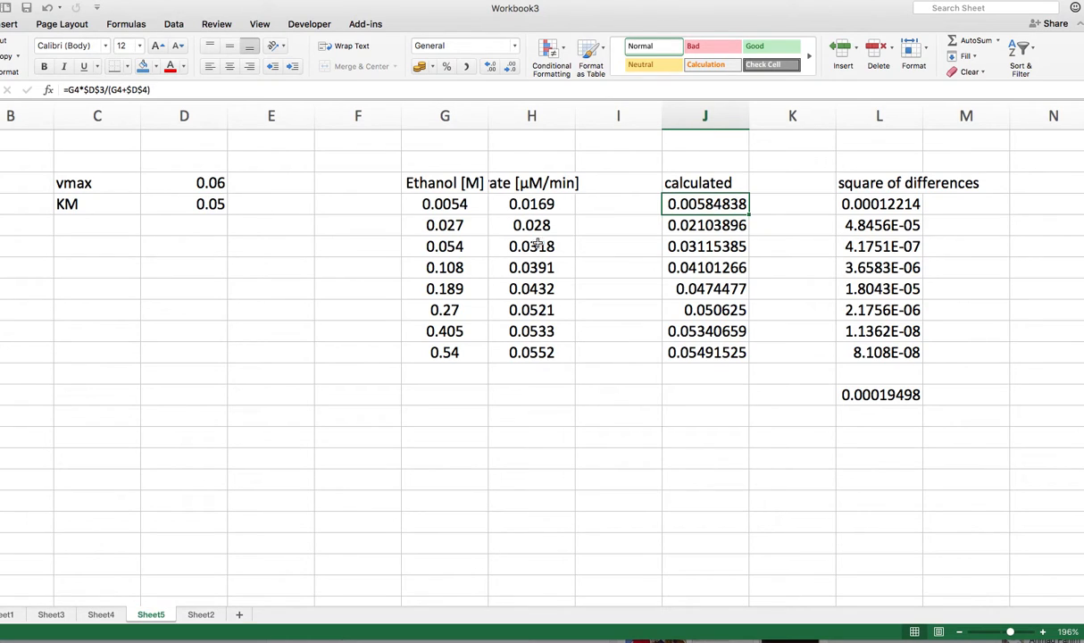
pyautogui.moveTo(560, 364)
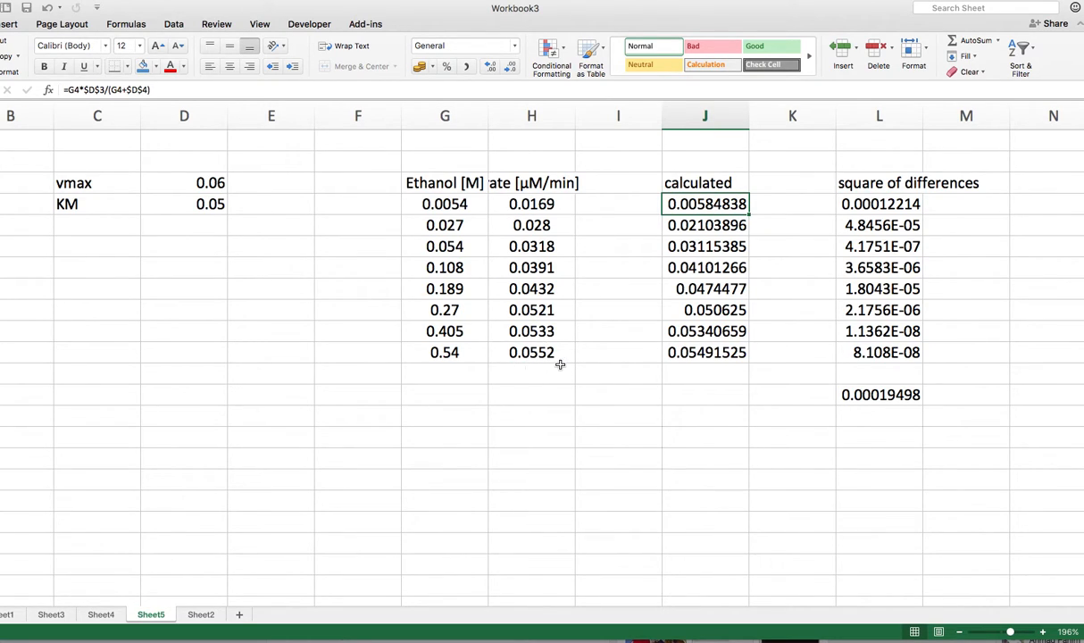
pyautogui.moveTo(543, 370)
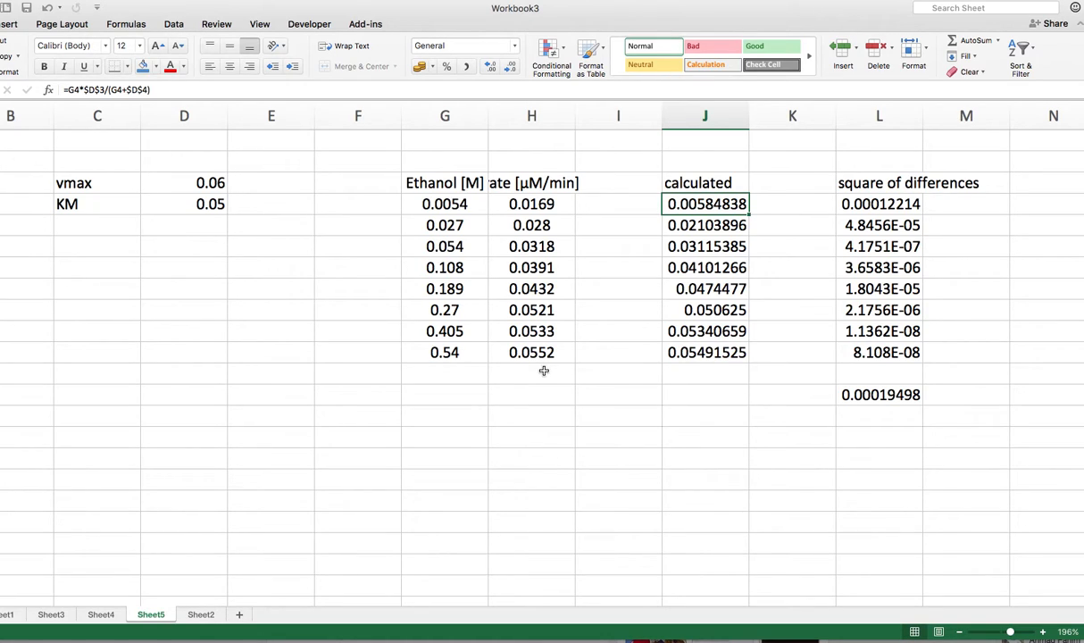
pyautogui.moveTo(541, 354)
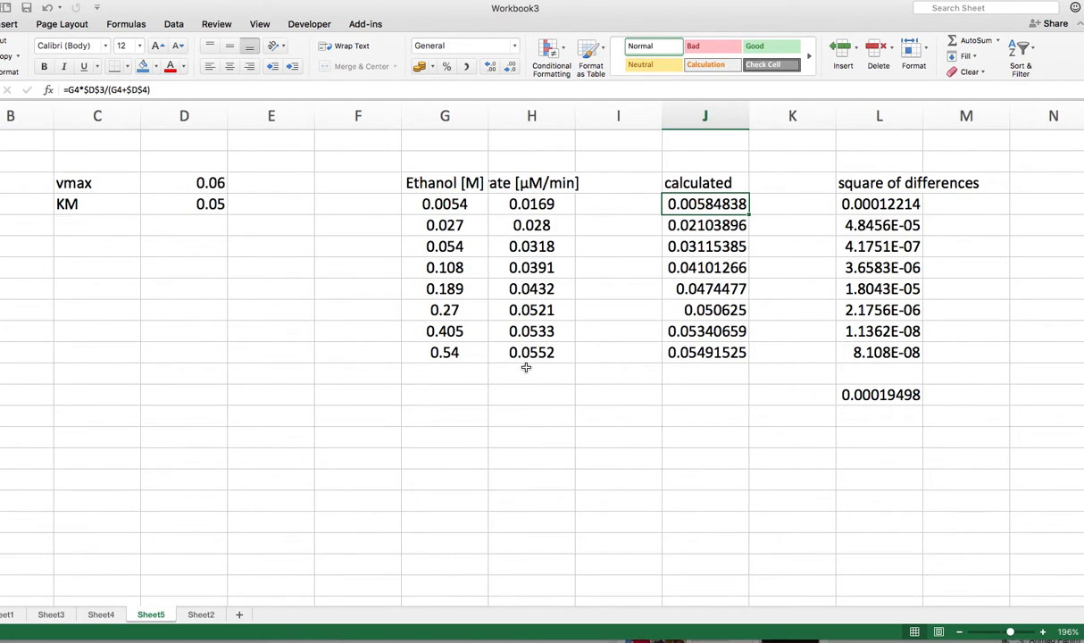
pyautogui.click(532, 373)
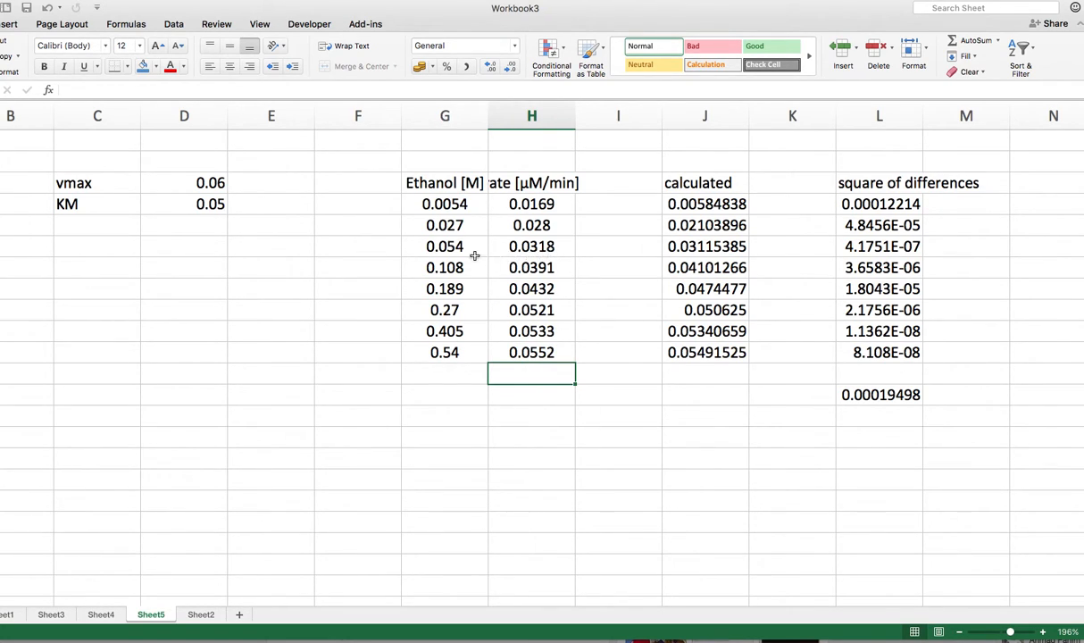
pyautogui.moveTo(432, 247)
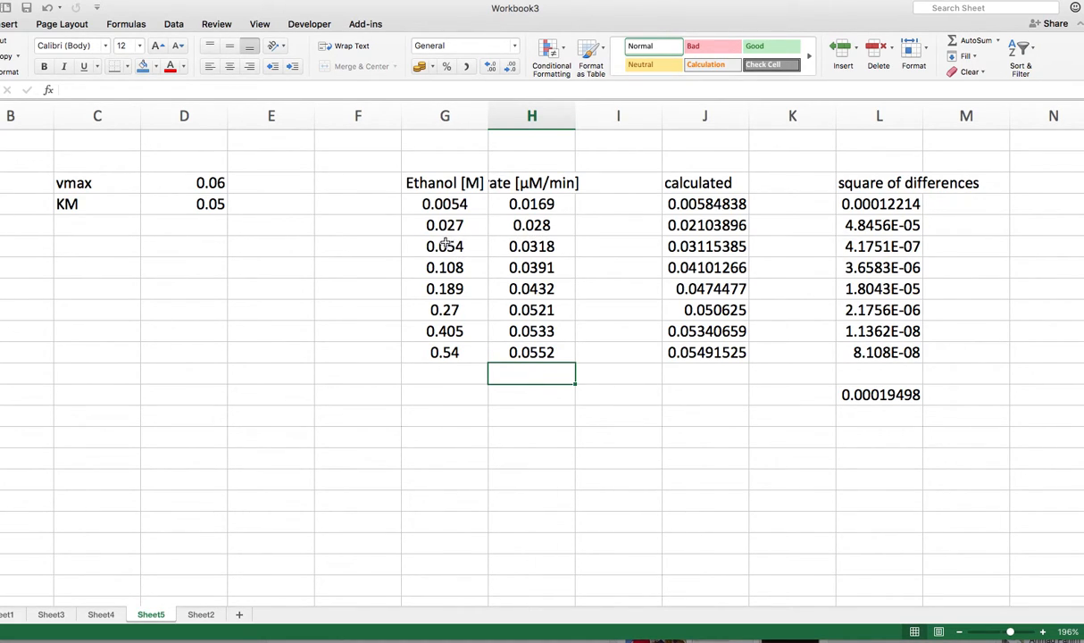
pyautogui.moveTo(129, 222)
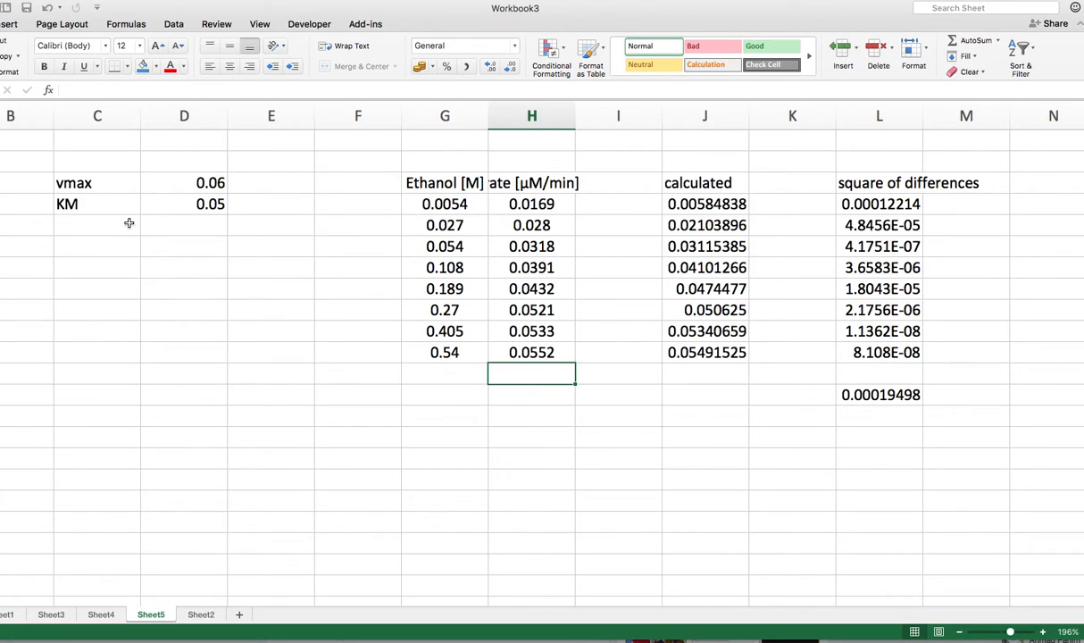
pyautogui.moveTo(142, 177)
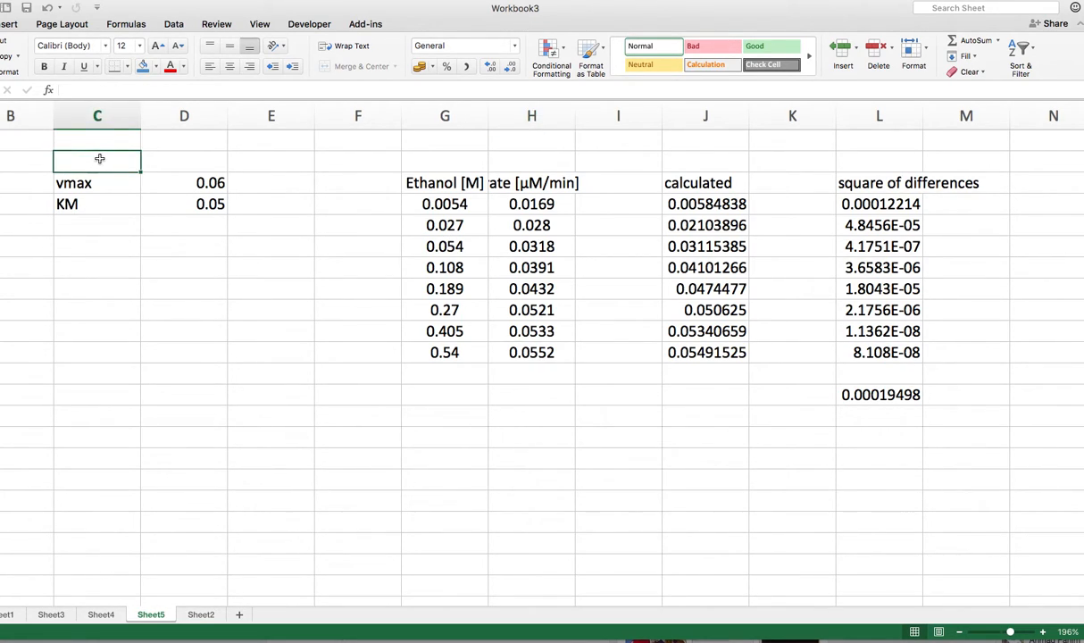
# Step: Enter an 'Estimates' heading in C2 above the vmax and KM values
pyautogui.write('Est')
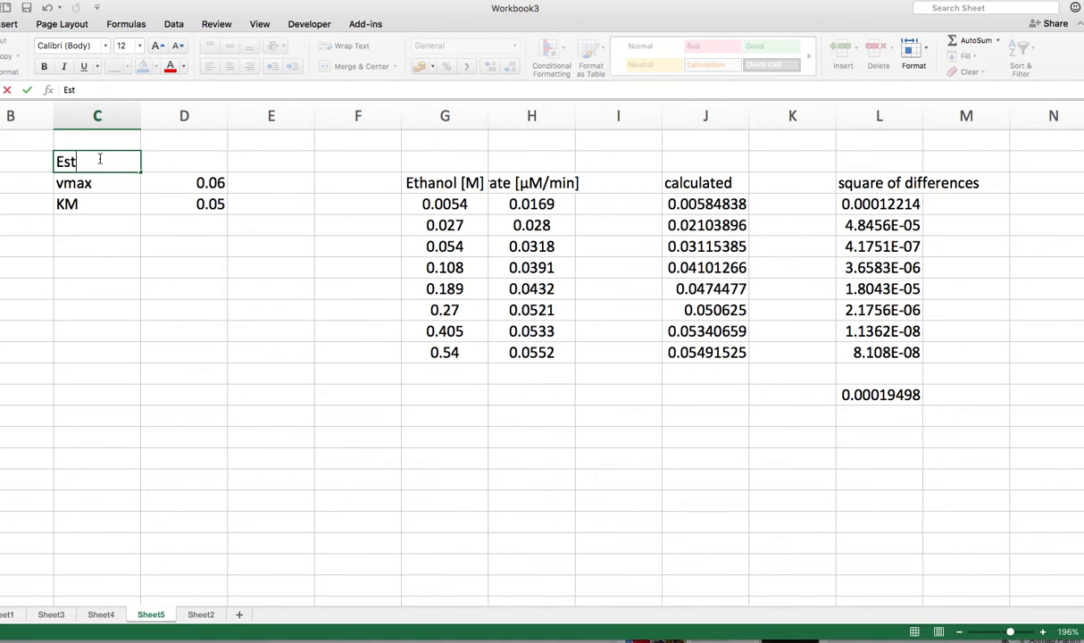
pyautogui.write('imates')
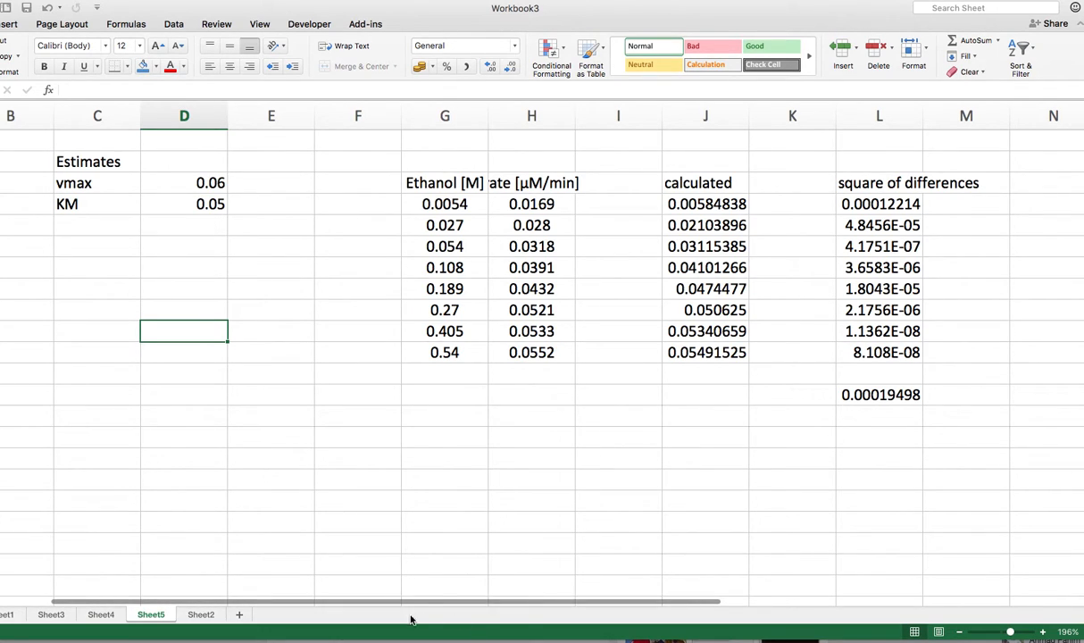
pyautogui.moveTo(401, 600); pyautogui.dragTo(471, 600)
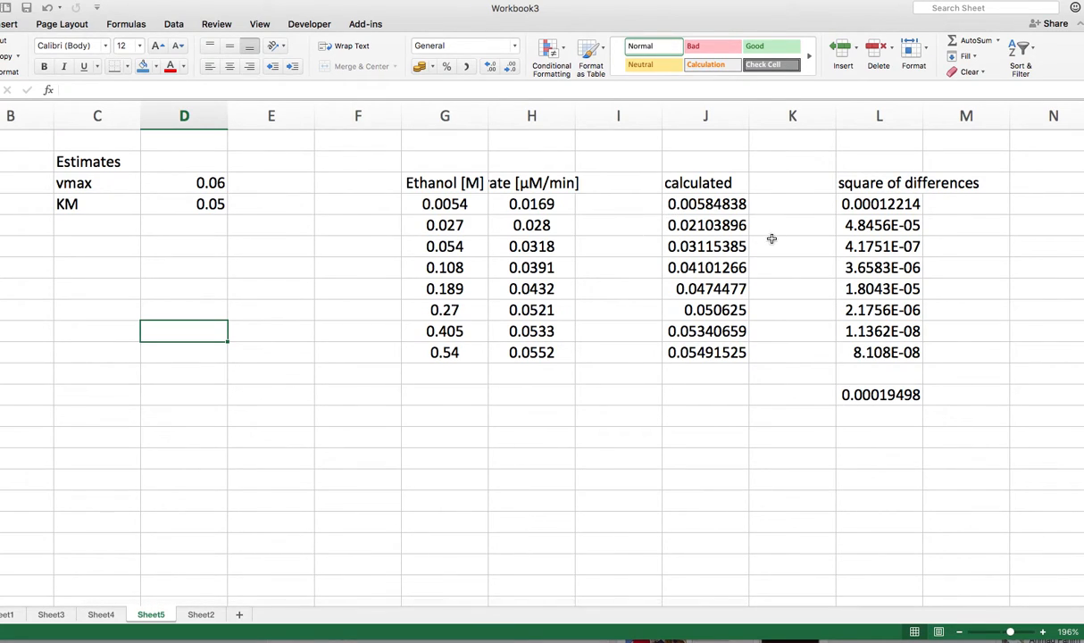
pyautogui.moveTo(725, 357)
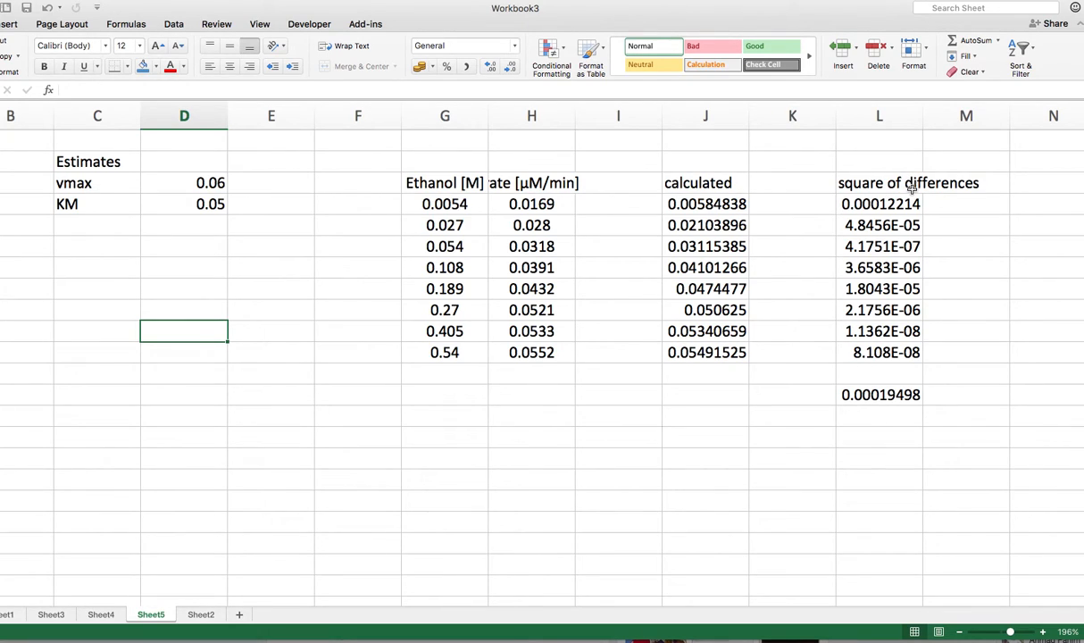
pyautogui.moveTo(725, 207)
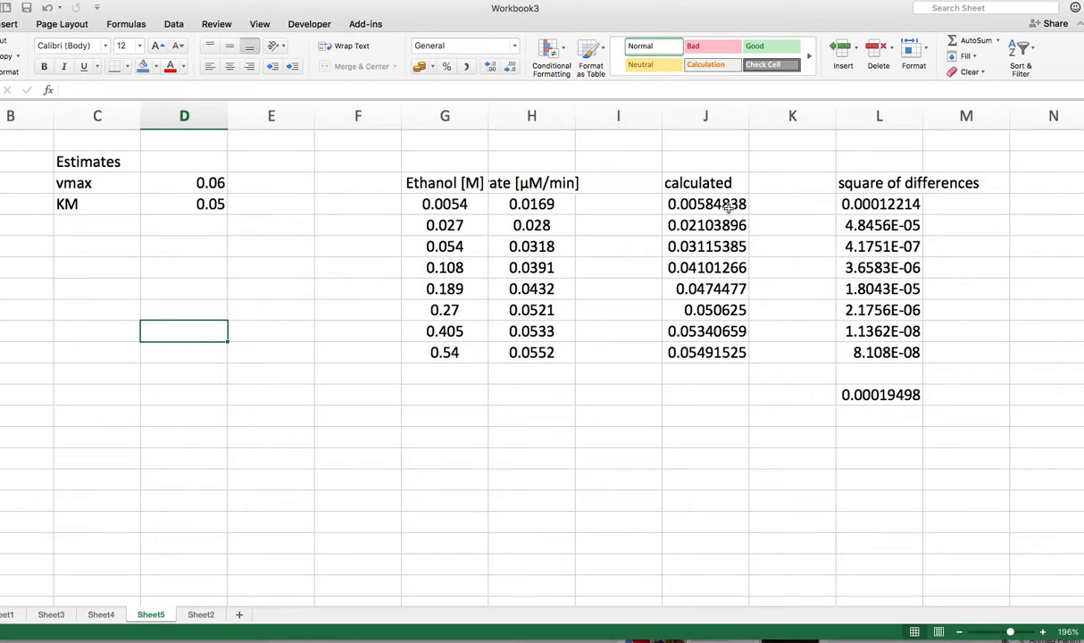
pyautogui.moveTo(725, 203)
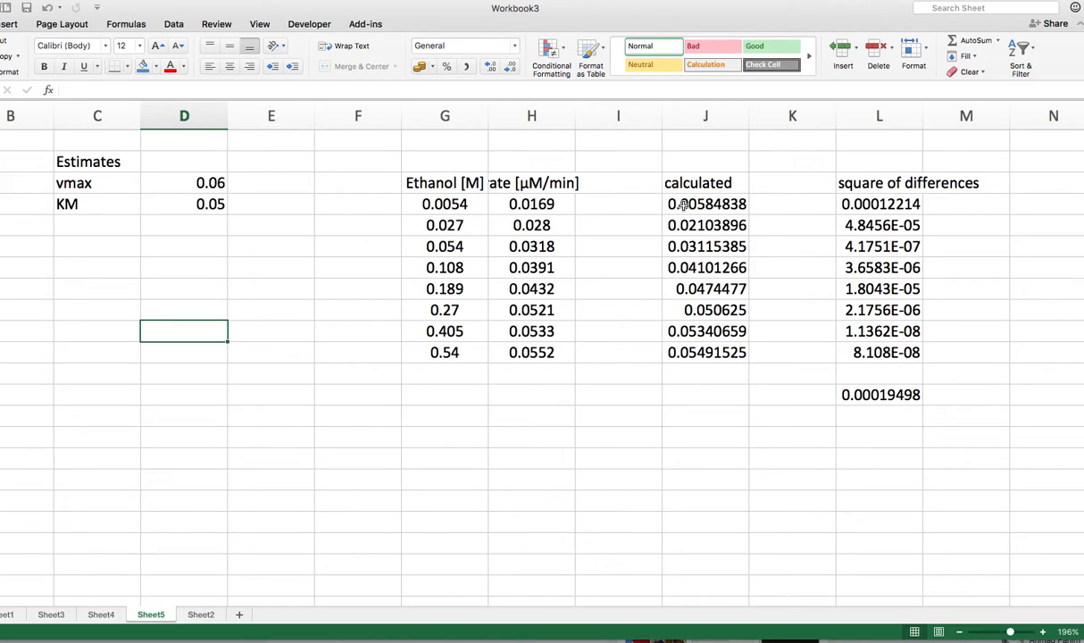
pyautogui.moveTo(793, 191)
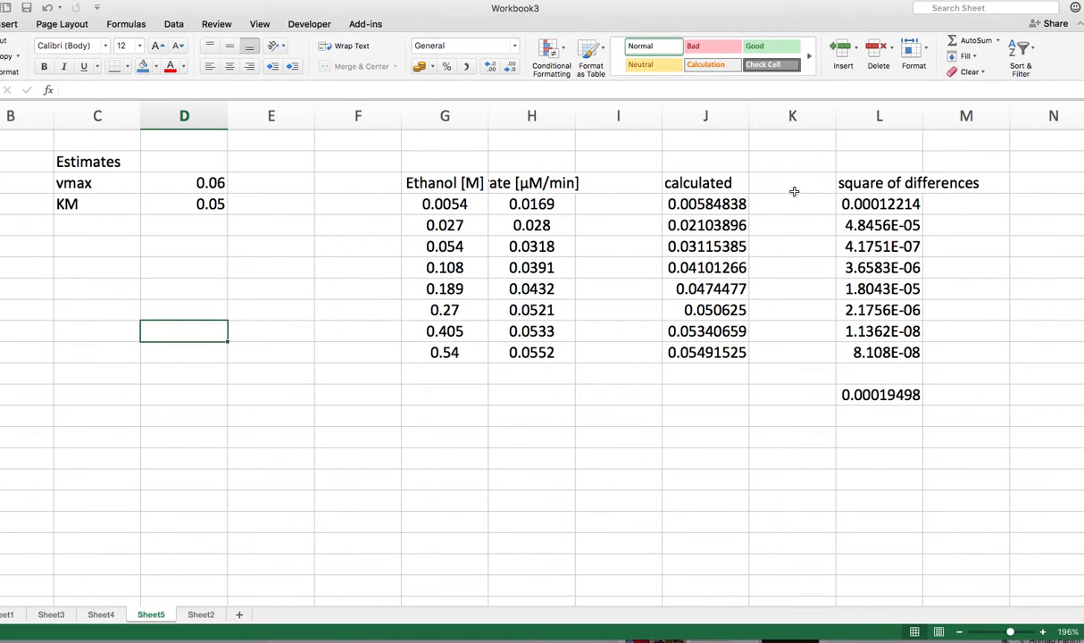
# Step: Head column K 'difference', enter =H4-J4 and fill it down through K11
pyautogui.write('dif')
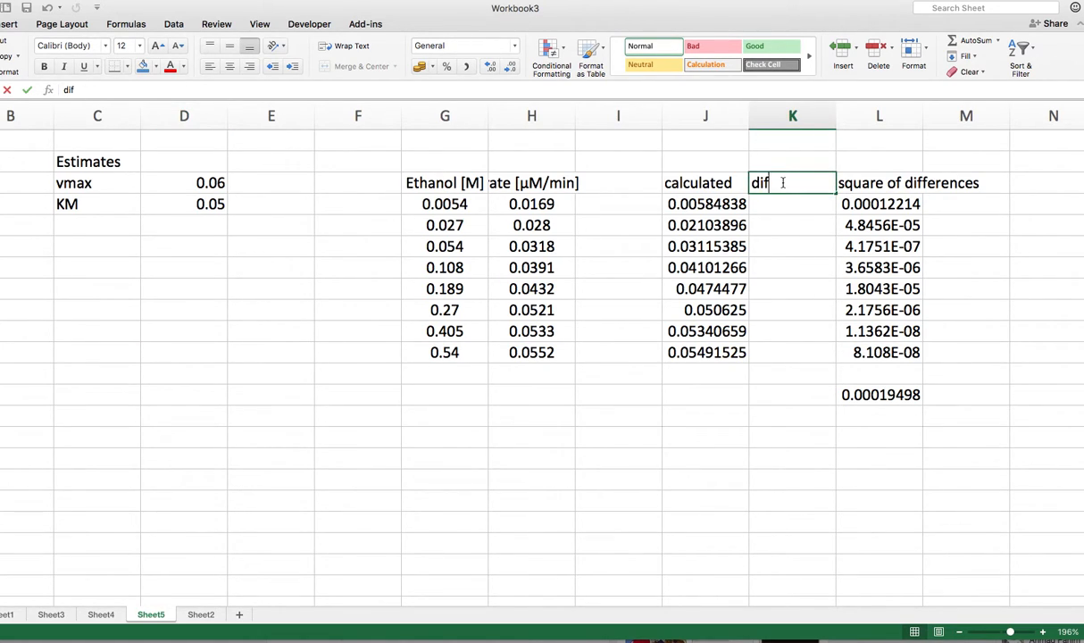
pyautogui.write('ference')
pyautogui.click(792, 204)
pyautogui.write('=')
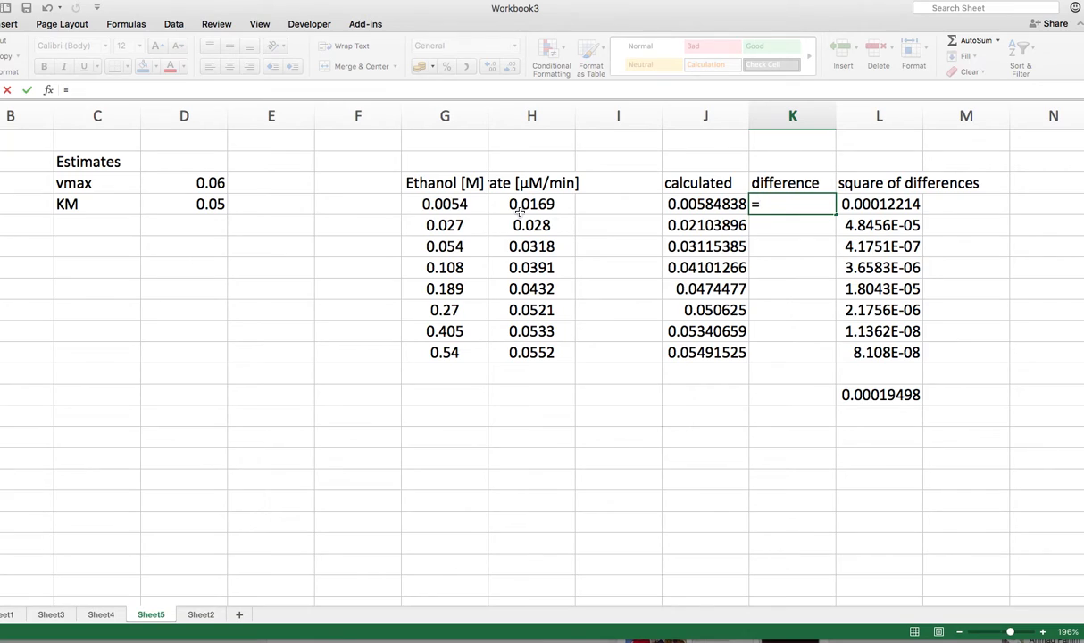
pyautogui.click(532, 203)
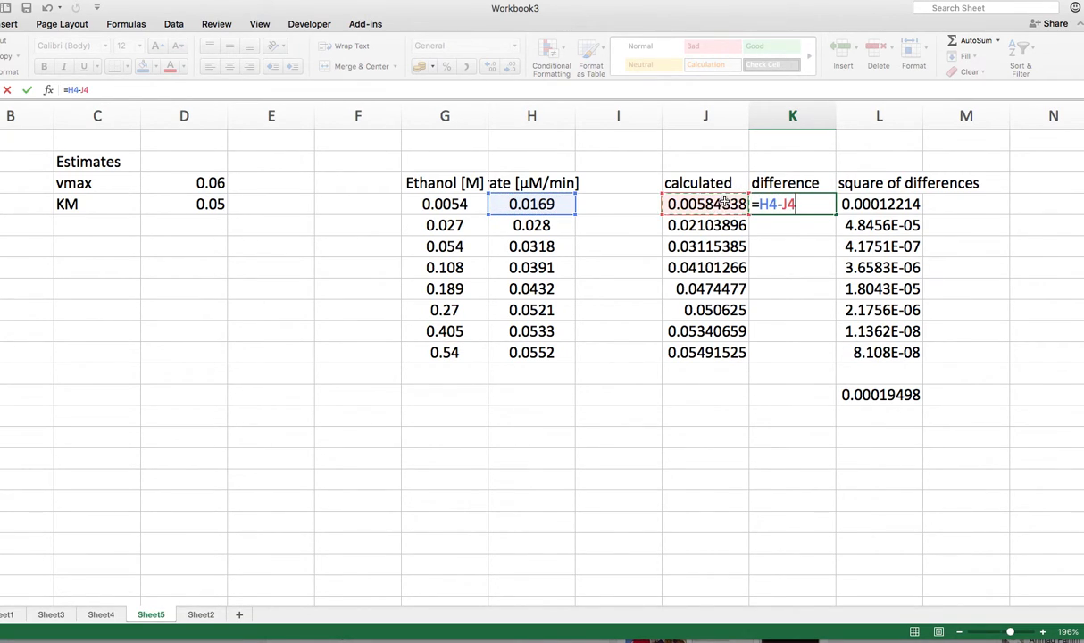
pyautogui.press('Enter')
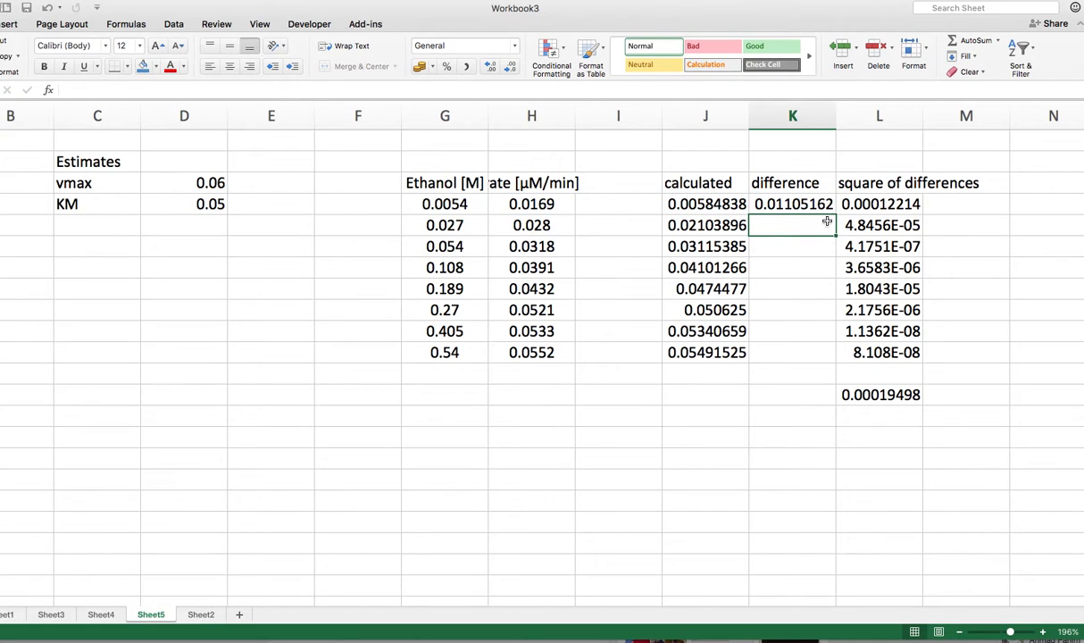
pyautogui.click(793, 203)
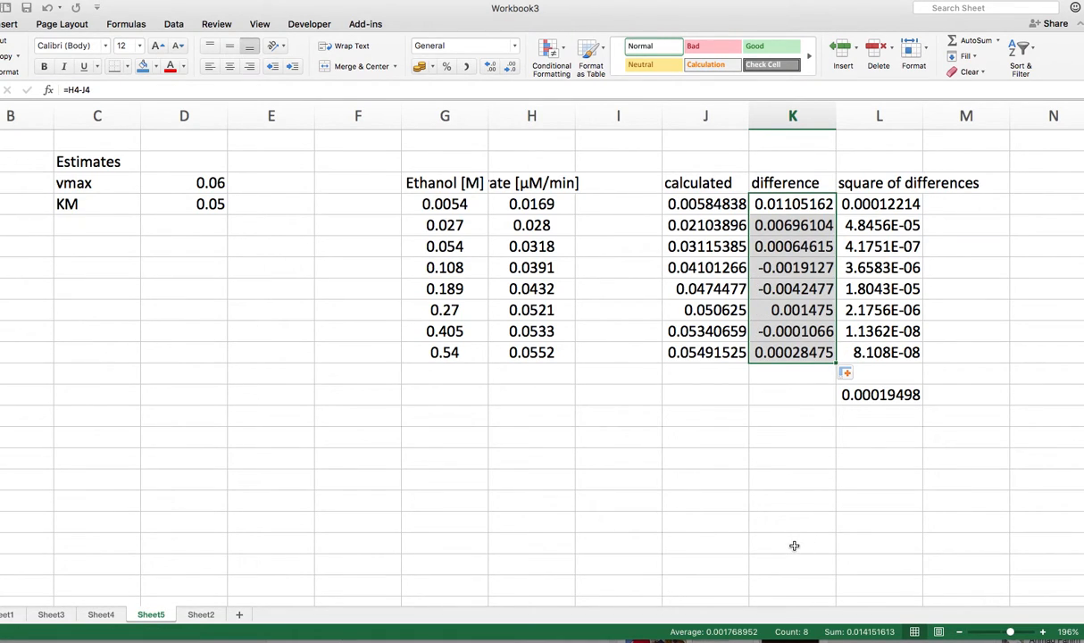
pyautogui.moveTo(807, 311)
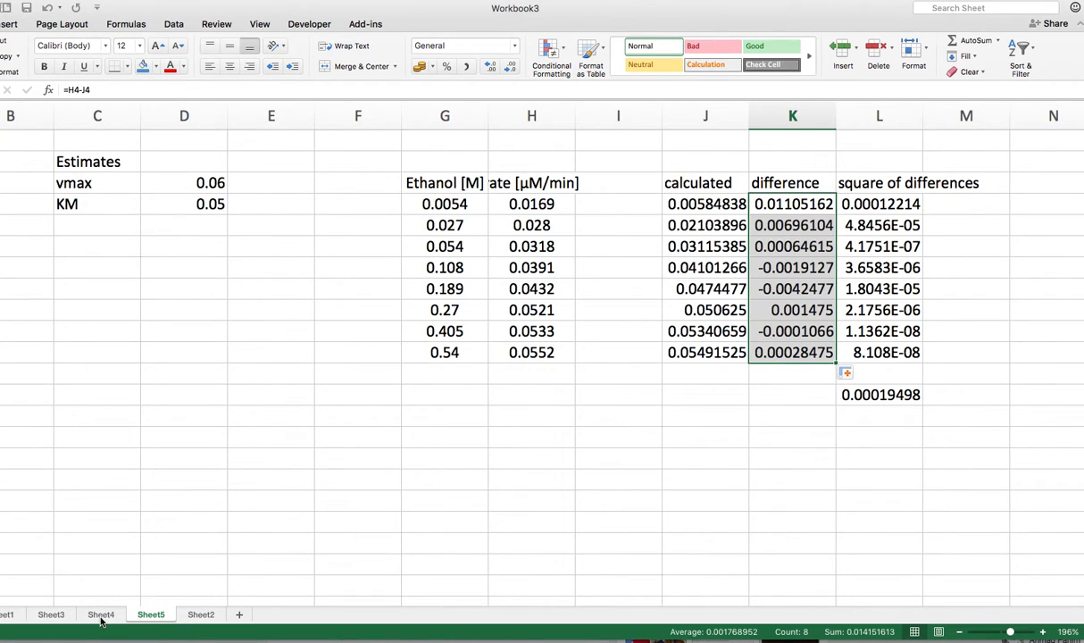
# Step: Glance at Sheet4's Lineweaver-Burk plot, then return to Sheet5 with the Solver estimates
pyautogui.click(104, 614)
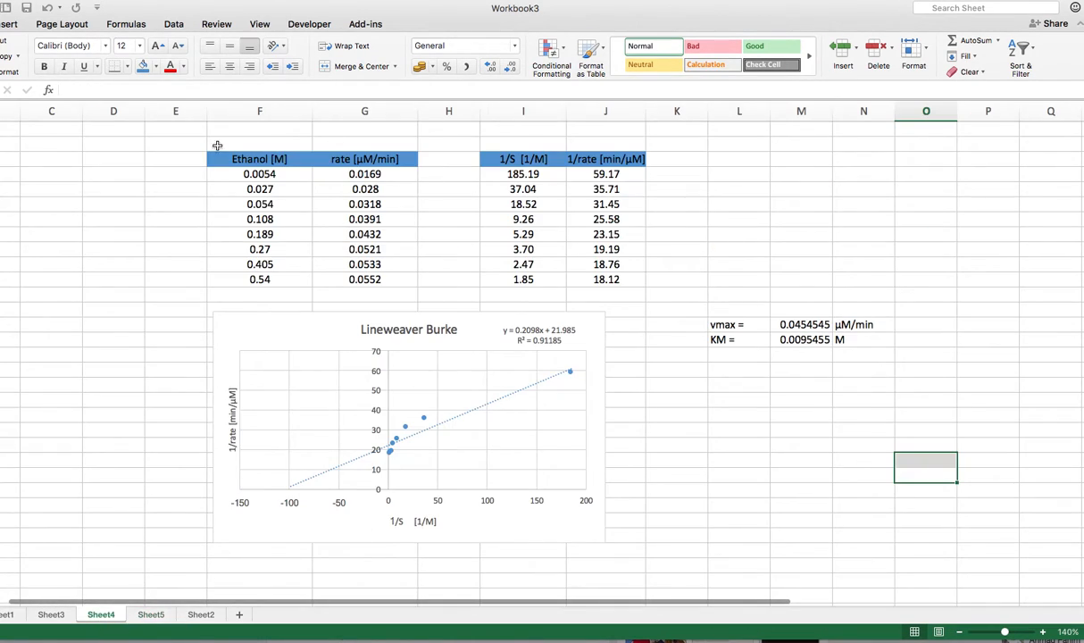
pyautogui.moveTo(568, 371)
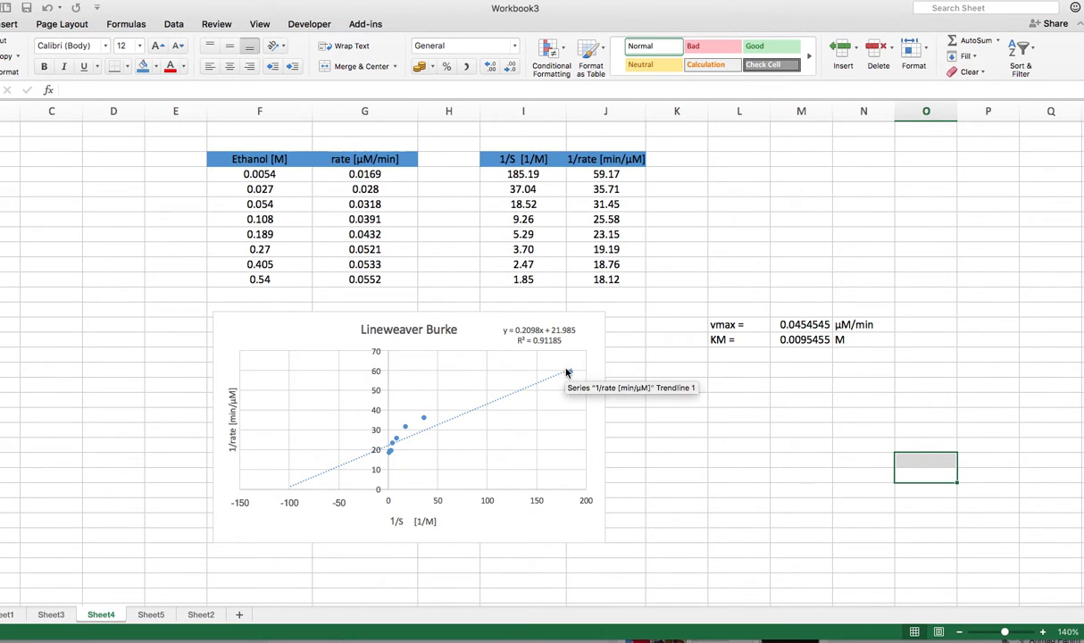
pyautogui.moveTo(568, 373)
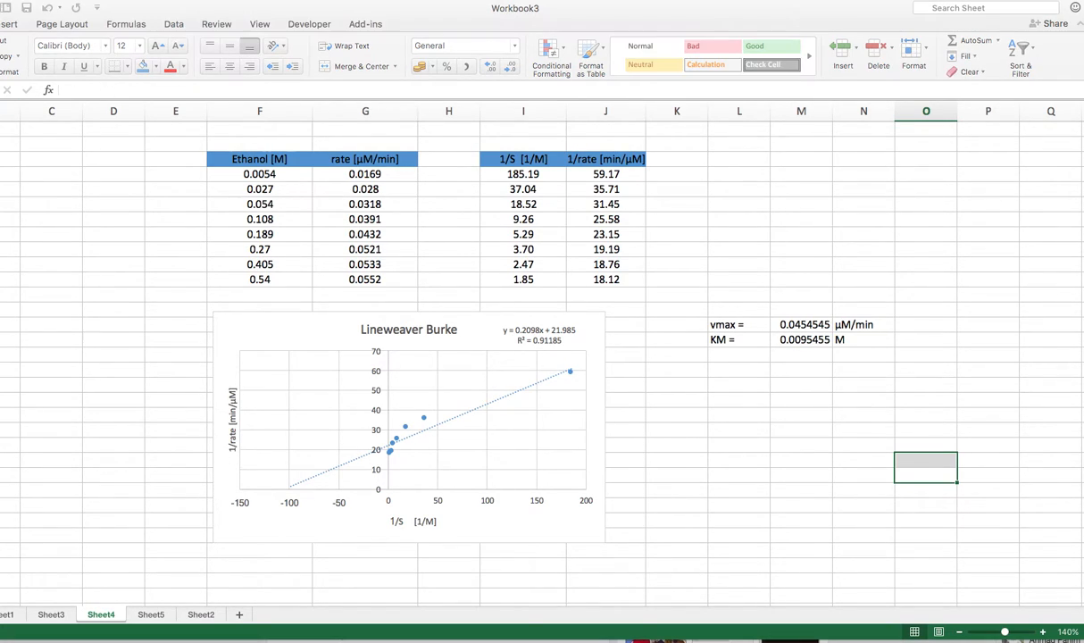
pyautogui.moveTo(705, 325)
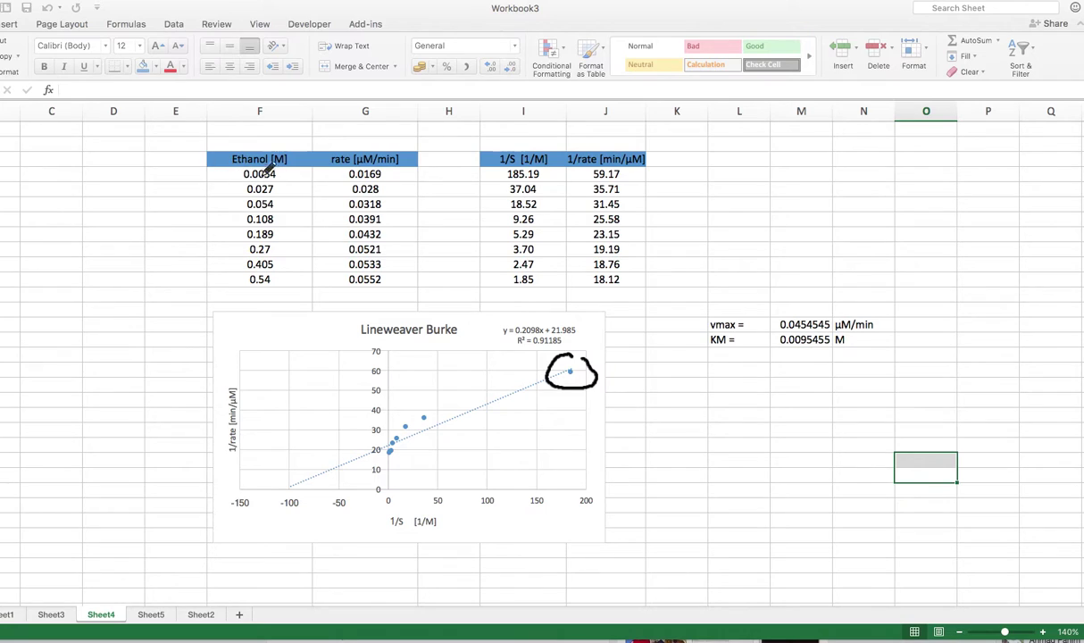
pyautogui.moveTo(300, 175); pyautogui.dragTo(445, 325)
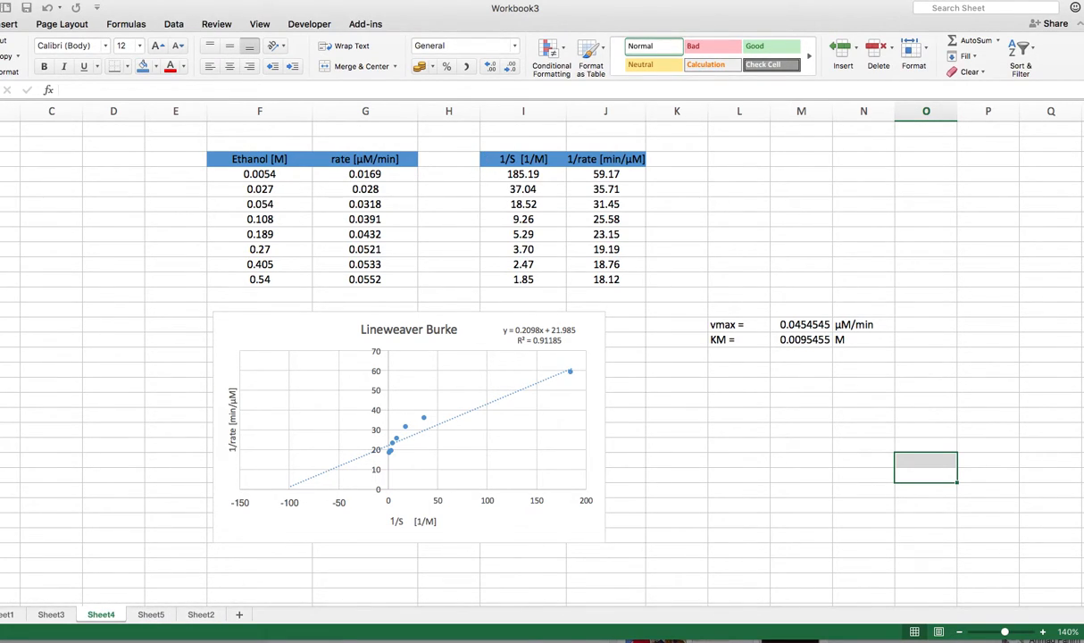
pyautogui.click(158, 614)
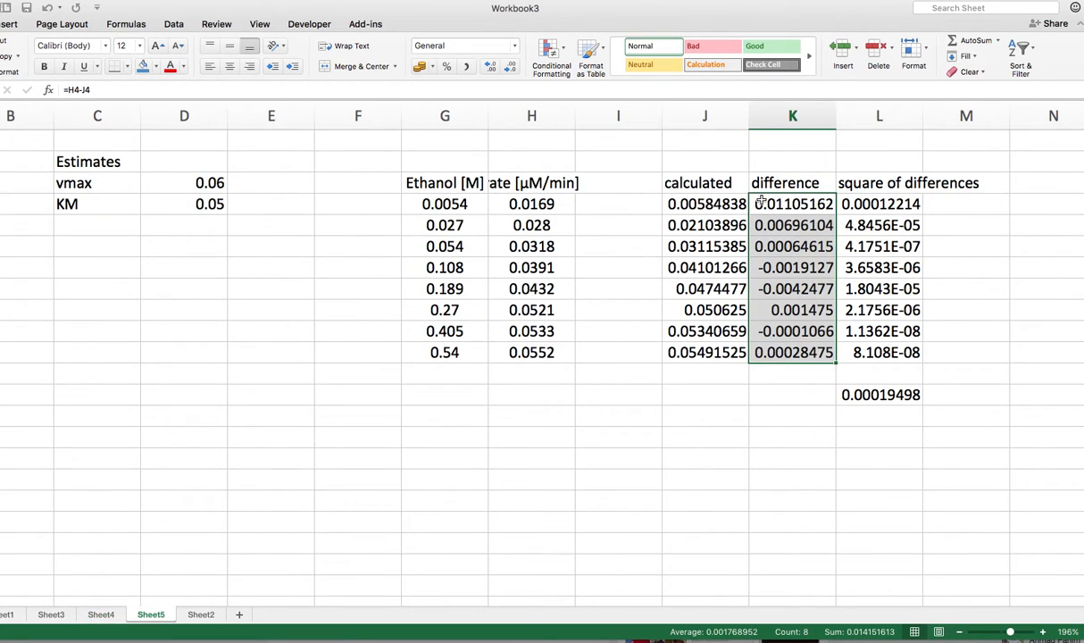
pyautogui.moveTo(628, 215)
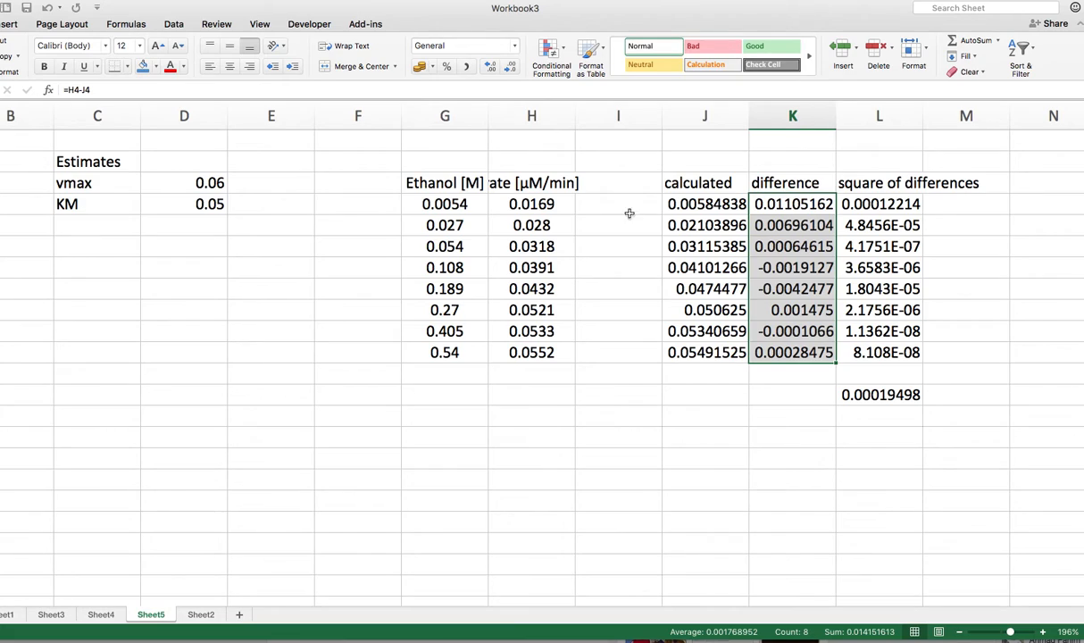
pyautogui.moveTo(907, 206)
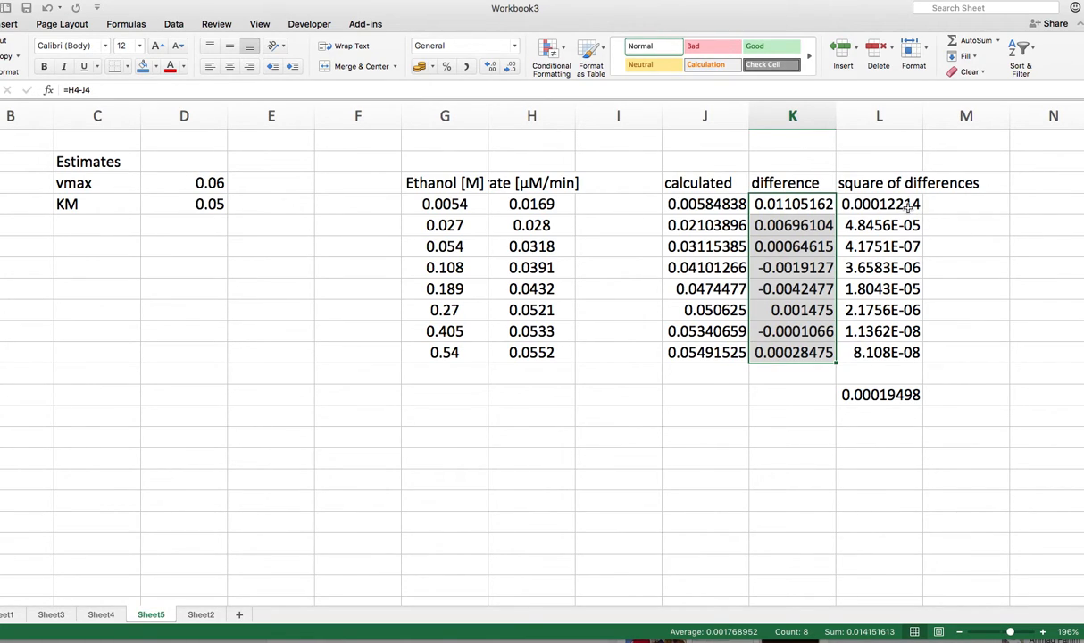
pyautogui.moveTo(908, 203)
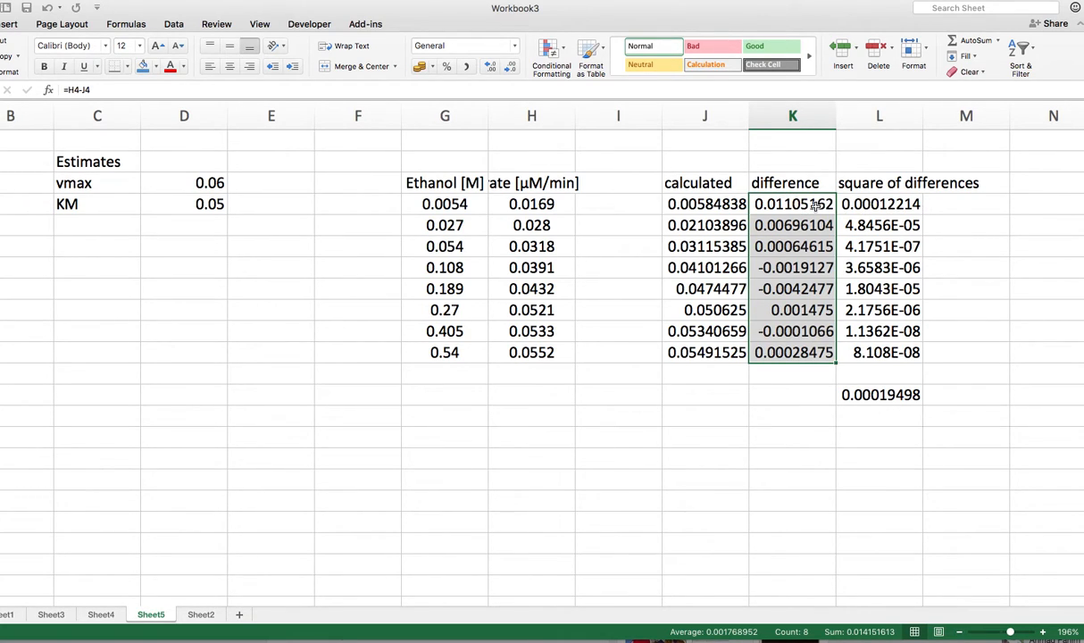
pyautogui.moveTo(800, 214)
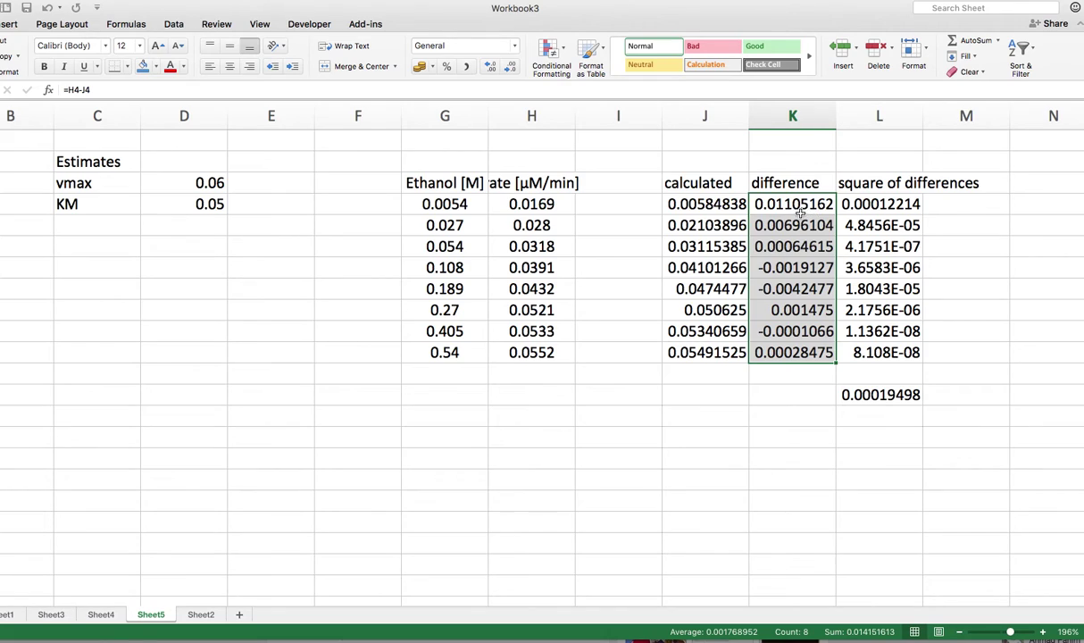
pyautogui.click(872, 204)
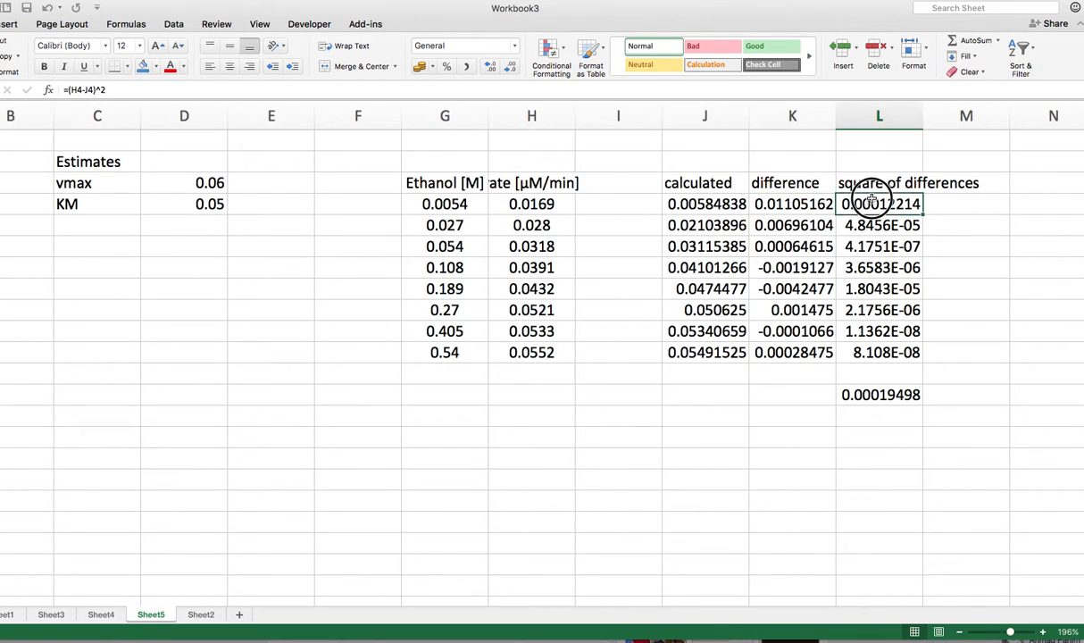
pyautogui.moveTo(878, 204); pyautogui.dragTo(878, 351)
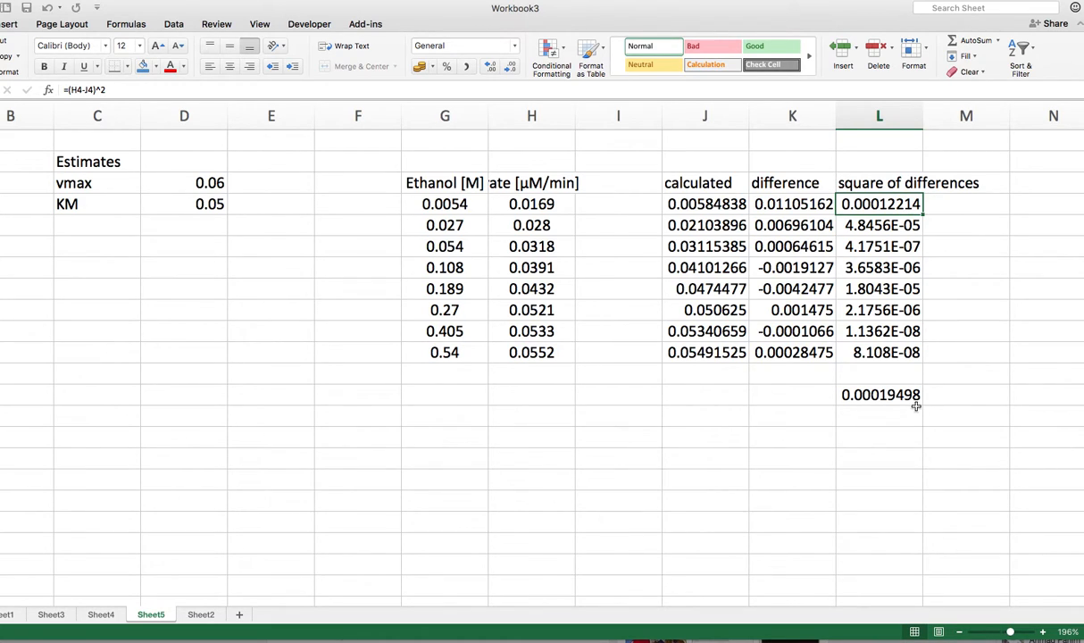
pyautogui.click(878, 395)
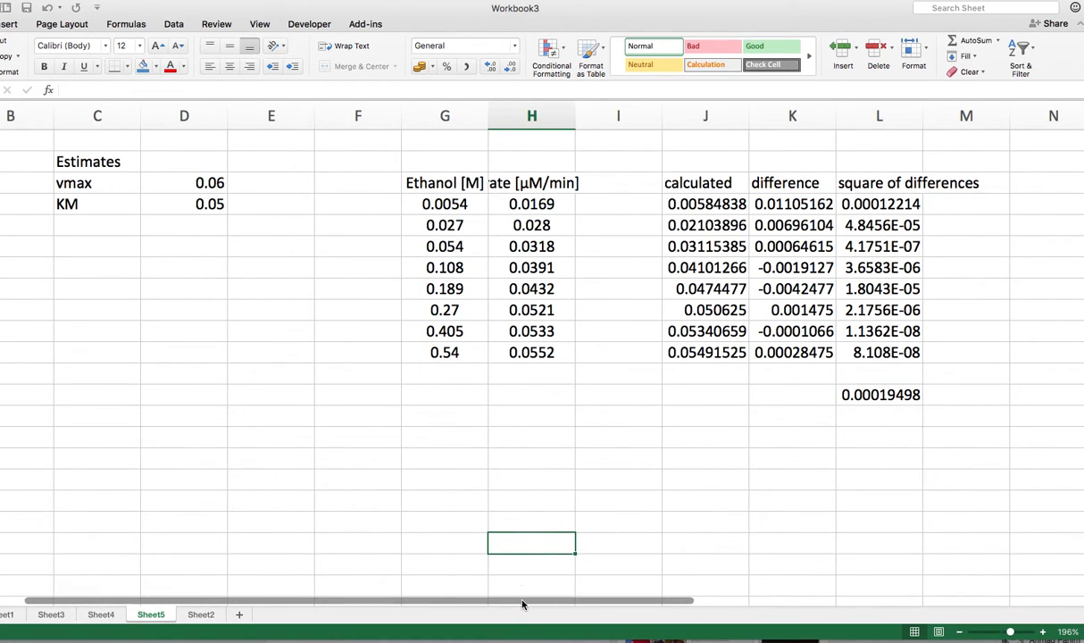
pyautogui.moveTo(522, 600); pyautogui.dragTo(581, 600)
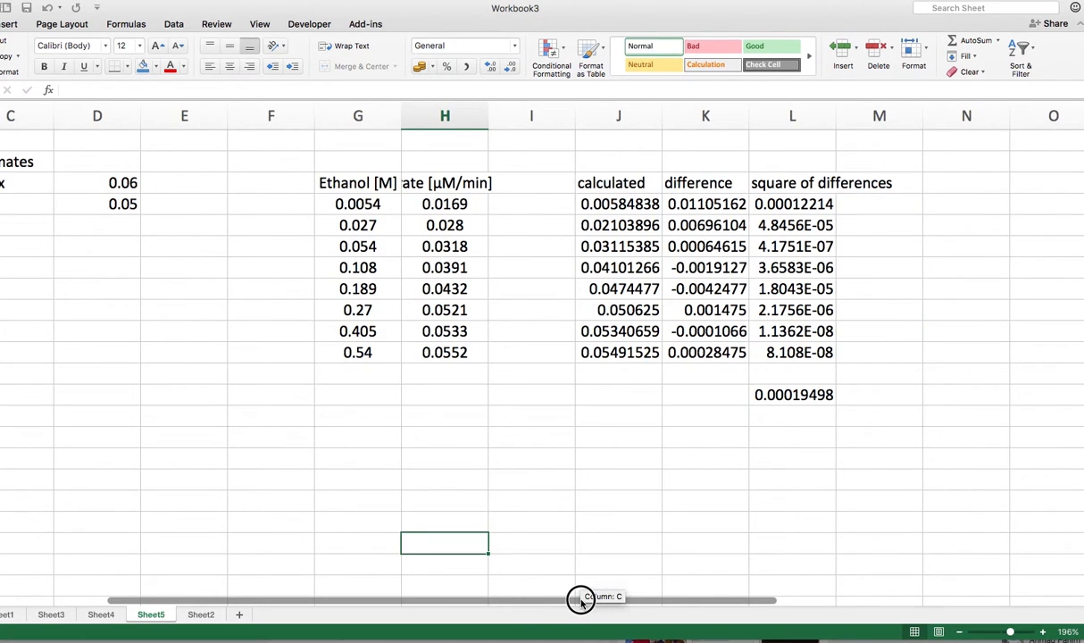
pyautogui.click(357, 115)
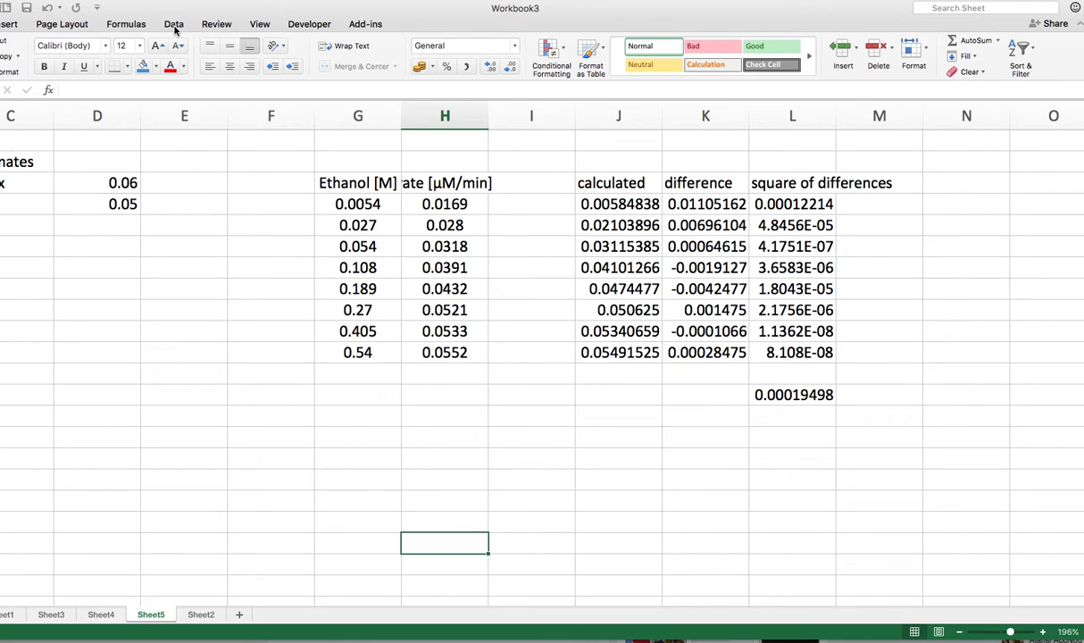
# Step: Show the Data ribbon with the Solver tool
pyautogui.click(179, 25)
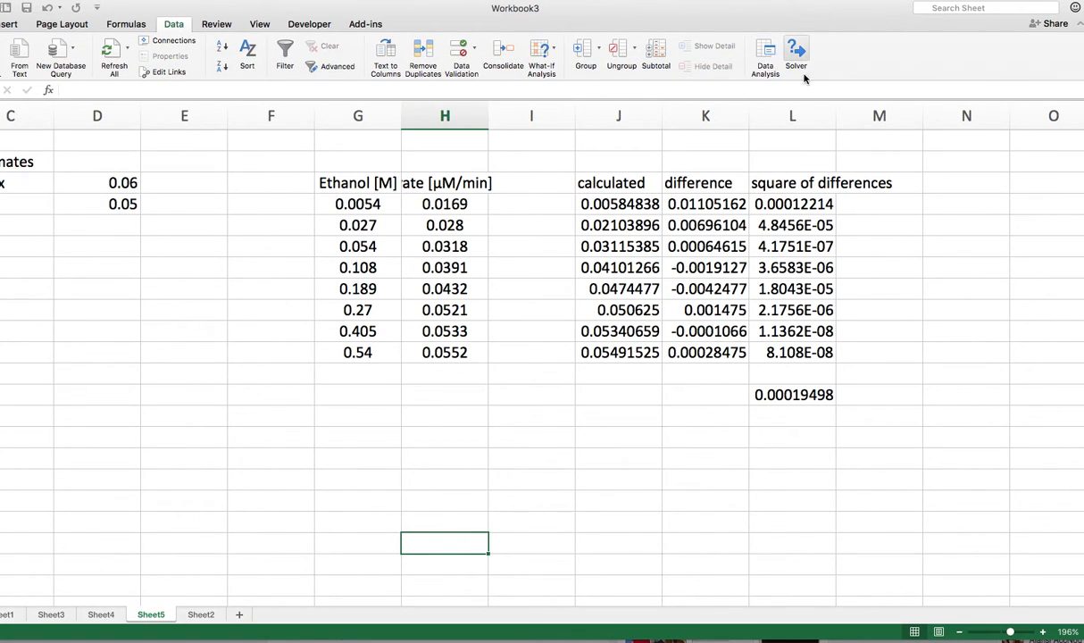
pyautogui.moveTo(792, 53)
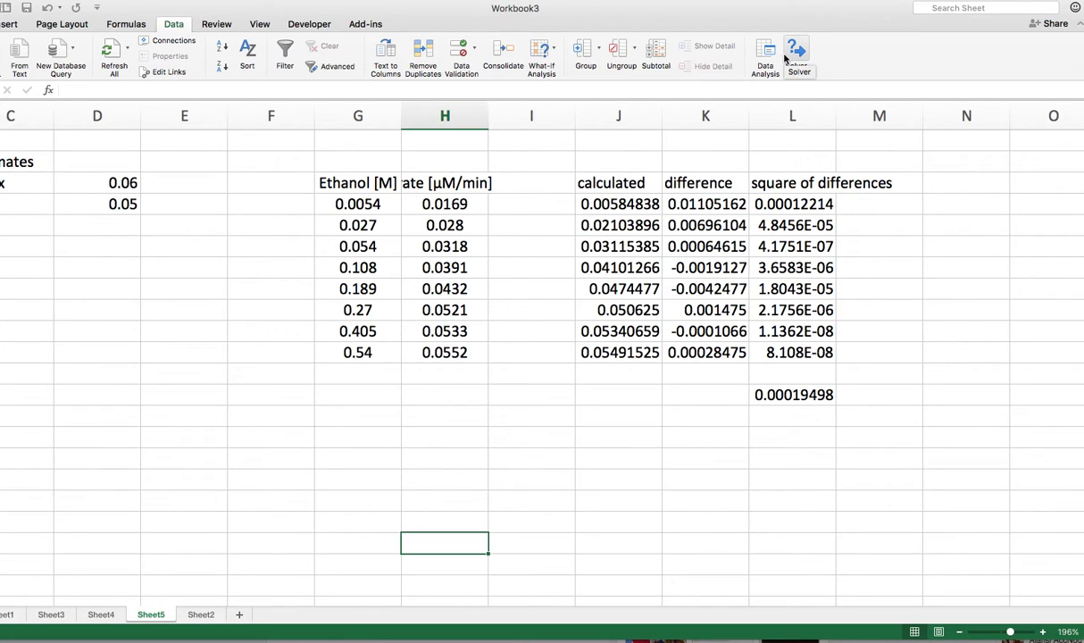
pyautogui.moveTo(835, 131)
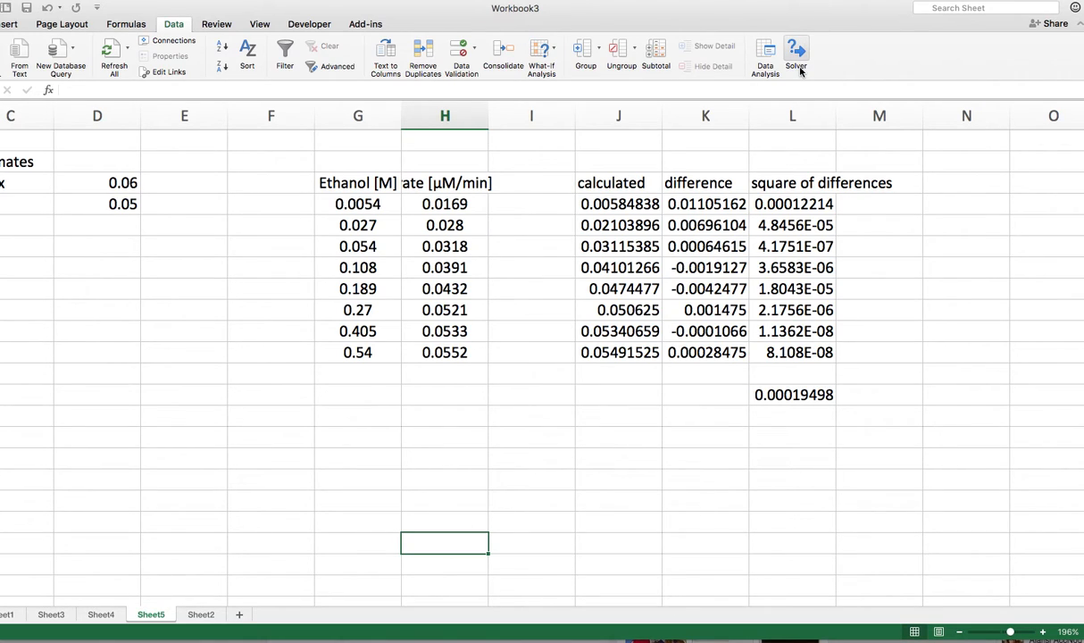
# Step: Run Solver minimising $L$13 by changing $D$3:$D$4, fitting vmax 0.05492689 and KM 0.02944597
pyautogui.click(791, 50)
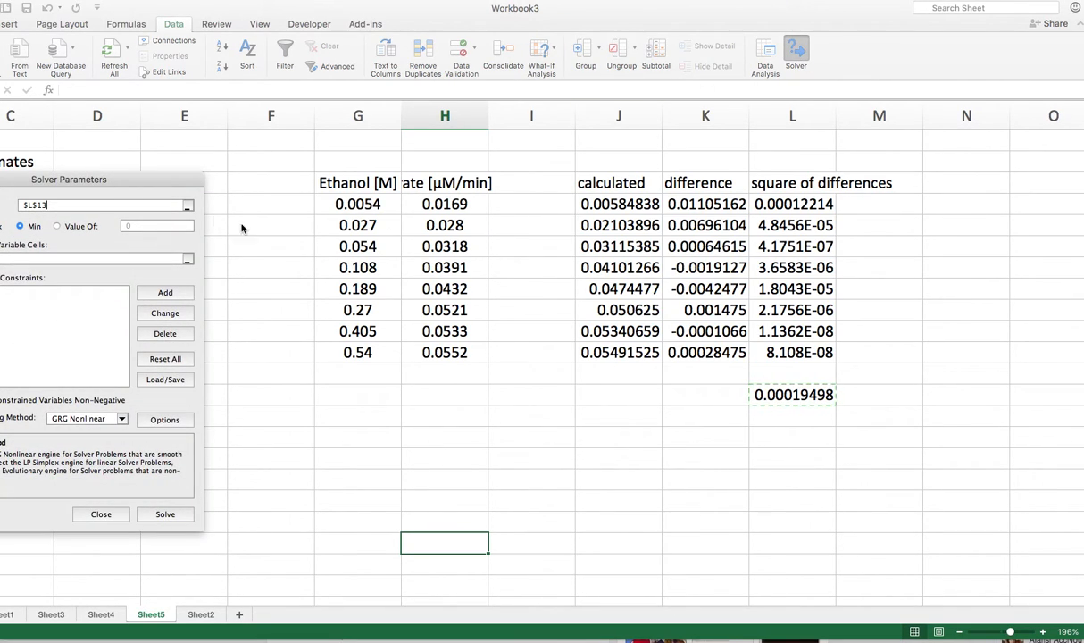
pyautogui.moveTo(68, 178); pyautogui.dragTo(170, 257)
pyautogui.write('$D$3:$D$4')
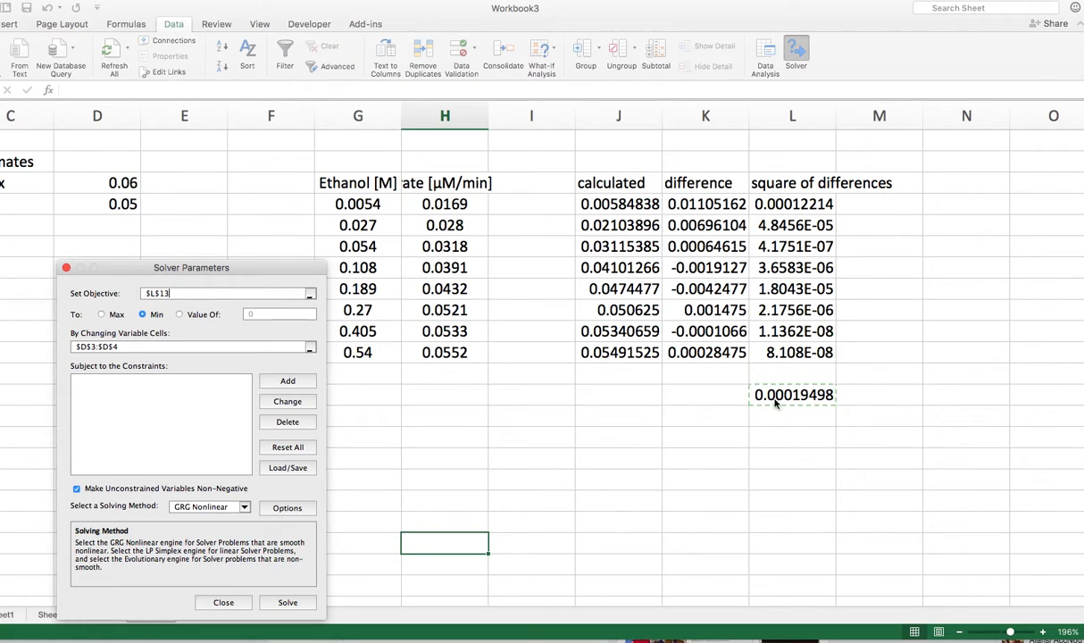
pyautogui.moveTo(591, 404)
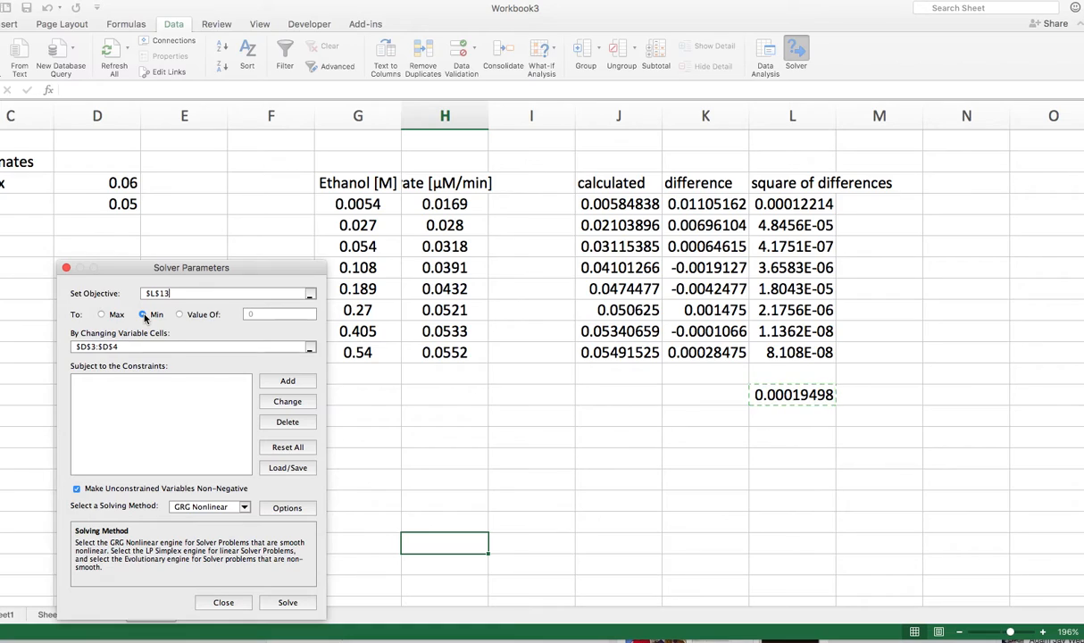
pyautogui.click(143, 314)
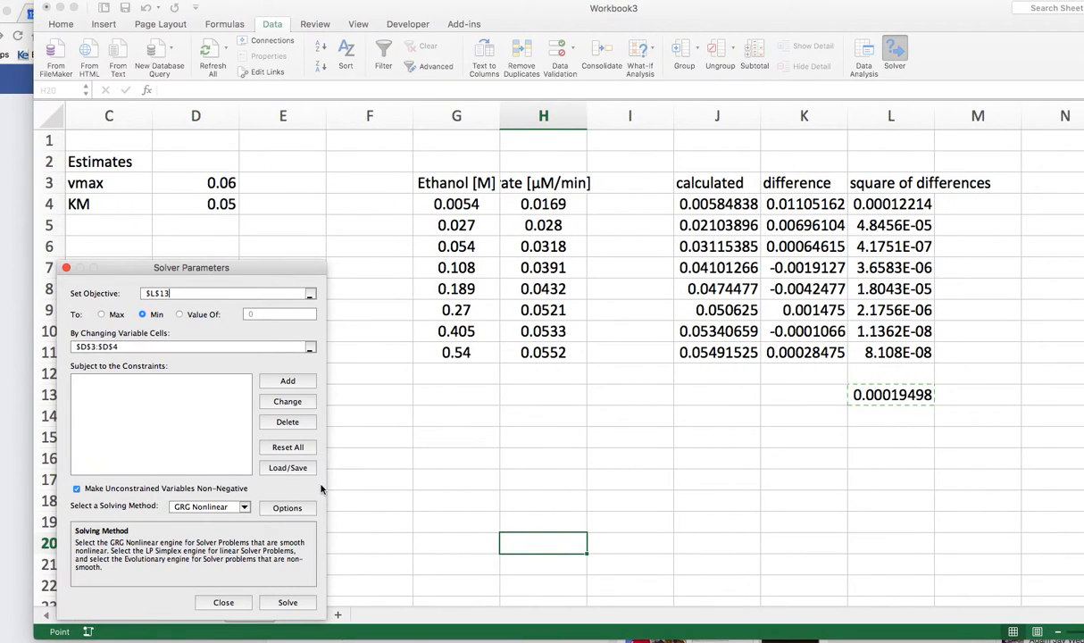
pyautogui.moveTo(143, 418)
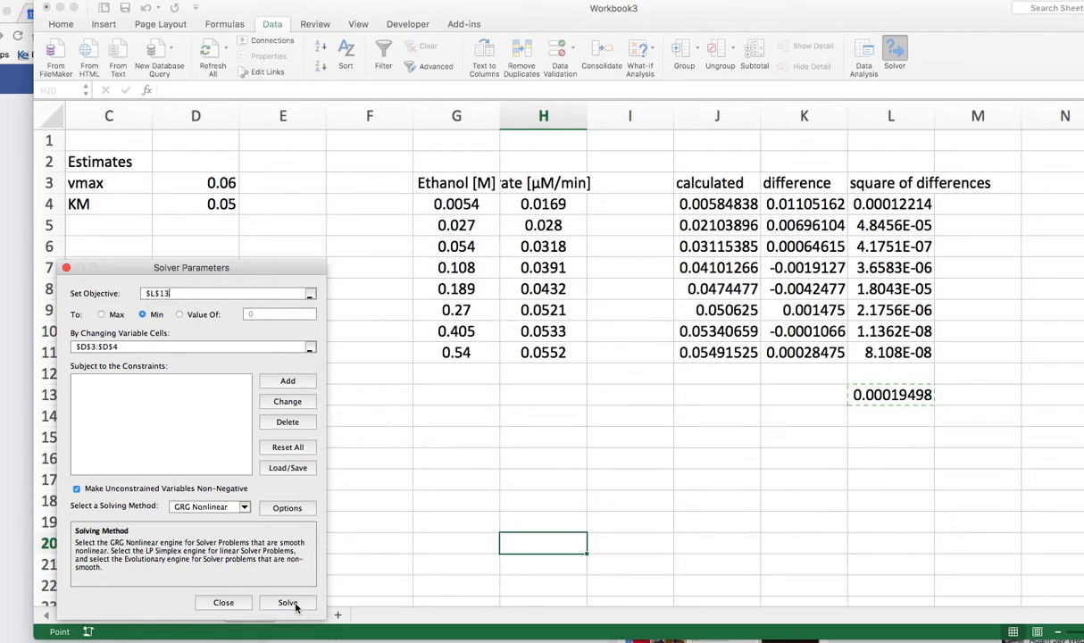
pyautogui.click(288, 603)
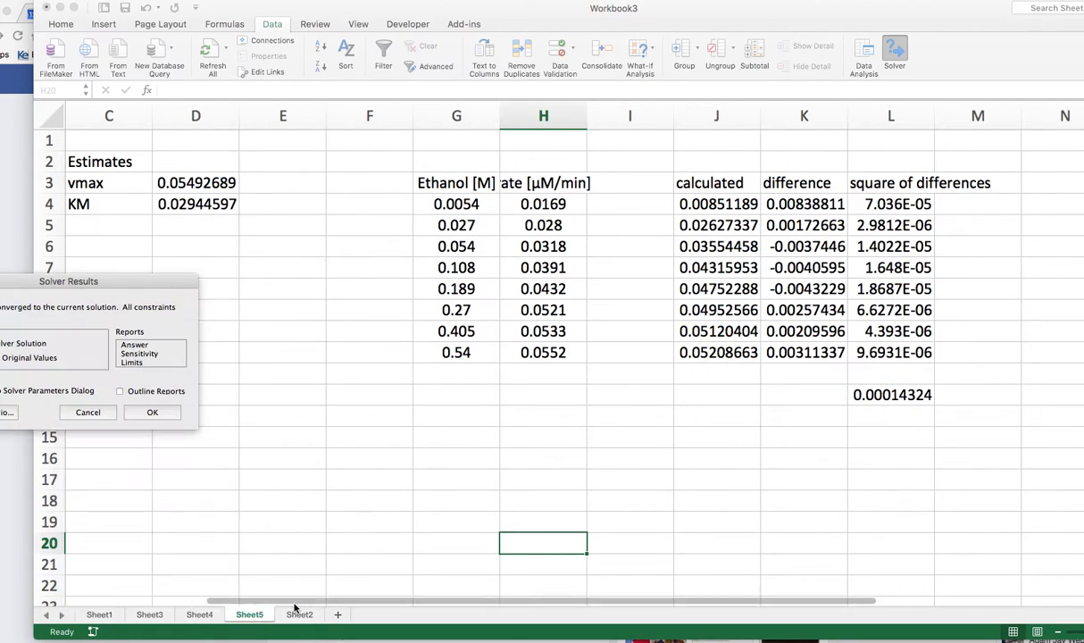
pyautogui.moveTo(125, 284)
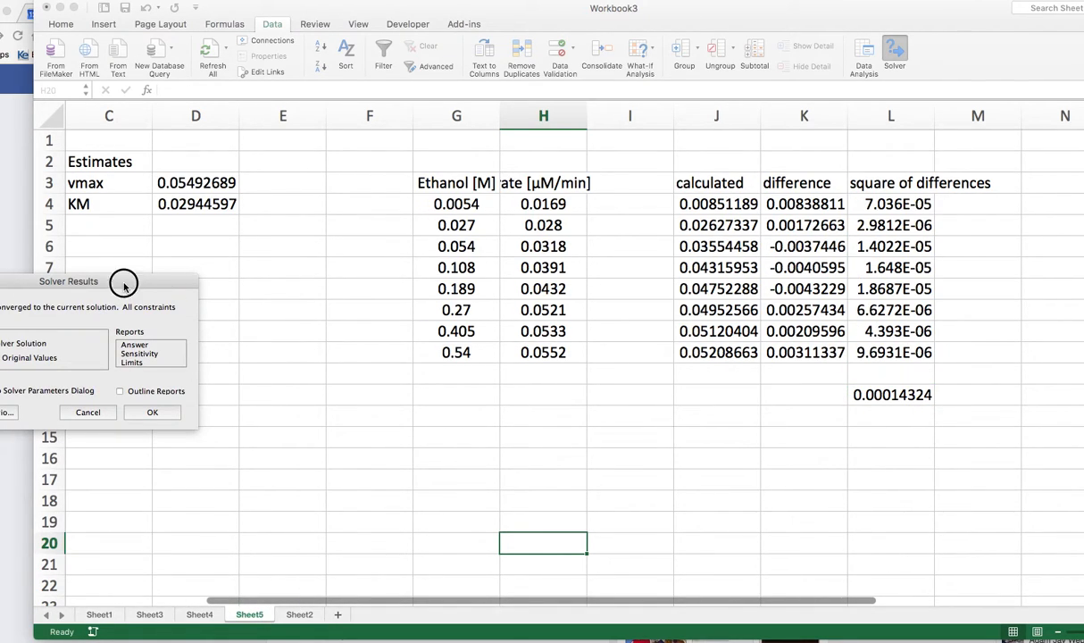
# Step: Keep the Solver solution: vmax 0.05492689, KM 0.02944597, sum 0.00014324
pyautogui.moveTo(125, 282); pyautogui.dragTo(197, 272)
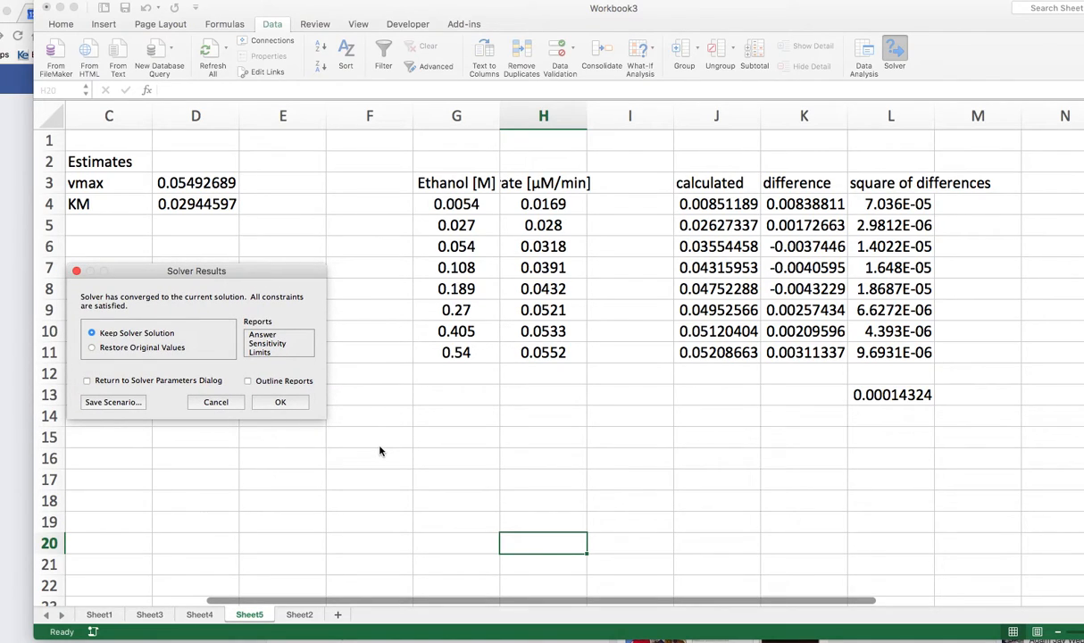
pyautogui.moveTo(384, 439)
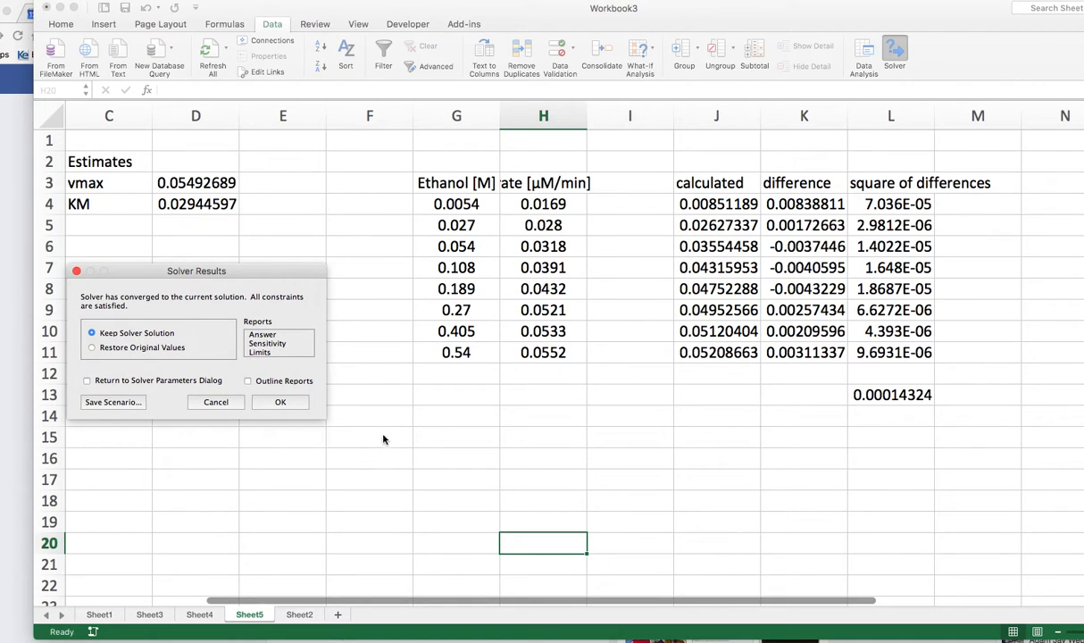
pyautogui.moveTo(168, 346)
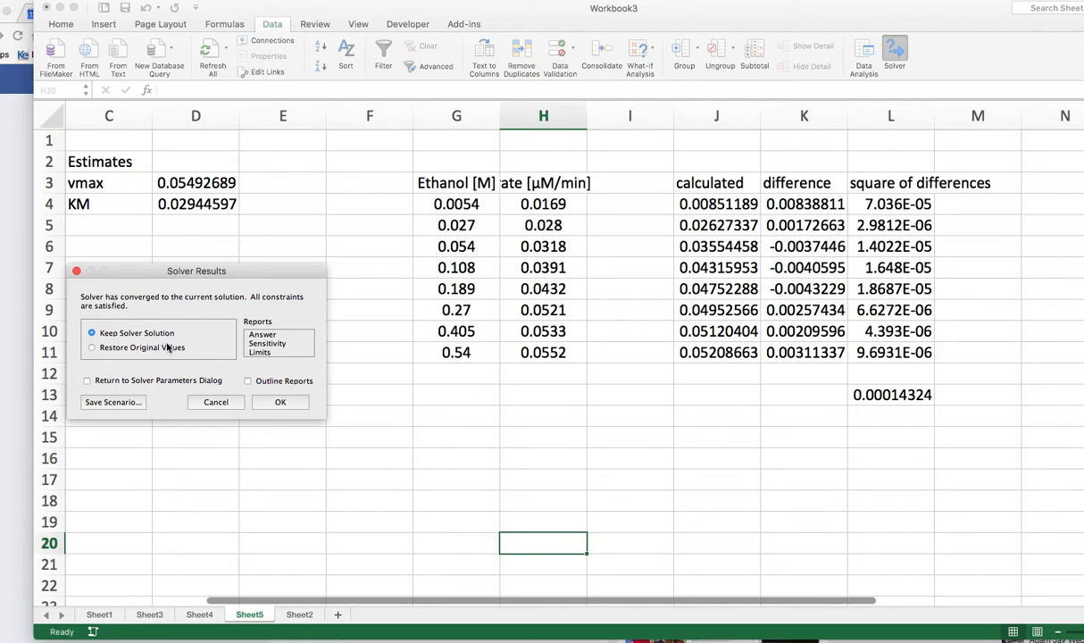
pyautogui.moveTo(896, 402)
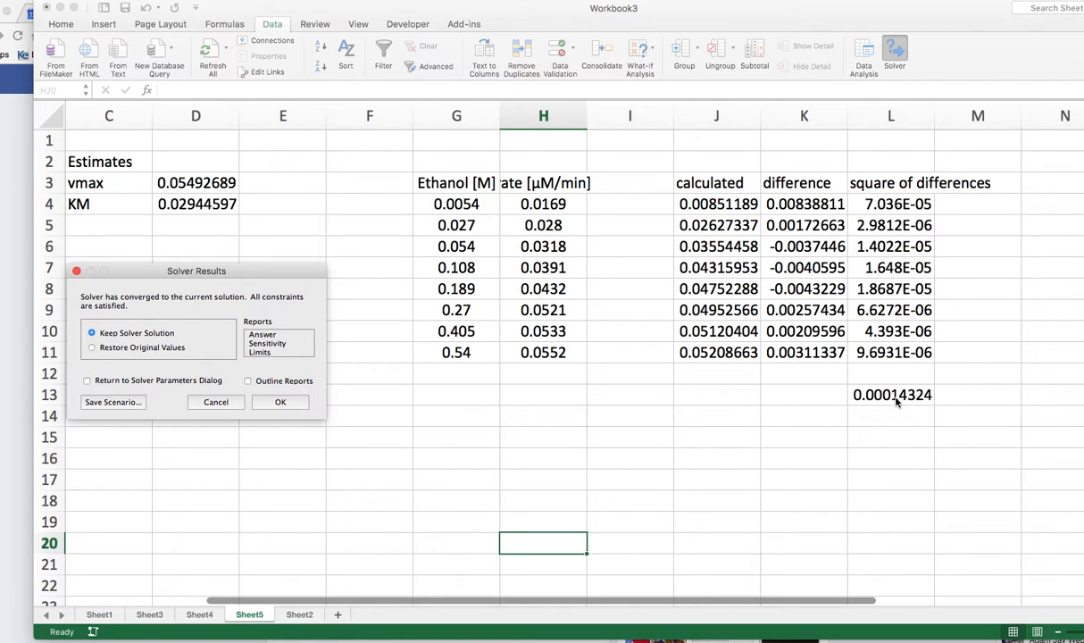
pyautogui.moveTo(889, 402)
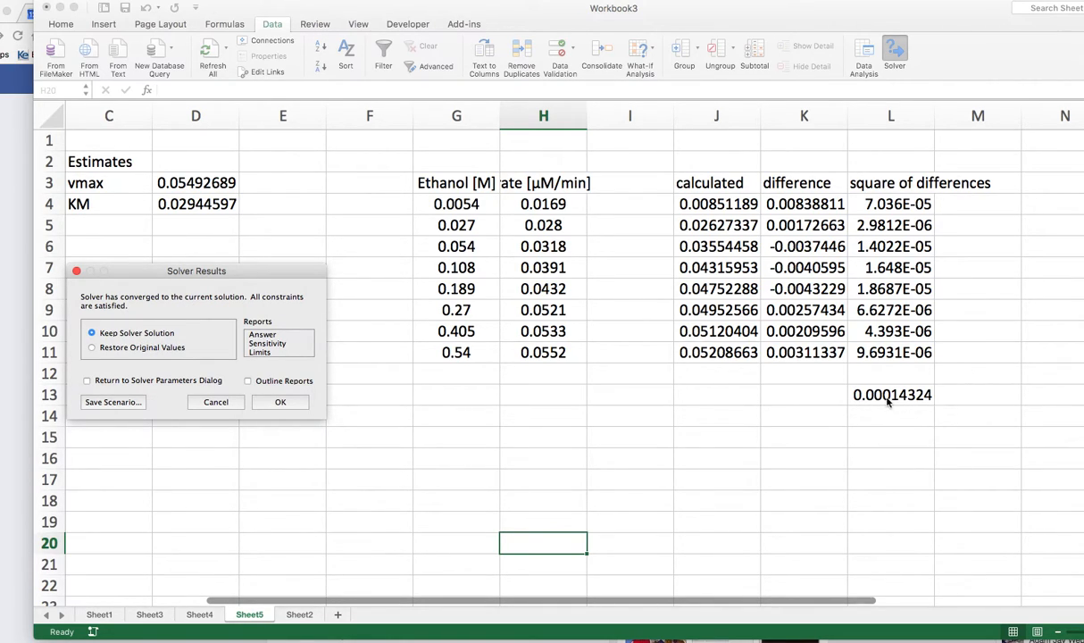
pyautogui.moveTo(193, 98)
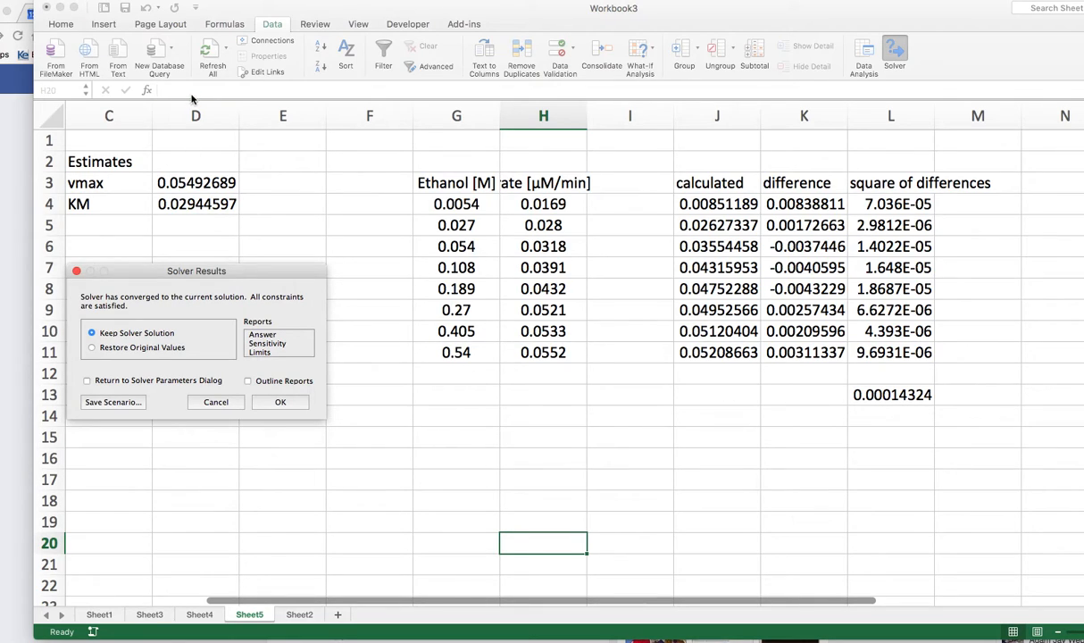
pyautogui.moveTo(175, 218)
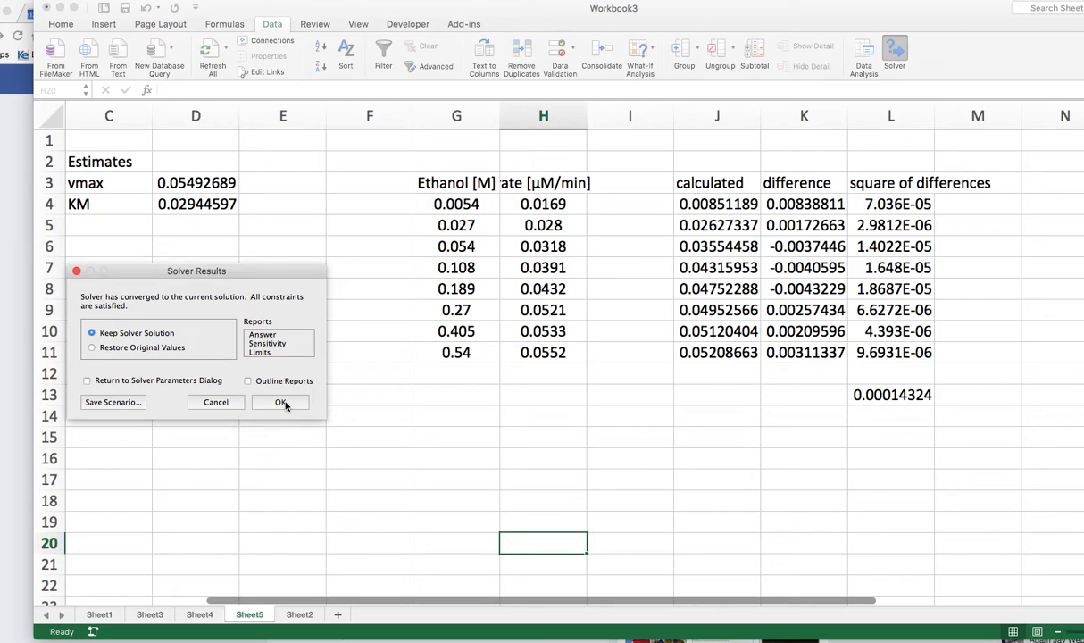
pyautogui.click(280, 404)
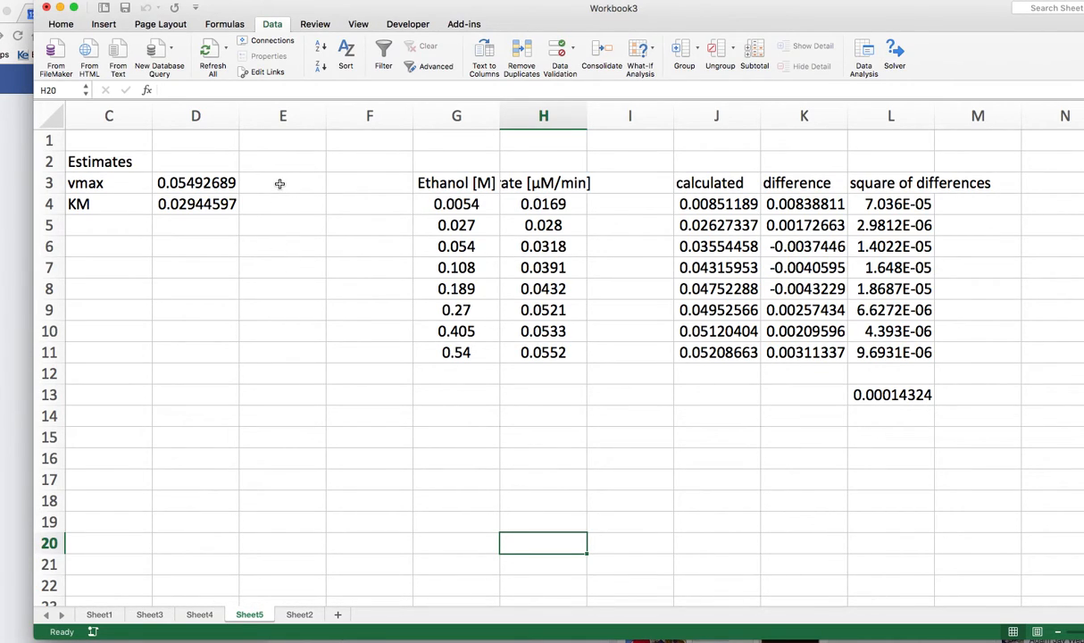
pyautogui.moveTo(252, 584)
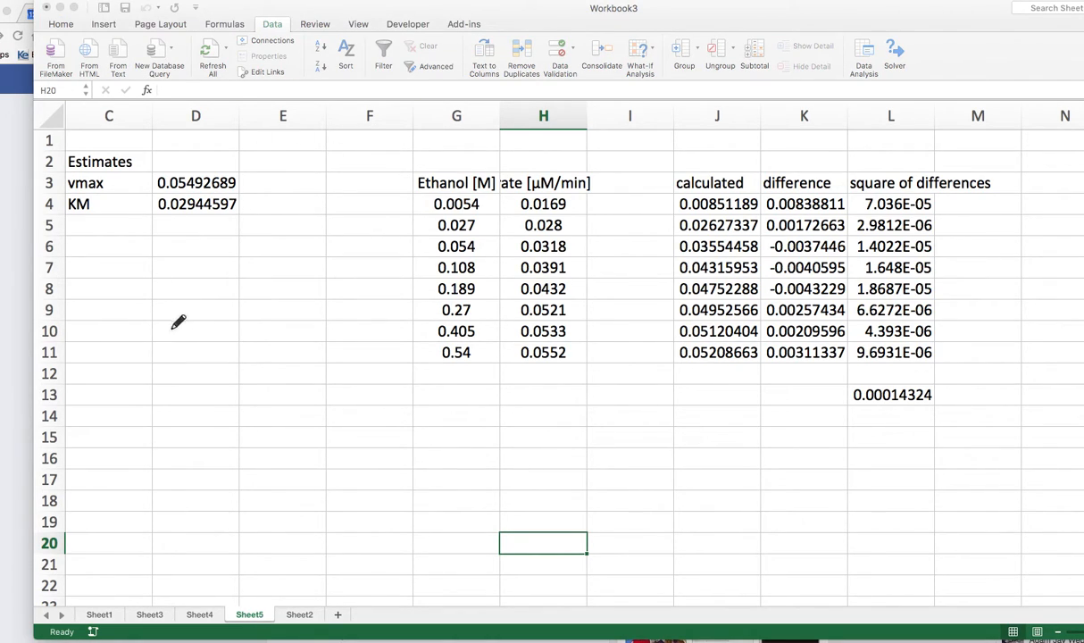
# Step: Return to Sheet4 showing the Lineweaver-Burk plot and its vmax and KM values
pyautogui.moveTo(134, 321); pyautogui.dragTo(187, 357)
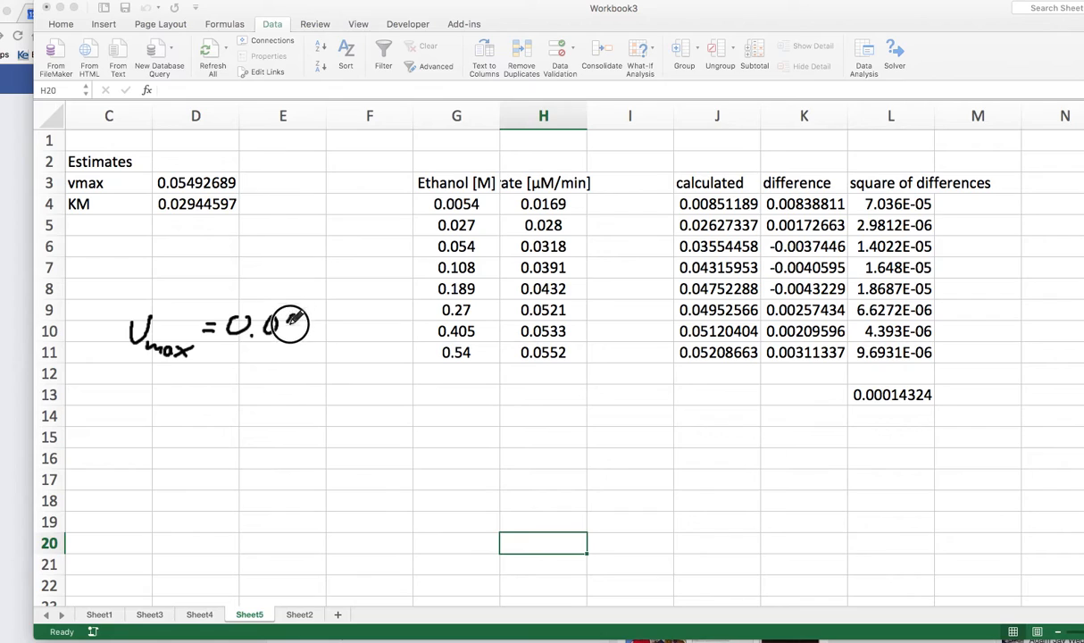
pyautogui.moveTo(259, 325); pyautogui.dragTo(325, 321)
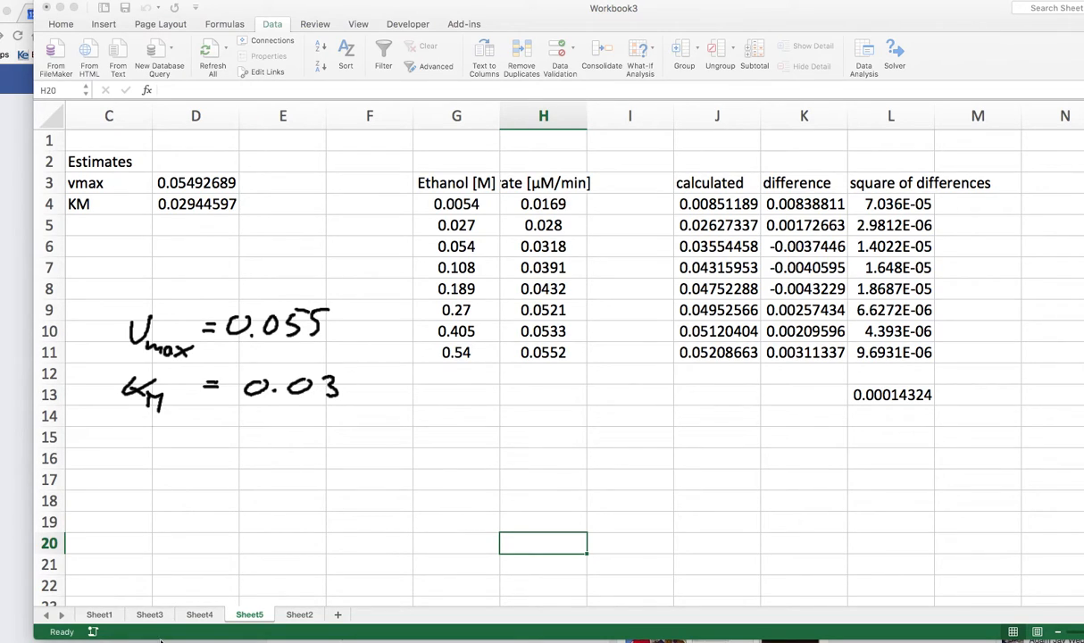
pyautogui.moveTo(200, 614)
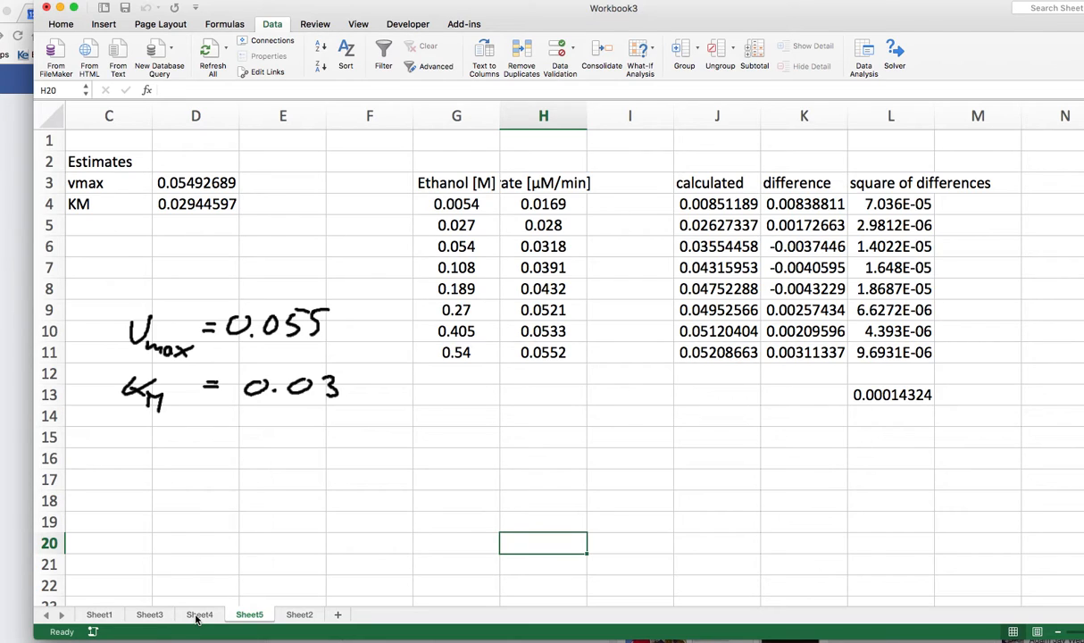
pyautogui.click(198, 615)
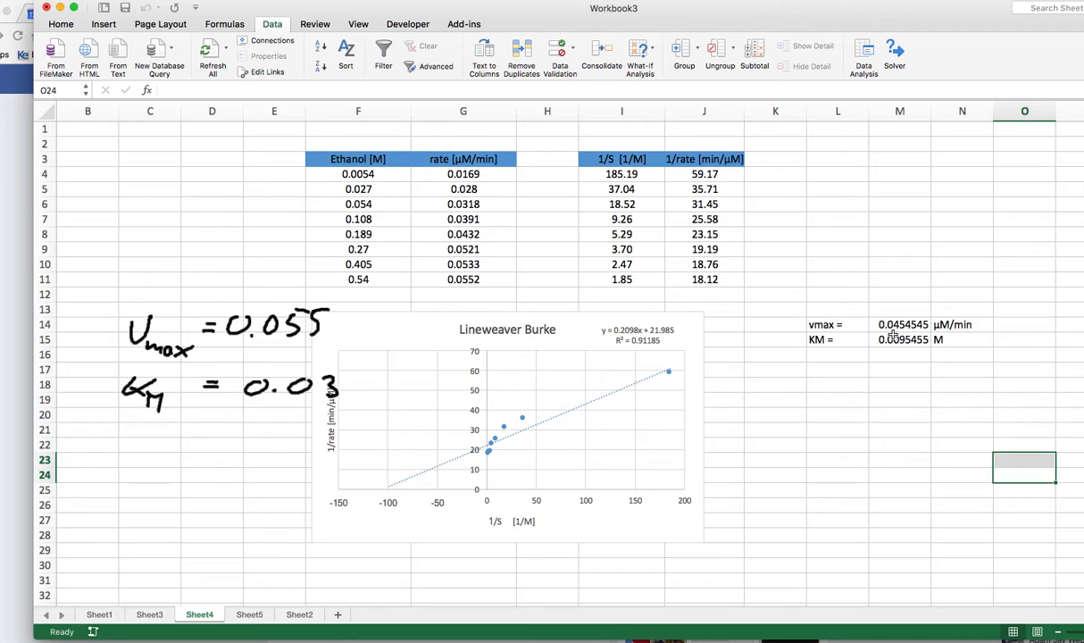
pyautogui.moveTo(289, 345)
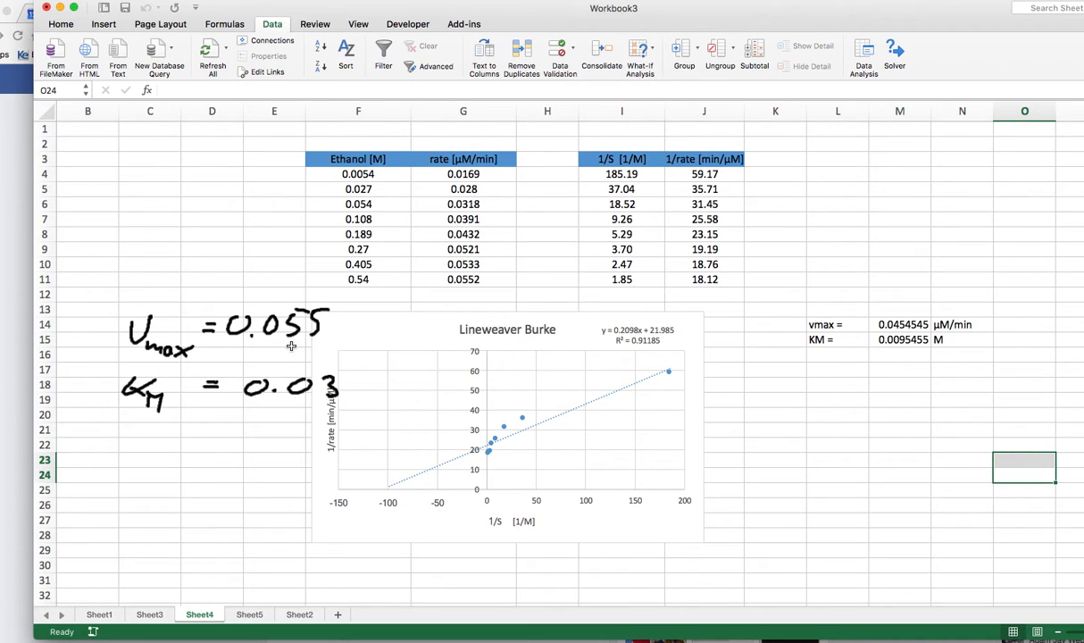
pyautogui.moveTo(889, 389)
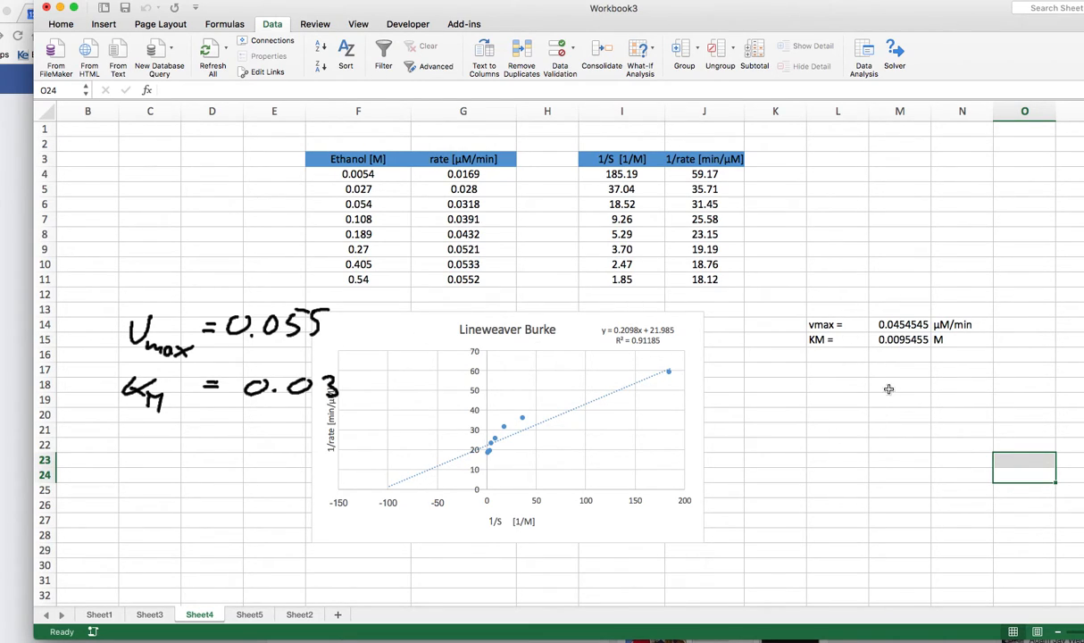
pyautogui.moveTo(194, 395)
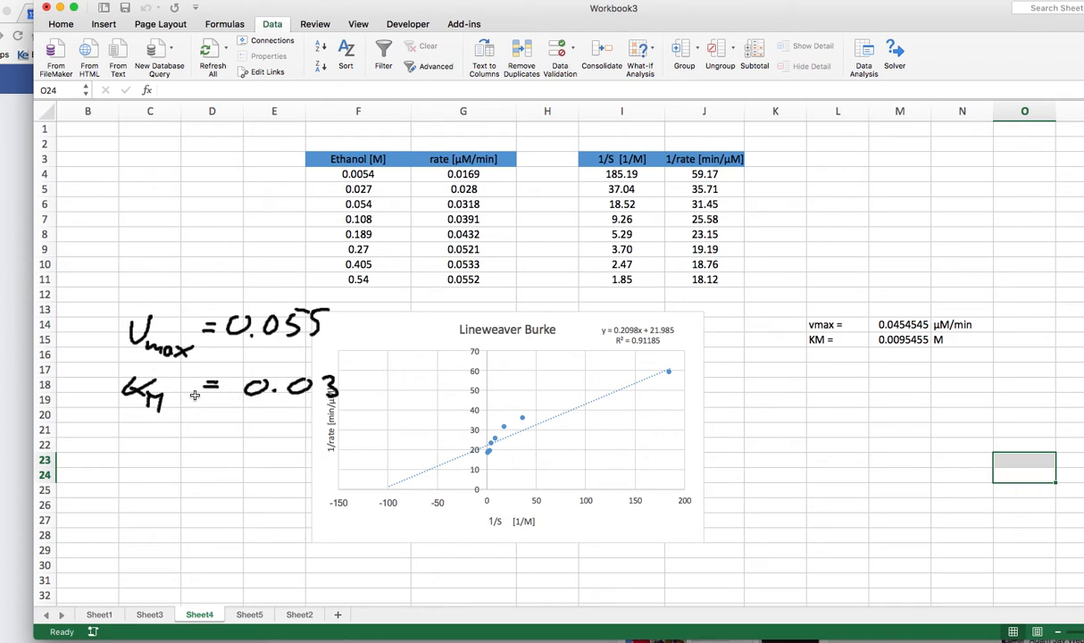
pyautogui.moveTo(418, 430)
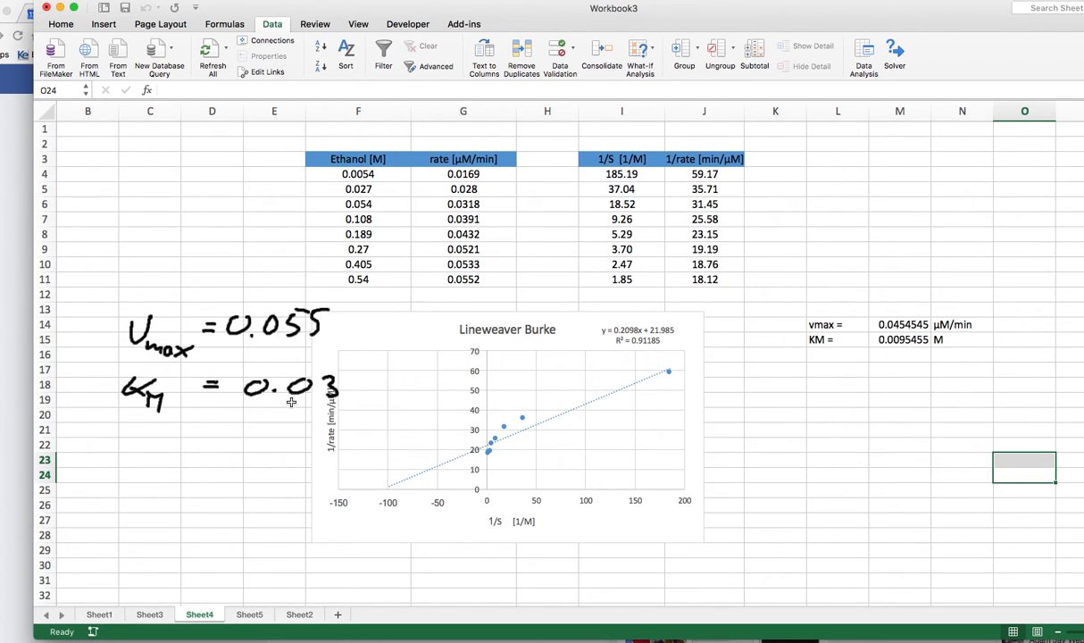
pyautogui.moveTo(555, 409)
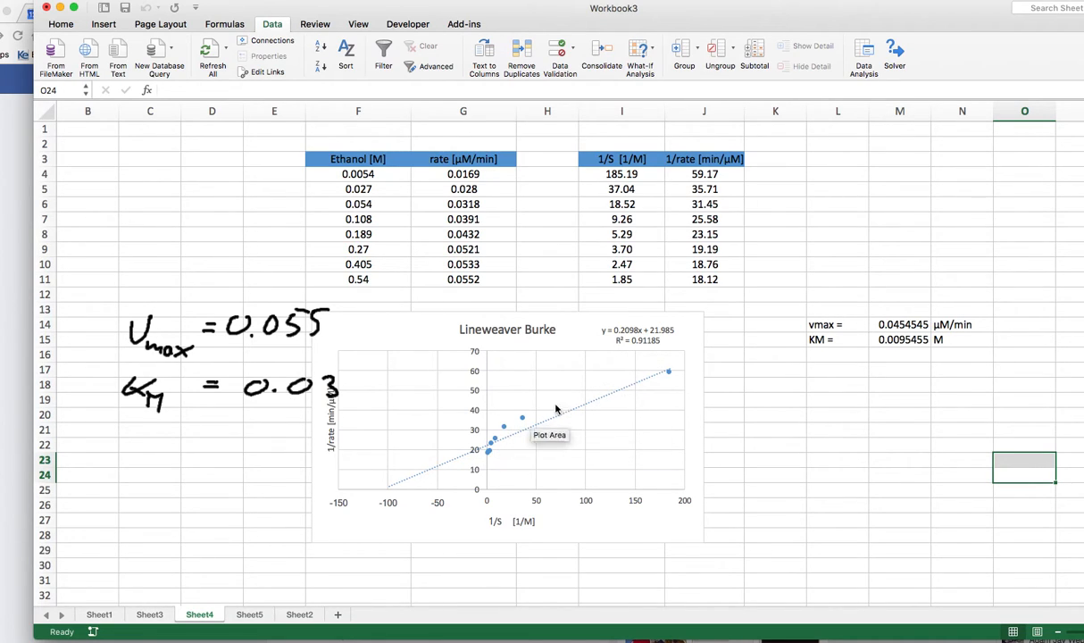
pyautogui.moveTo(669, 396)
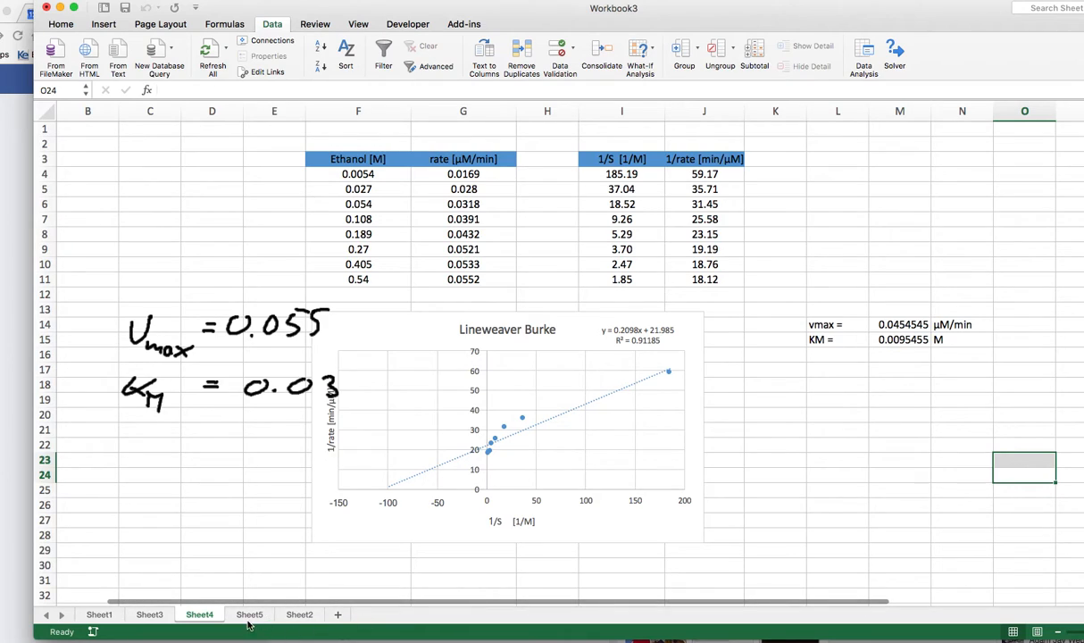
pyautogui.click(248, 614)
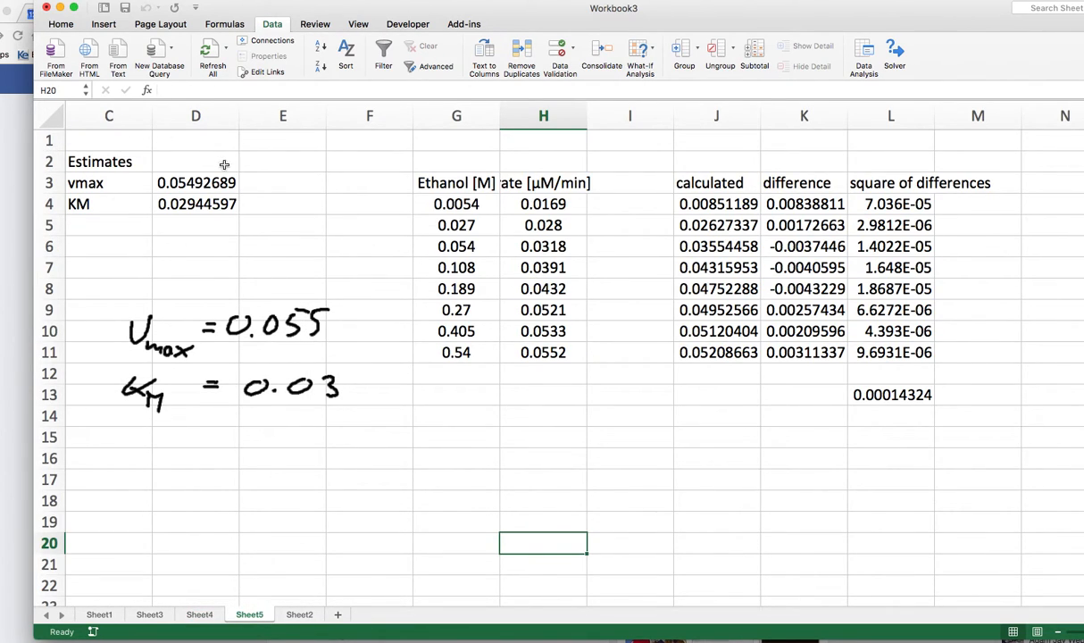
pyautogui.moveTo(206, 192)
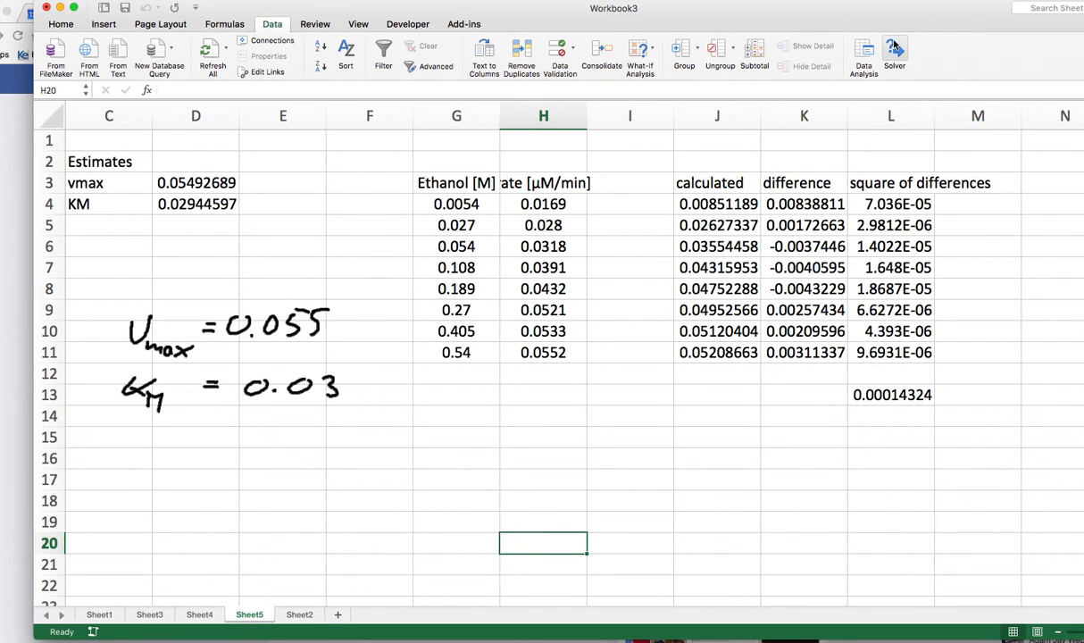
pyautogui.moveTo(680, 520)
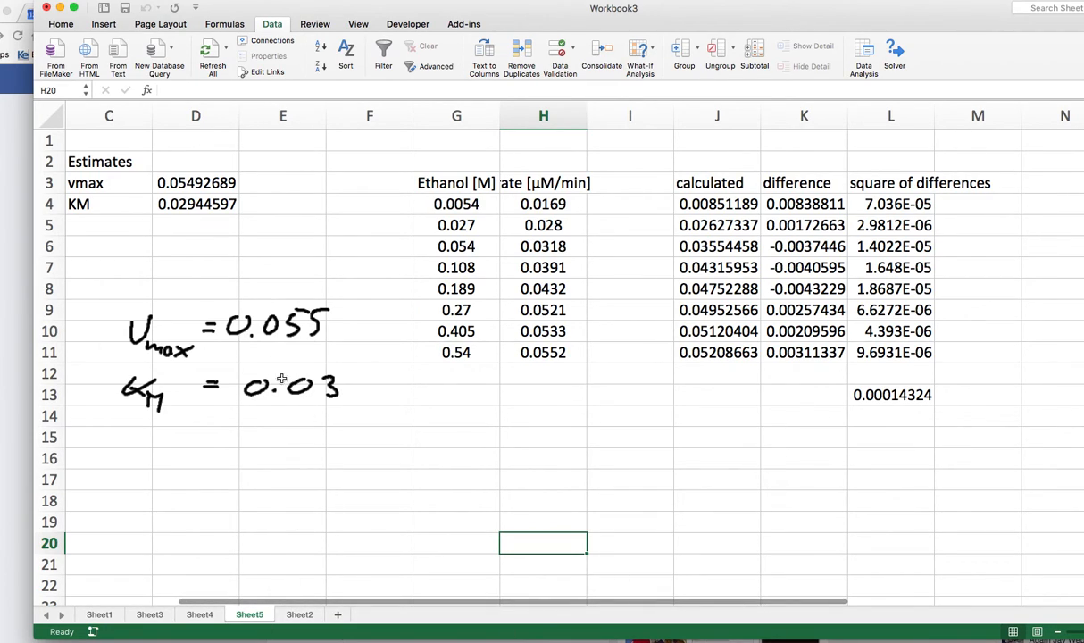
pyautogui.moveTo(277, 379)
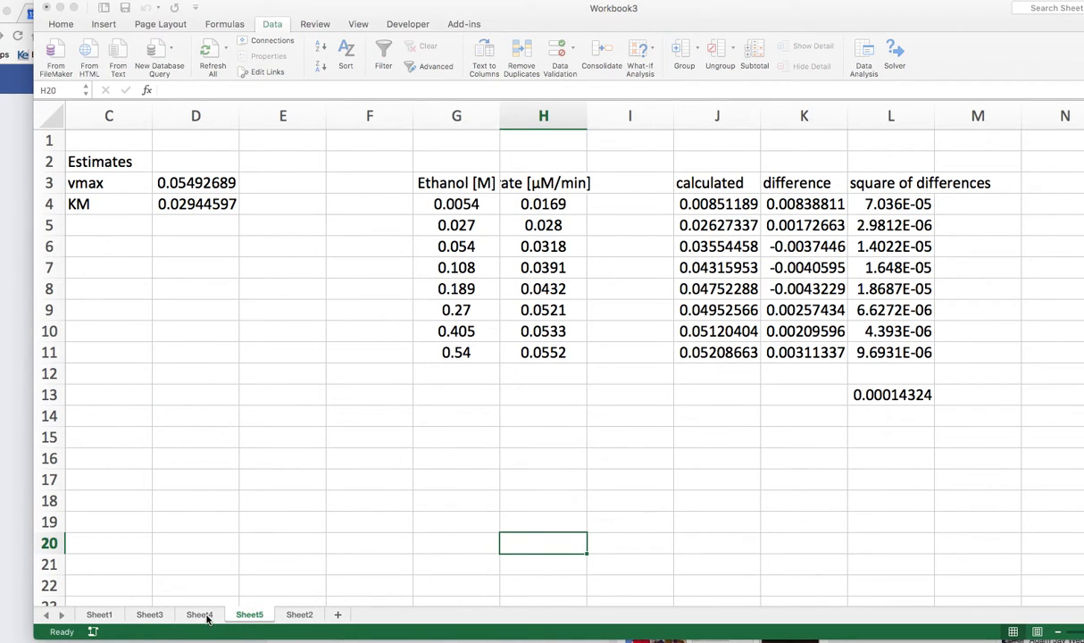
pyautogui.click(200, 615)
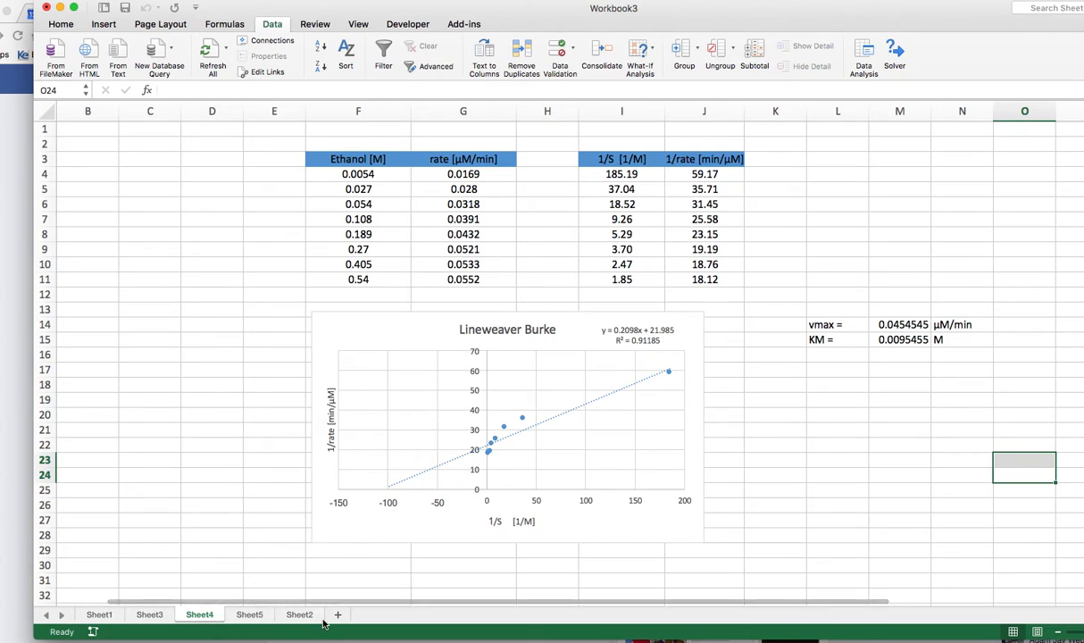
pyautogui.moveTo(694, 368)
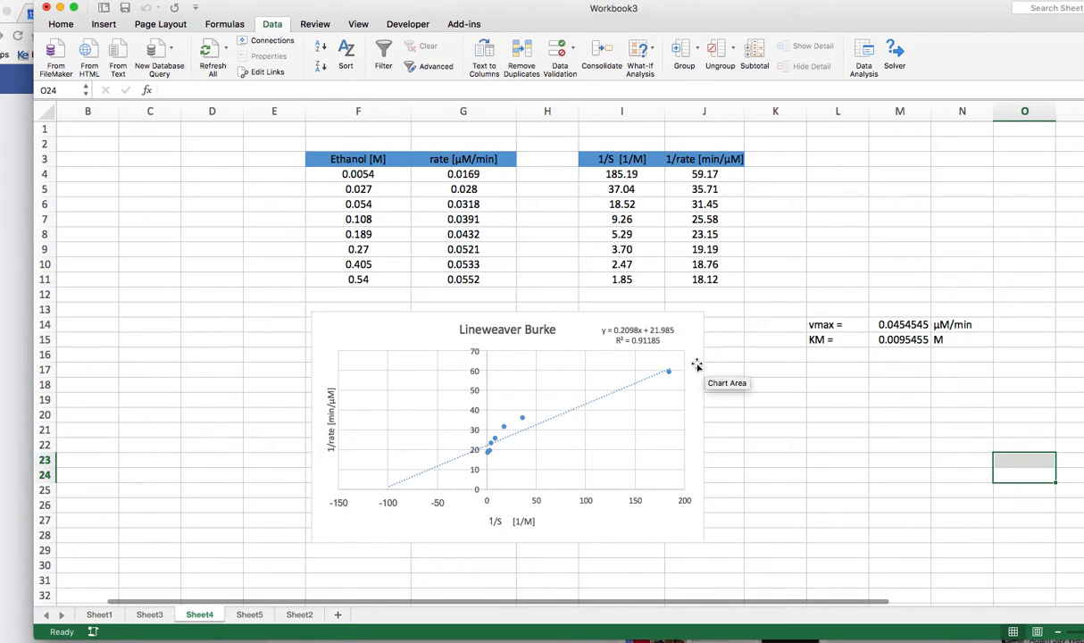
pyautogui.moveTo(654, 382)
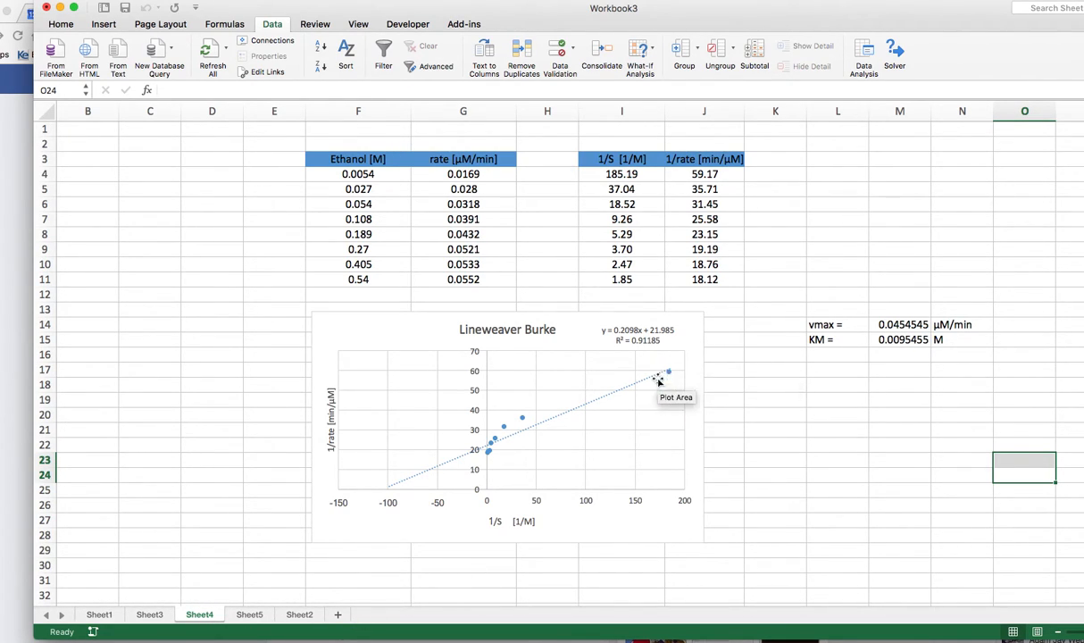
pyautogui.moveTo(675, 382)
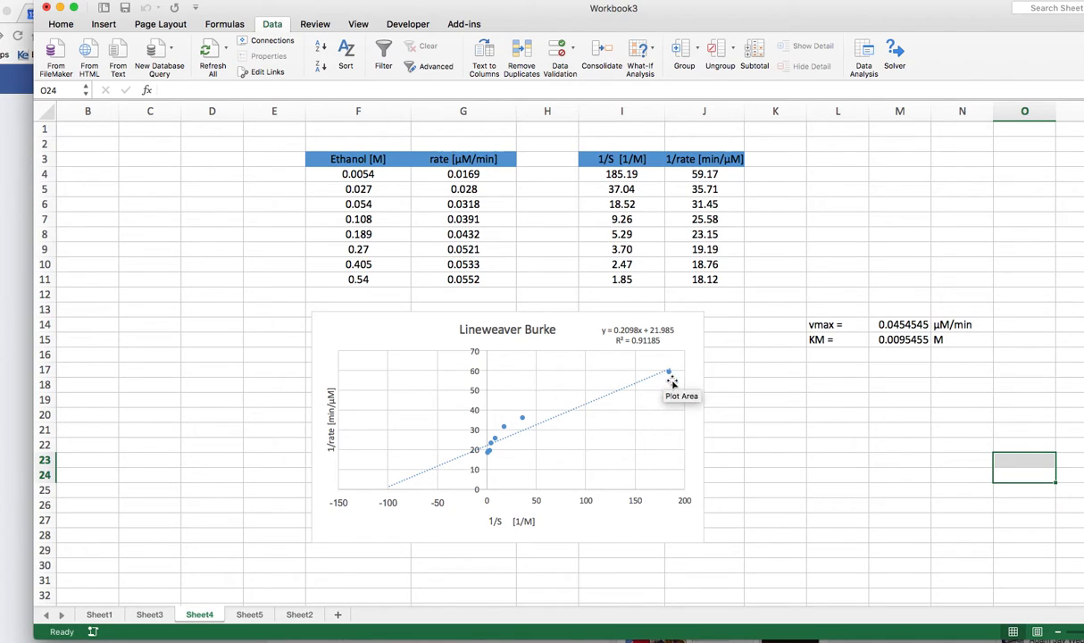
pyautogui.moveTo(593, 525)
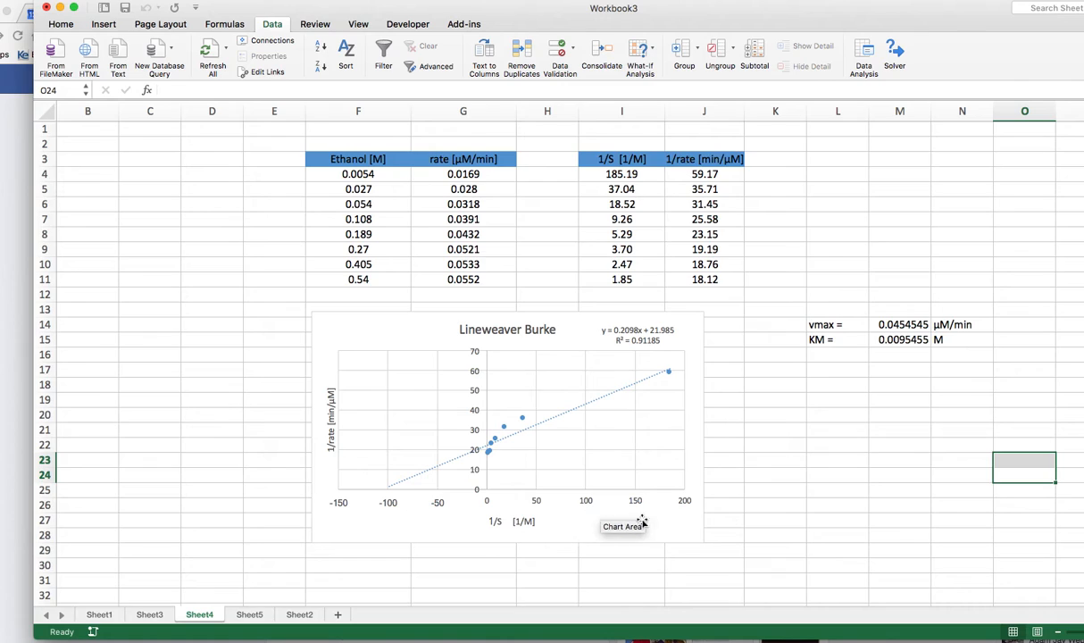
pyautogui.moveTo(693, 493)
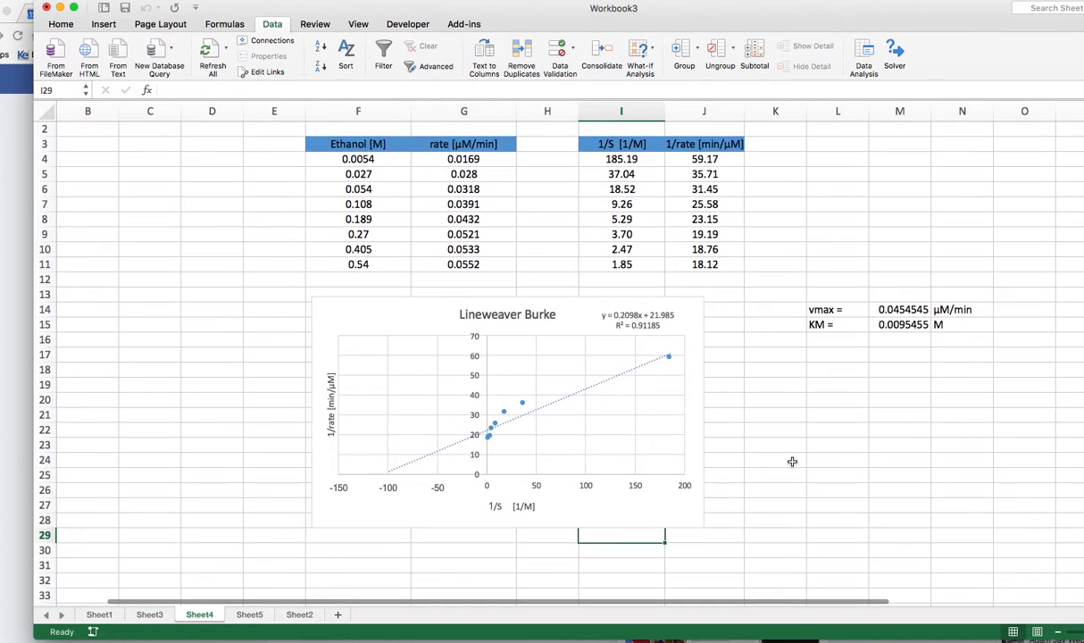
pyautogui.moveTo(639, 604)
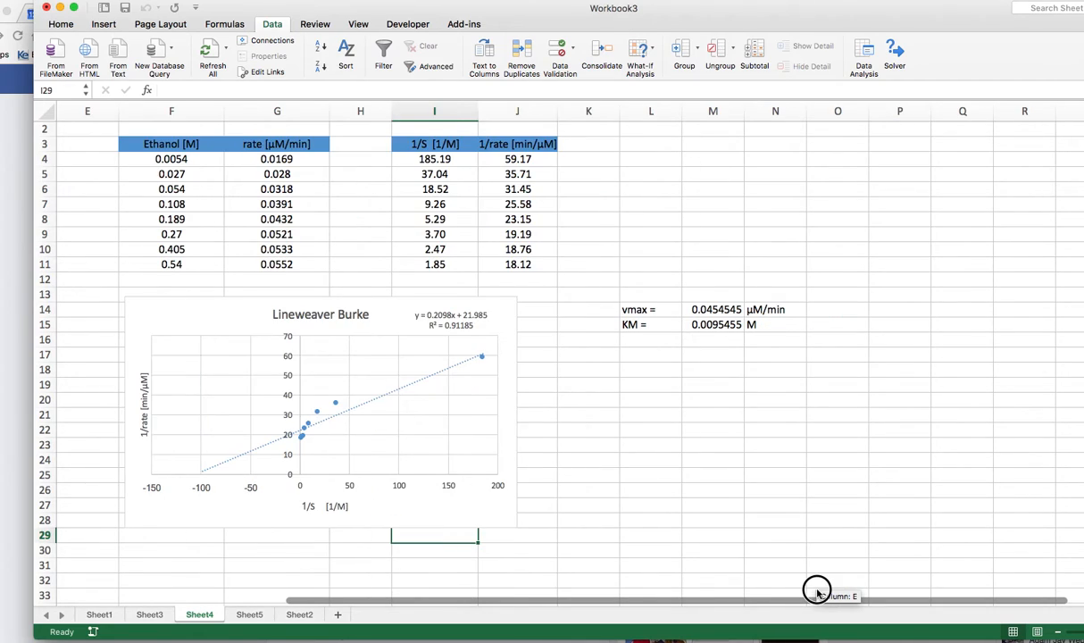
pyautogui.moveTo(865, 165)
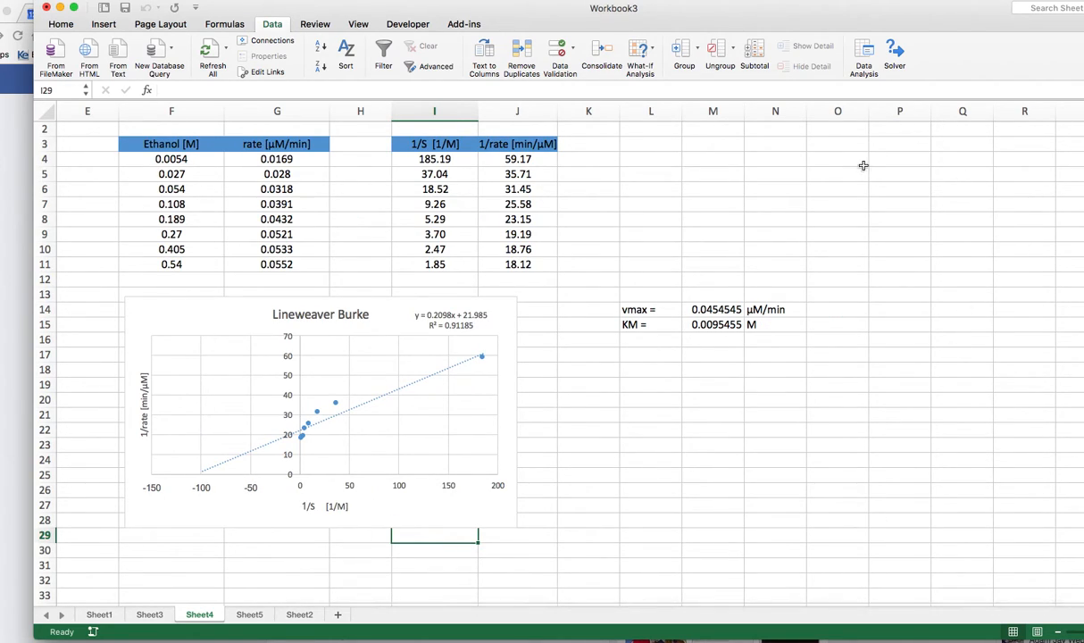
pyautogui.moveTo(547, 172)
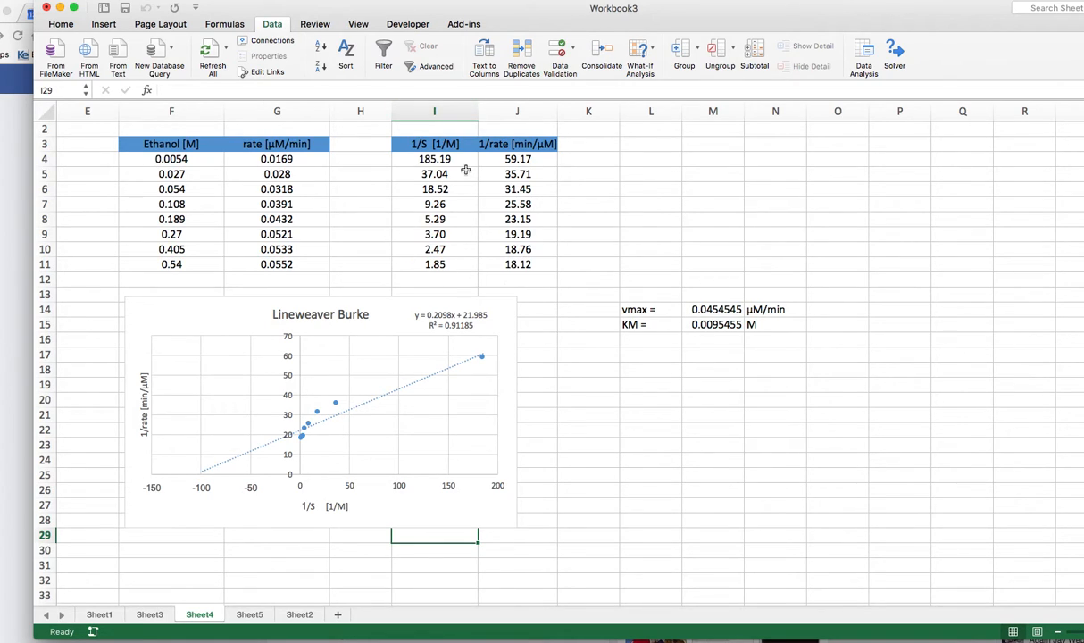
pyautogui.moveTo(539, 173)
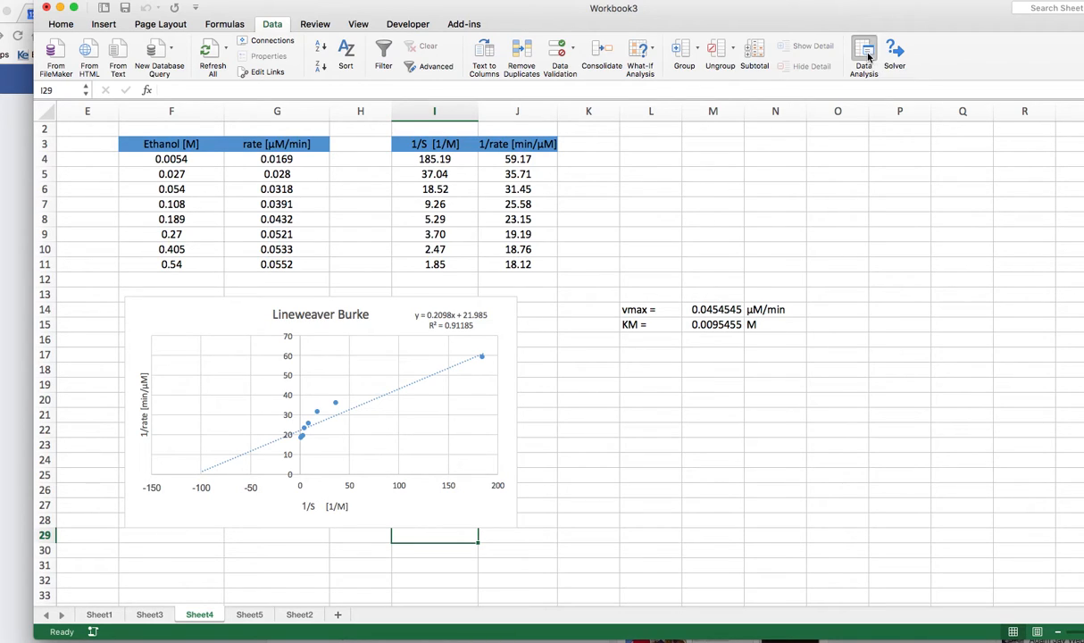
# Step: Bring up the Data Analysis tool list from the Data ribbon
pyautogui.click(864, 50)
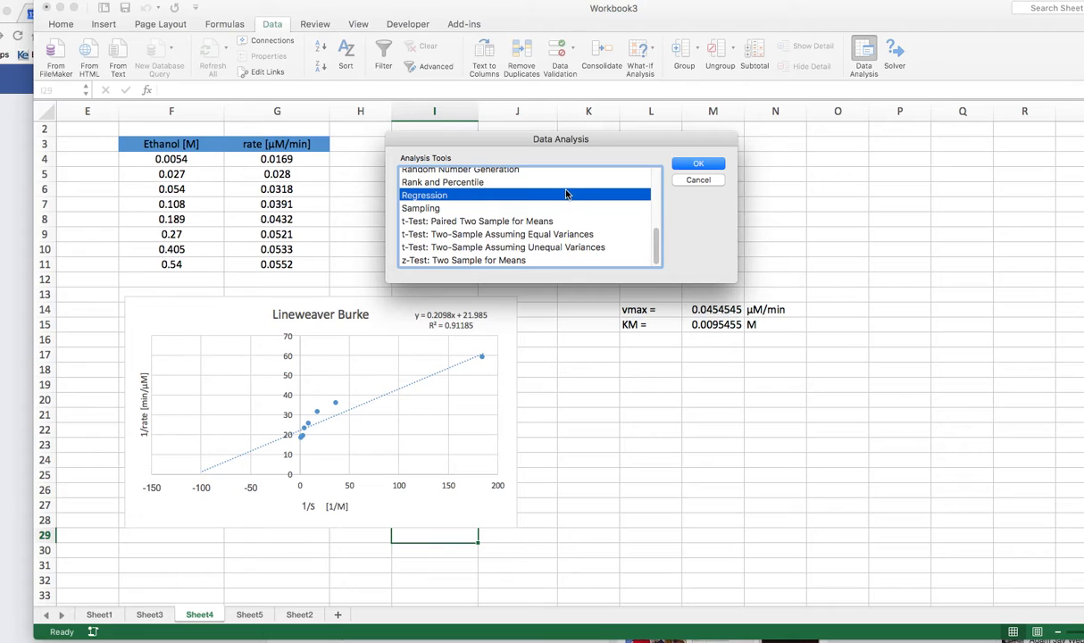
pyautogui.moveTo(507, 189)
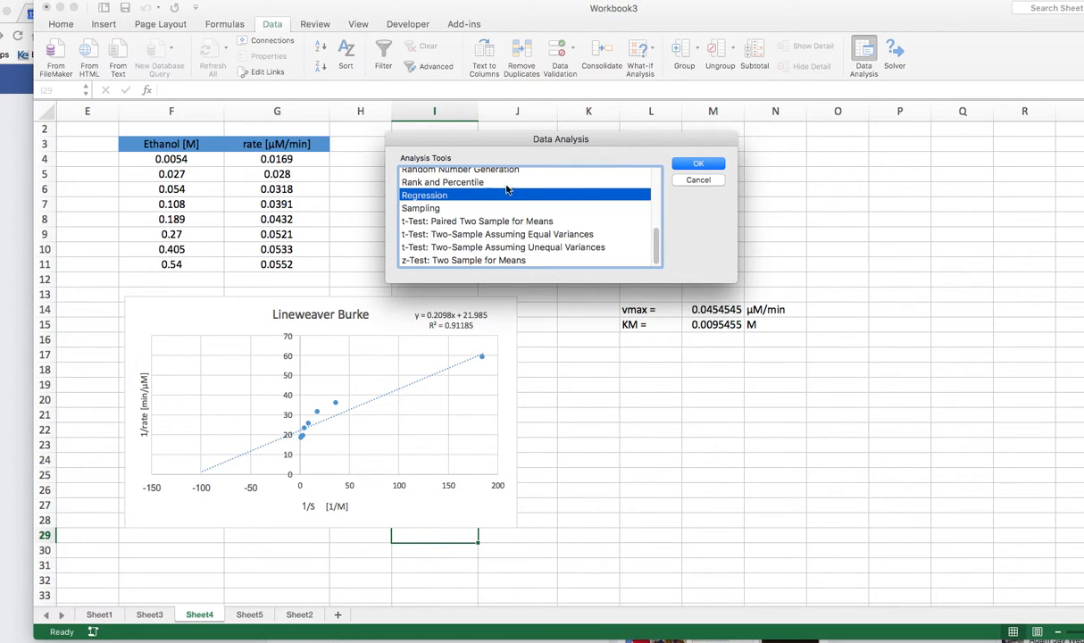
pyautogui.moveTo(742, 146)
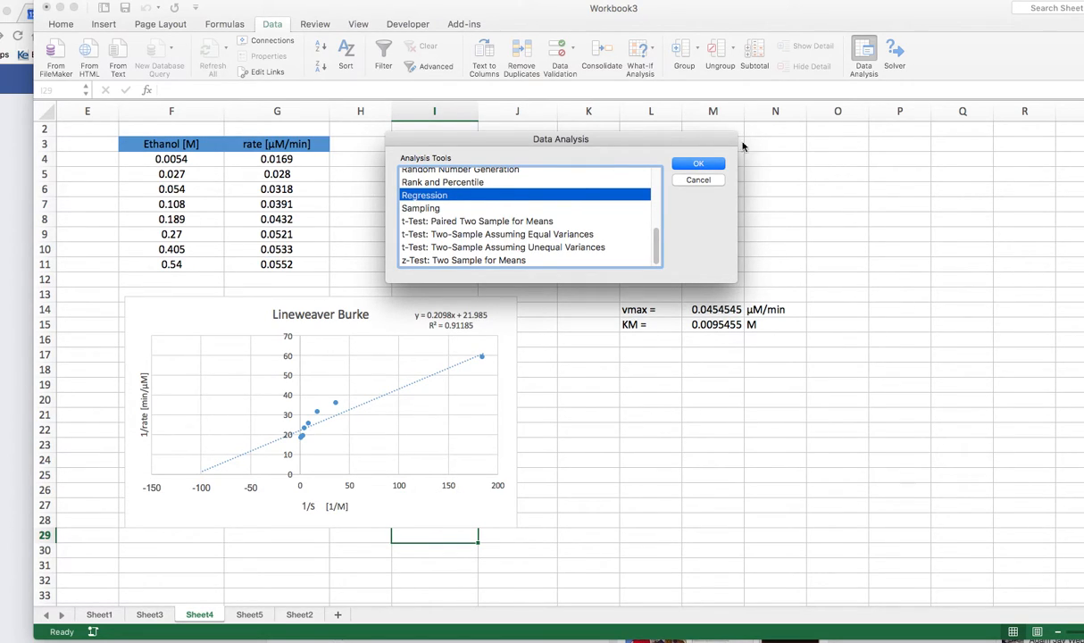
# Step: Confirm Regression in the Data Analysis list to reach its settings
pyautogui.click(696, 163)
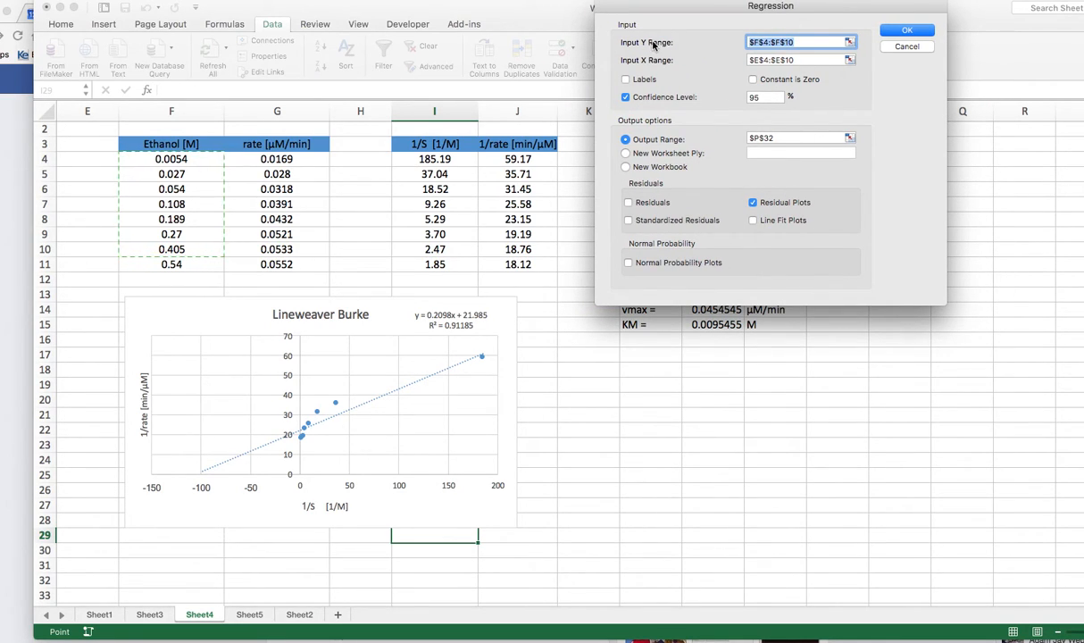
pyautogui.moveTo(318, 521)
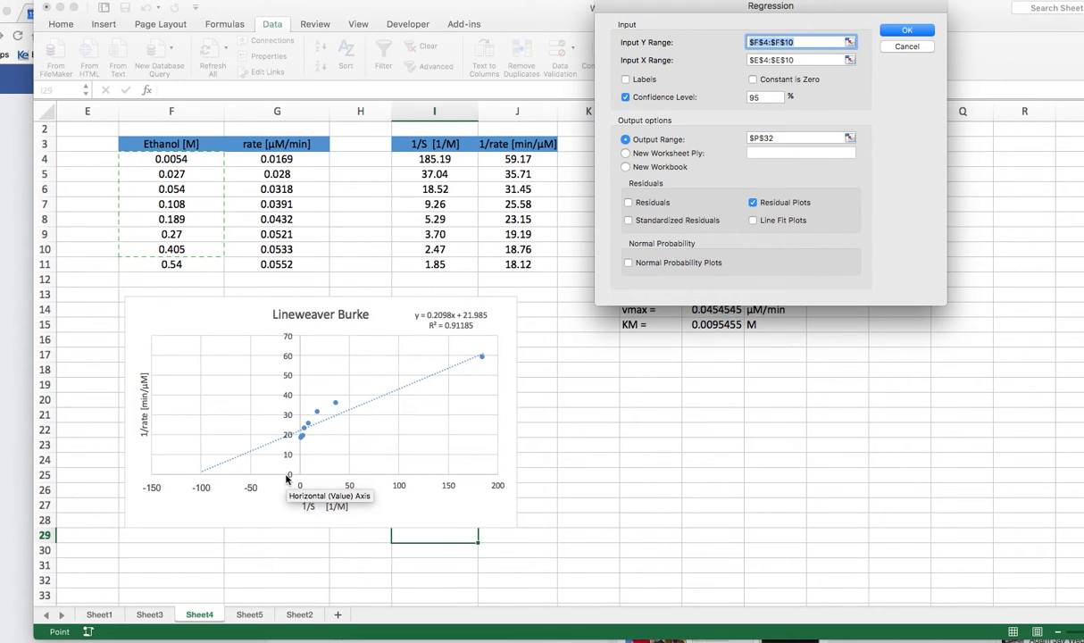
# Step: Set 1/rate as the Y range and 1/S as the X range, with Labels ticked
pyautogui.click(752, 43)
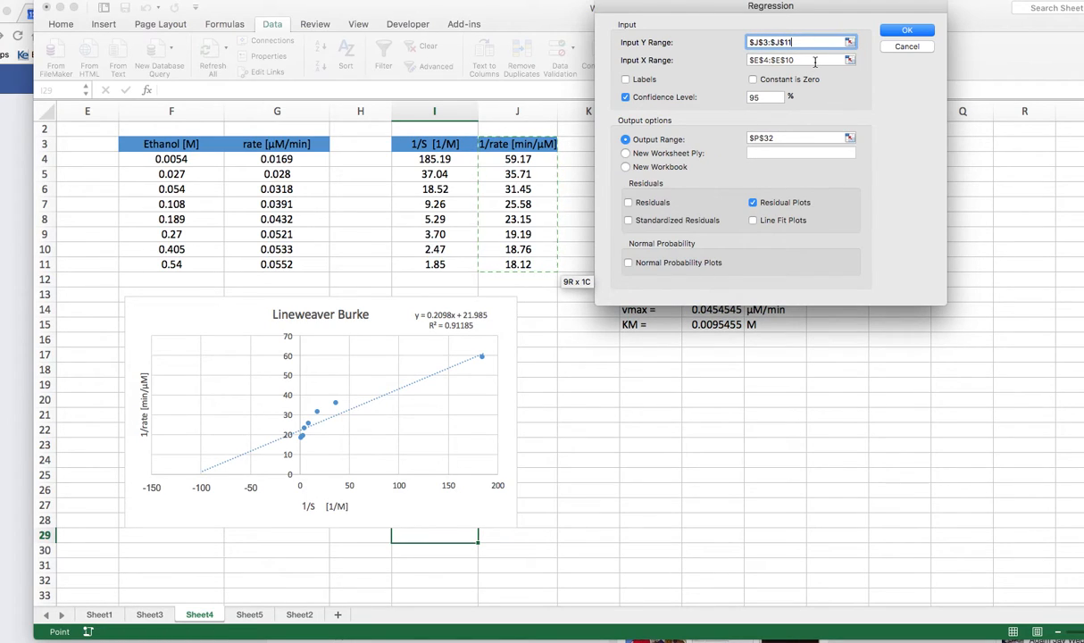
pyautogui.click(794, 61)
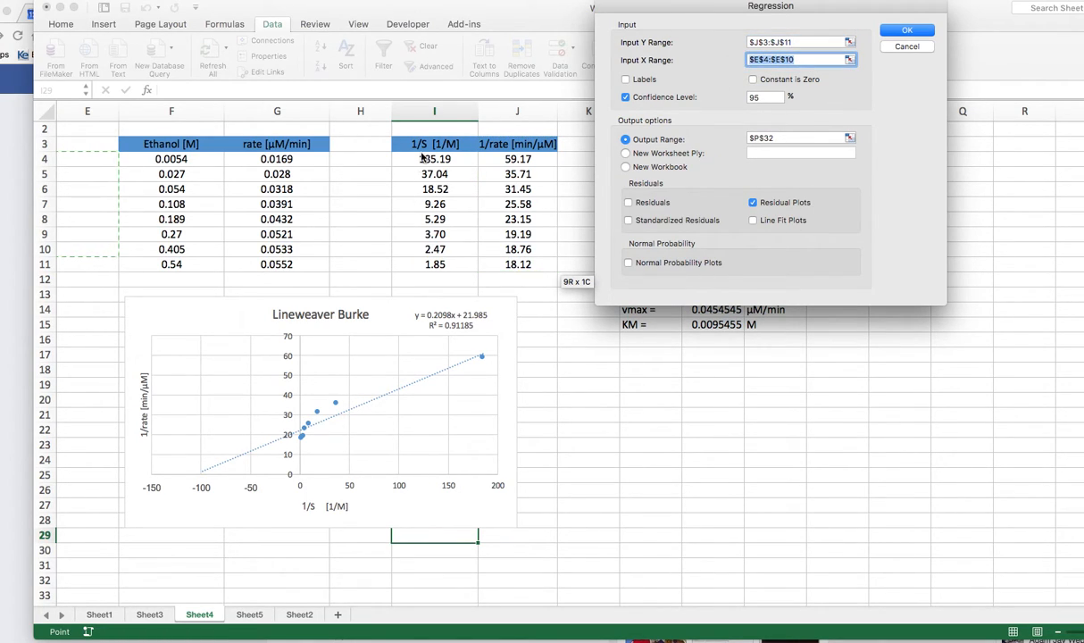
pyautogui.click(429, 266)
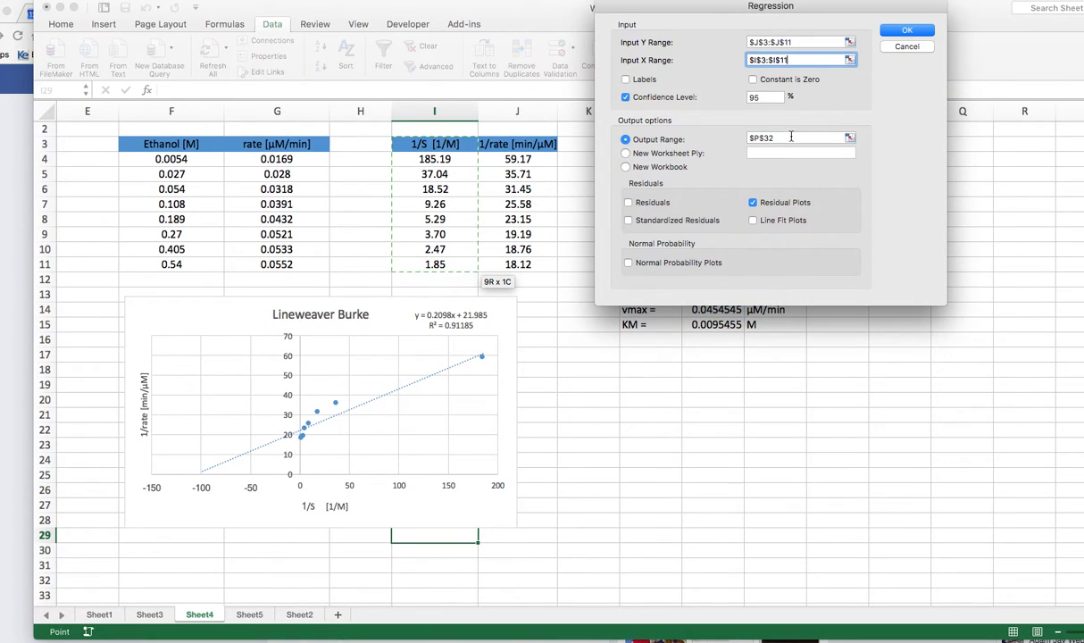
pyautogui.click(625, 78)
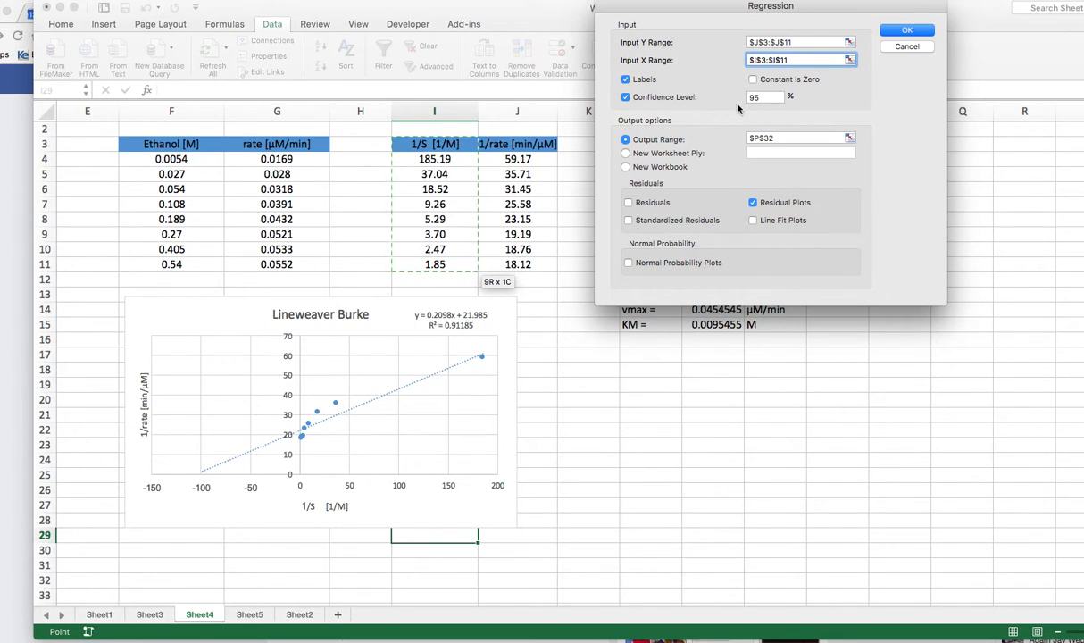
pyautogui.moveTo(800, 169)
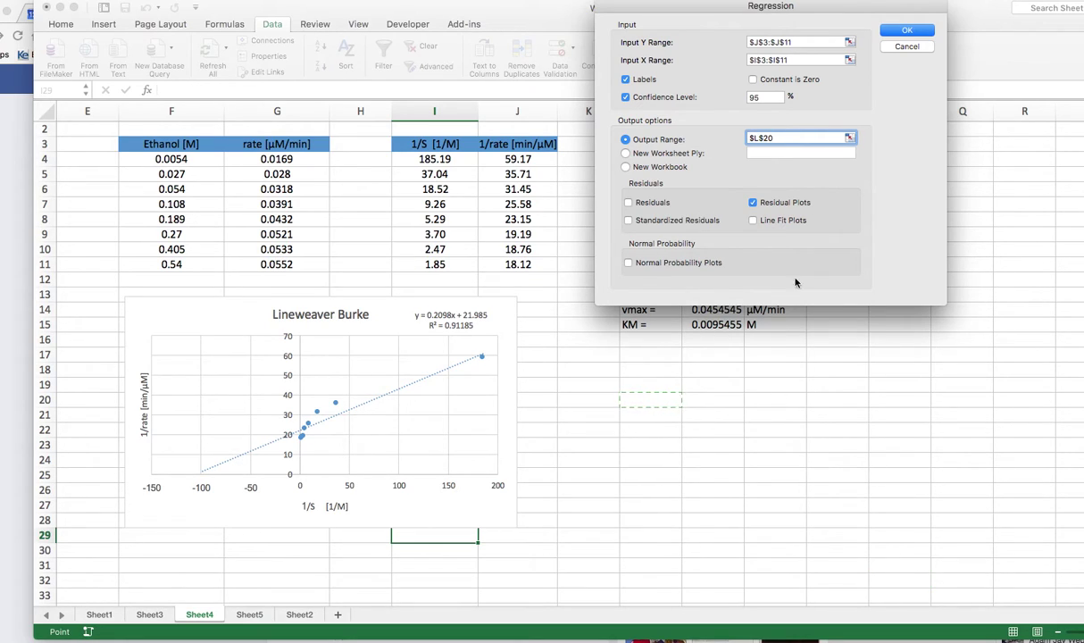
# Step: Leave residual plots out and run the regression with summary output at L20
pyautogui.click(753, 204)
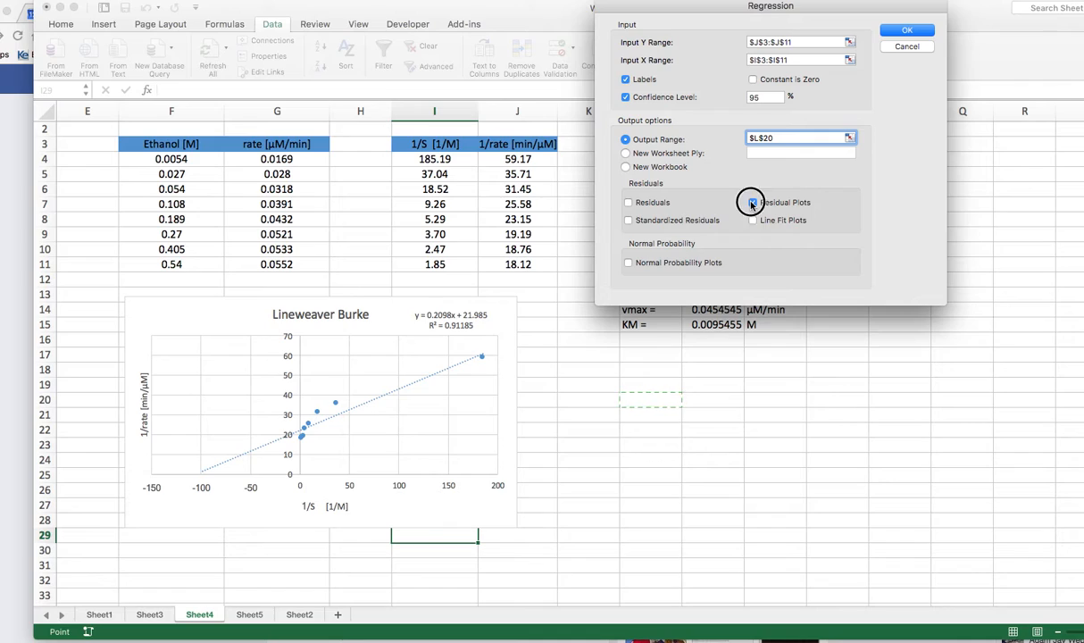
pyautogui.click(754, 202)
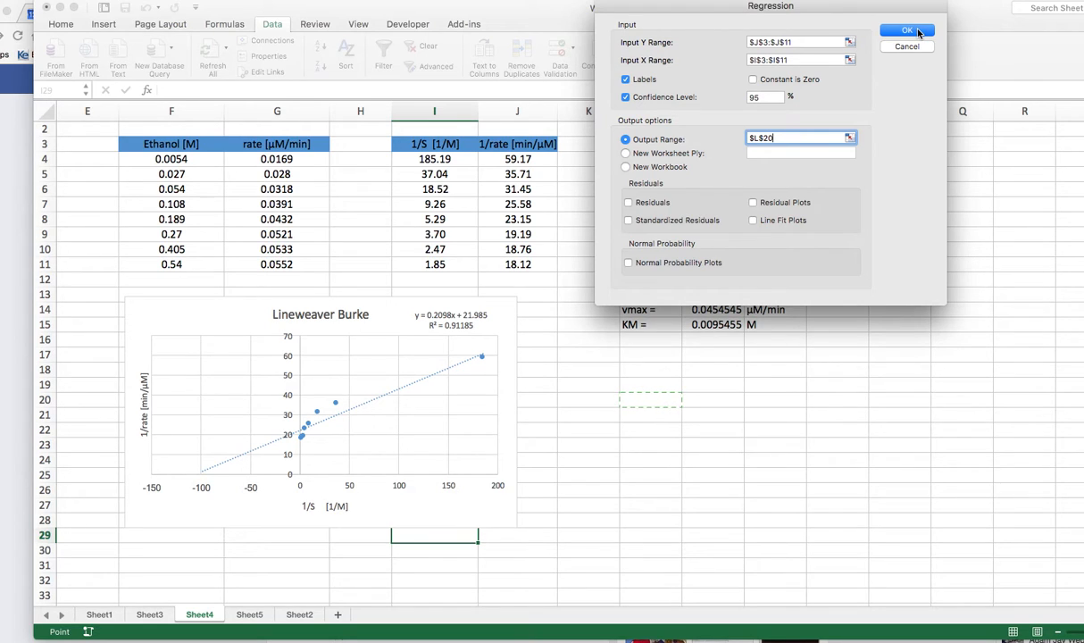
pyautogui.click(911, 28)
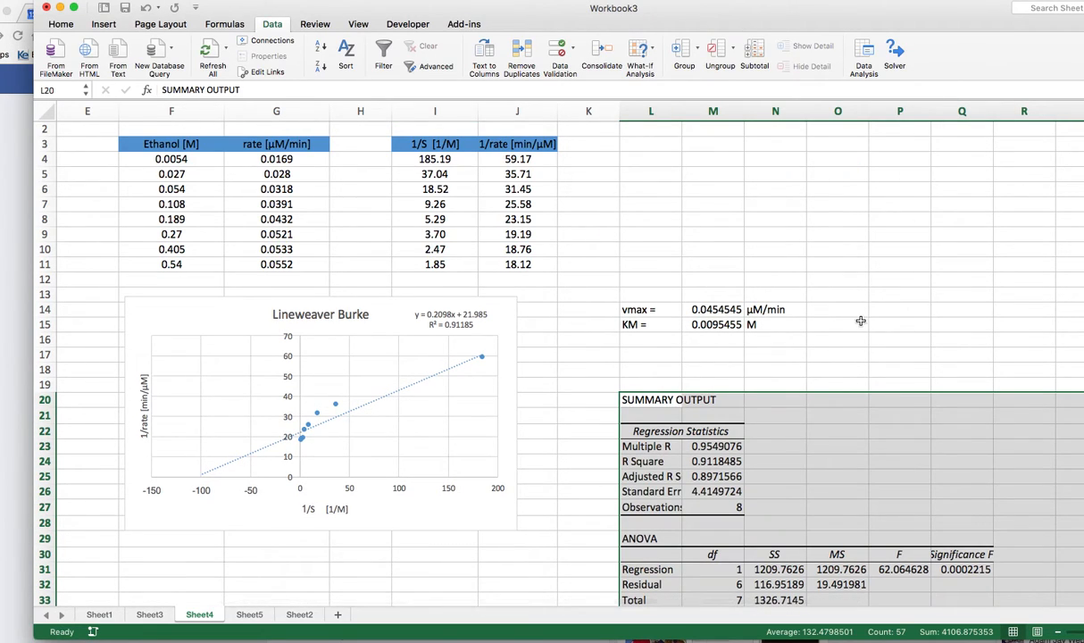
pyautogui.scroll(-3)
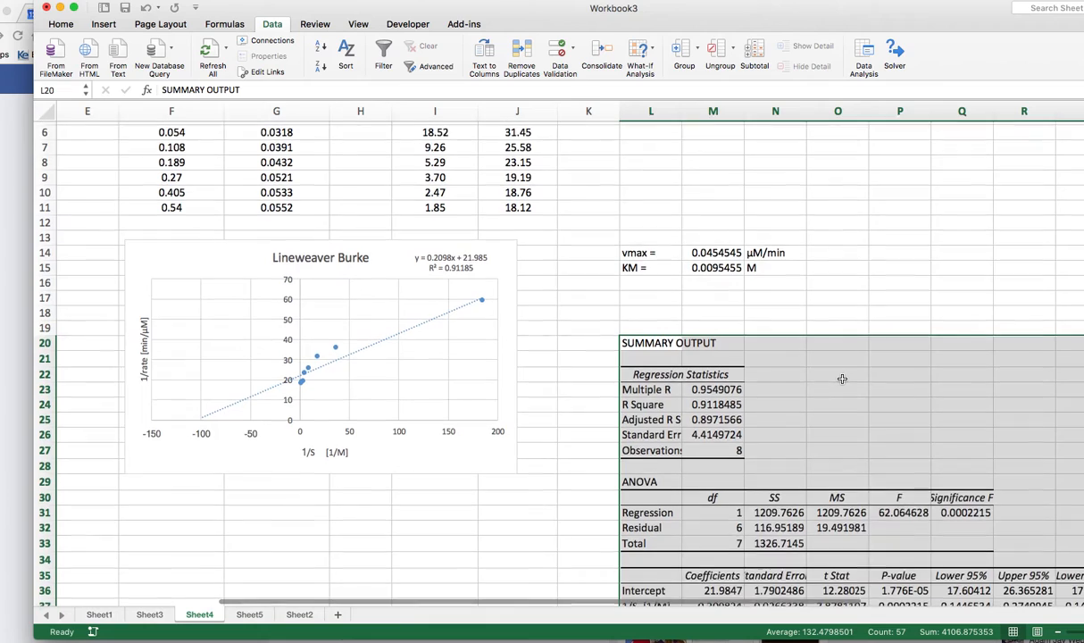
pyautogui.scroll(-3)
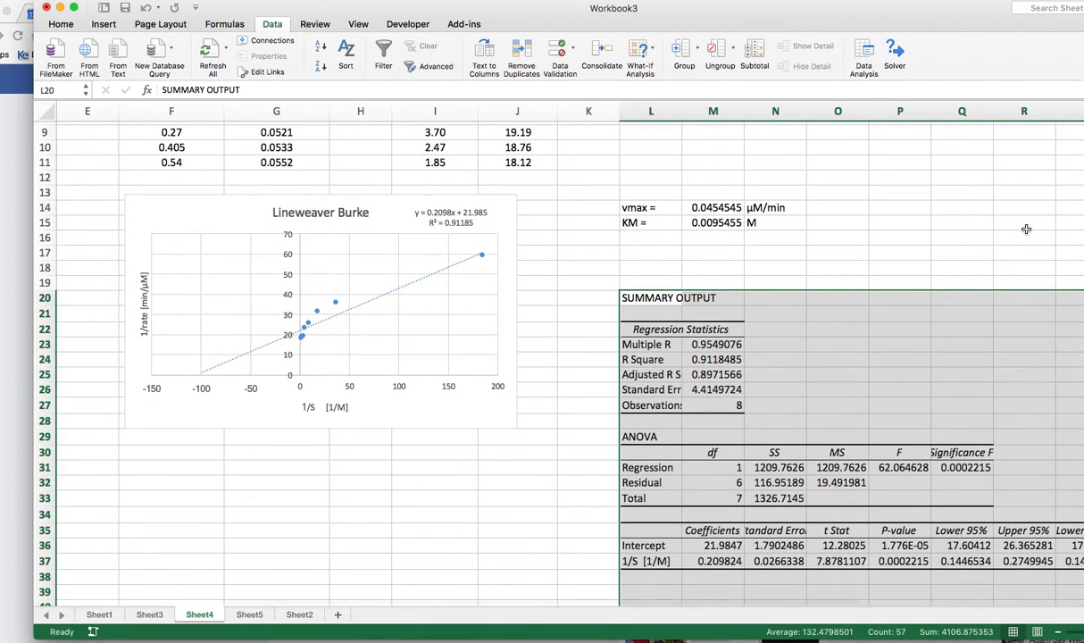
pyautogui.click(900, 221)
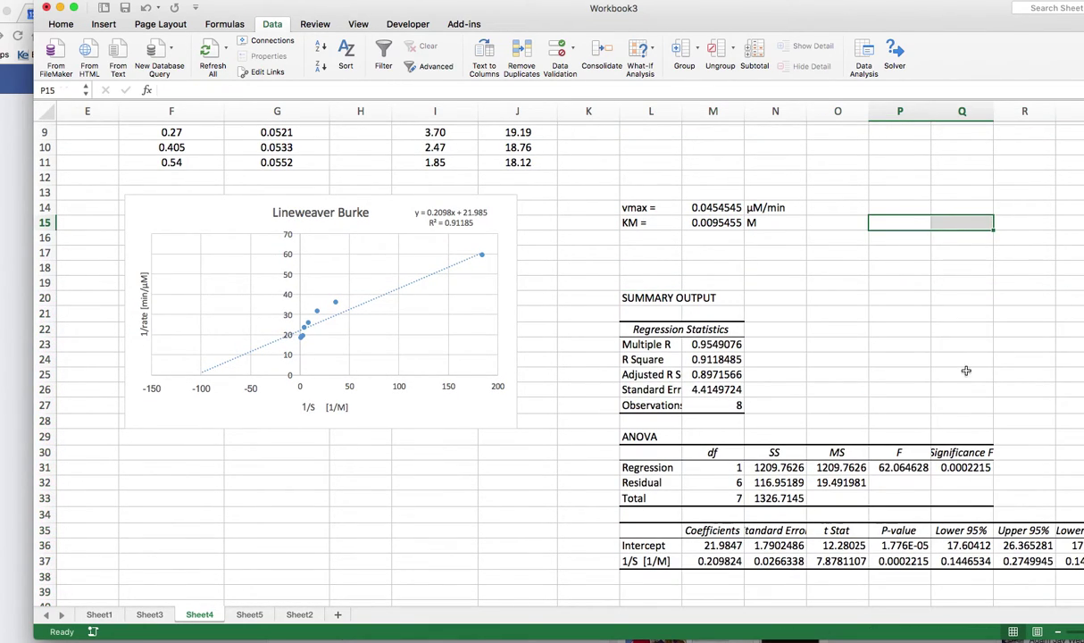
pyautogui.moveTo(912, 412)
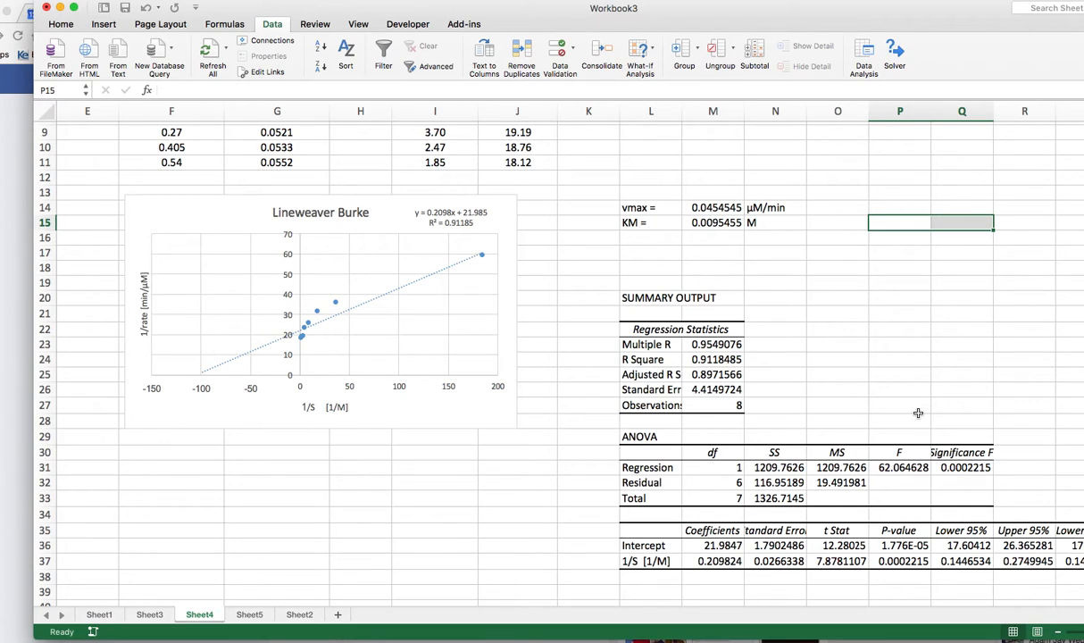
pyautogui.moveTo(832, 354)
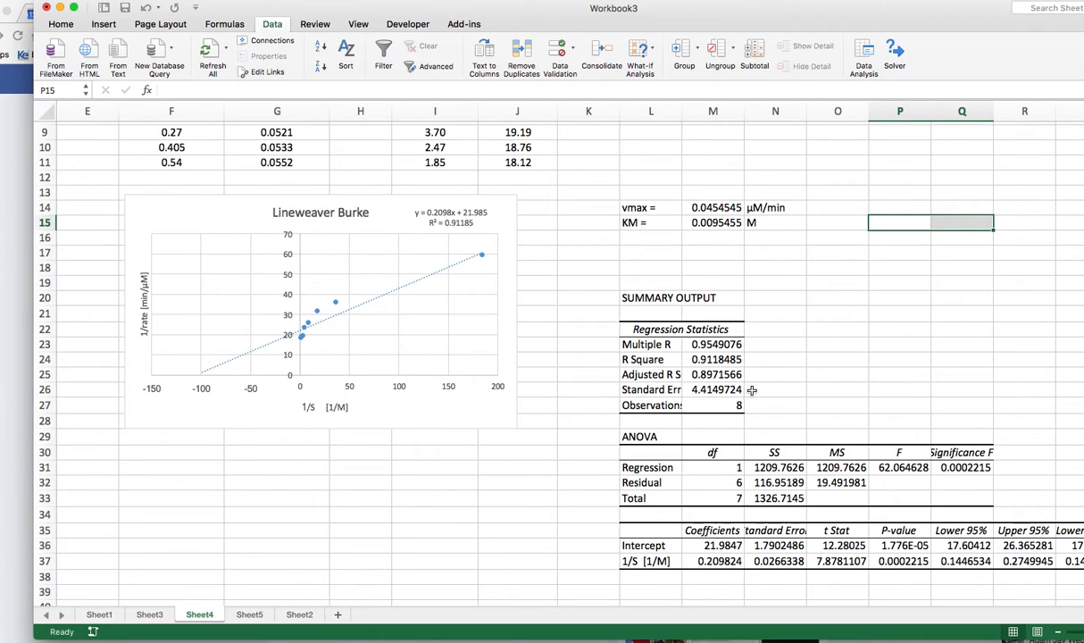
pyautogui.moveTo(707, 359)
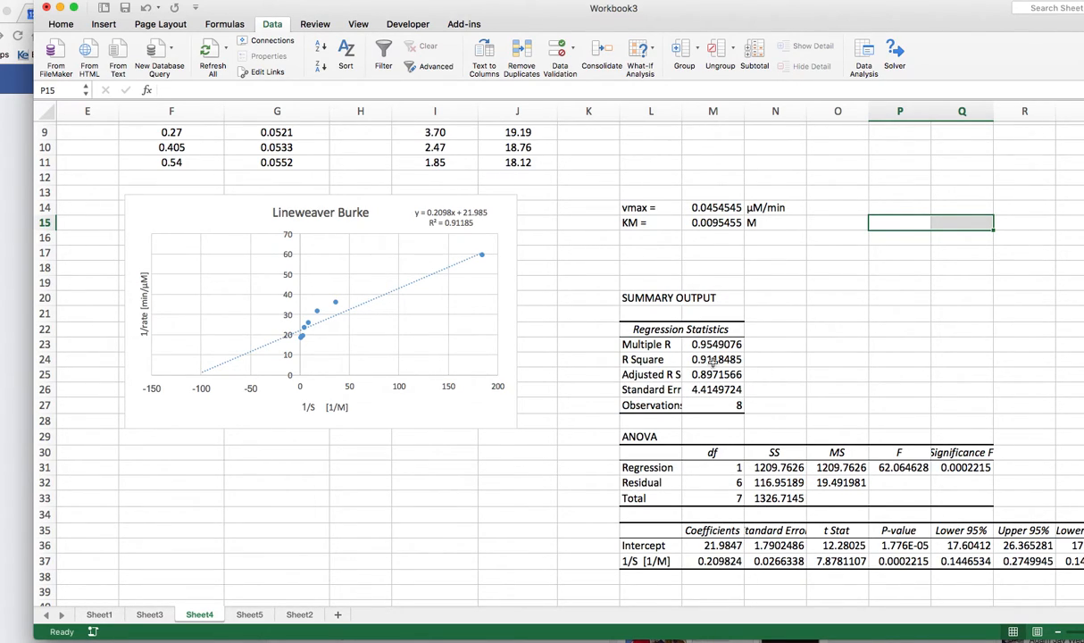
pyautogui.moveTo(779, 343)
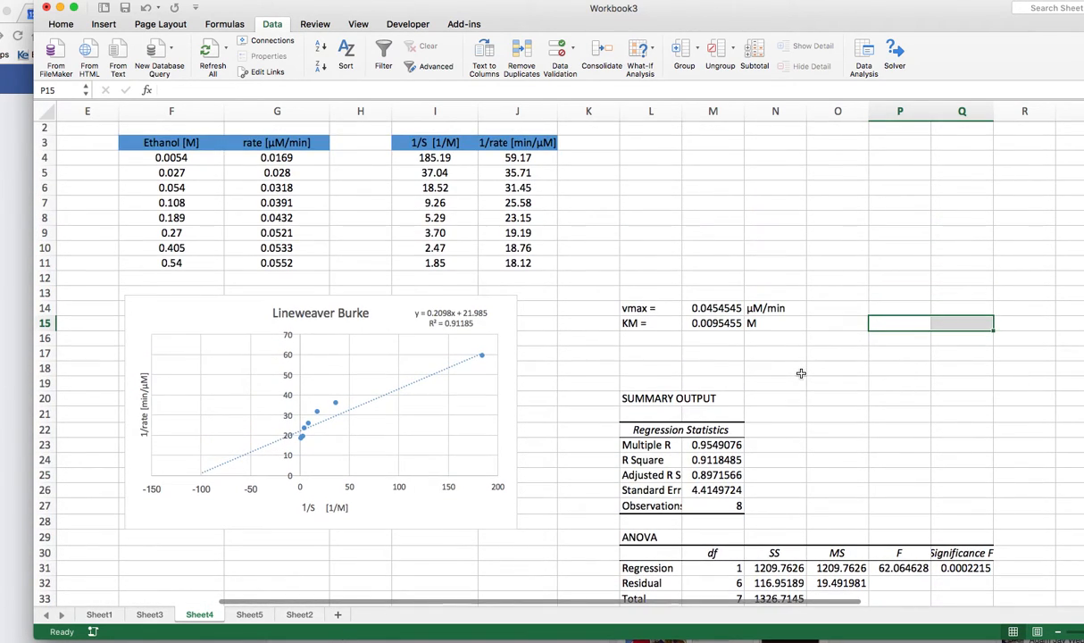
pyautogui.scroll(-3)
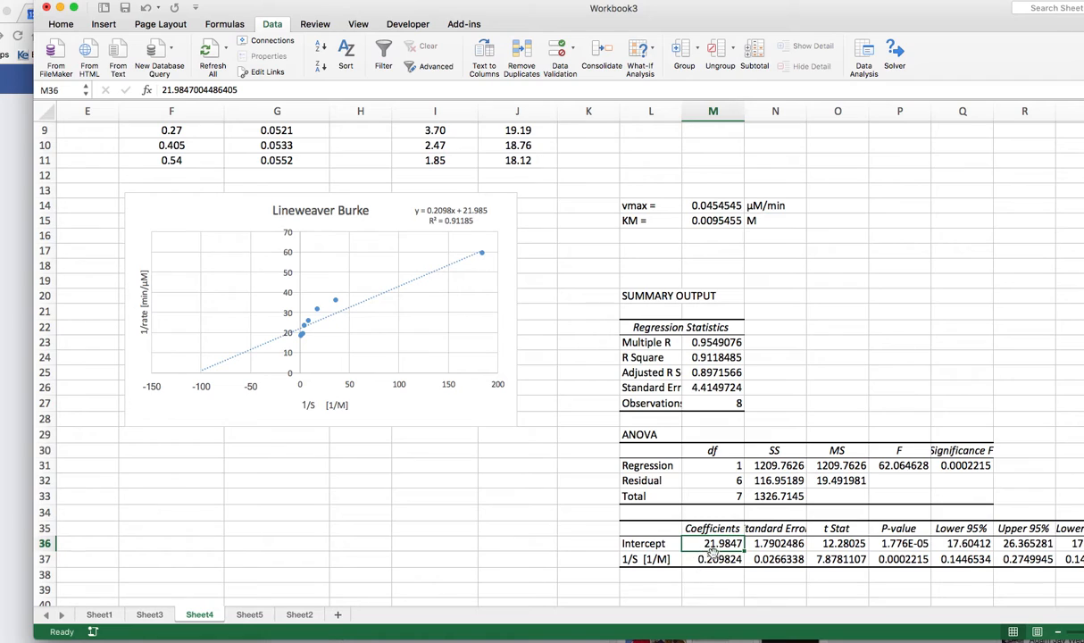
pyautogui.moveTo(517, 285)
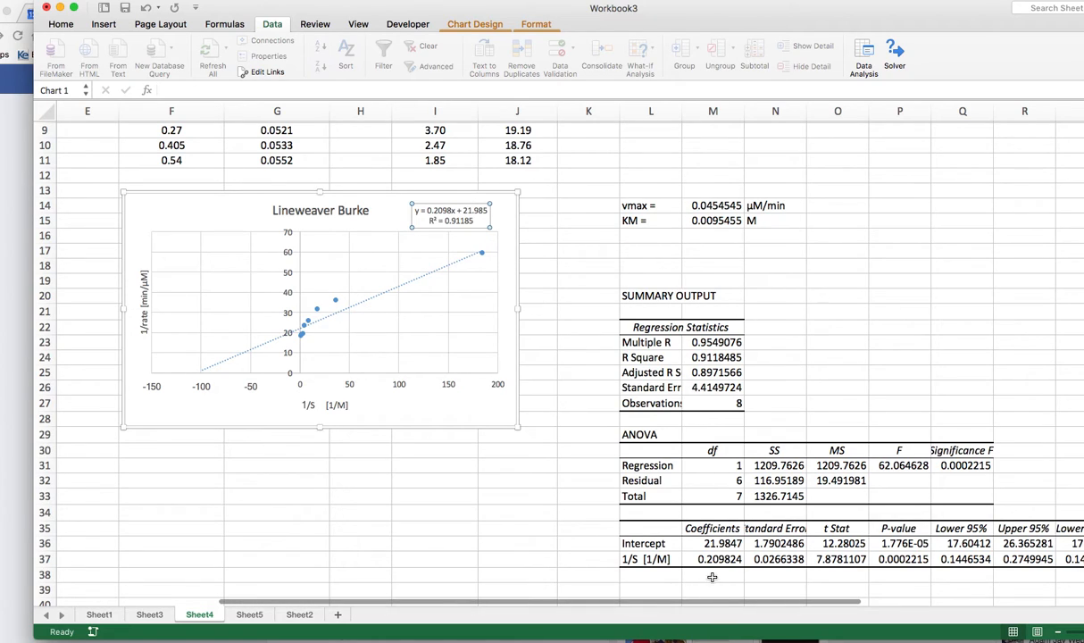
pyautogui.moveTo(710, 564)
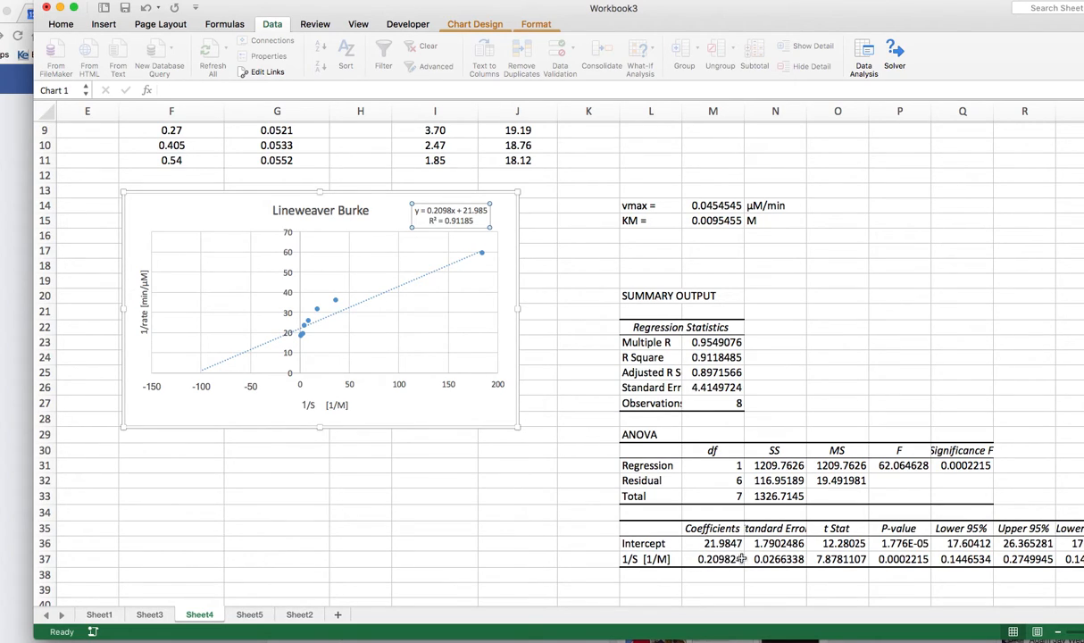
pyautogui.moveTo(443, 207)
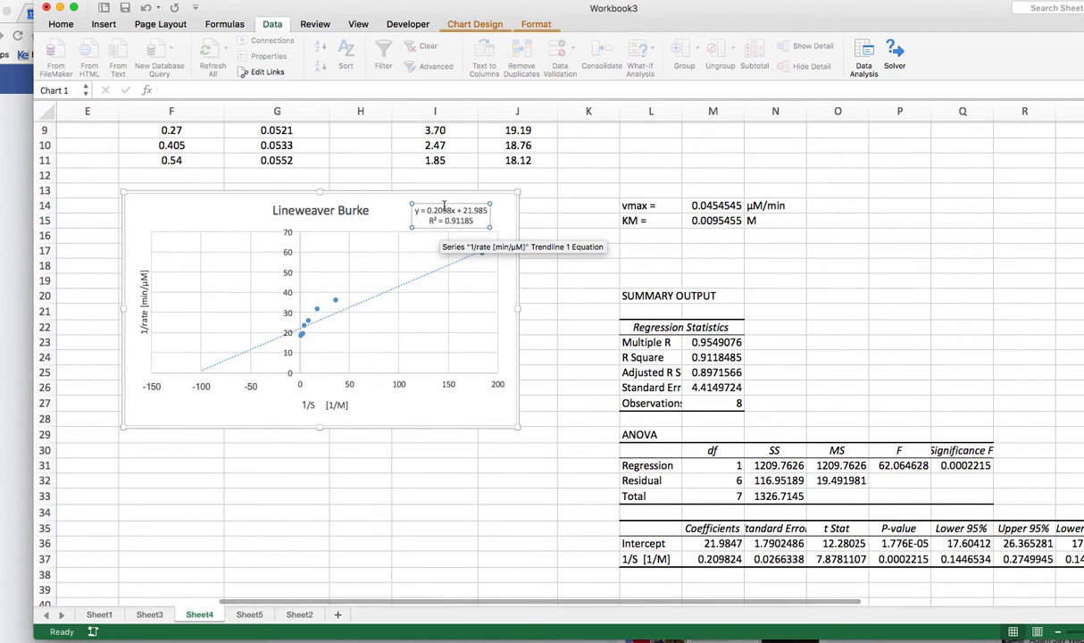
pyautogui.moveTo(421, 232)
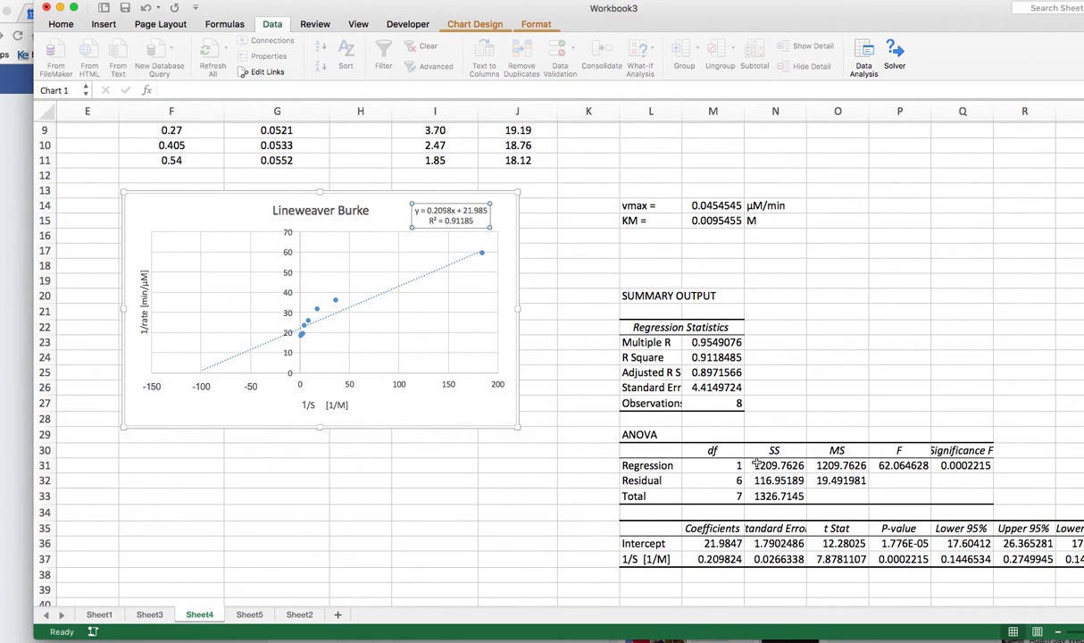
pyautogui.moveTo(811, 579)
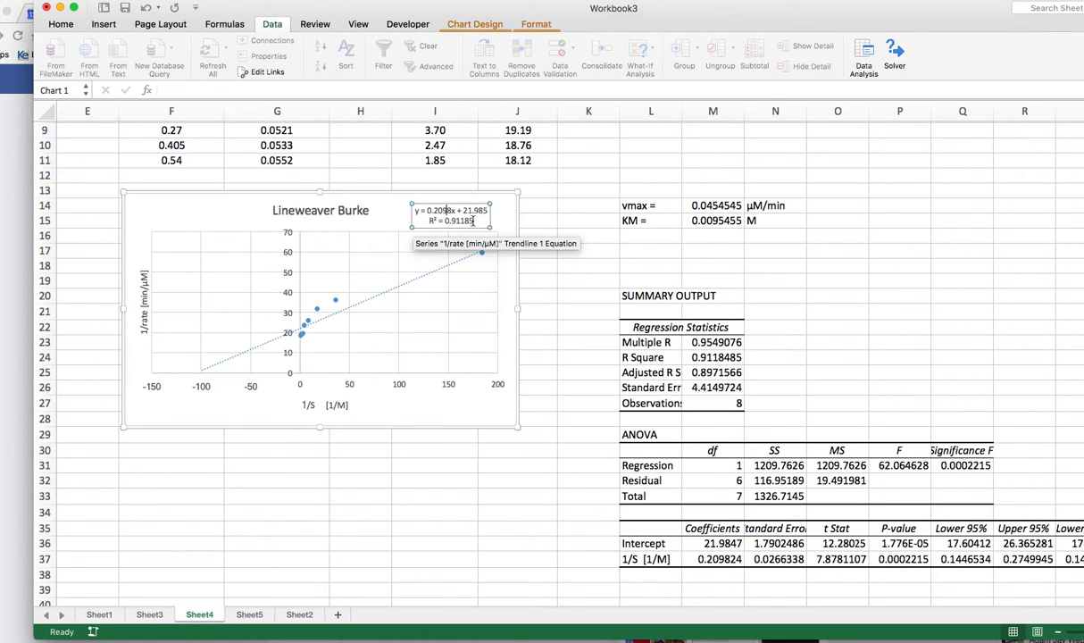
pyautogui.moveTo(775, 464)
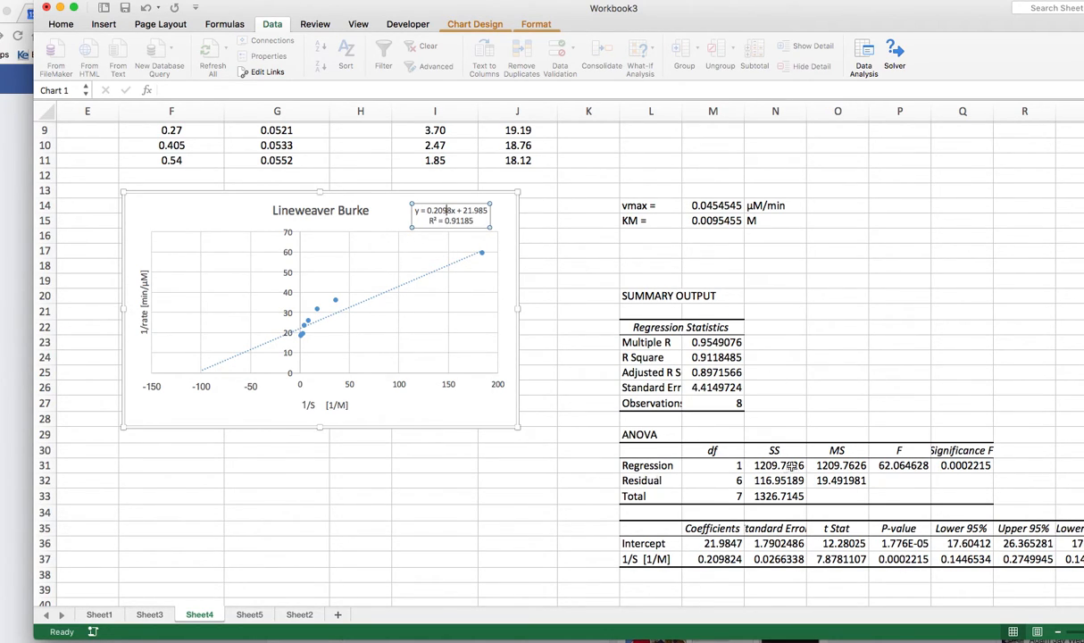
pyautogui.moveTo(961, 538)
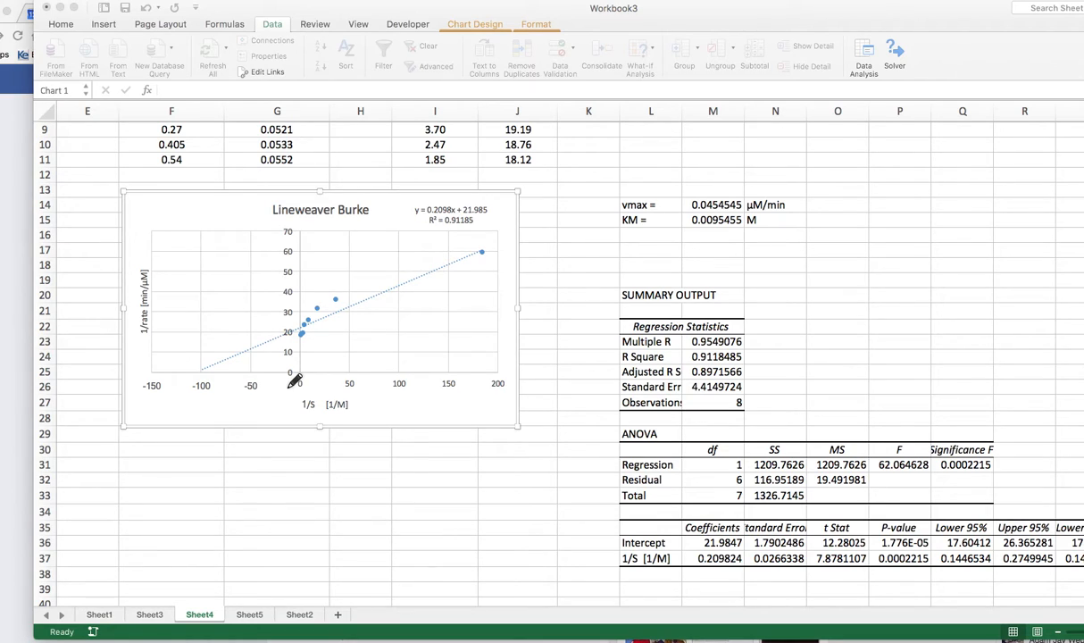
pyautogui.moveTo(678, 357)
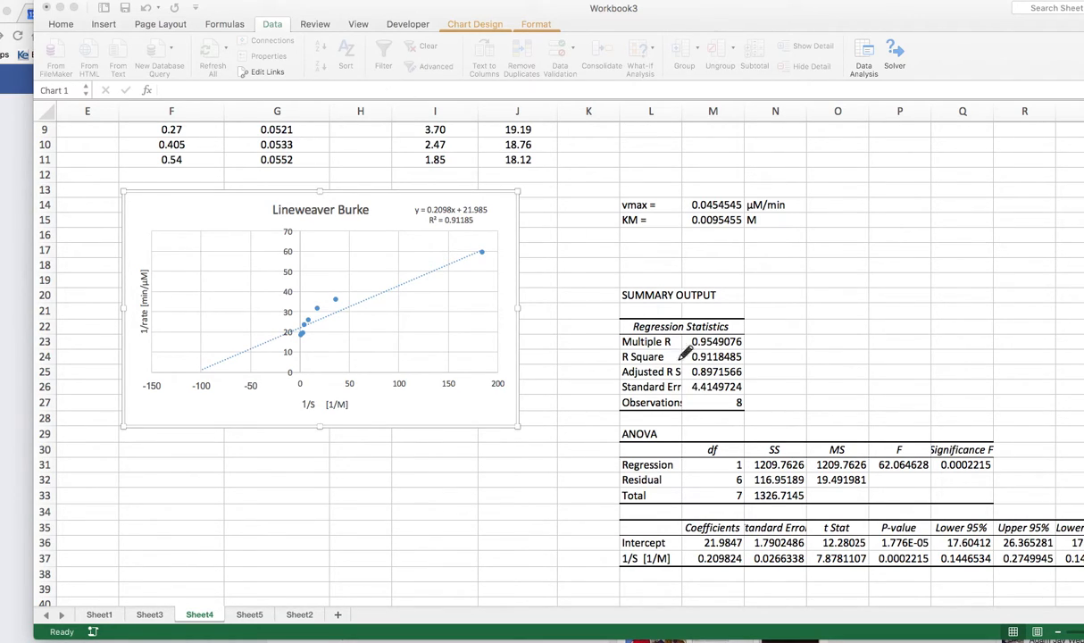
pyautogui.moveTo(903, 568)
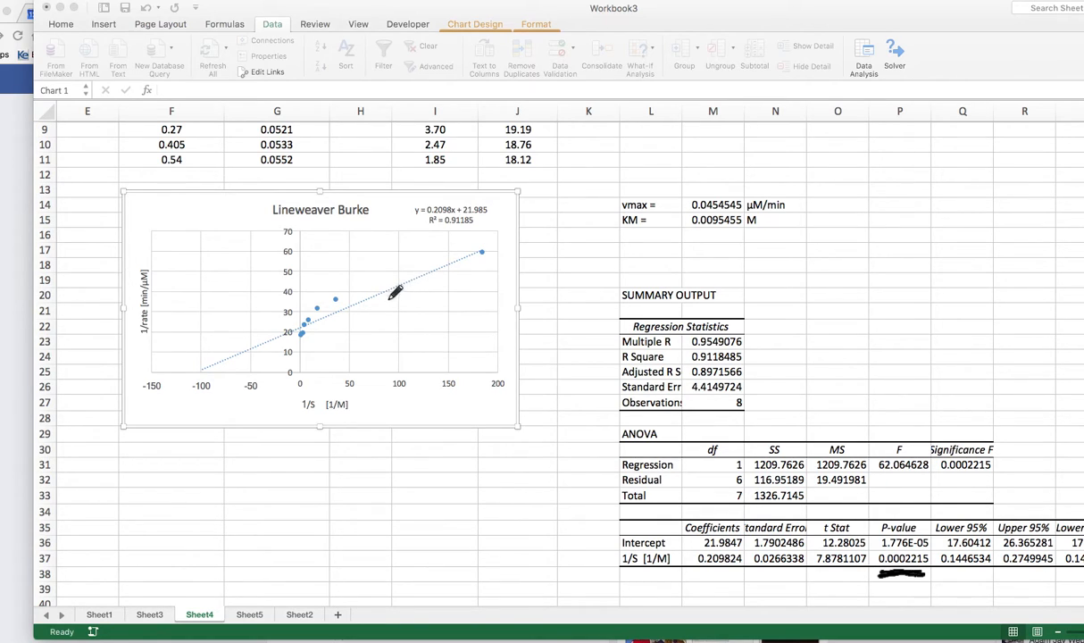
pyautogui.moveTo(465, 256)
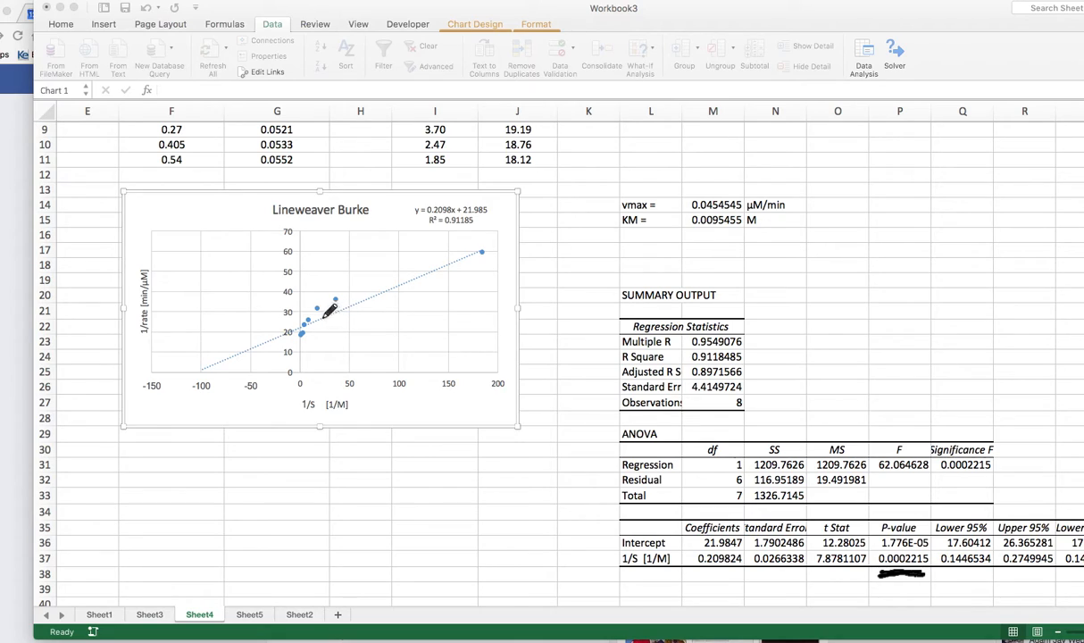
pyautogui.moveTo(282, 314)
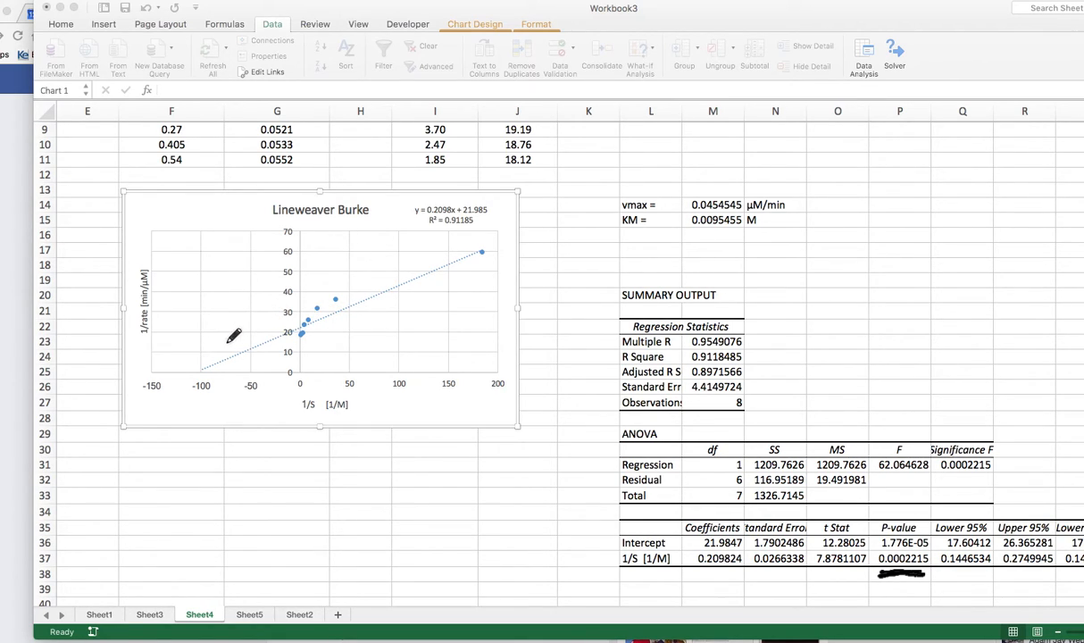
pyautogui.moveTo(234, 340); pyautogui.dragTo(414, 304)
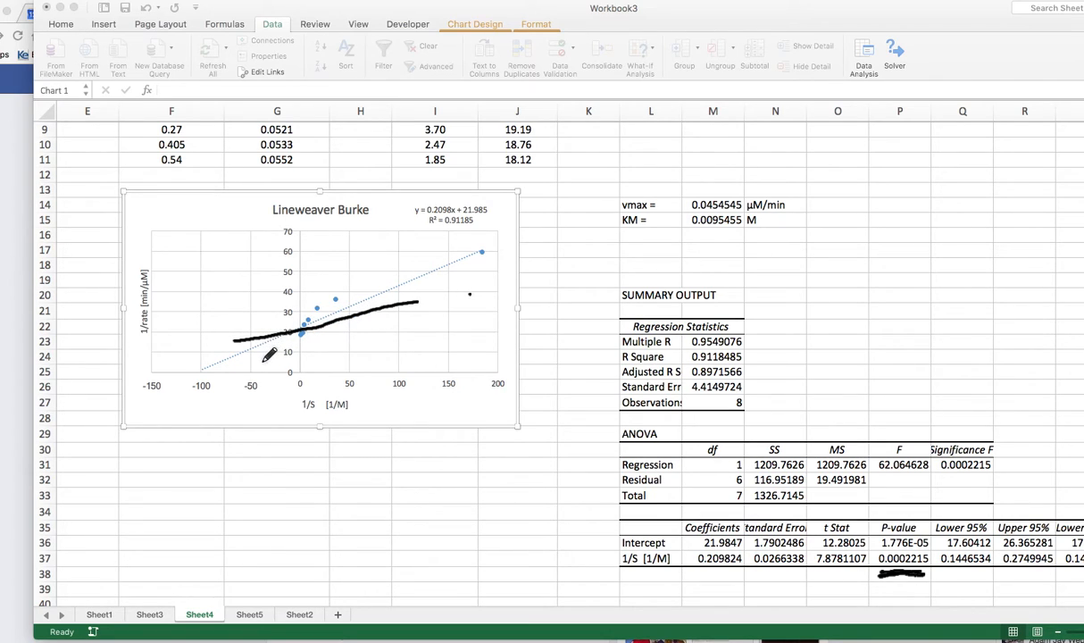
pyautogui.moveTo(268, 348); pyautogui.dragTo(371, 264)
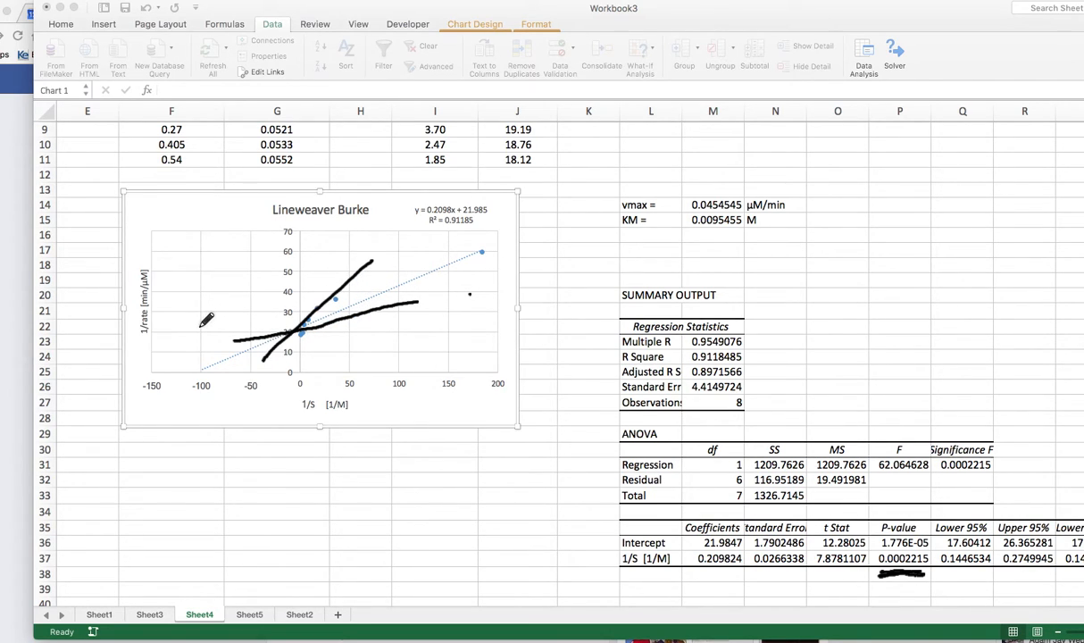
pyautogui.moveTo(200, 327); pyautogui.dragTo(500, 333)
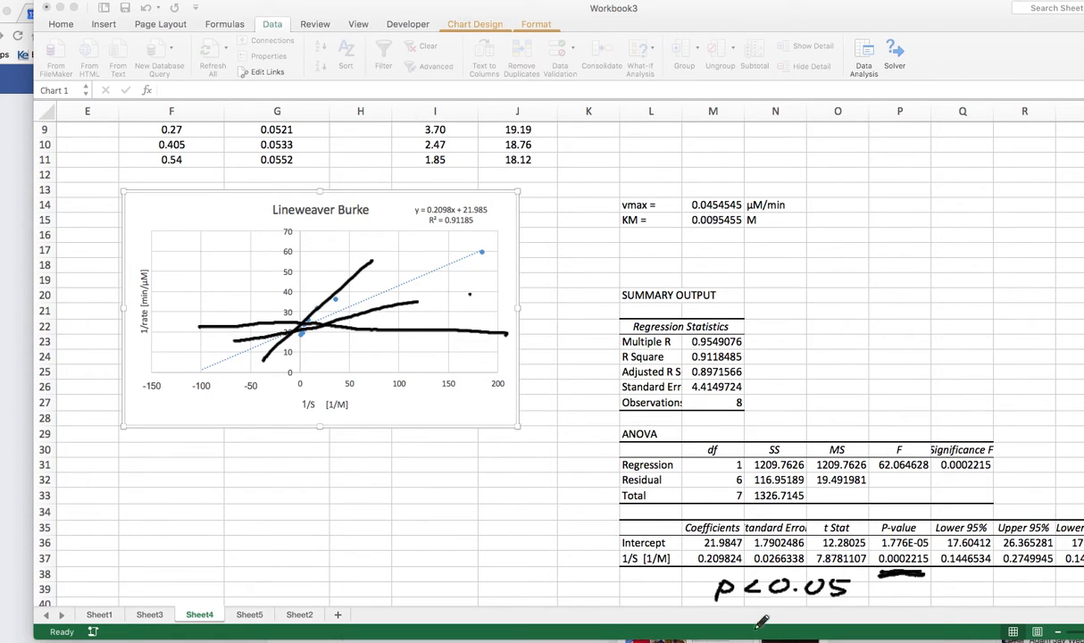
pyautogui.moveTo(489, 248)
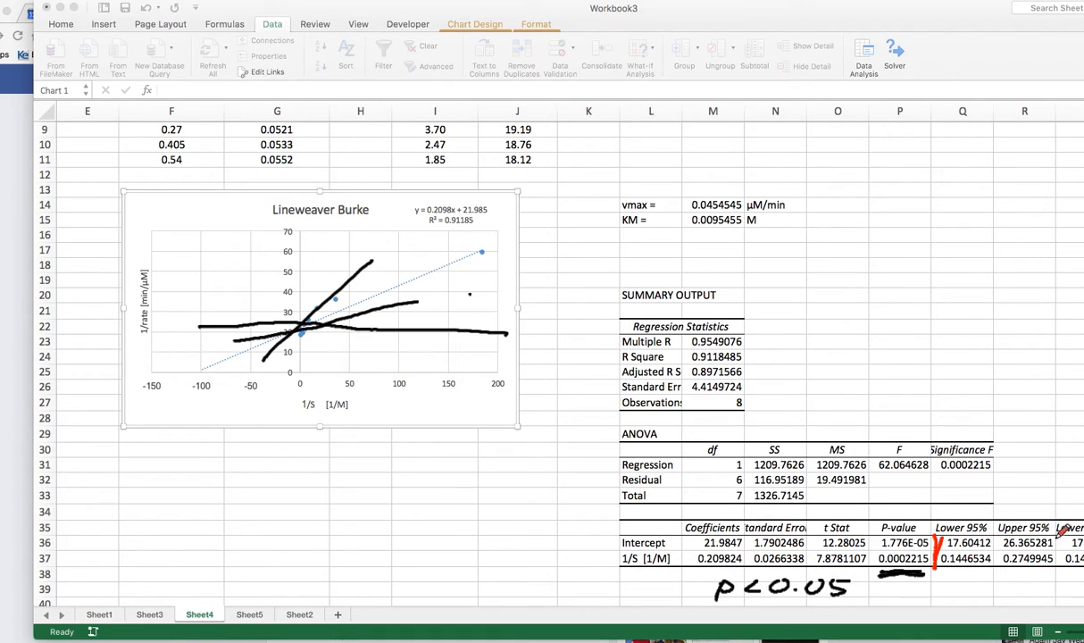
pyautogui.moveTo(1054, 535); pyautogui.dragTo(1072, 563)
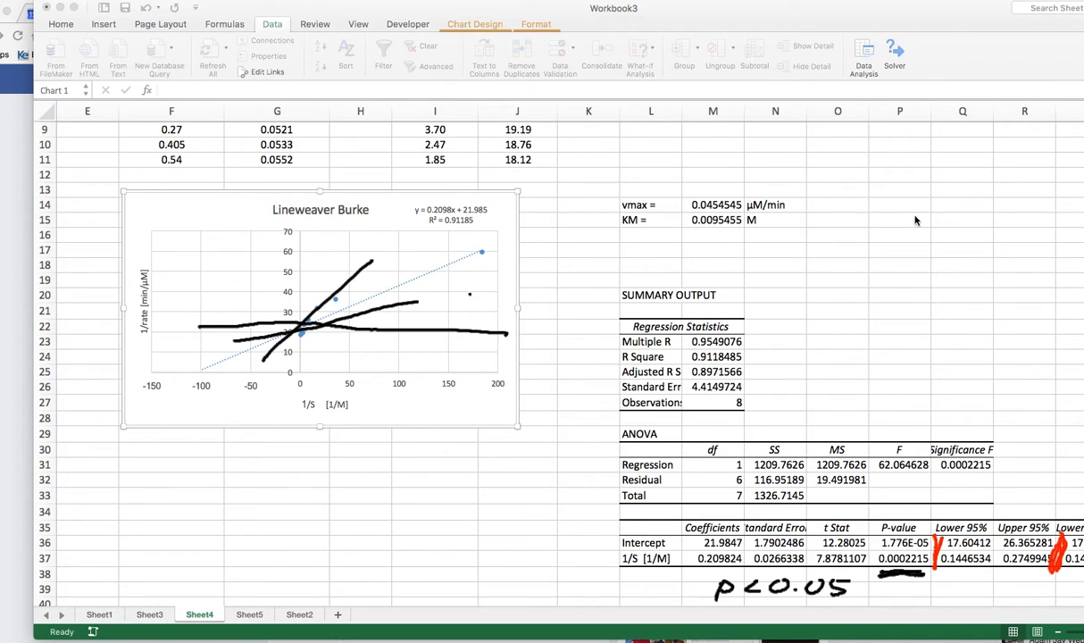
pyautogui.moveTo(884, 210)
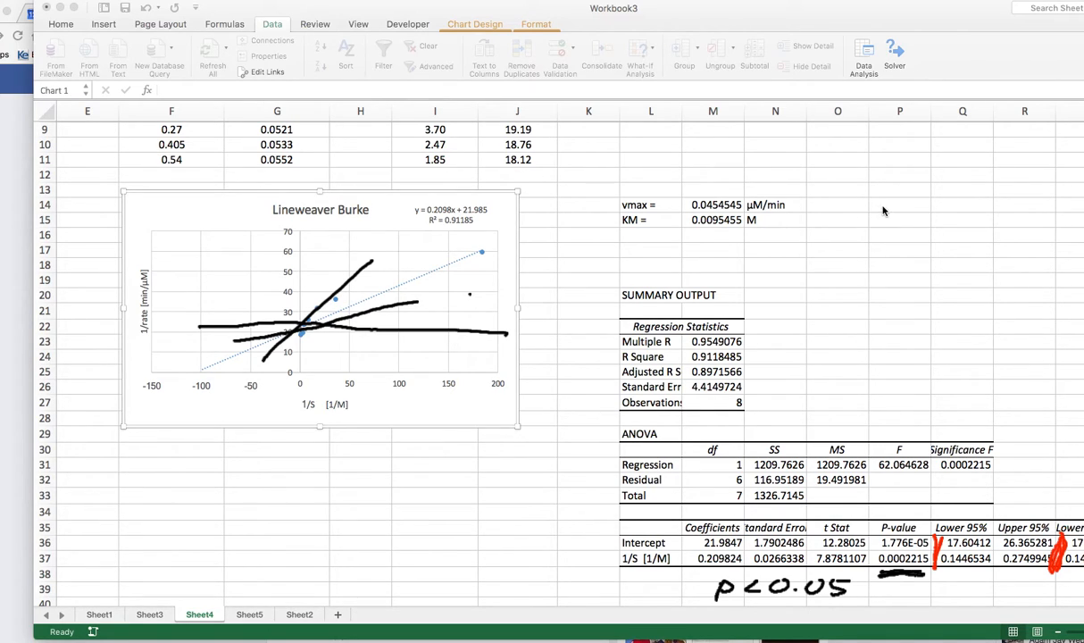
pyautogui.click(900, 204)
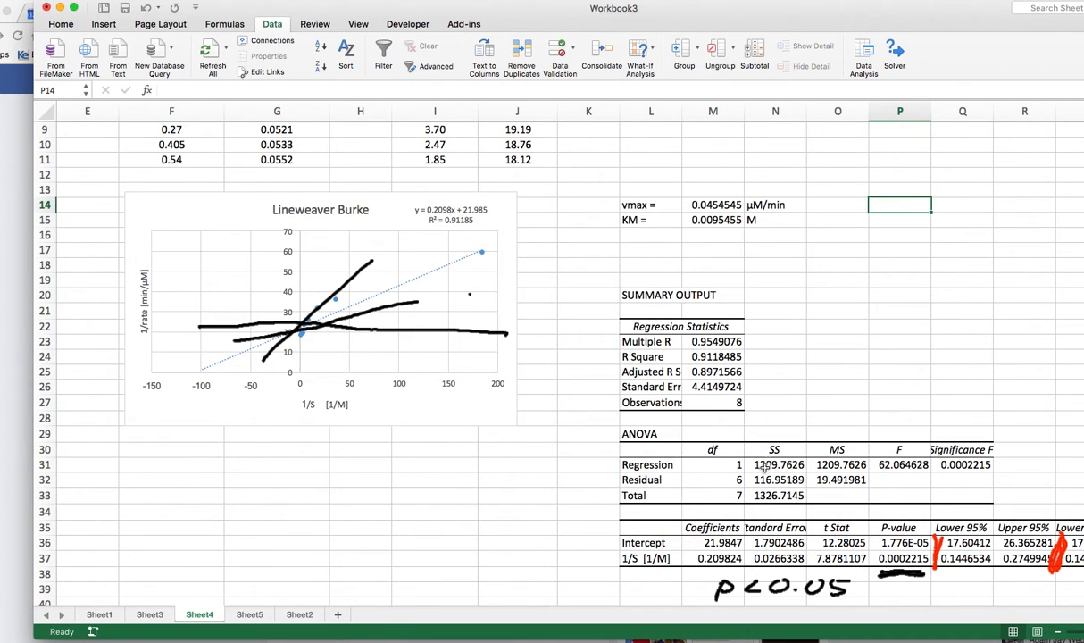
pyautogui.moveTo(836, 348)
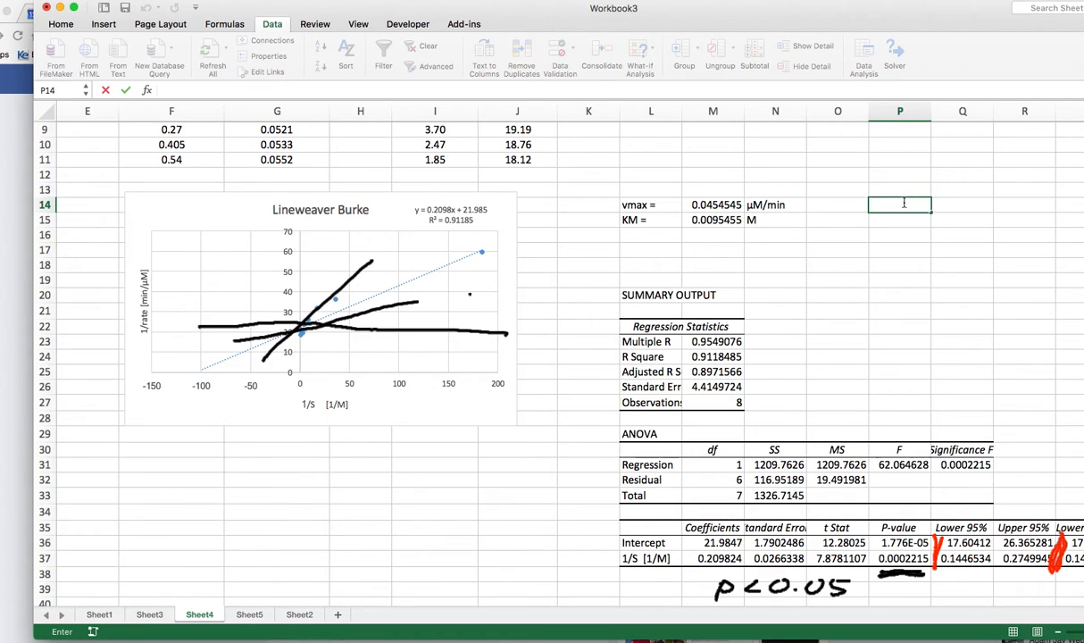
# Step: Enter 22 beside vmax and KM results, with 26.37 above and 17.6 below it
pyautogui.write('21')
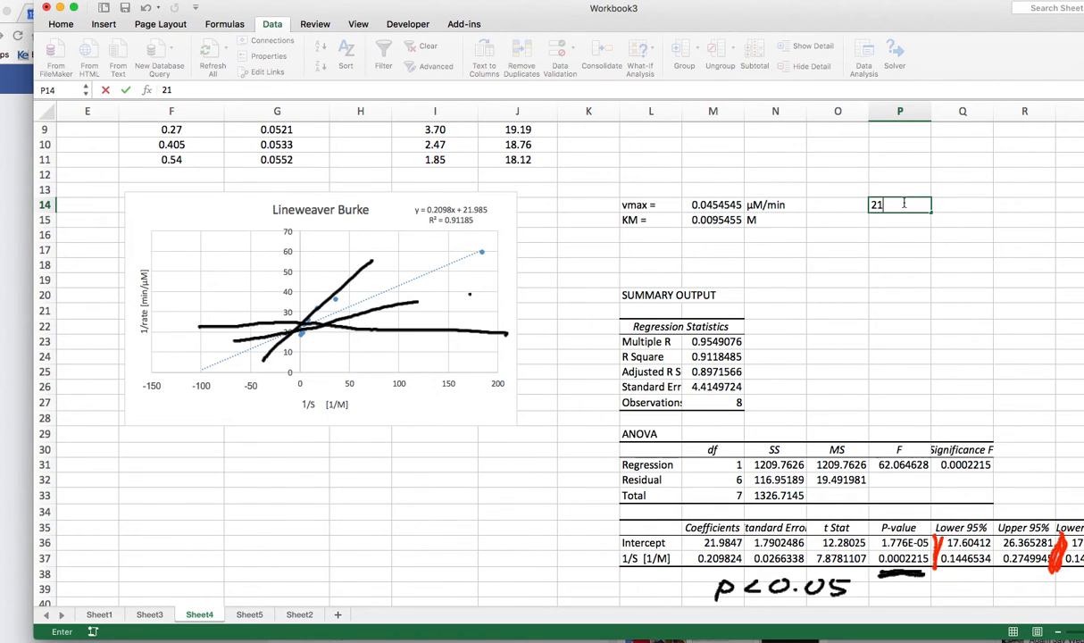
pyautogui.write('2')
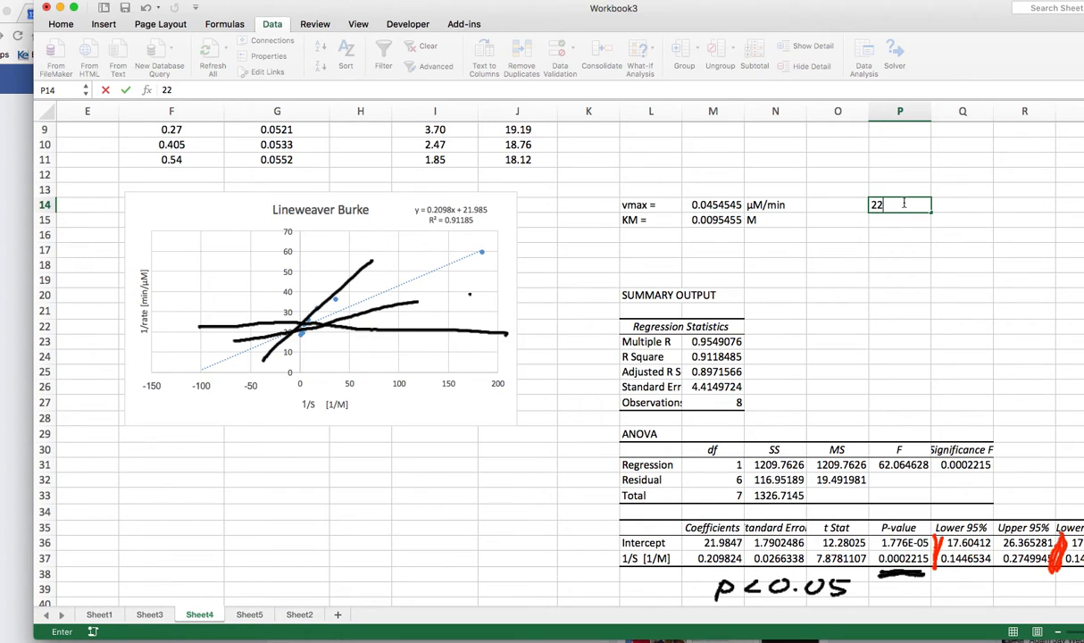
pyautogui.moveTo(964, 186)
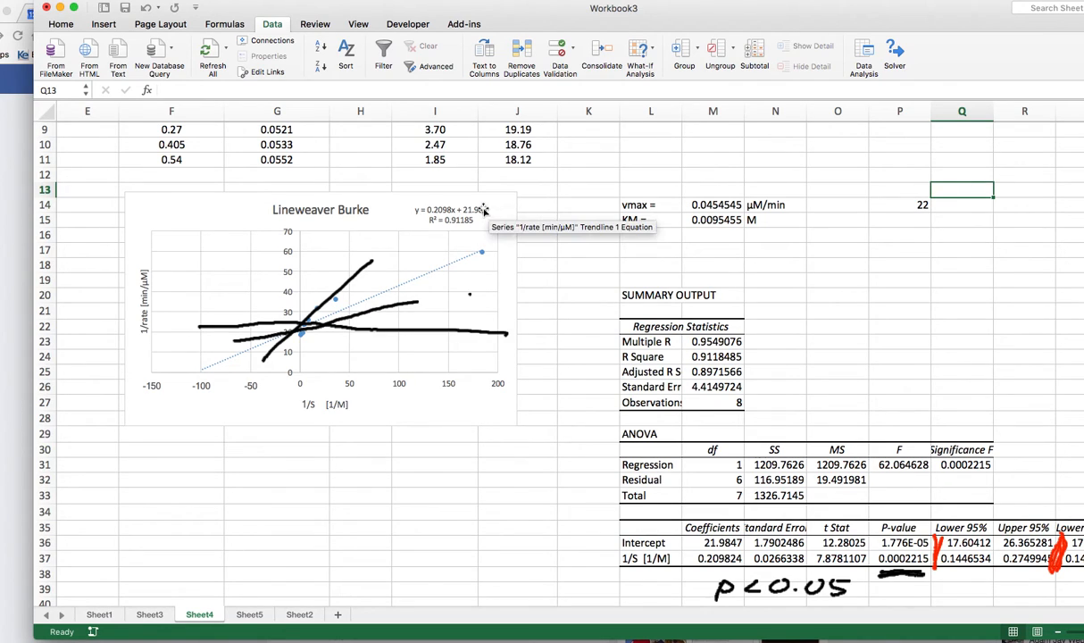
pyautogui.moveTo(302, 325)
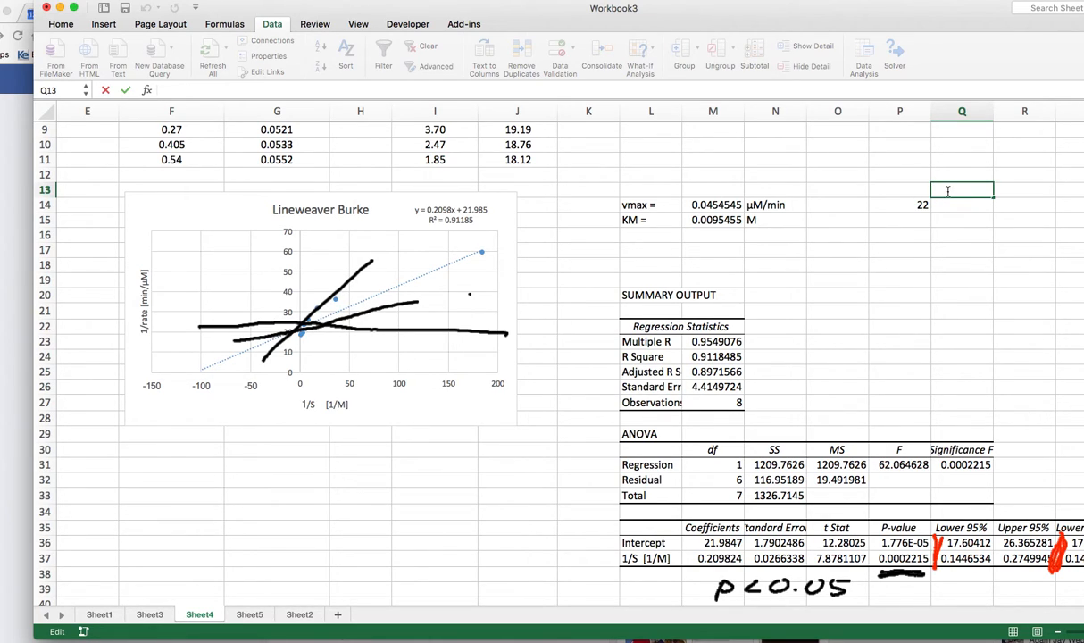
pyautogui.write('26')
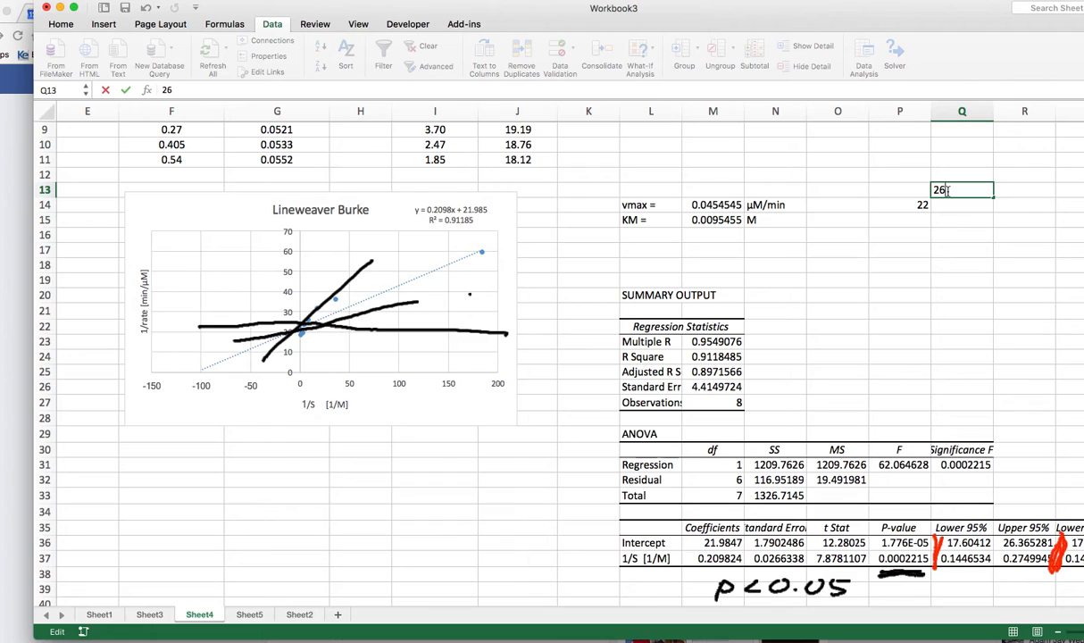
pyautogui.write('.37')
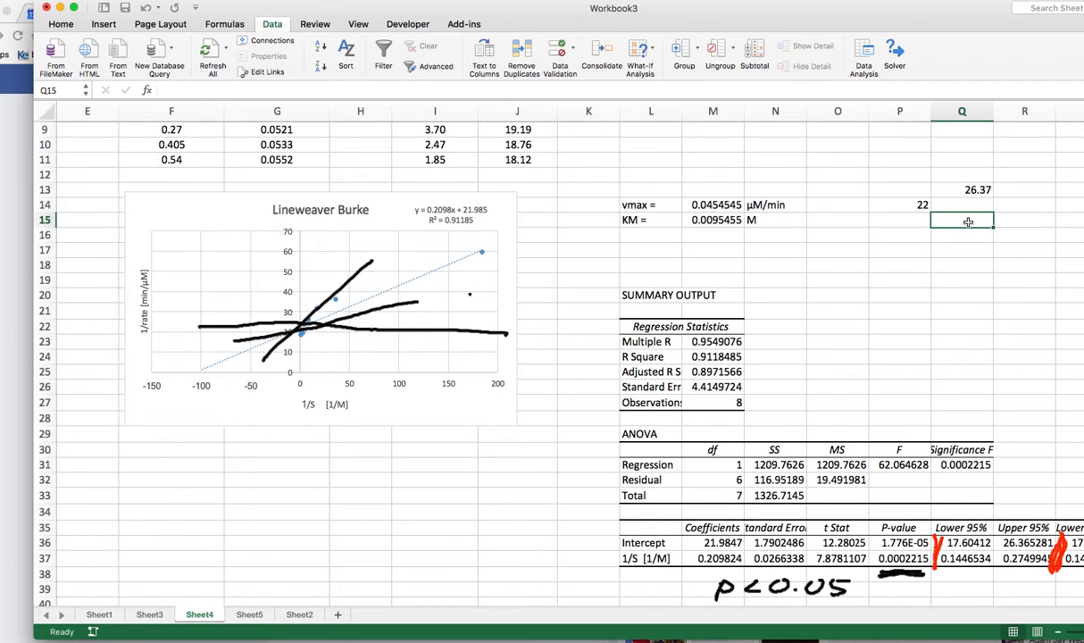
pyautogui.write('17.6')
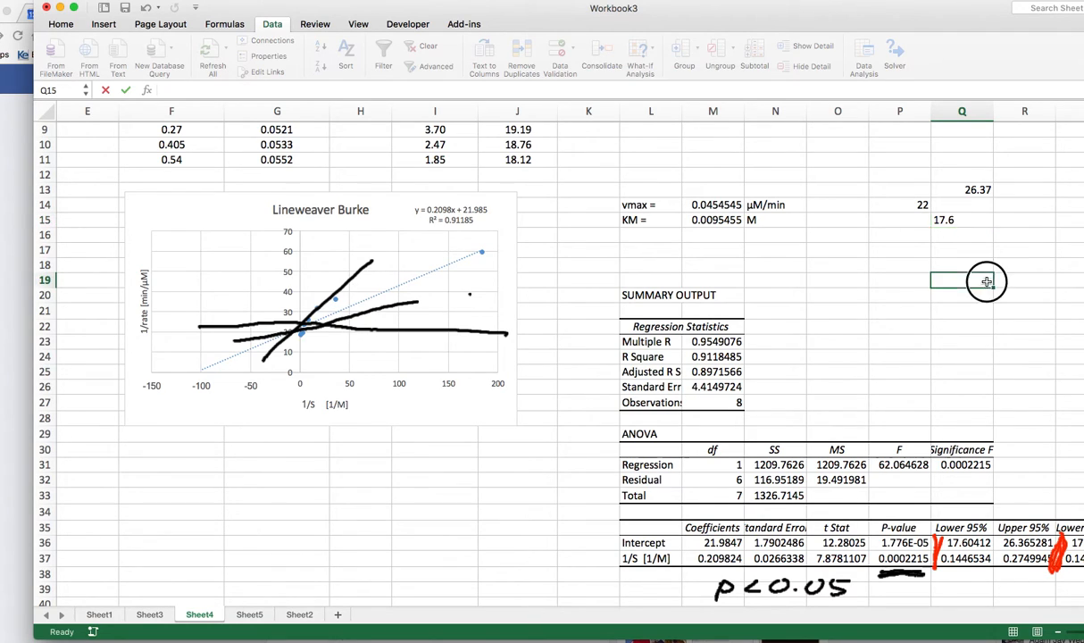
pyautogui.click(960, 280)
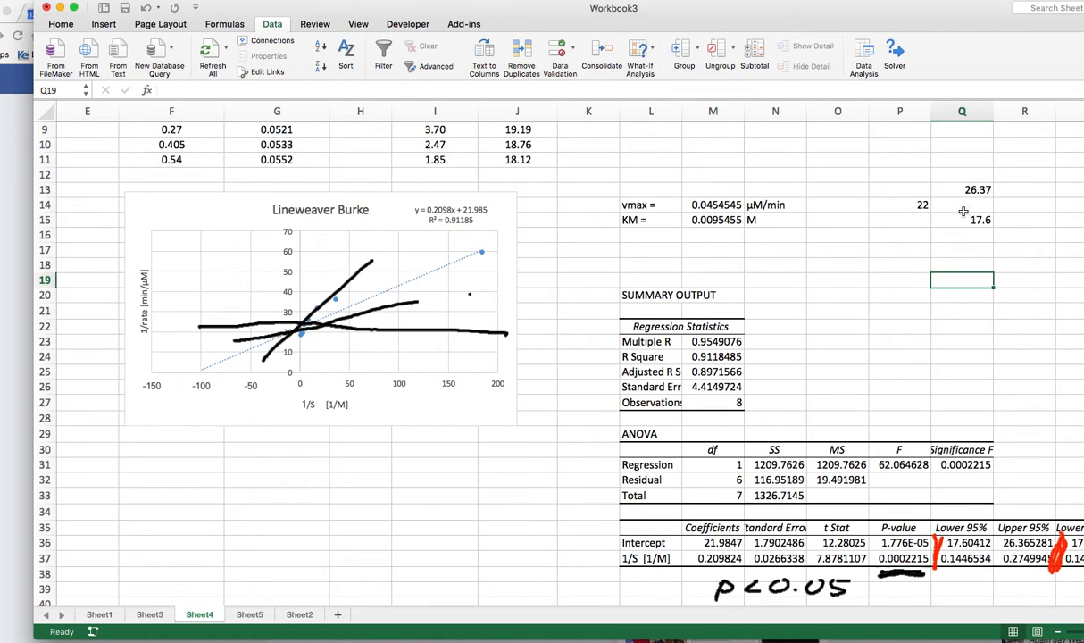
pyautogui.moveTo(921, 218)
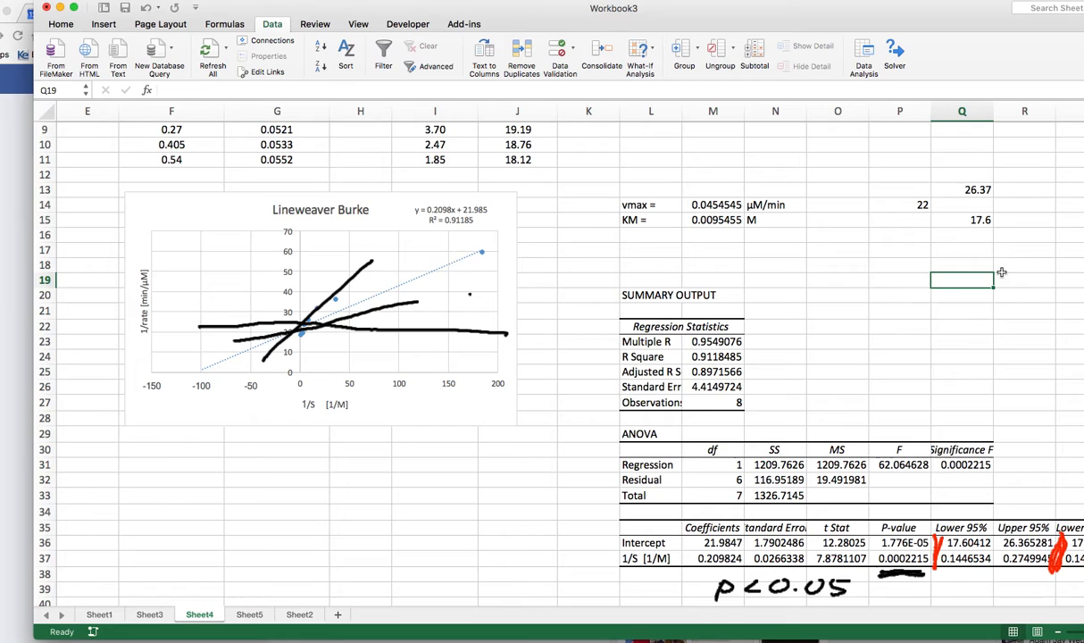
pyautogui.moveTo(477, 43)
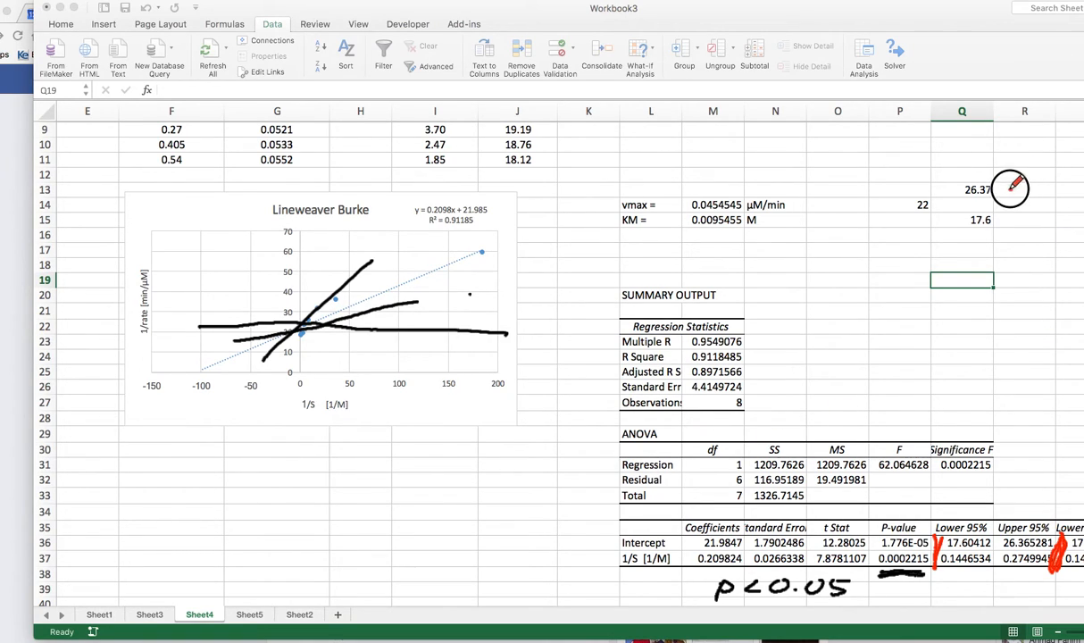
# Step: Label cell O10 'Vmax' and begin a formula in P10 beside it
pyautogui.moveTo(1009, 192); pyautogui.dragTo(1014, 526)
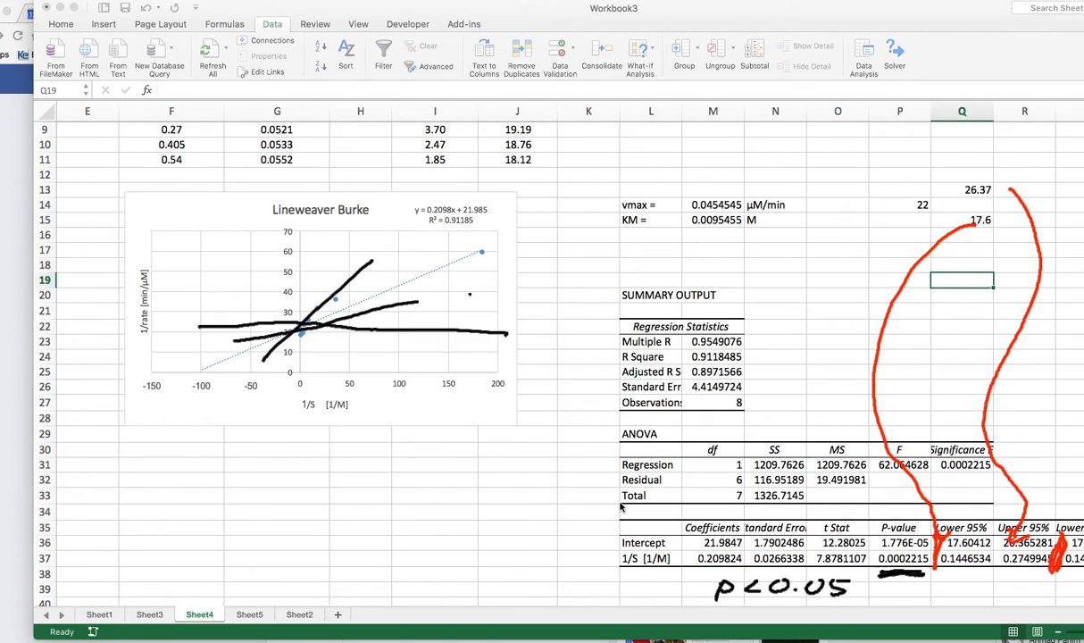
pyautogui.moveTo(935, 191)
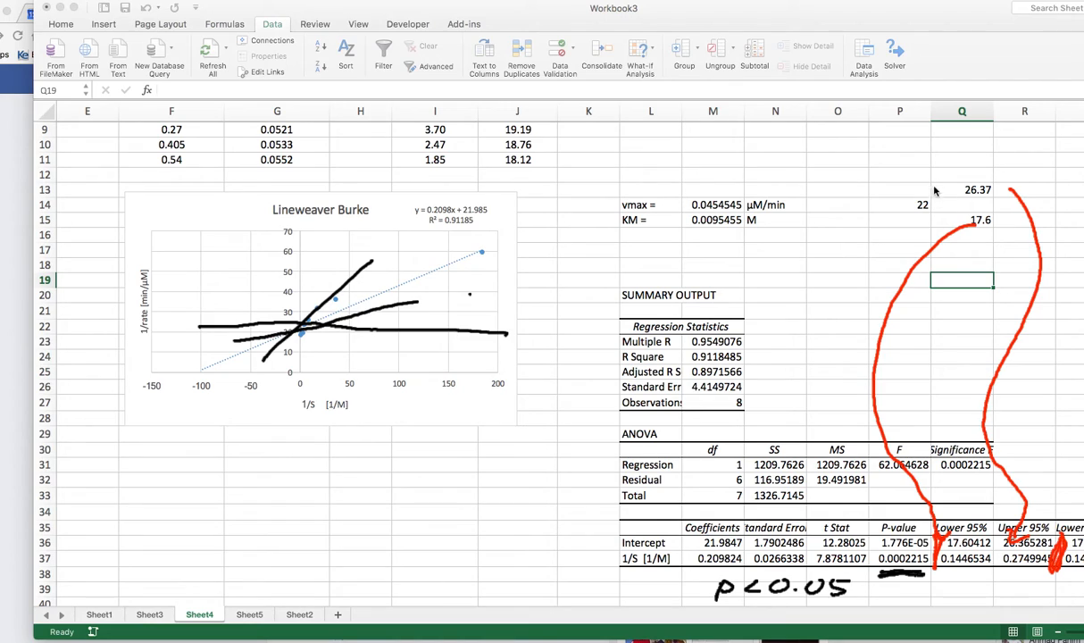
pyautogui.moveTo(907, 182)
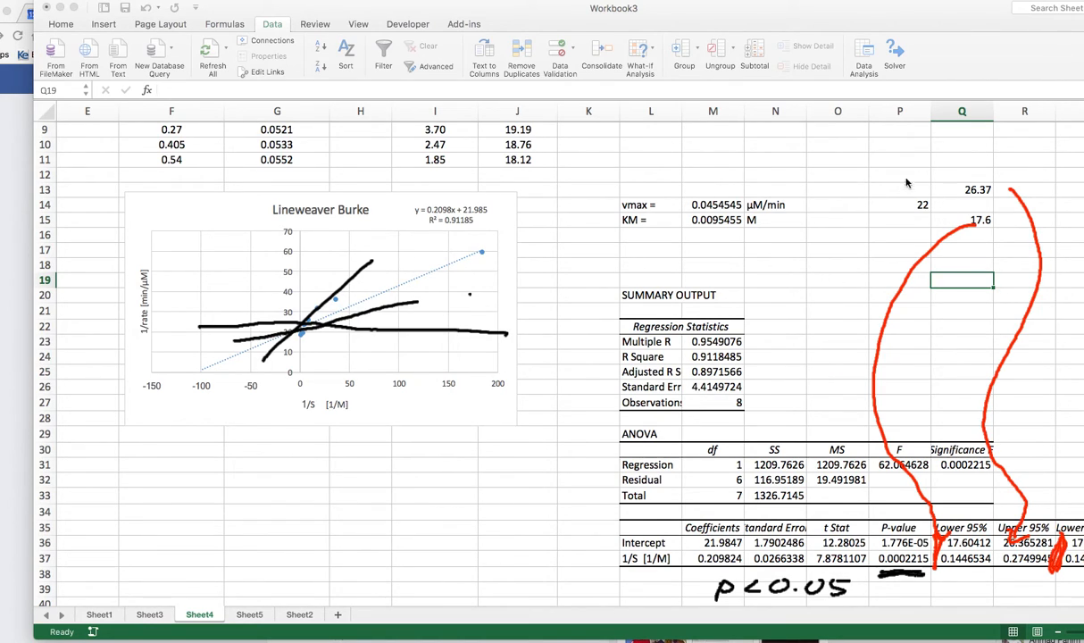
pyautogui.click(838, 145)
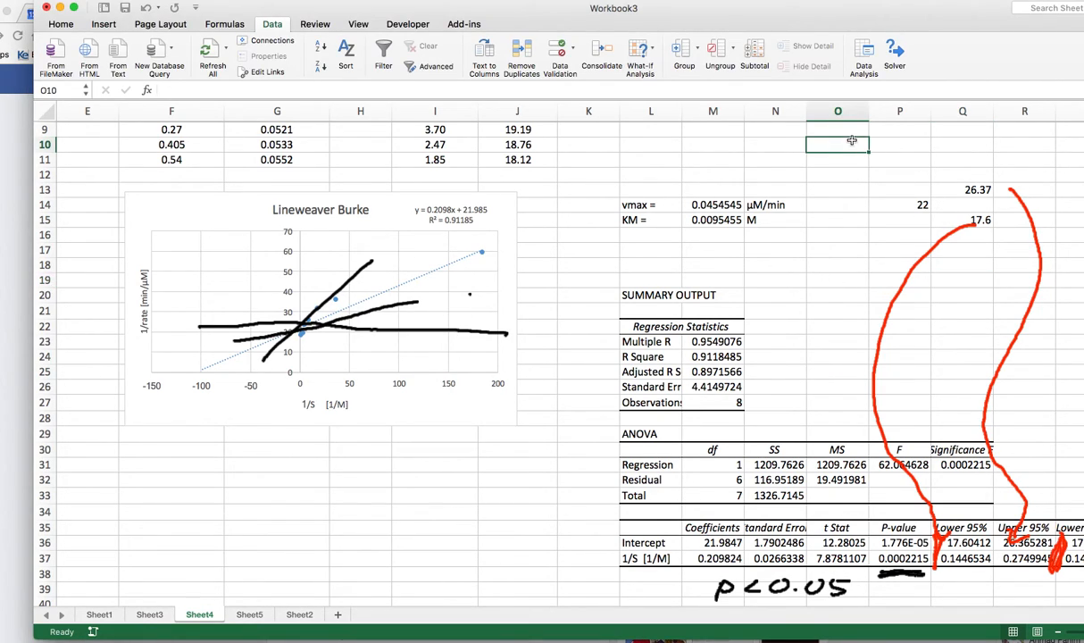
pyautogui.write('V')
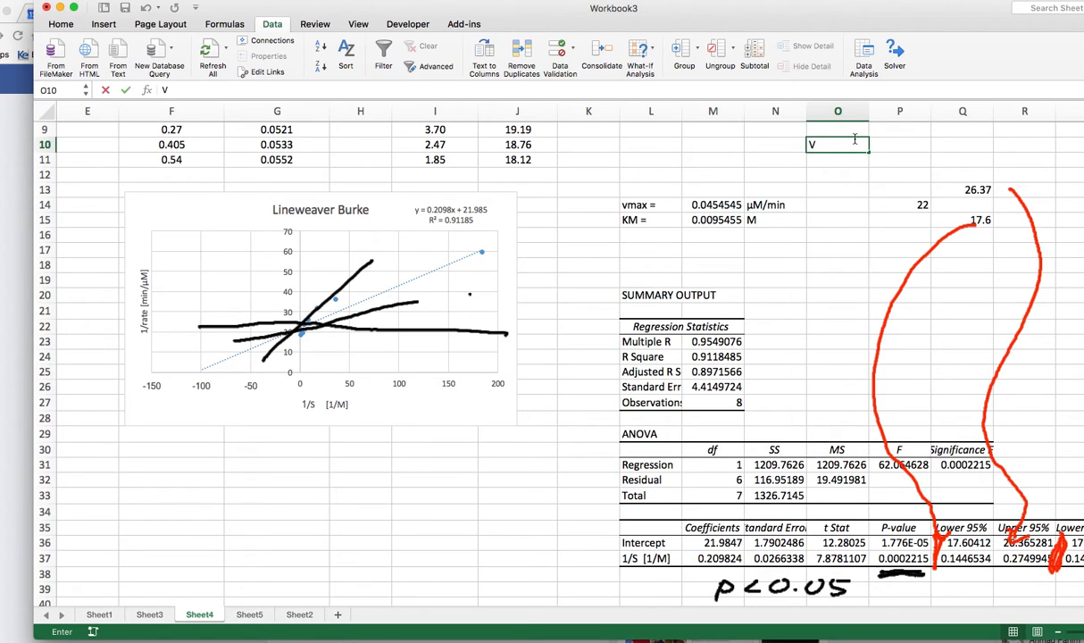
pyautogui.write('max')
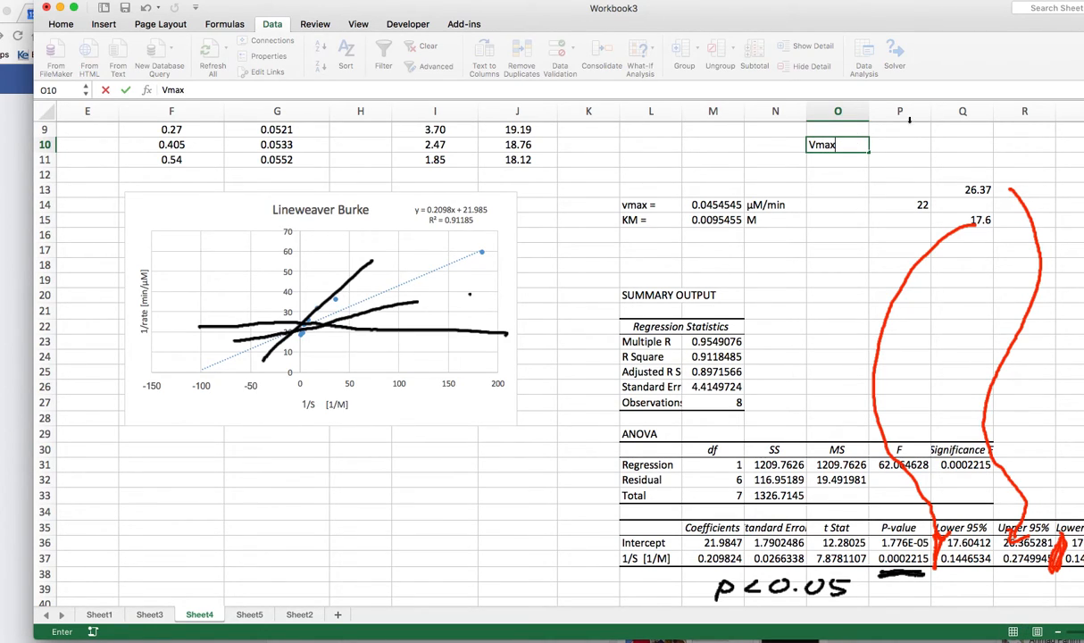
pyautogui.click(900, 145)
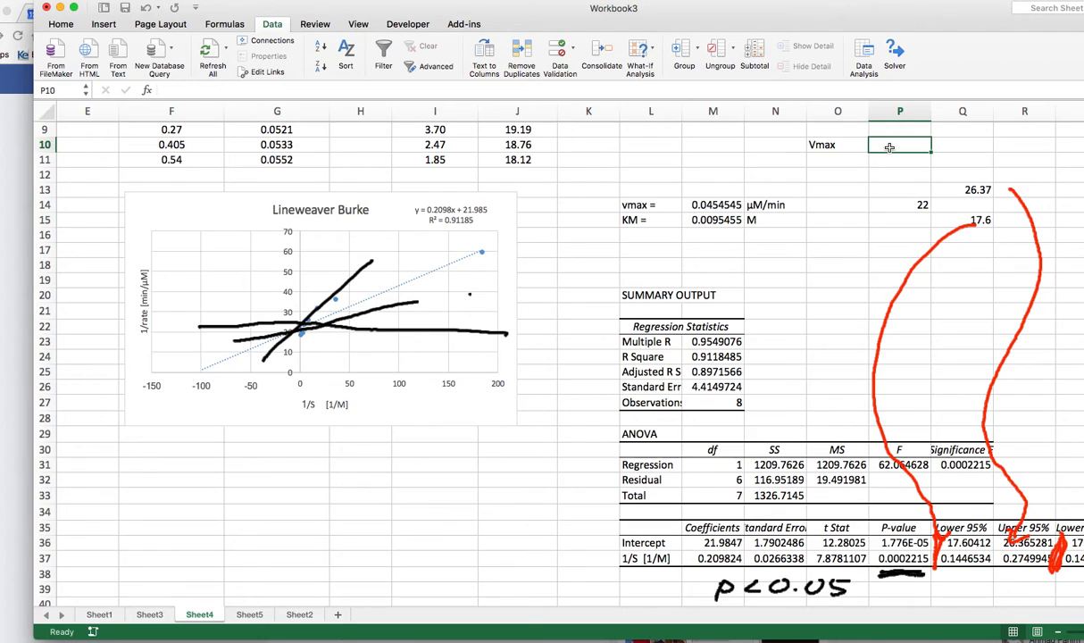
pyautogui.write('=2/')
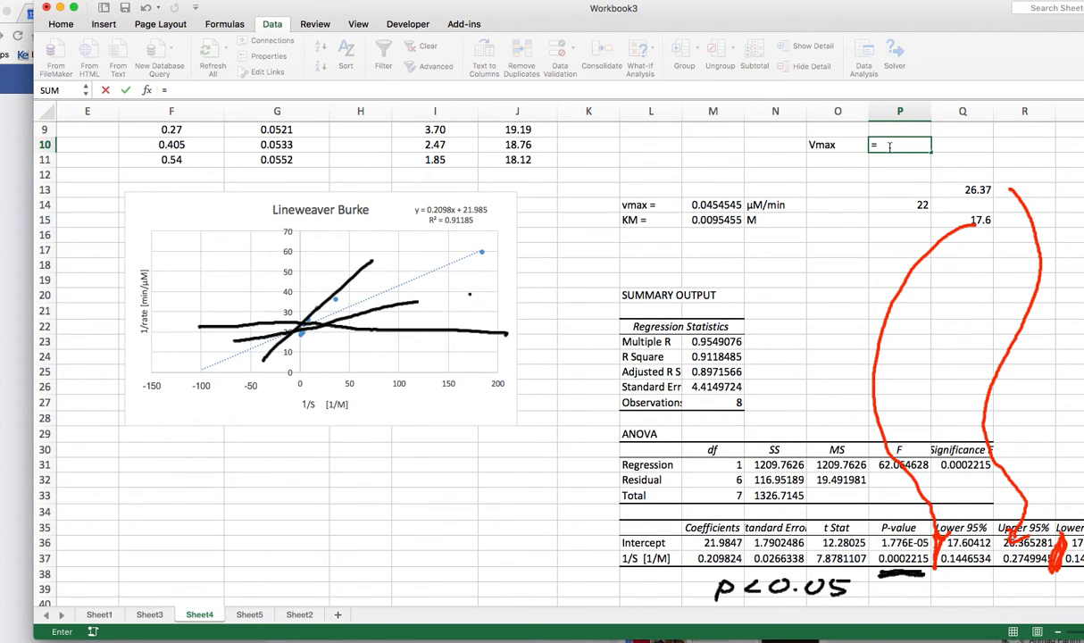
# Step: Confirm Vmax 0.0454545, then compute =1/Q13 in Q9 and =1/Q15 in Q11 as reciprocal bounds
pyautogui.press('Enter')
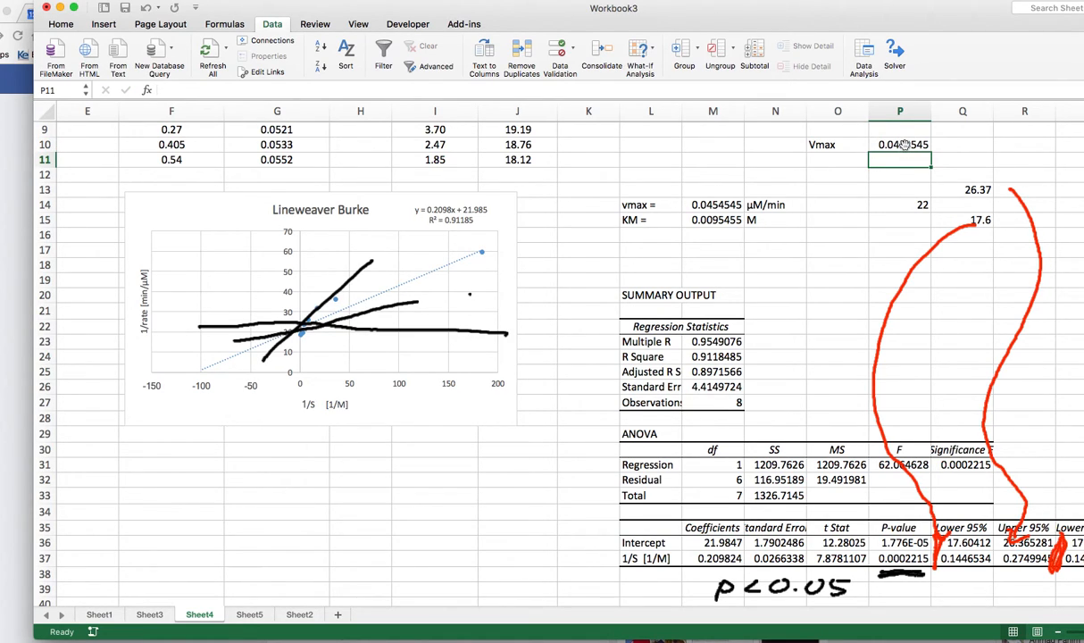
pyautogui.moveTo(489, 216)
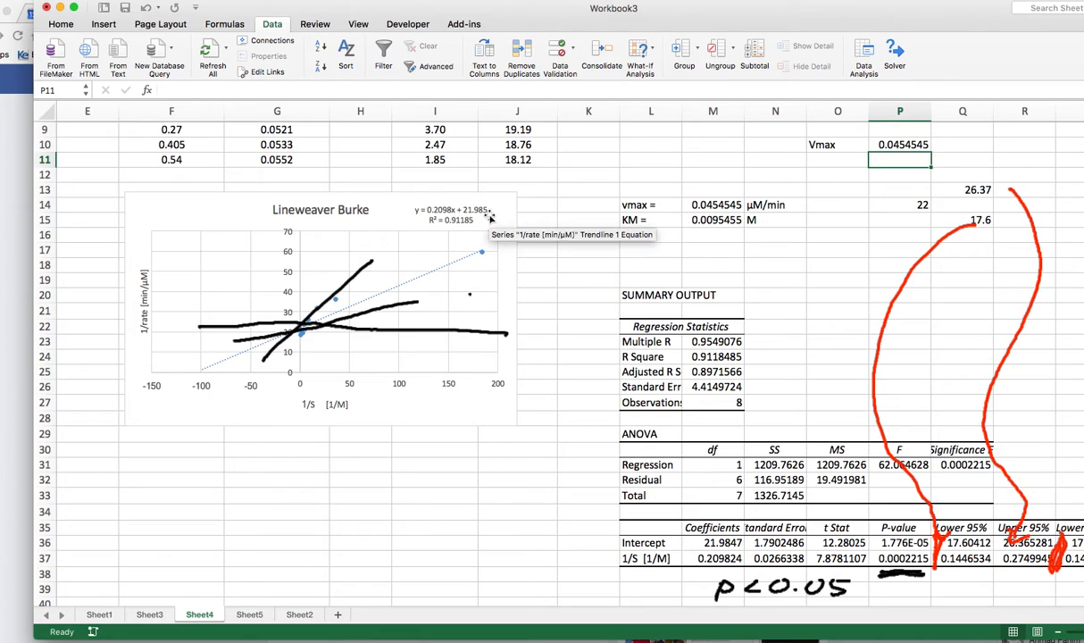
pyautogui.click(962, 128)
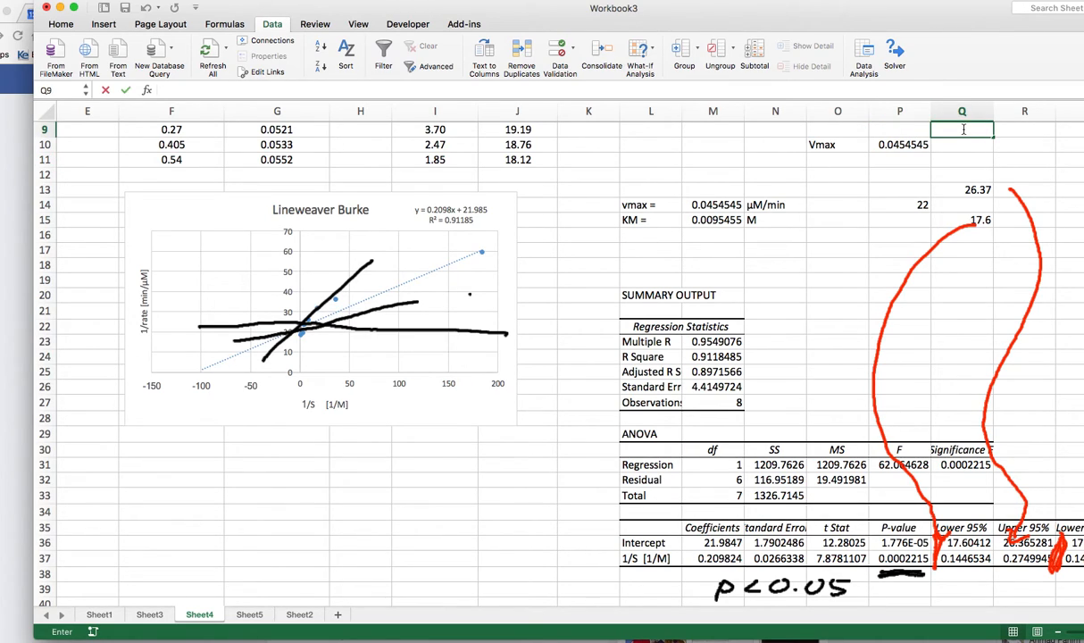
pyautogui.write('=')
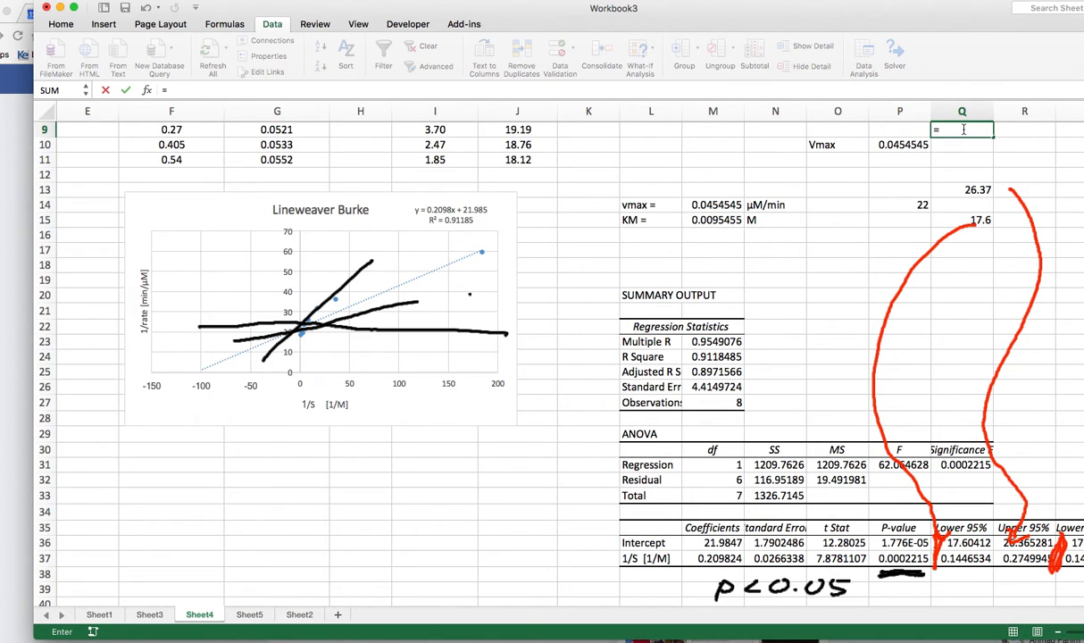
pyautogui.write('1/')
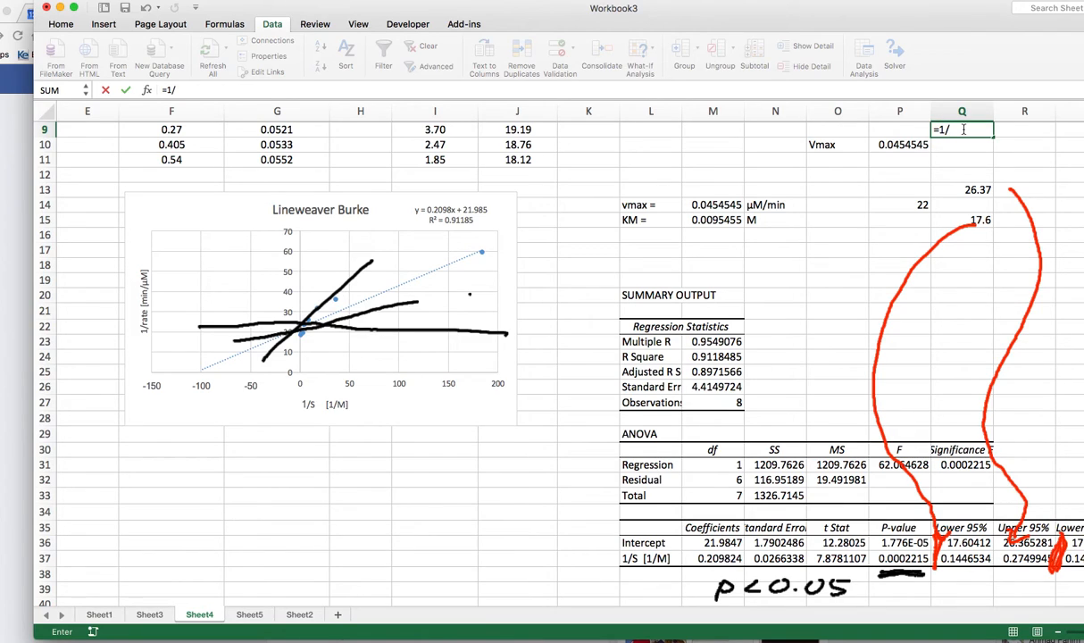
pyautogui.click(962, 190)
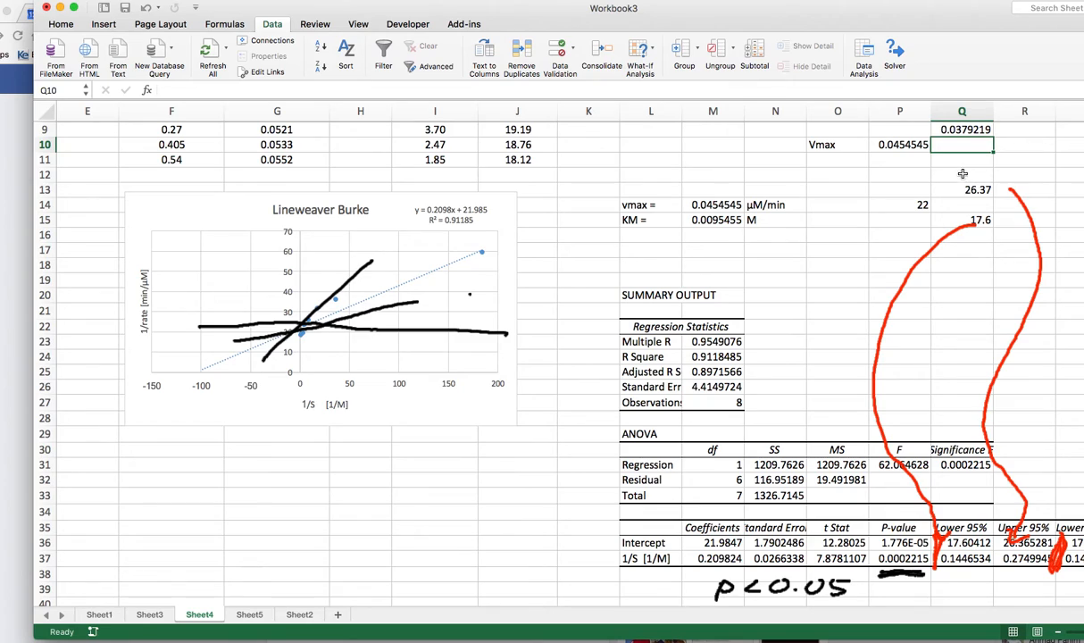
pyautogui.click(960, 161)
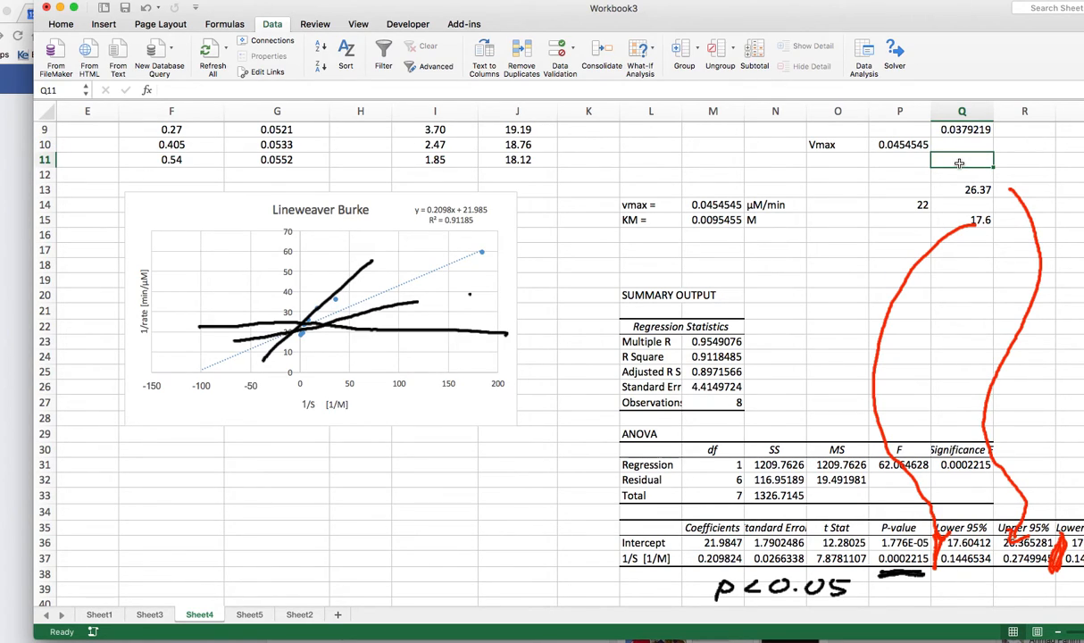
pyautogui.write('=1/')
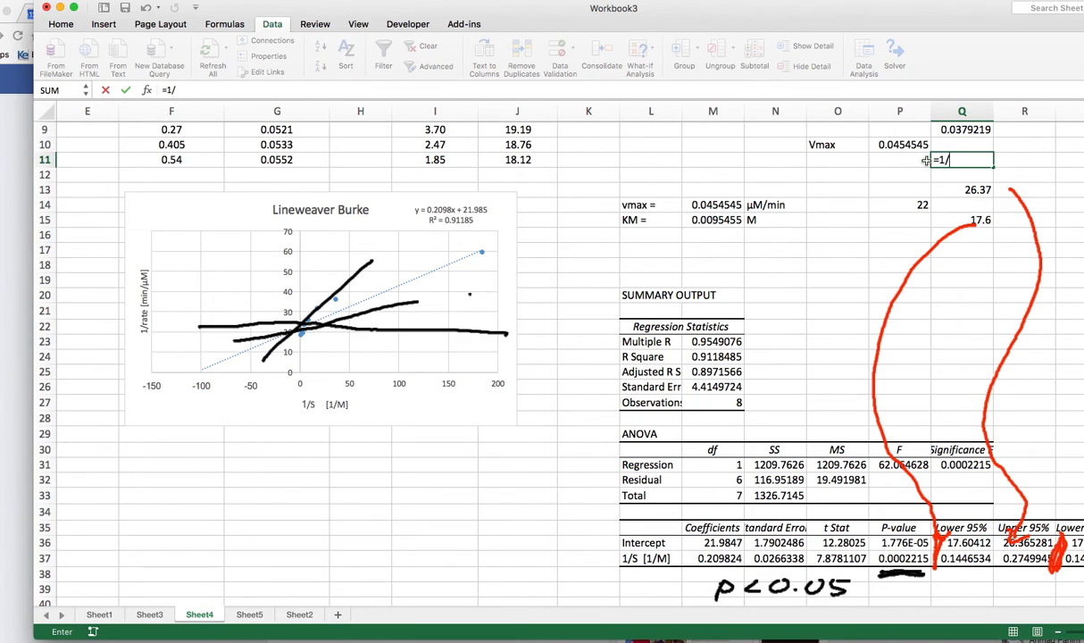
pyautogui.click(962, 220)
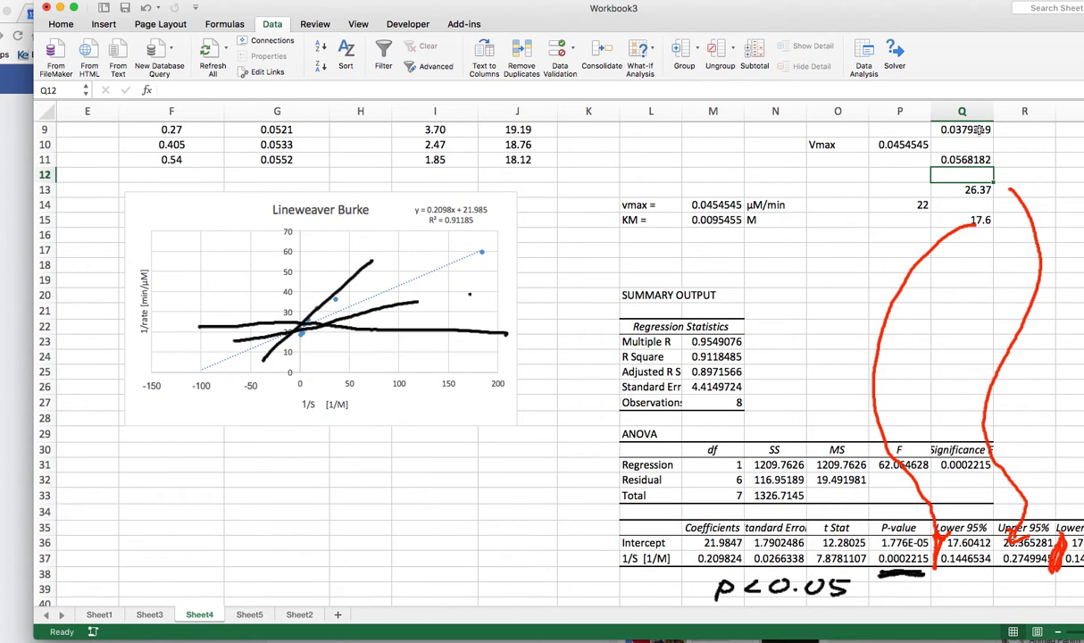
pyautogui.moveTo(953, 143)
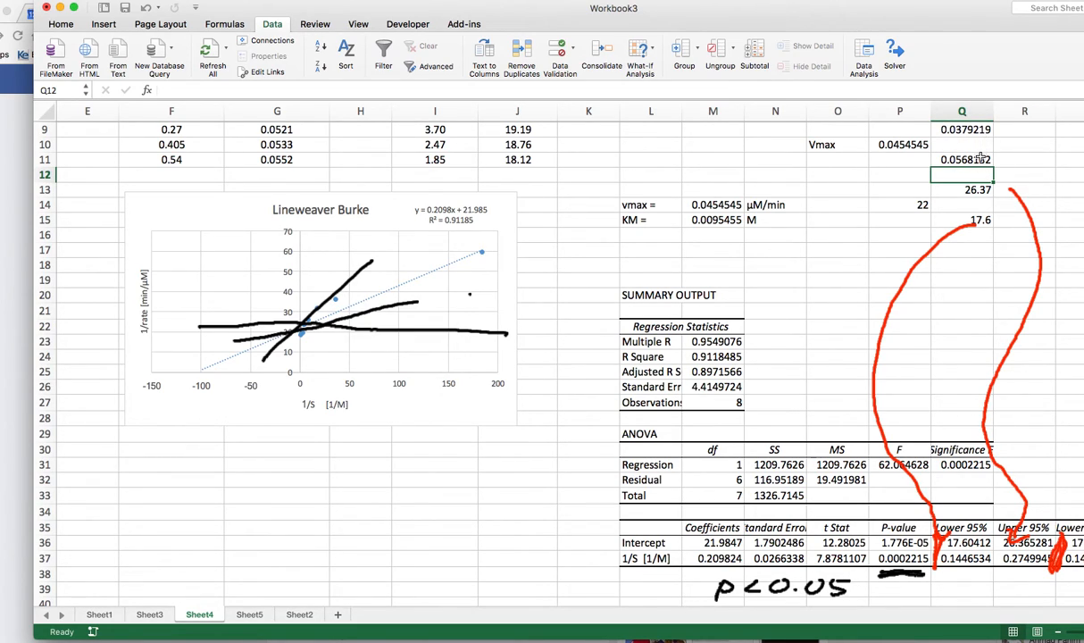
pyautogui.moveTo(962, 147)
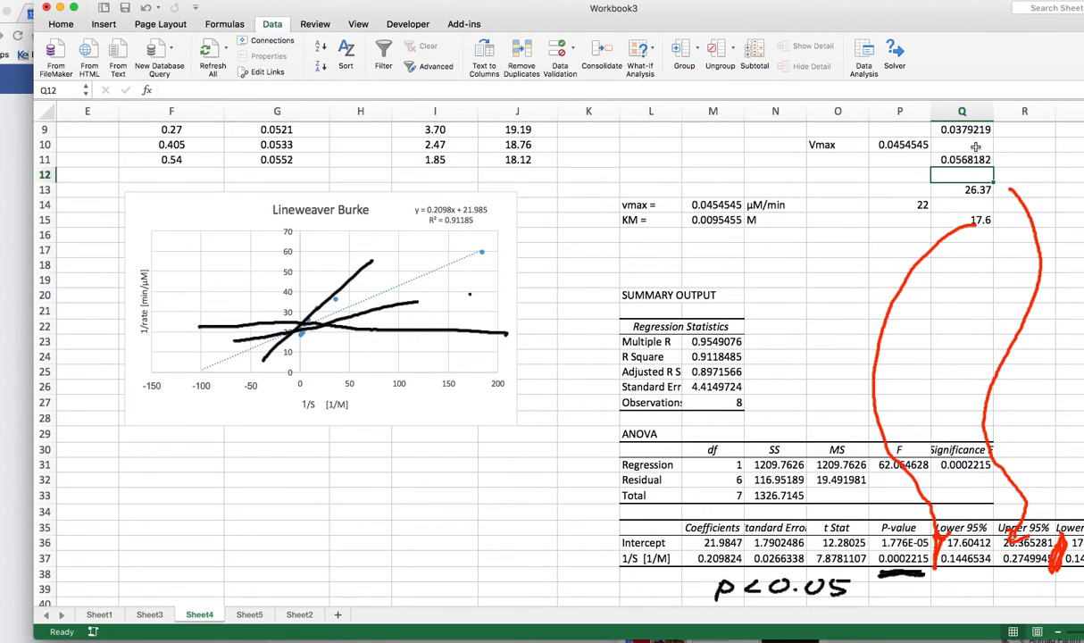
pyautogui.moveTo(960, 175)
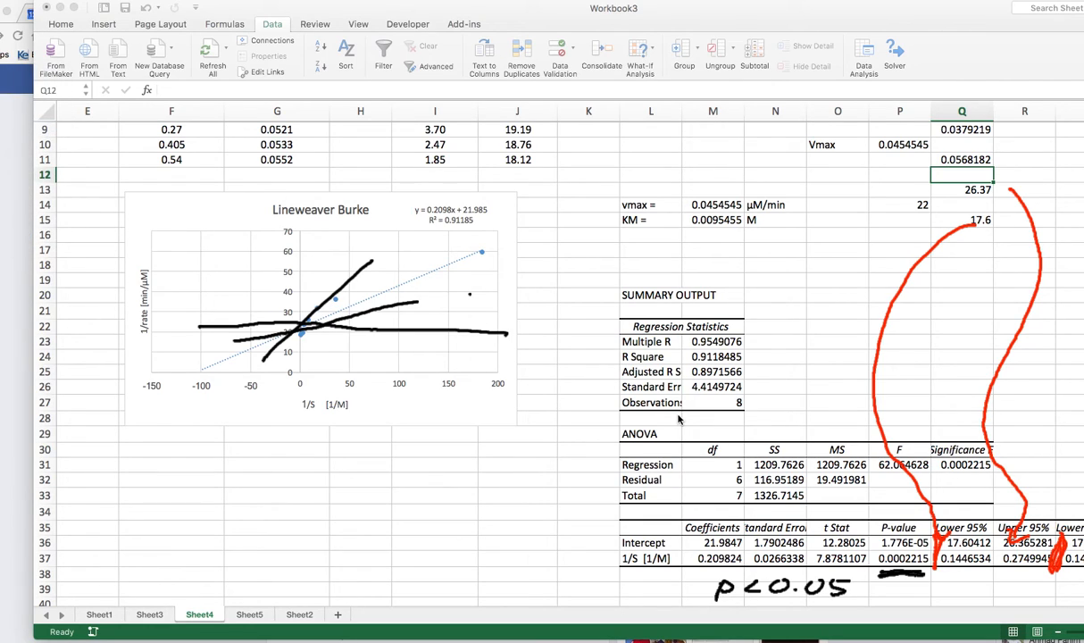
pyautogui.moveTo(653, 425)
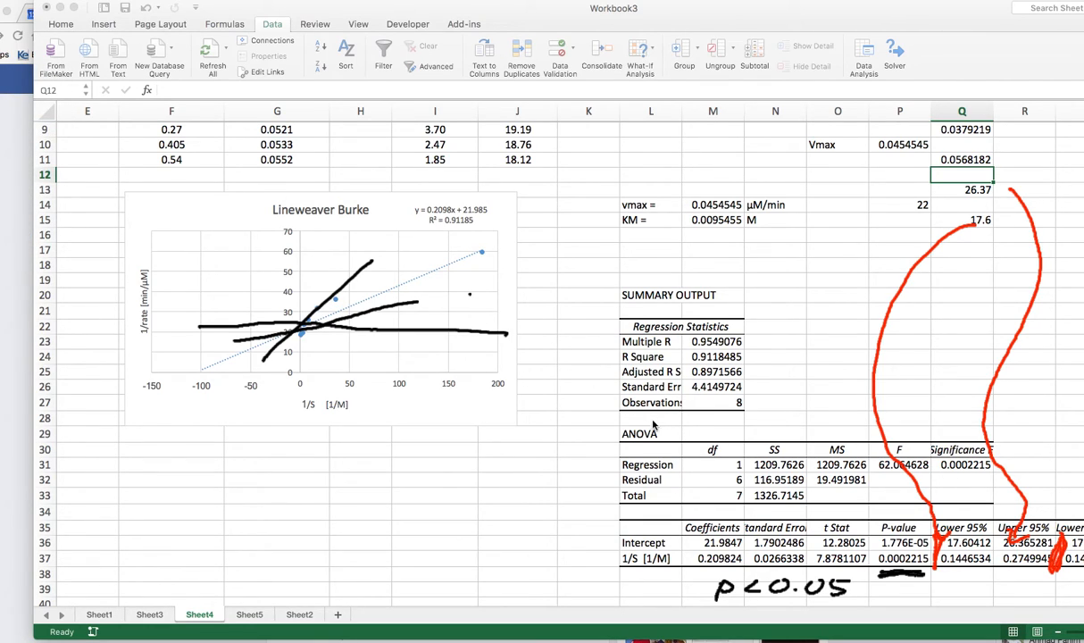
pyautogui.moveTo(859, 516)
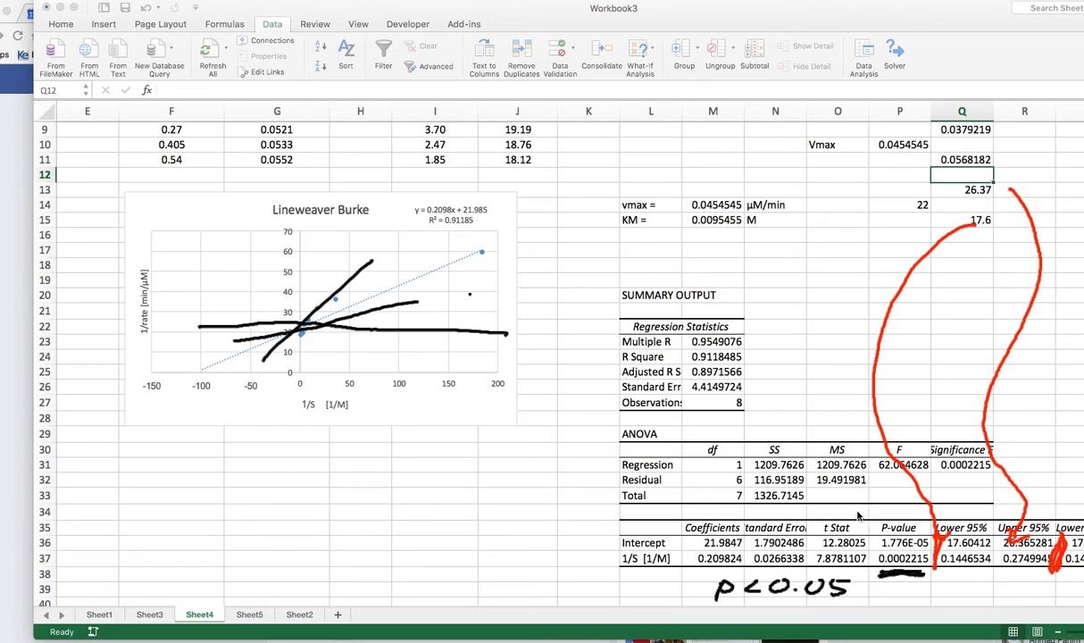
pyautogui.moveTo(912, 574)
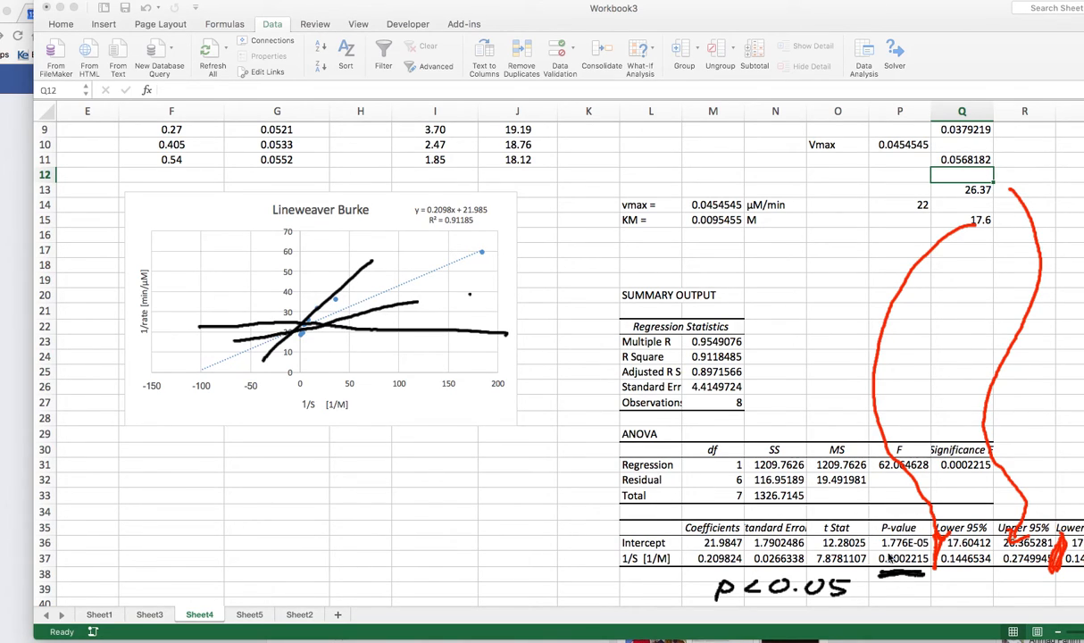
pyautogui.moveTo(891, 534)
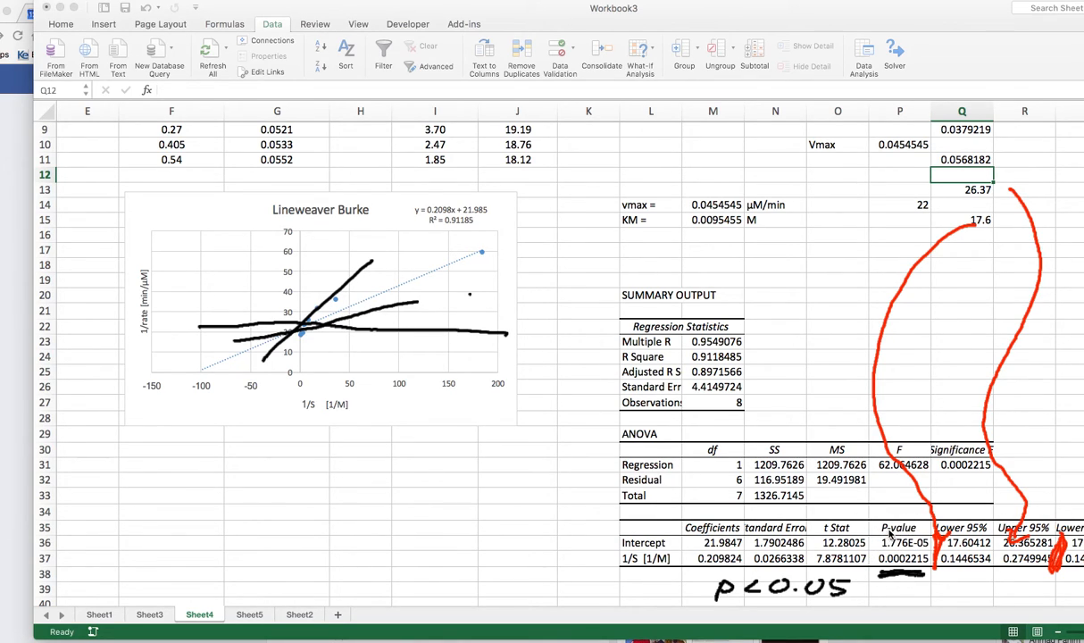
pyautogui.moveTo(885, 535)
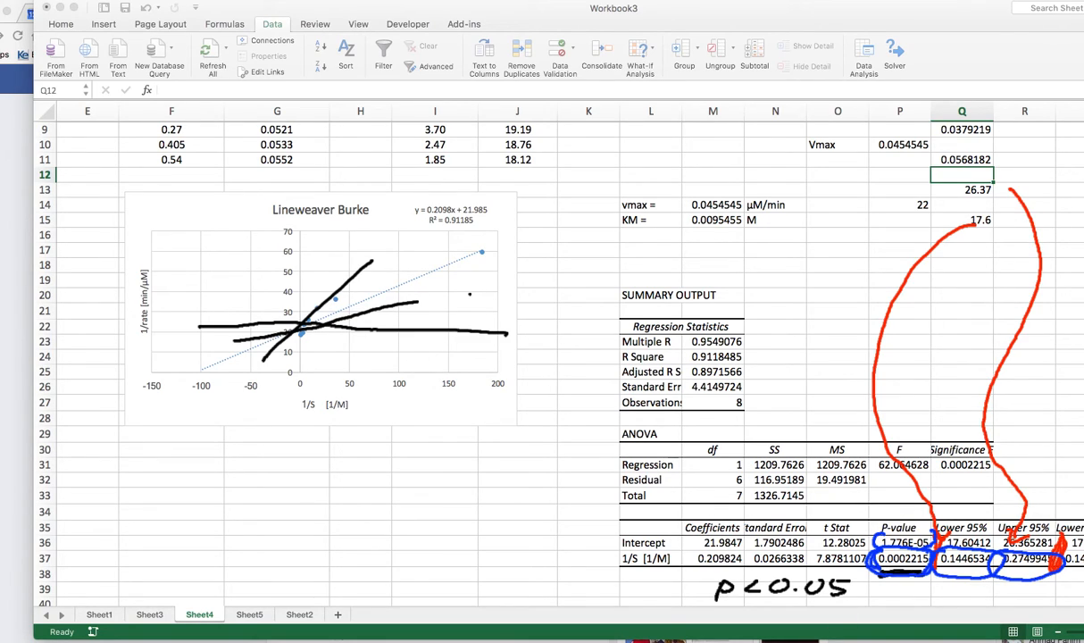
pyautogui.moveTo(482, 629)
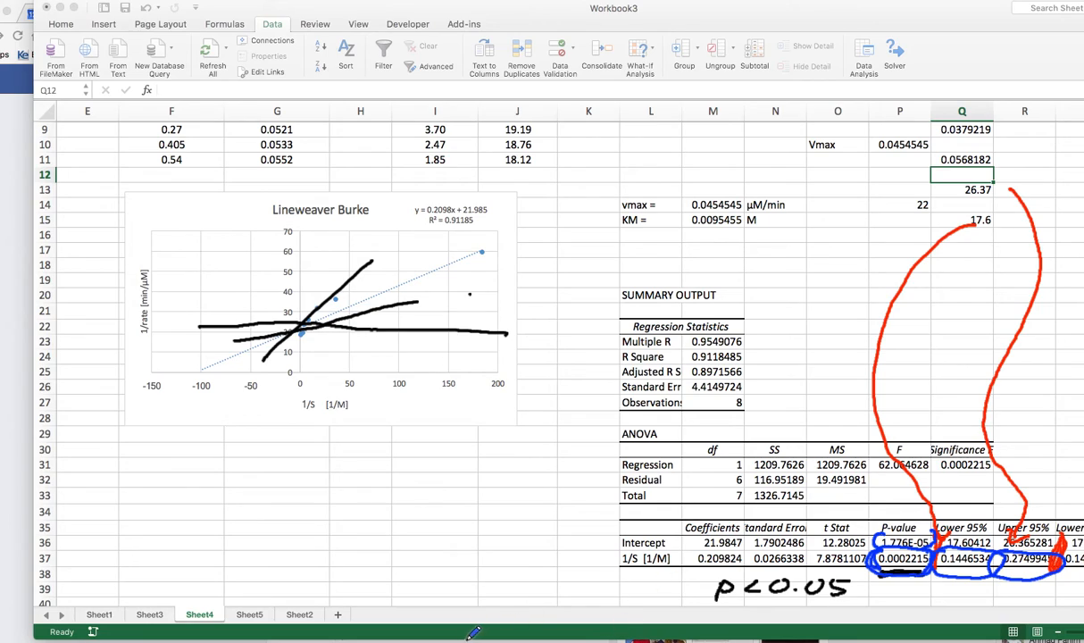
pyautogui.moveTo(550, 496)
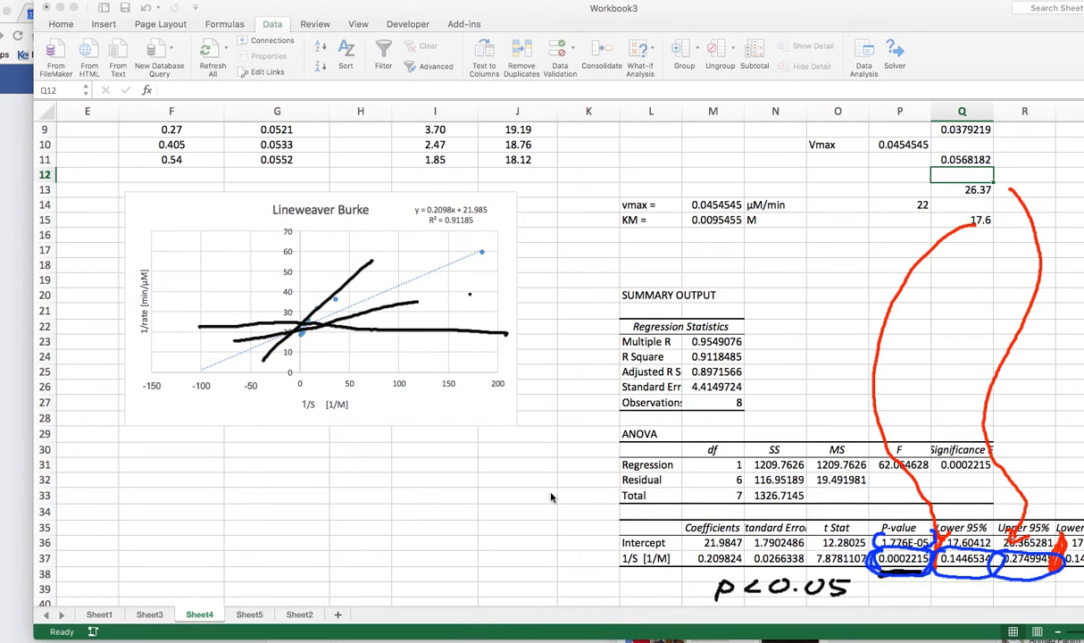
pyautogui.moveTo(1077, 196)
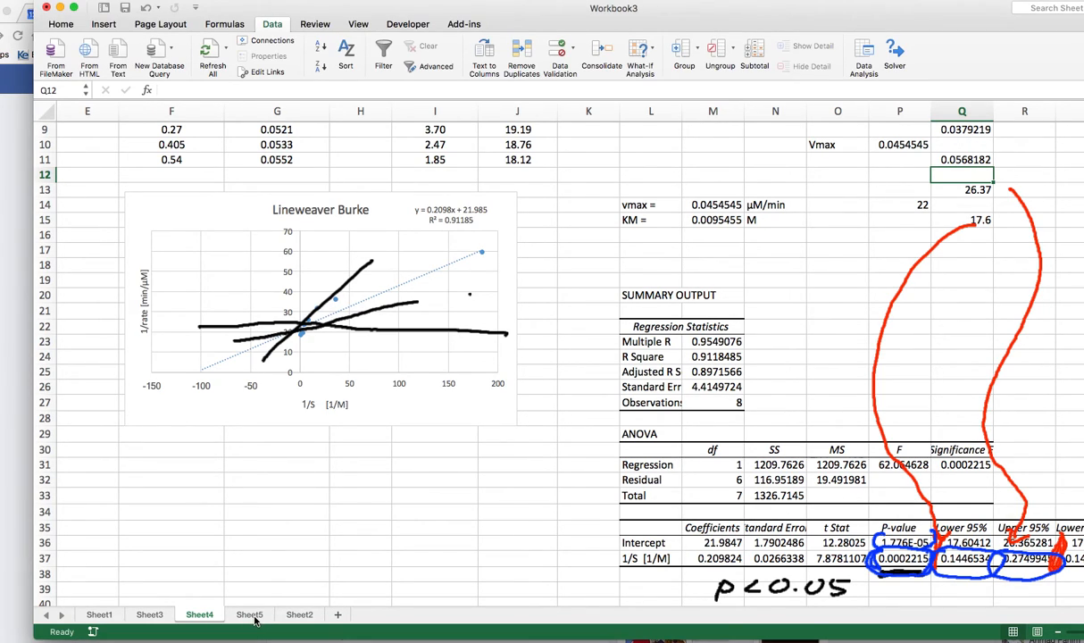
# Step: Flip between Sheet5 Solver estimates and Sheet4 regression output, ending on Sheet5
pyautogui.click(254, 614)
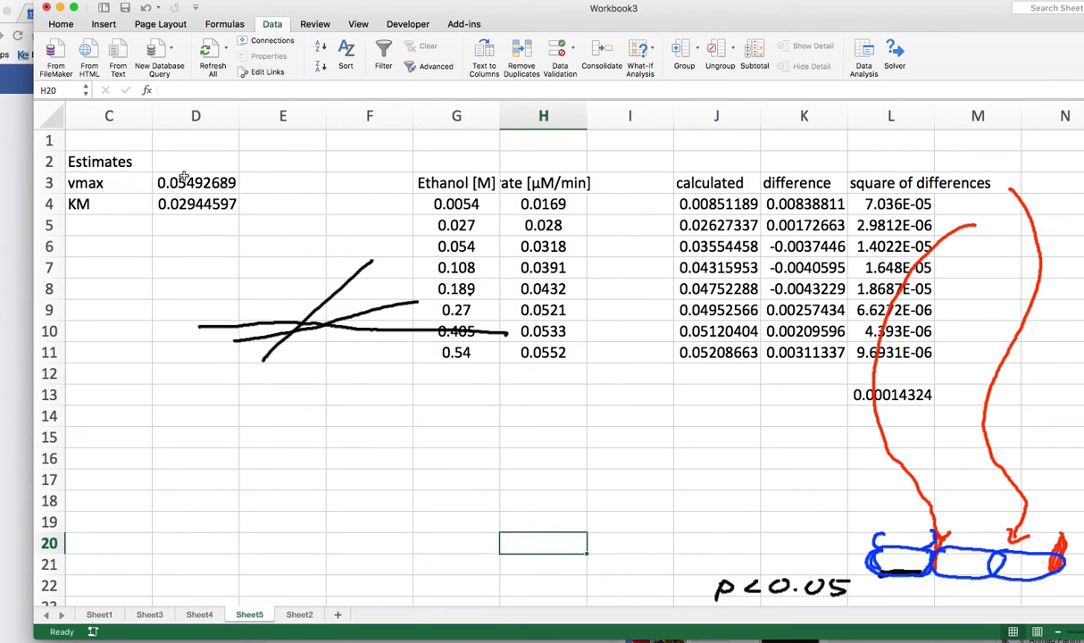
pyautogui.moveTo(164, 175)
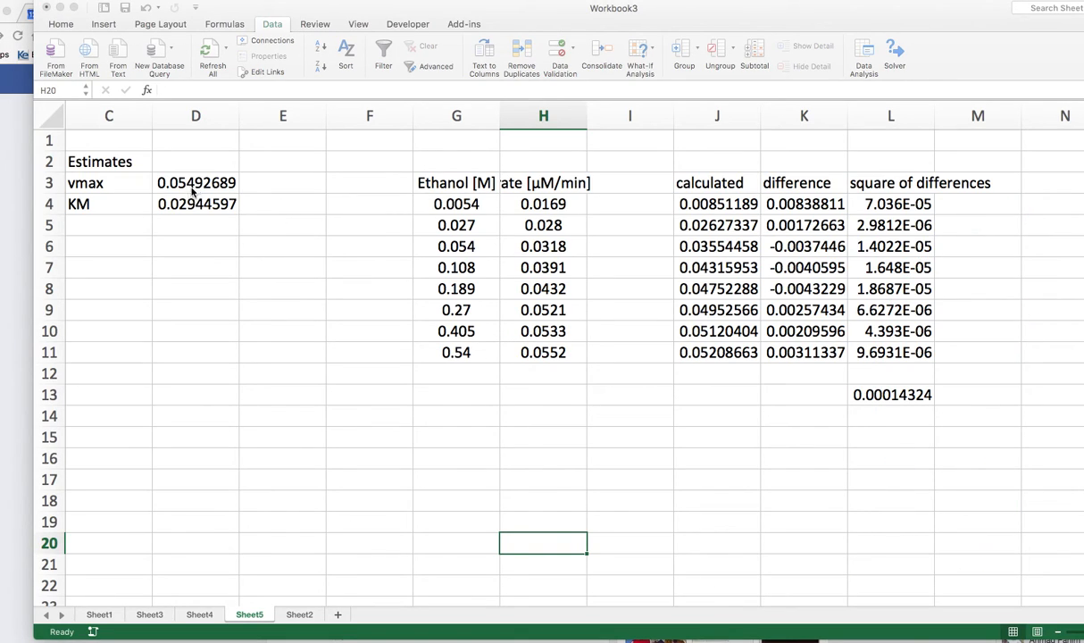
pyautogui.moveTo(173, 632)
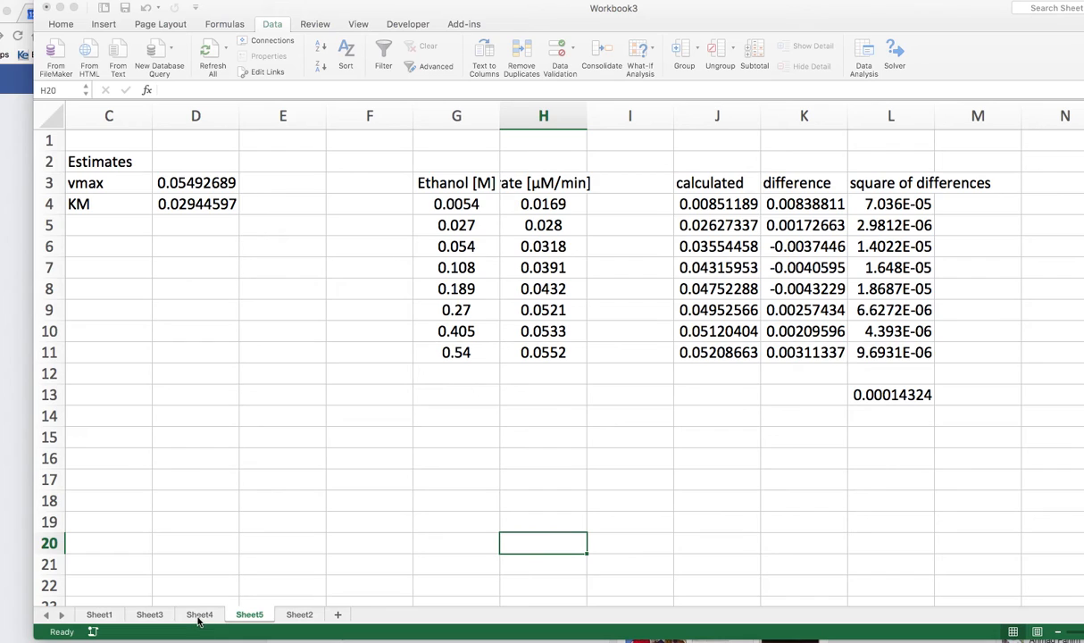
pyautogui.click(200, 615)
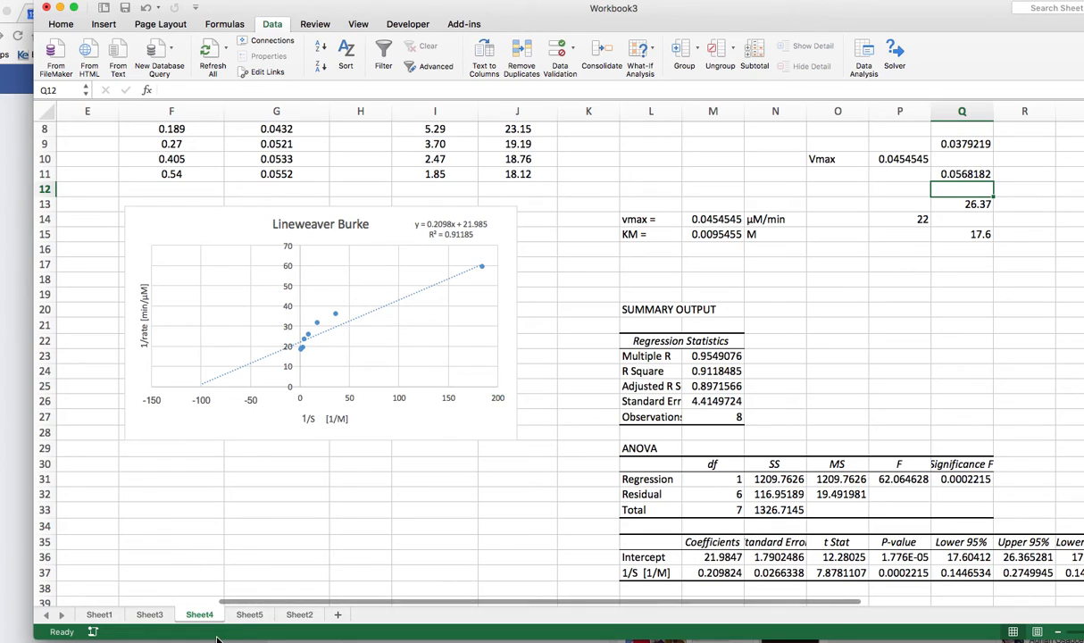
pyautogui.click(250, 615)
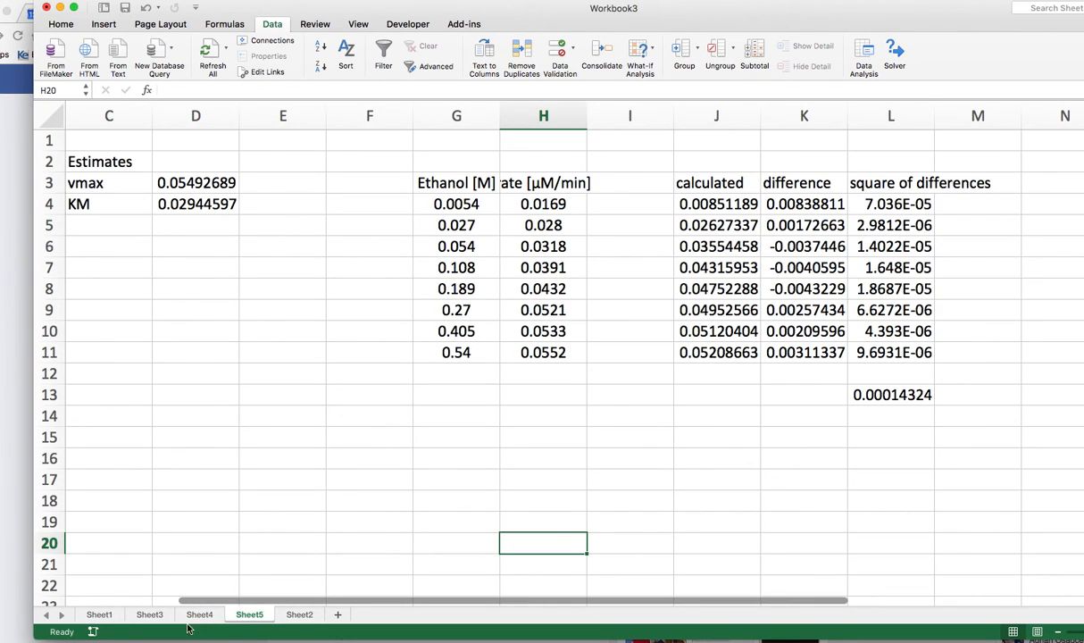
pyautogui.click(200, 614)
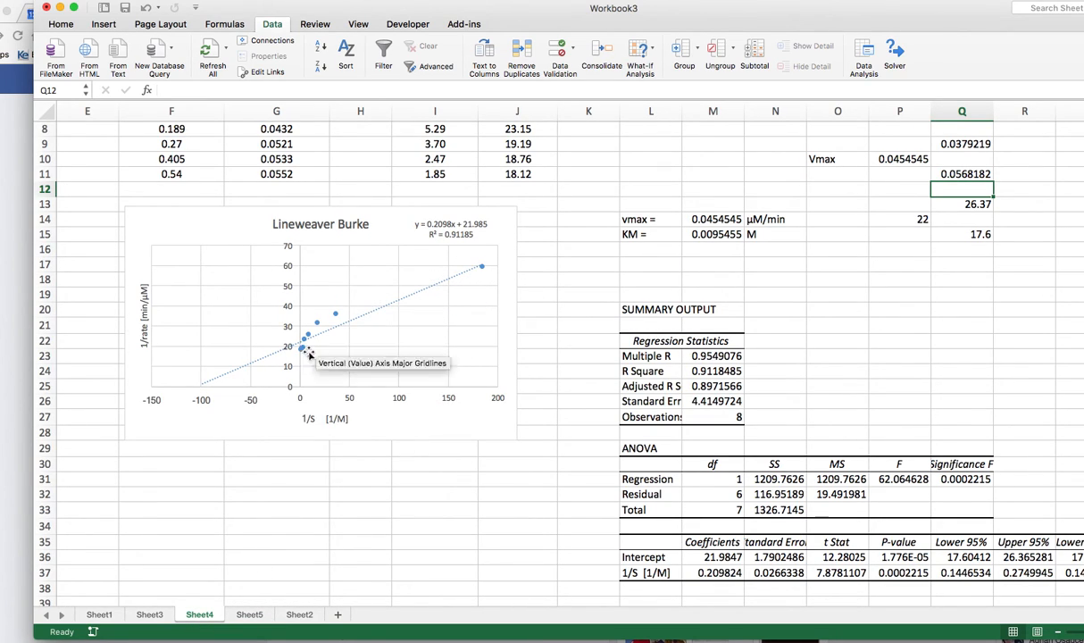
pyautogui.moveTo(350, 586)
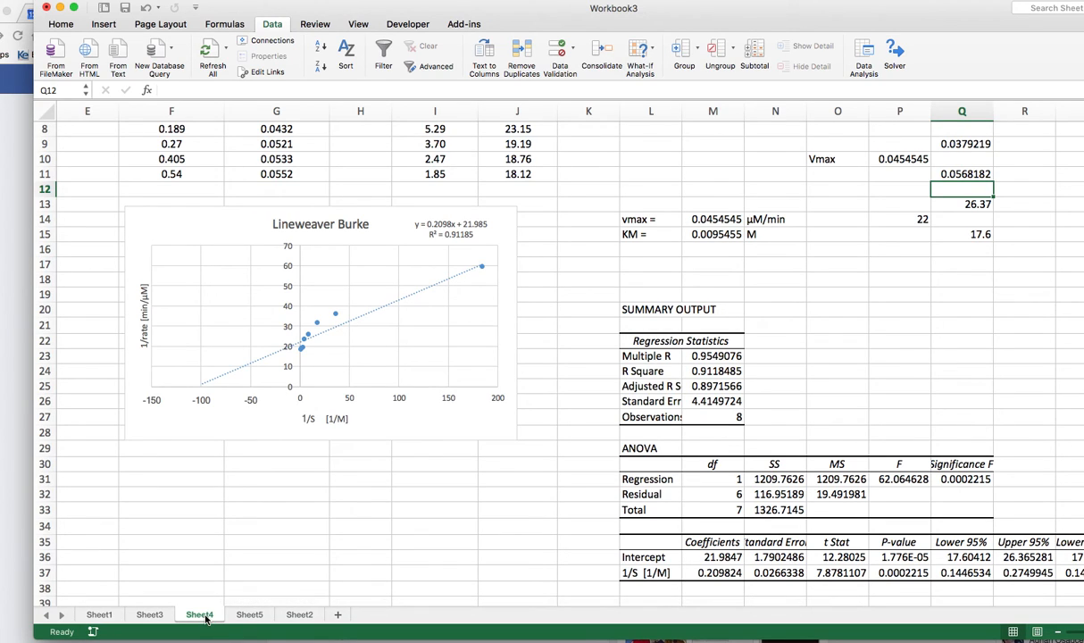
pyautogui.click(250, 615)
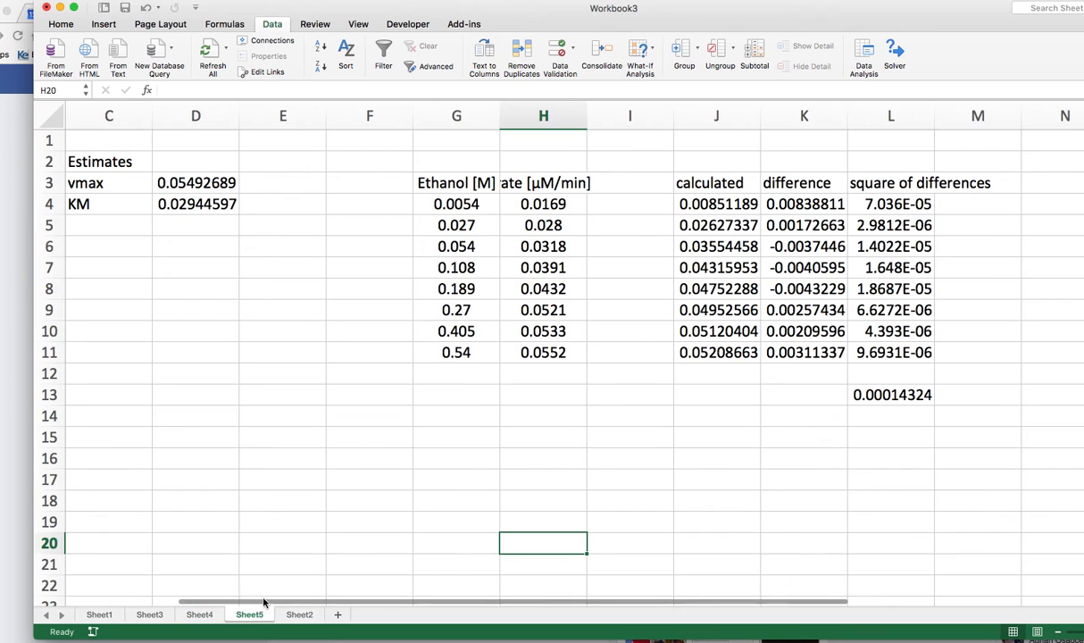
pyautogui.moveTo(982, 395)
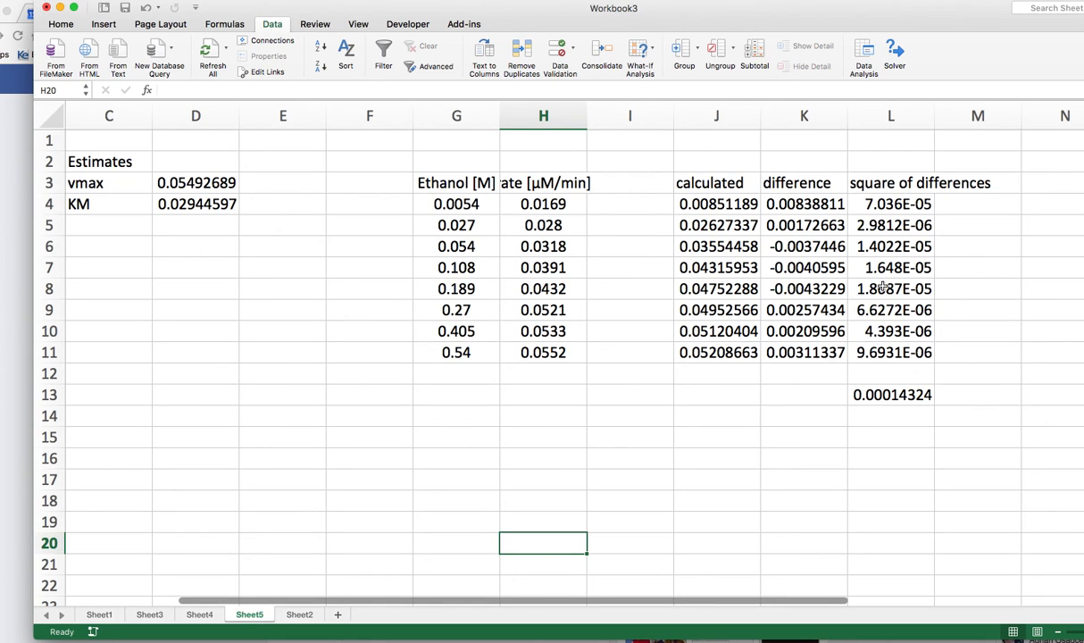
pyautogui.moveTo(905, 396)
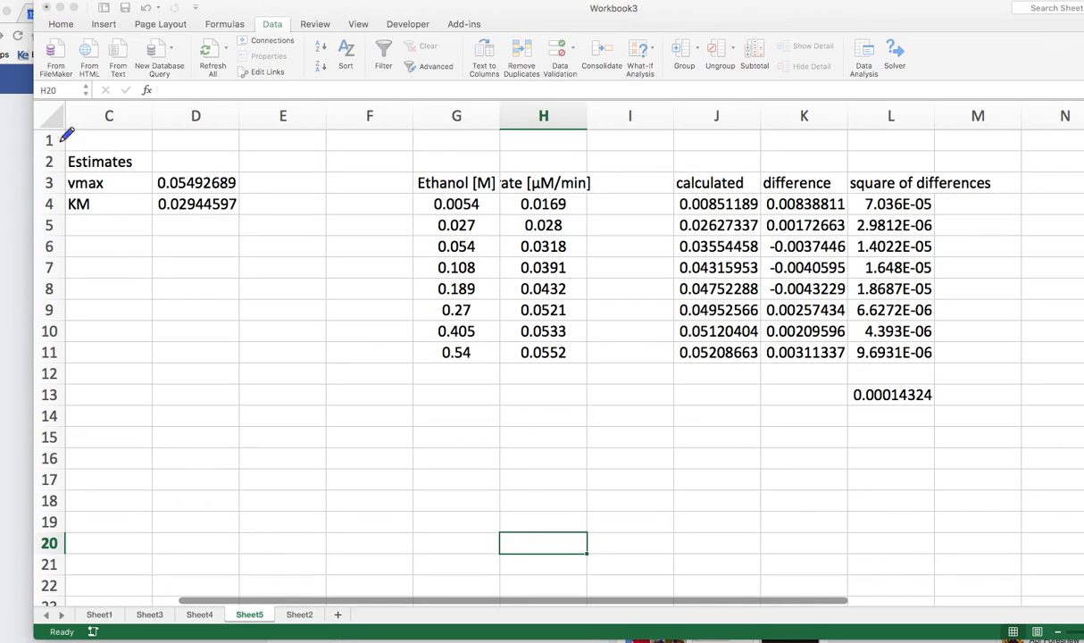
pyautogui.moveTo(250, 466)
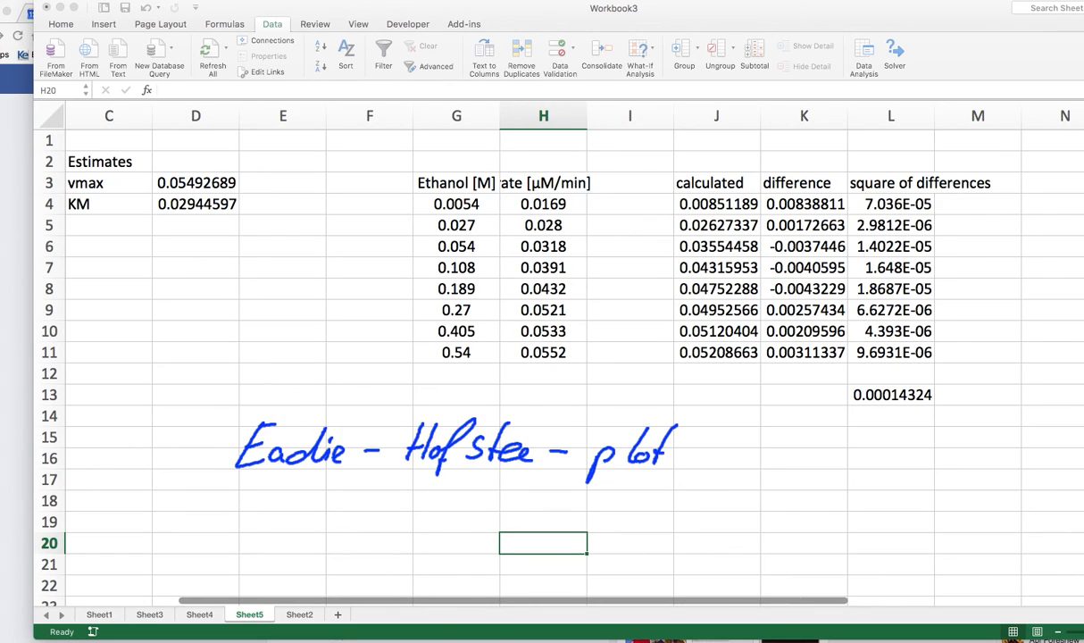
pyautogui.moveTo(250, 471)
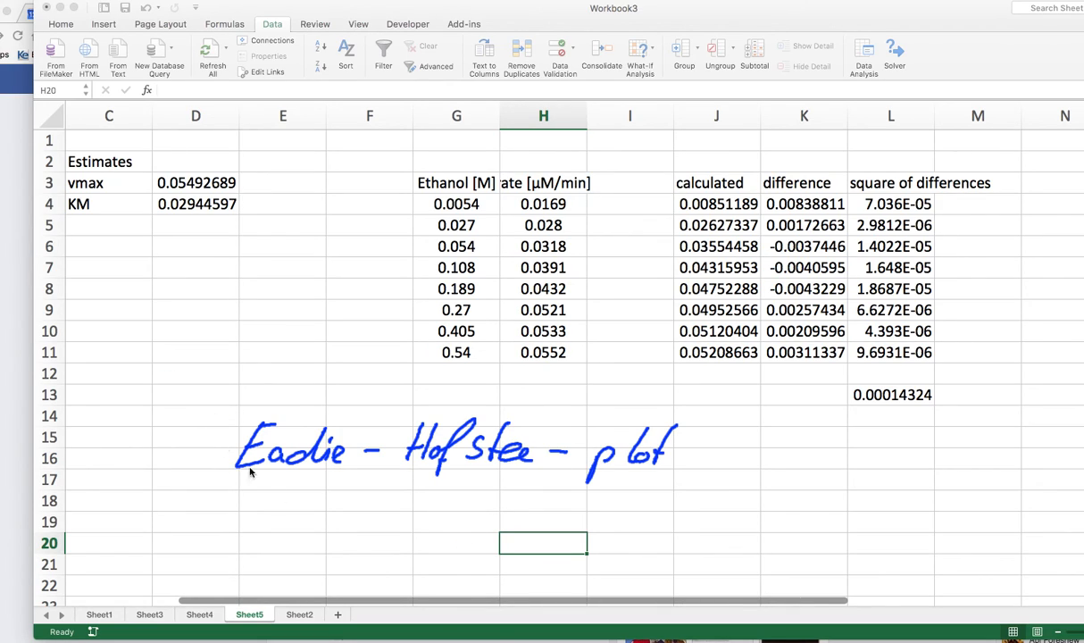
pyautogui.moveTo(96, 163)
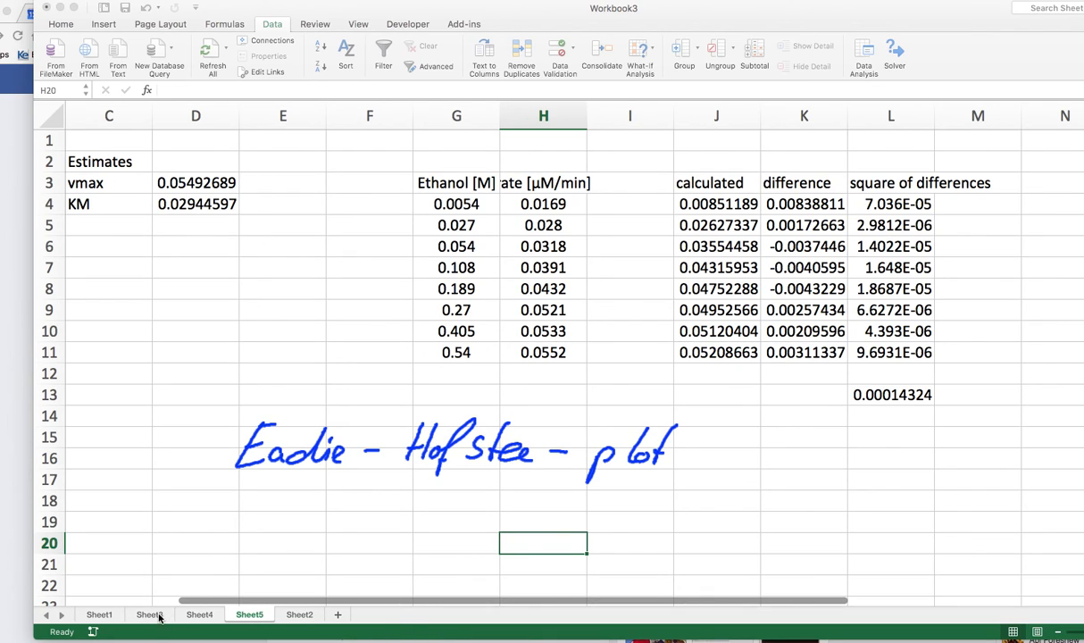
# Step: Return to Sheet4 and select the chart's trendline equation label
pyautogui.click(200, 614)
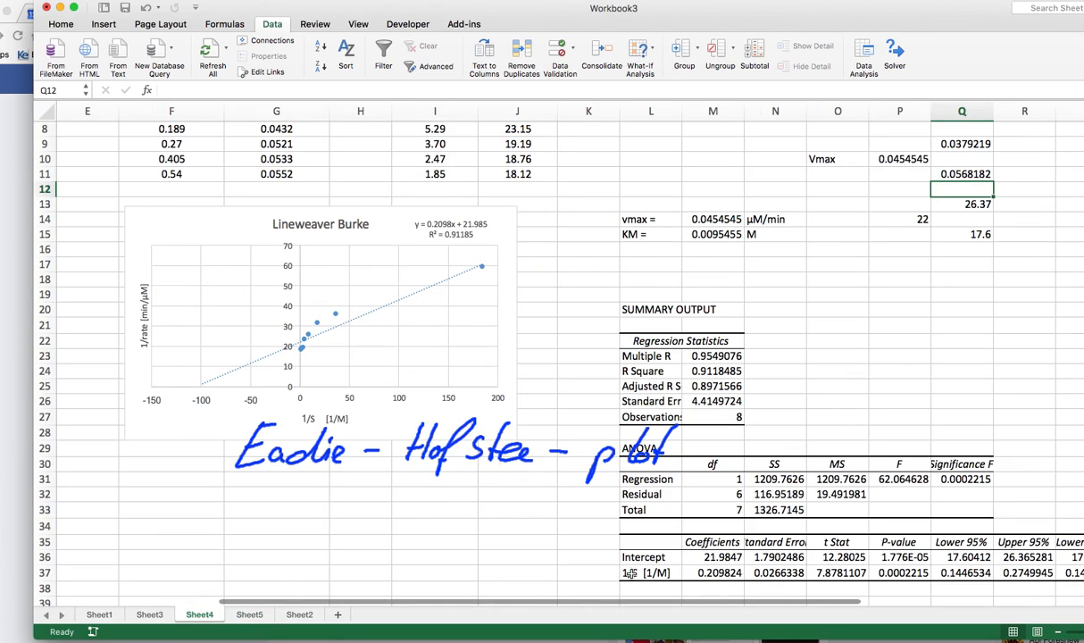
pyautogui.moveTo(748, 319)
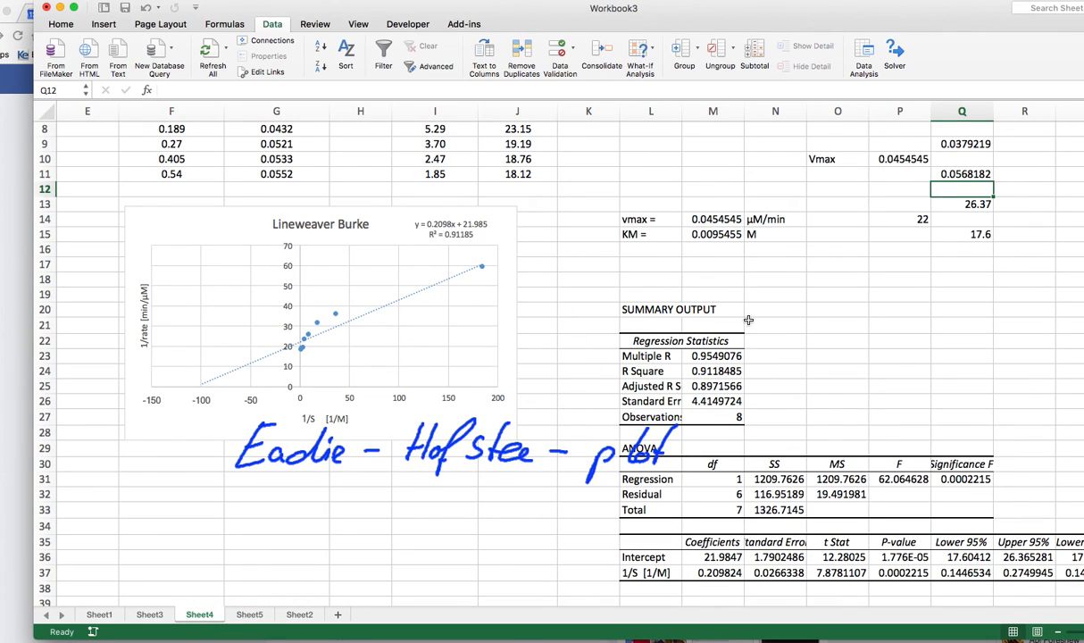
pyautogui.moveTo(929, 560)
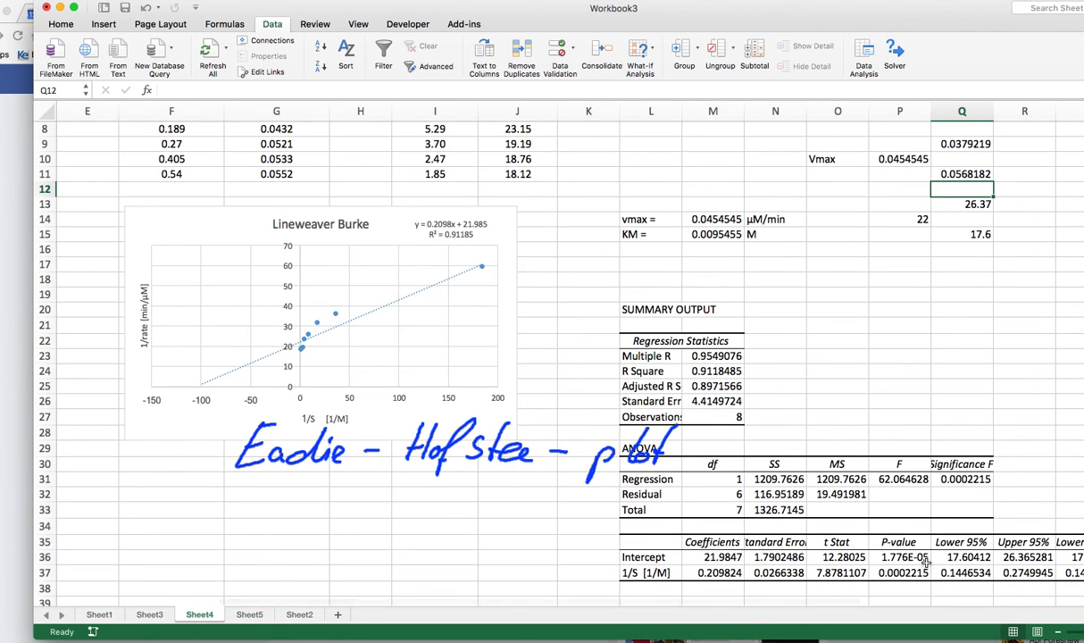
pyautogui.moveTo(950, 566)
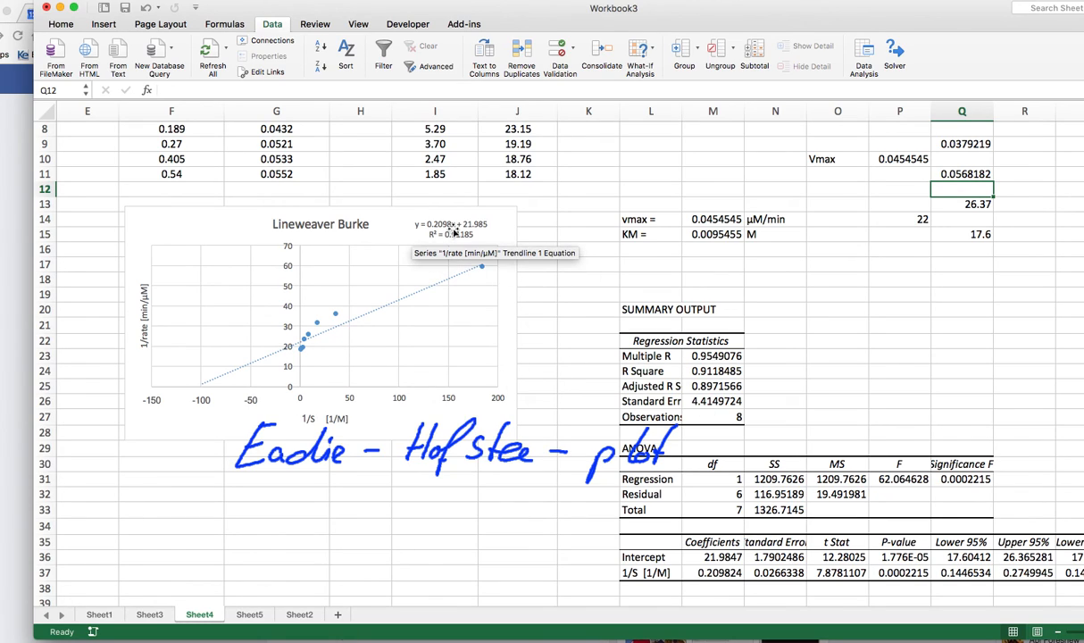
pyautogui.moveTo(443, 230)
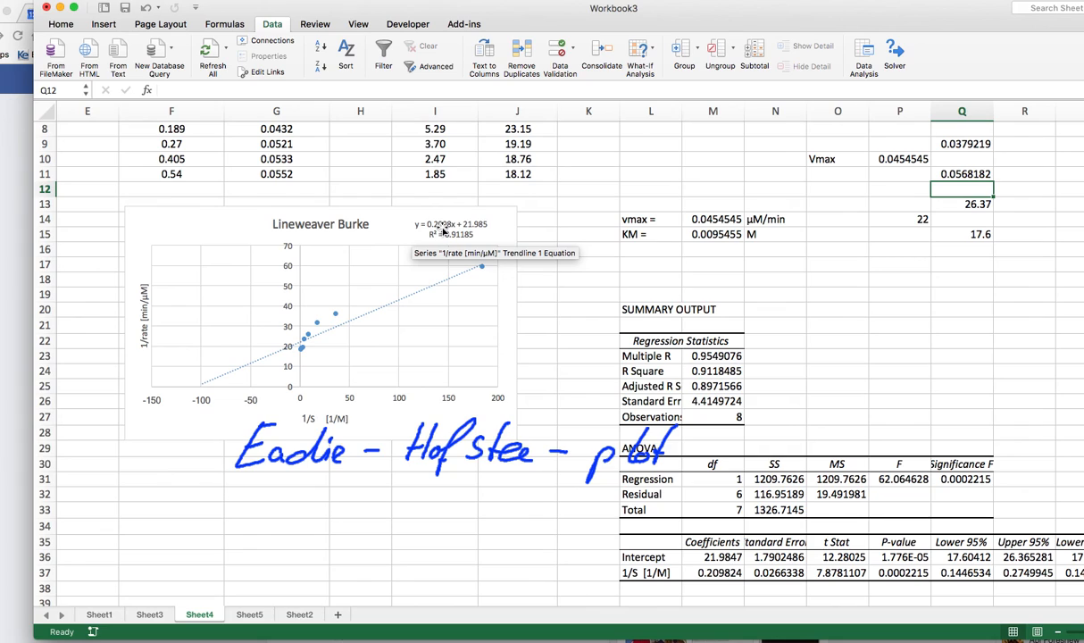
pyautogui.rightClick(442, 228)
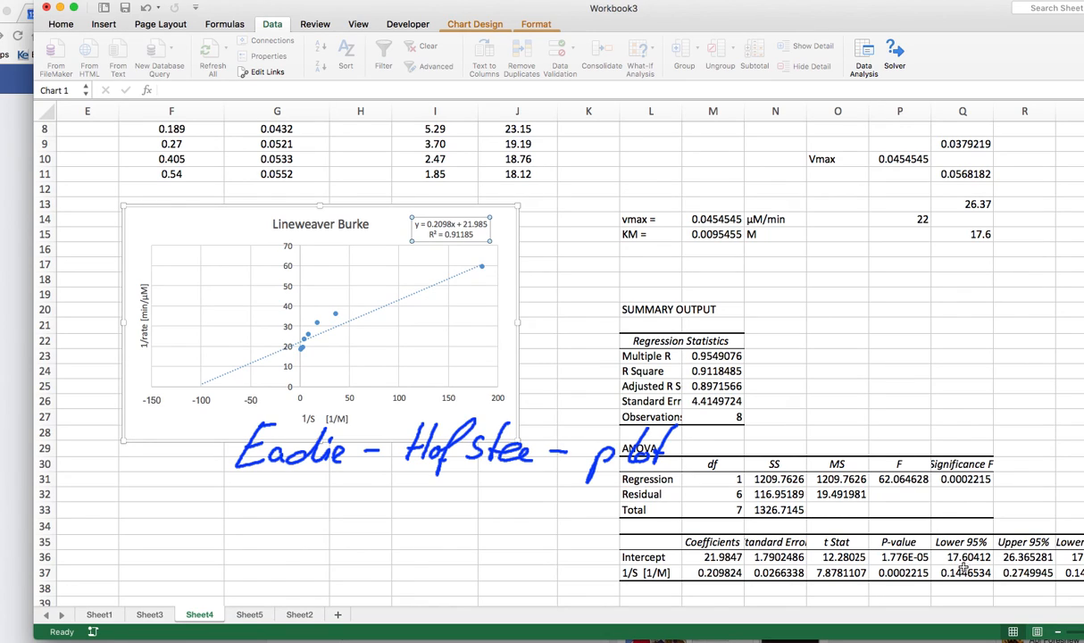
pyautogui.moveTo(1003, 551)
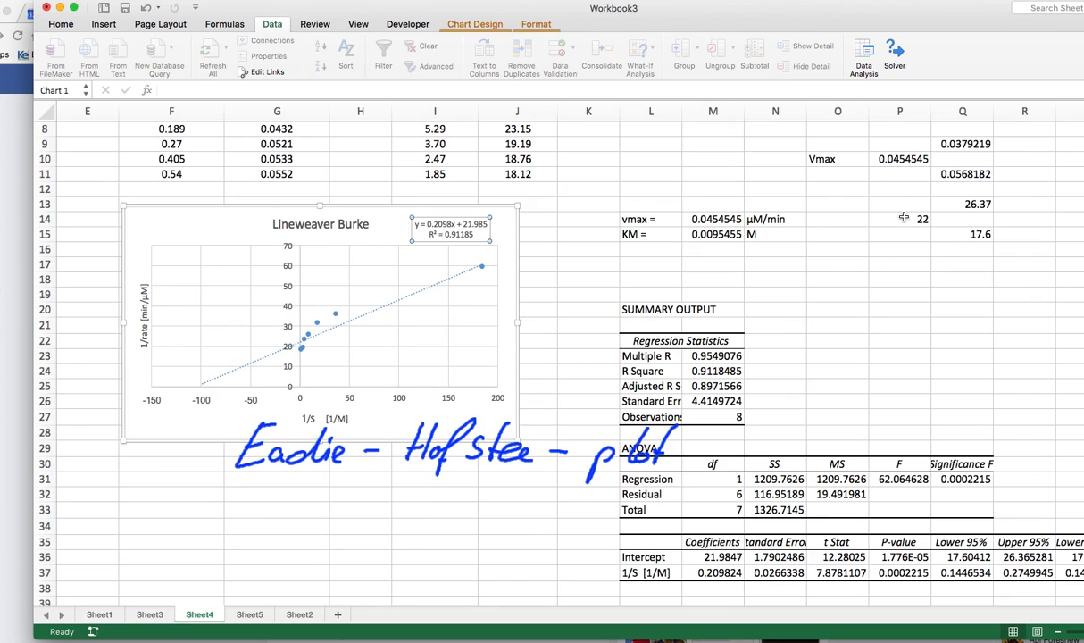
pyautogui.moveTo(943, 247)
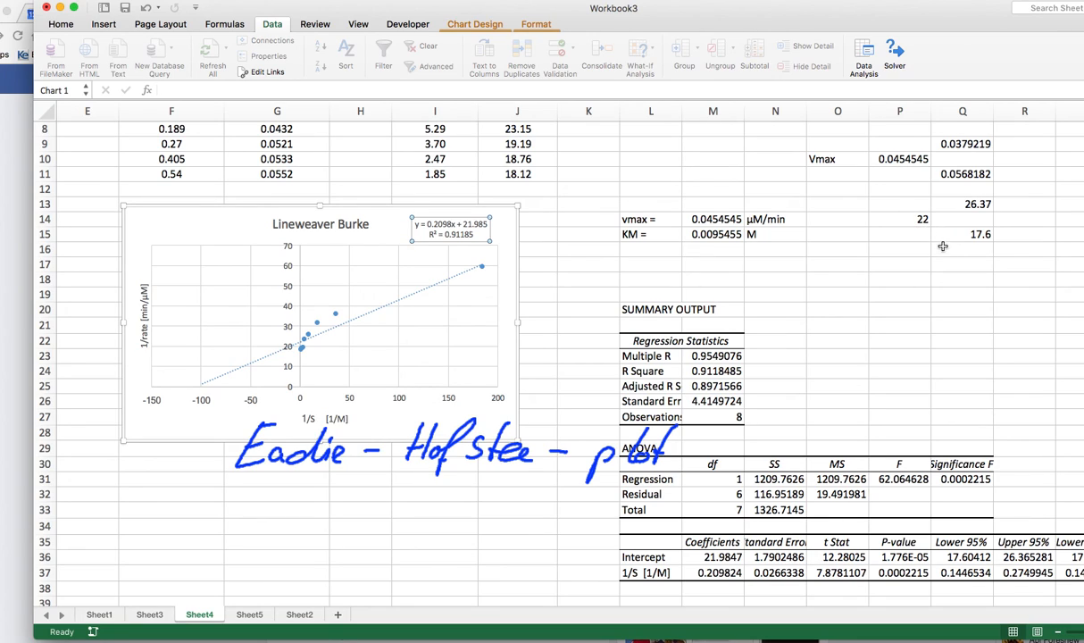
pyautogui.moveTo(557, 474)
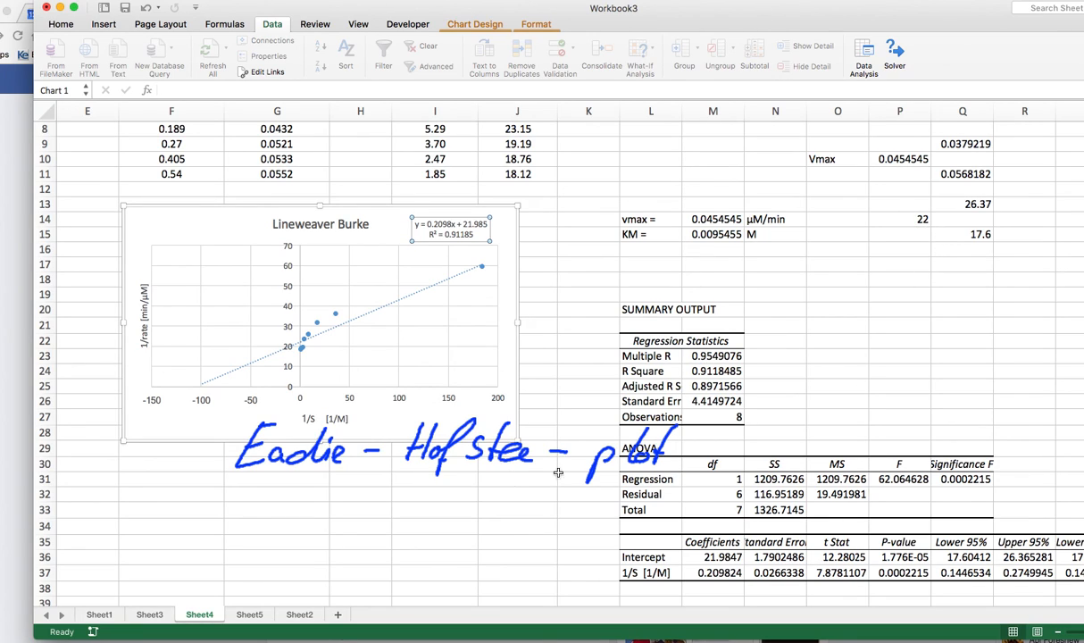
pyautogui.moveTo(943, 503)
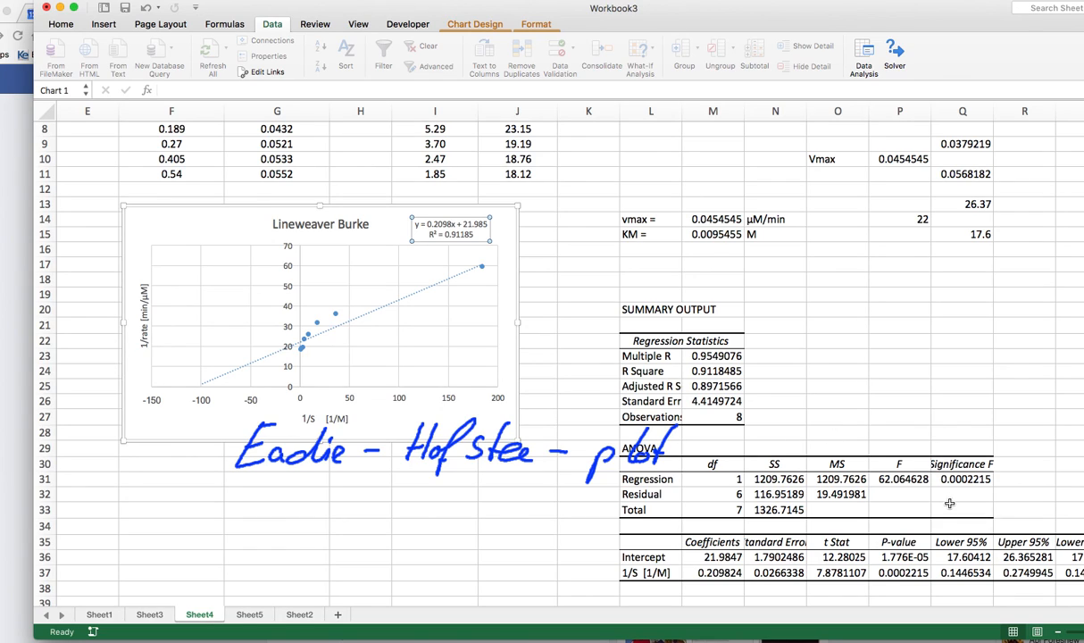
pyautogui.moveTo(976, 581)
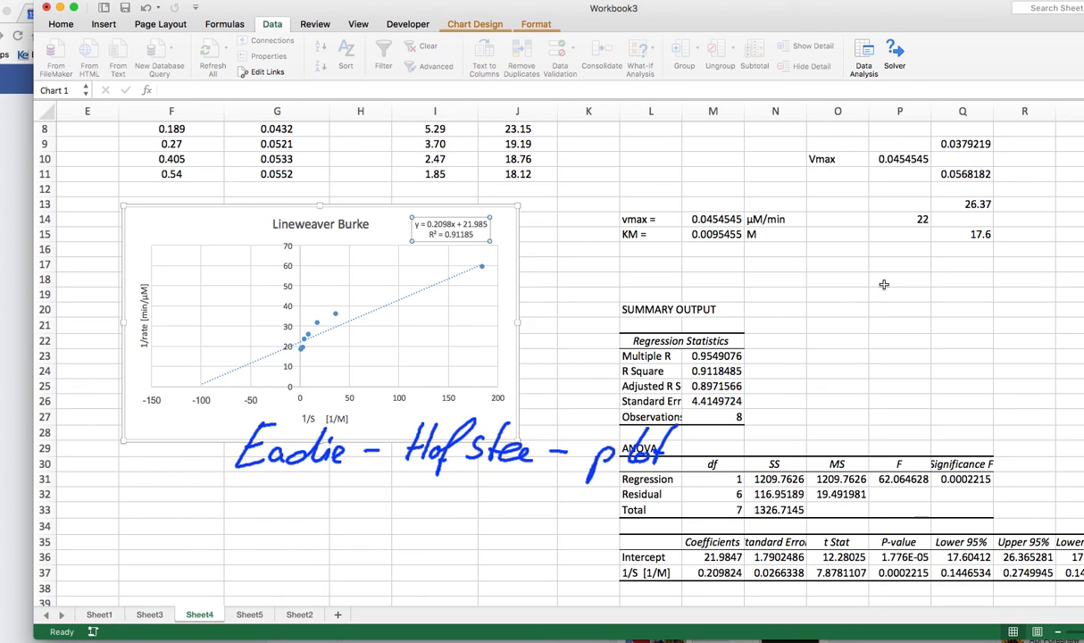
pyautogui.moveTo(877, 339)
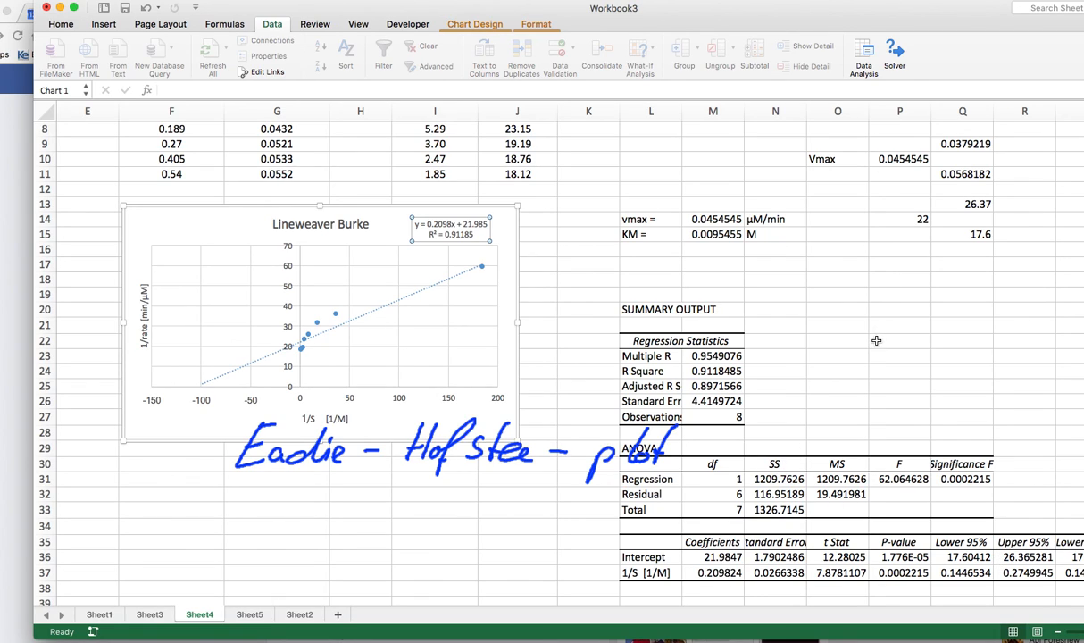
pyautogui.moveTo(891, 324)
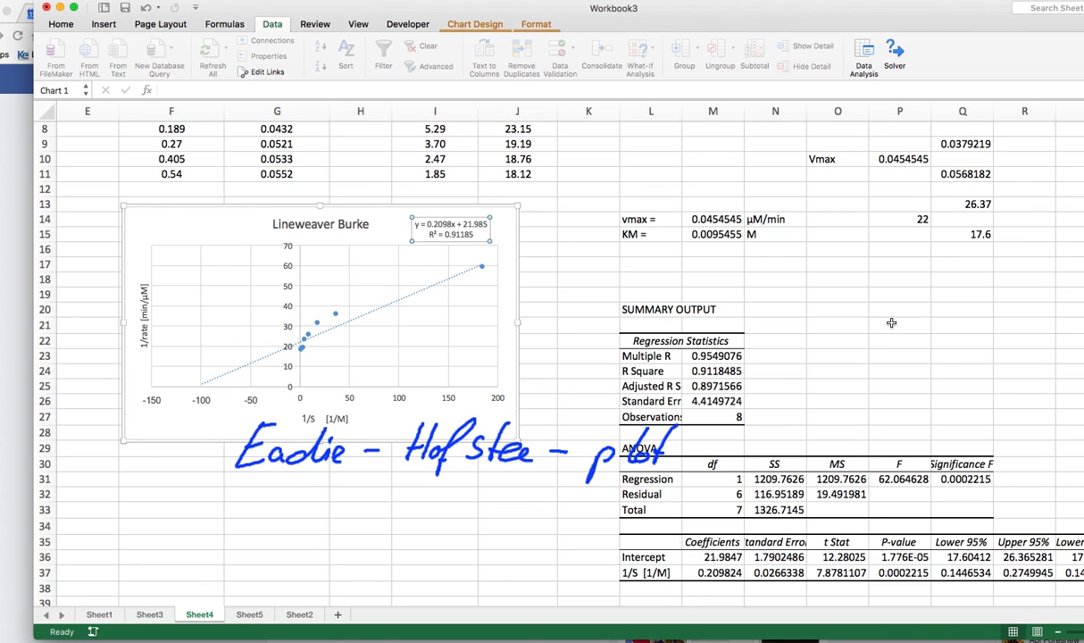
pyautogui.moveTo(247, 428)
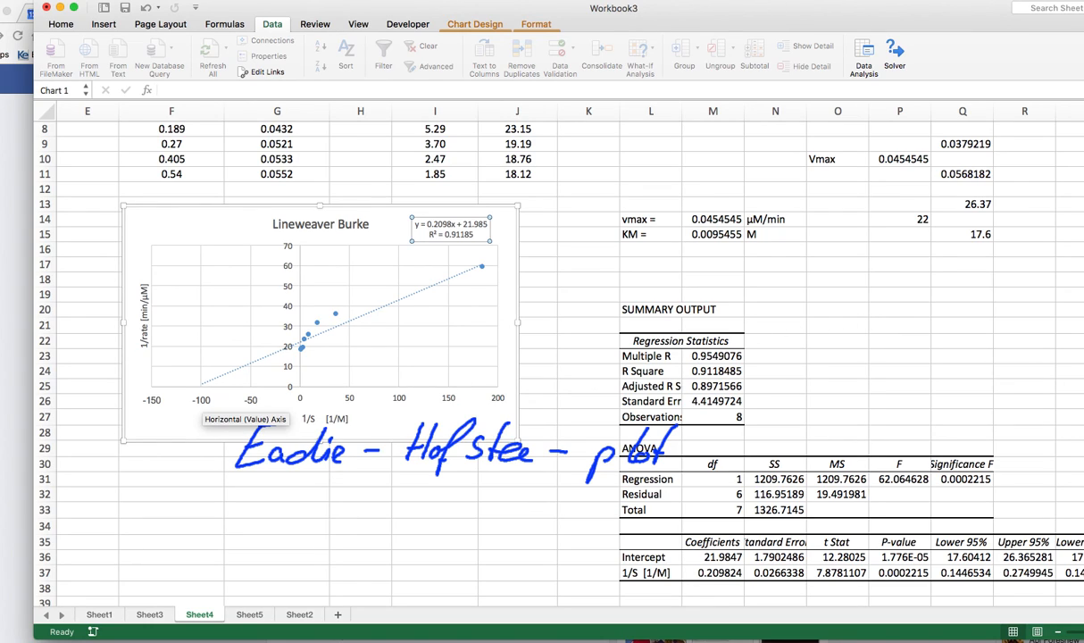